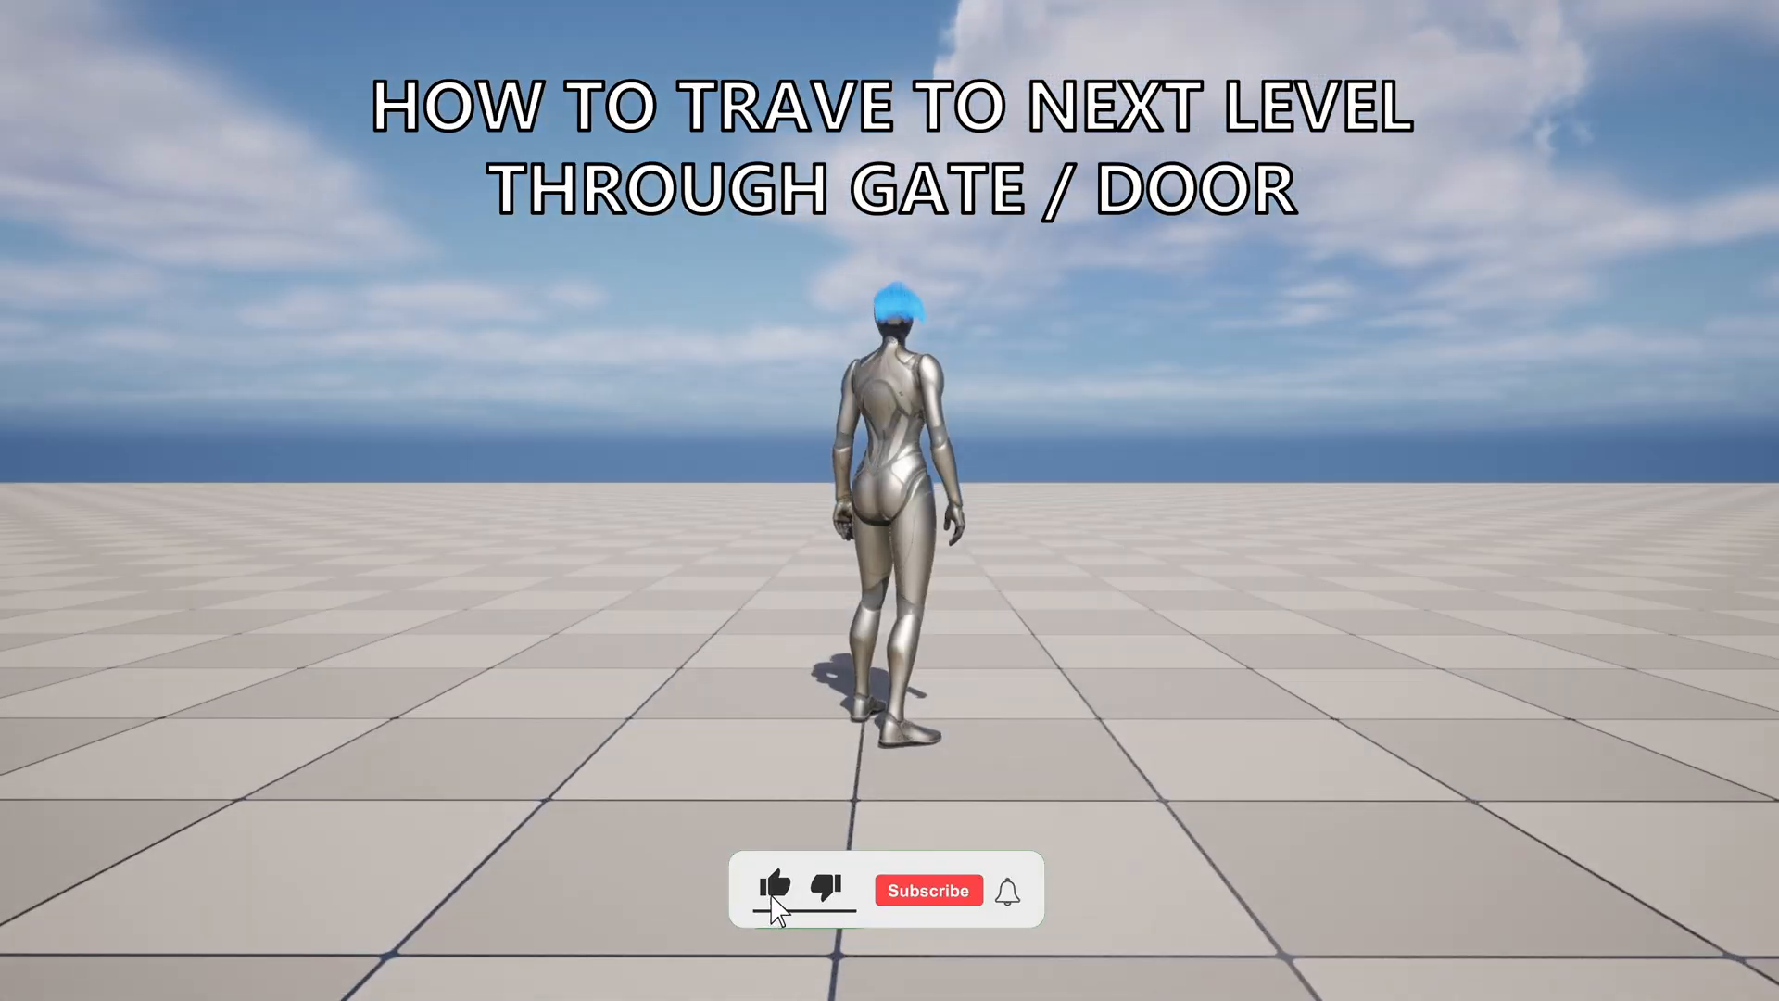
- Create a new Actor Blueprint class named BP_Gate in the Content folder
click(926, 889)
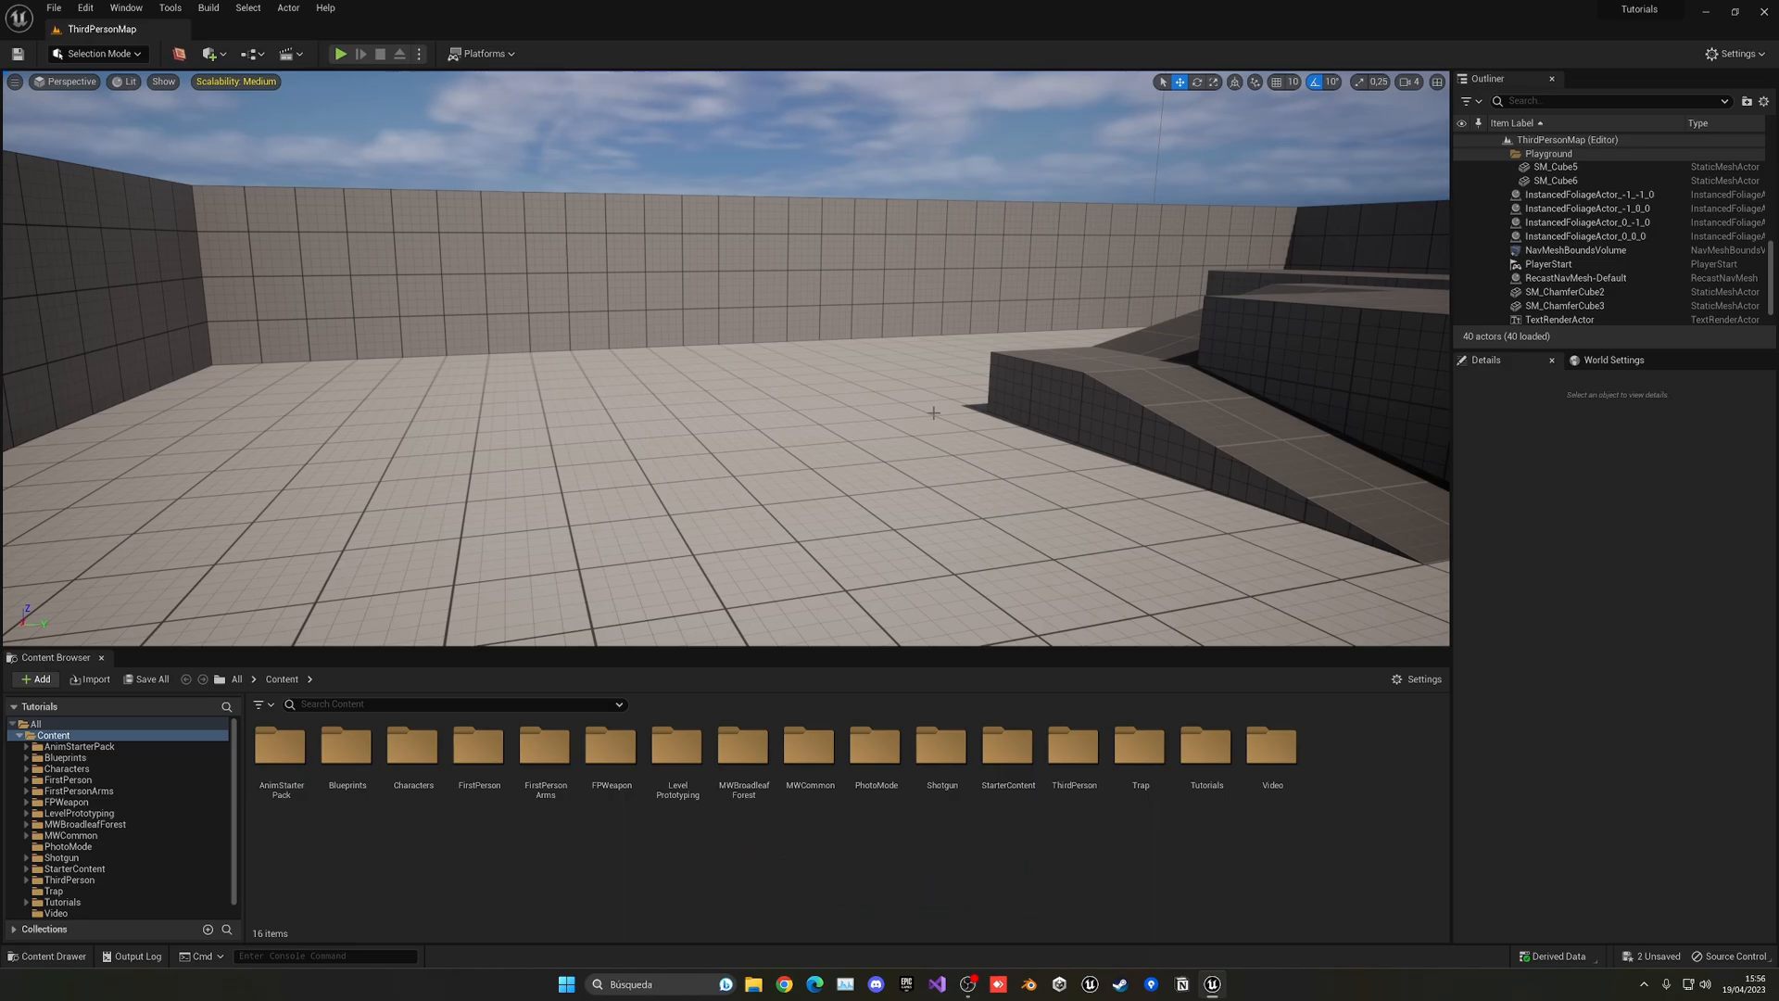
mouse_move(838, 846)
text(BP_Gate)
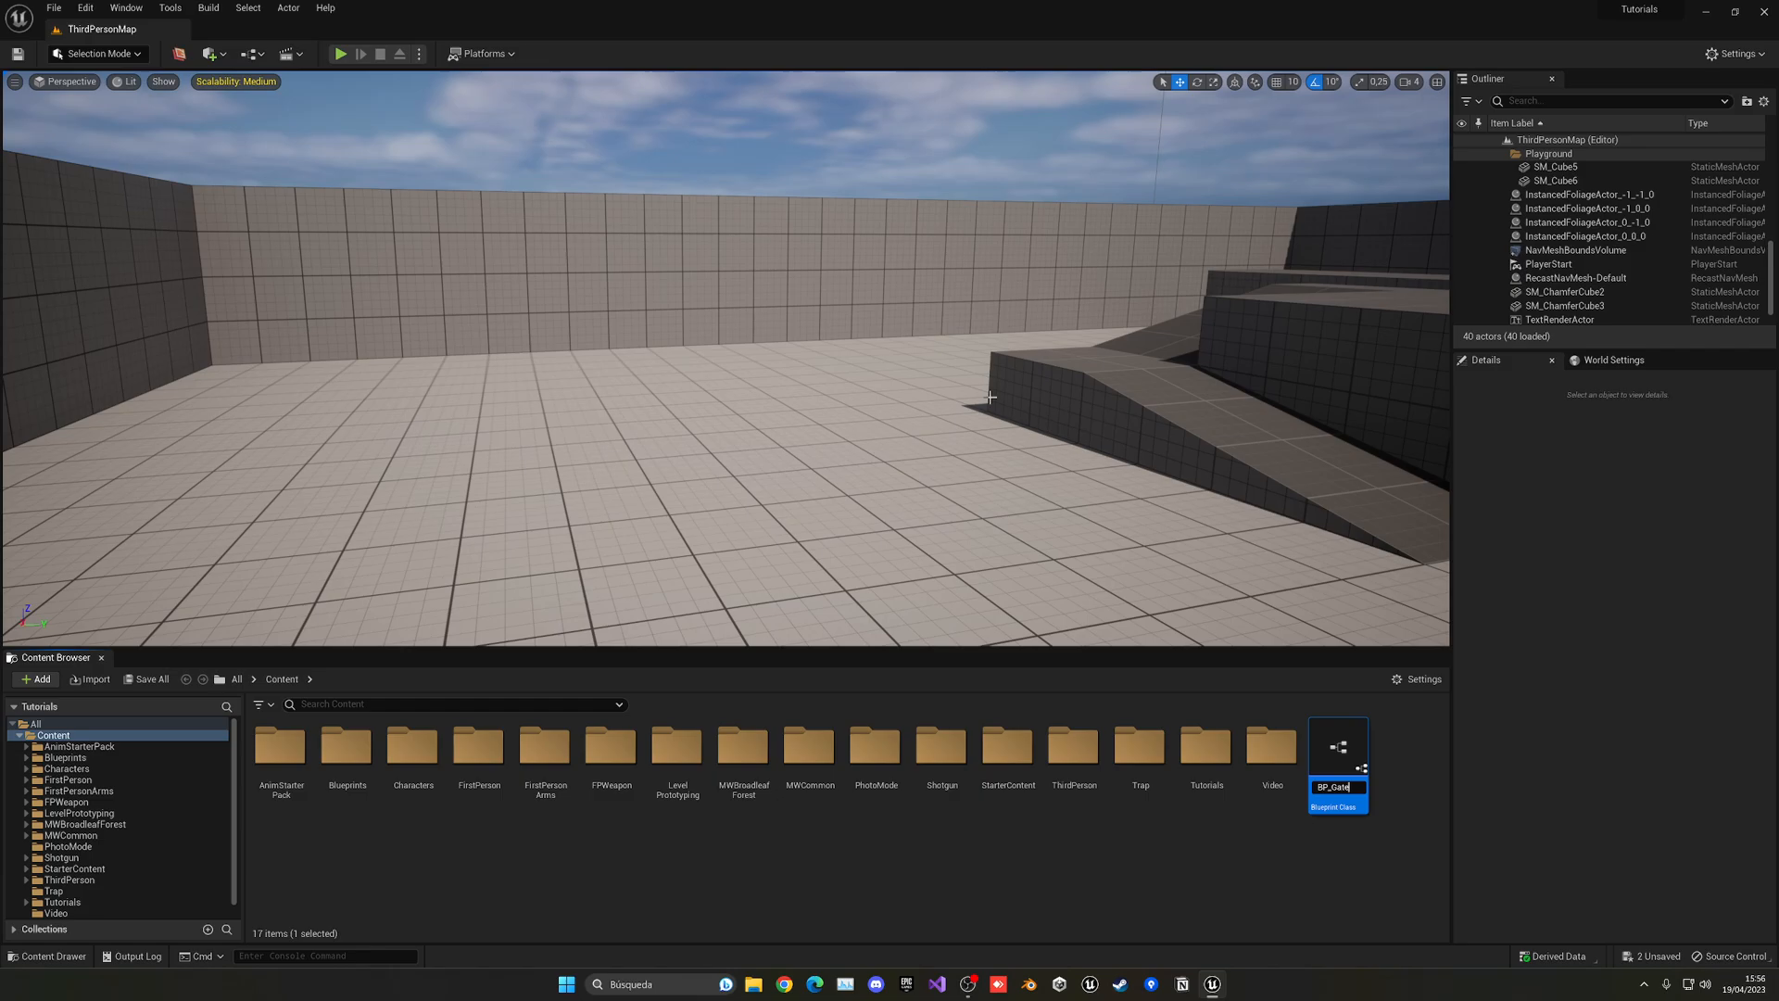
key(Return)
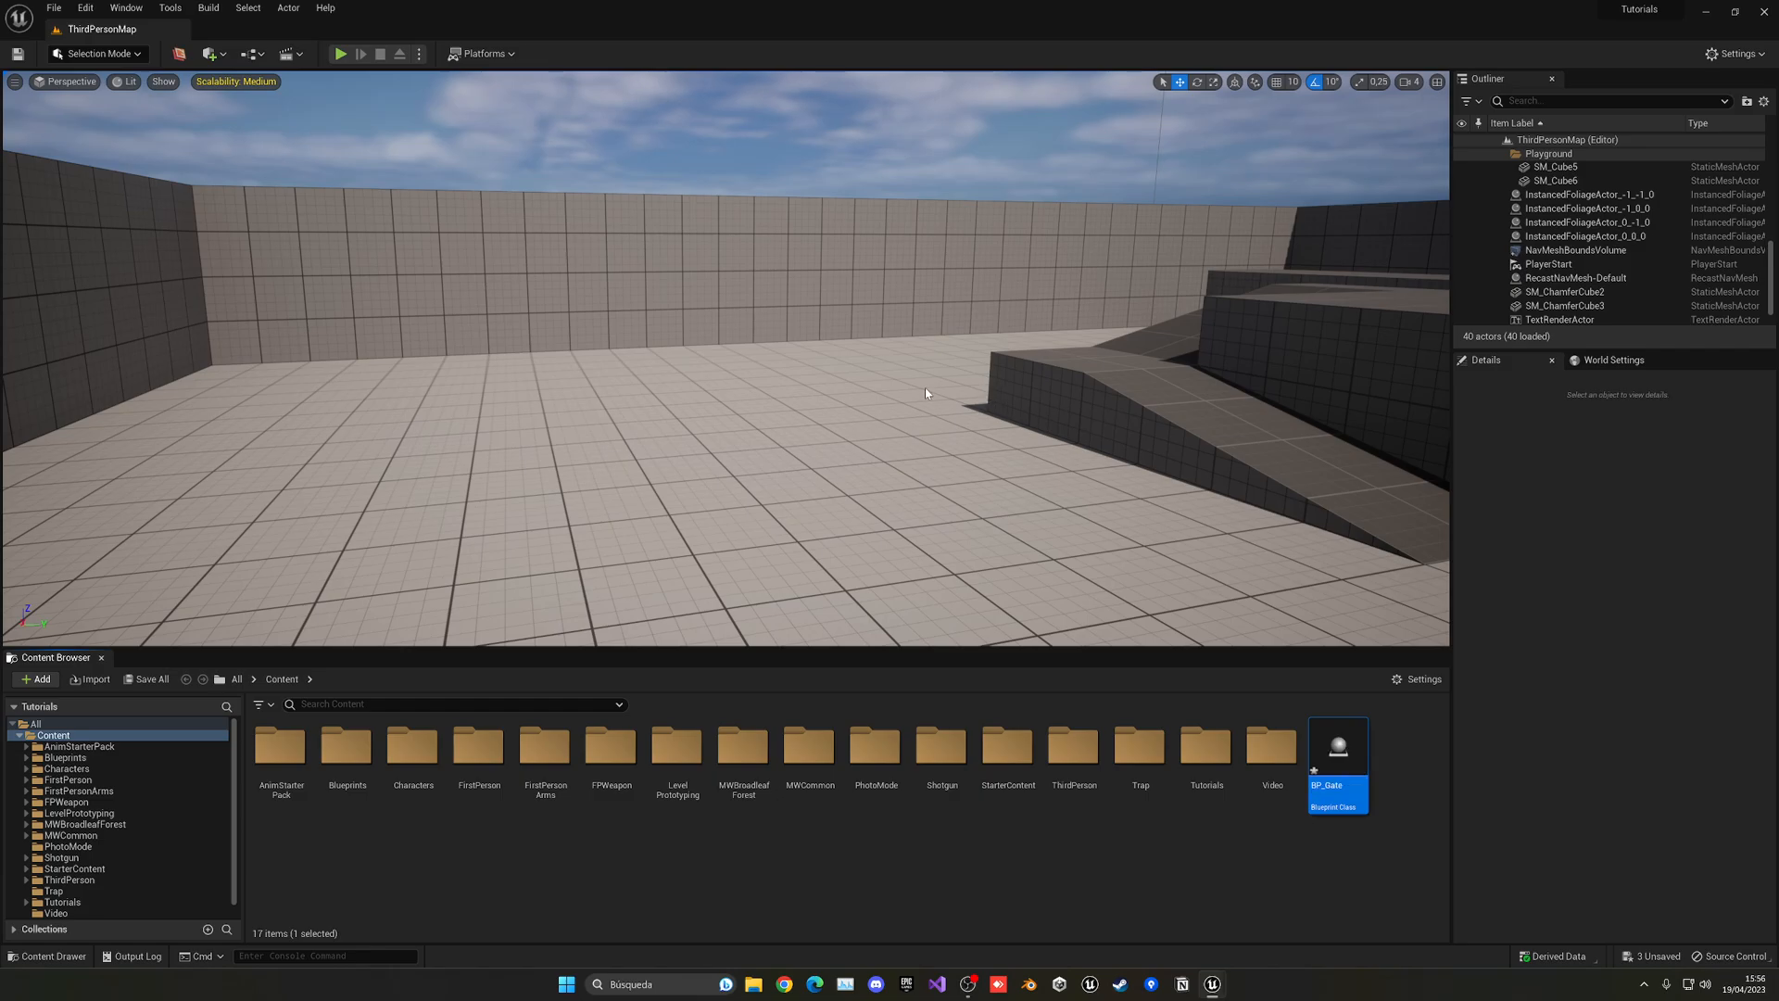
mouse_move(835, 378)
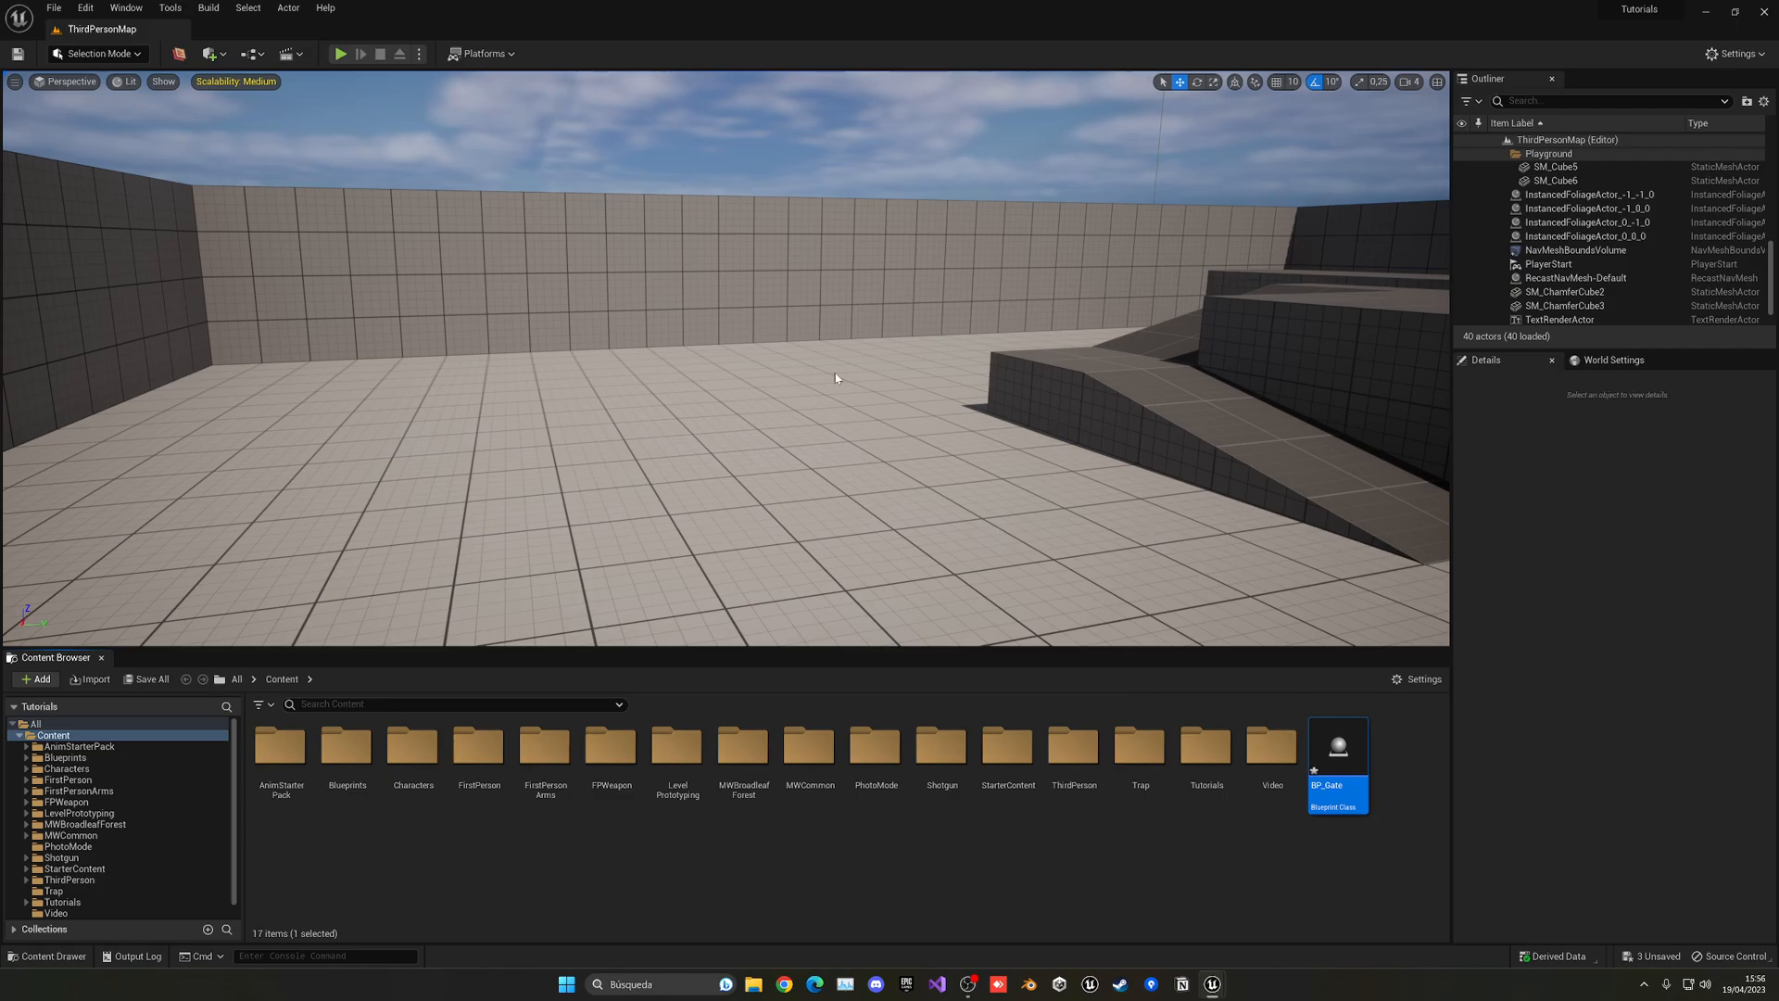
mouse_move(905, 439)
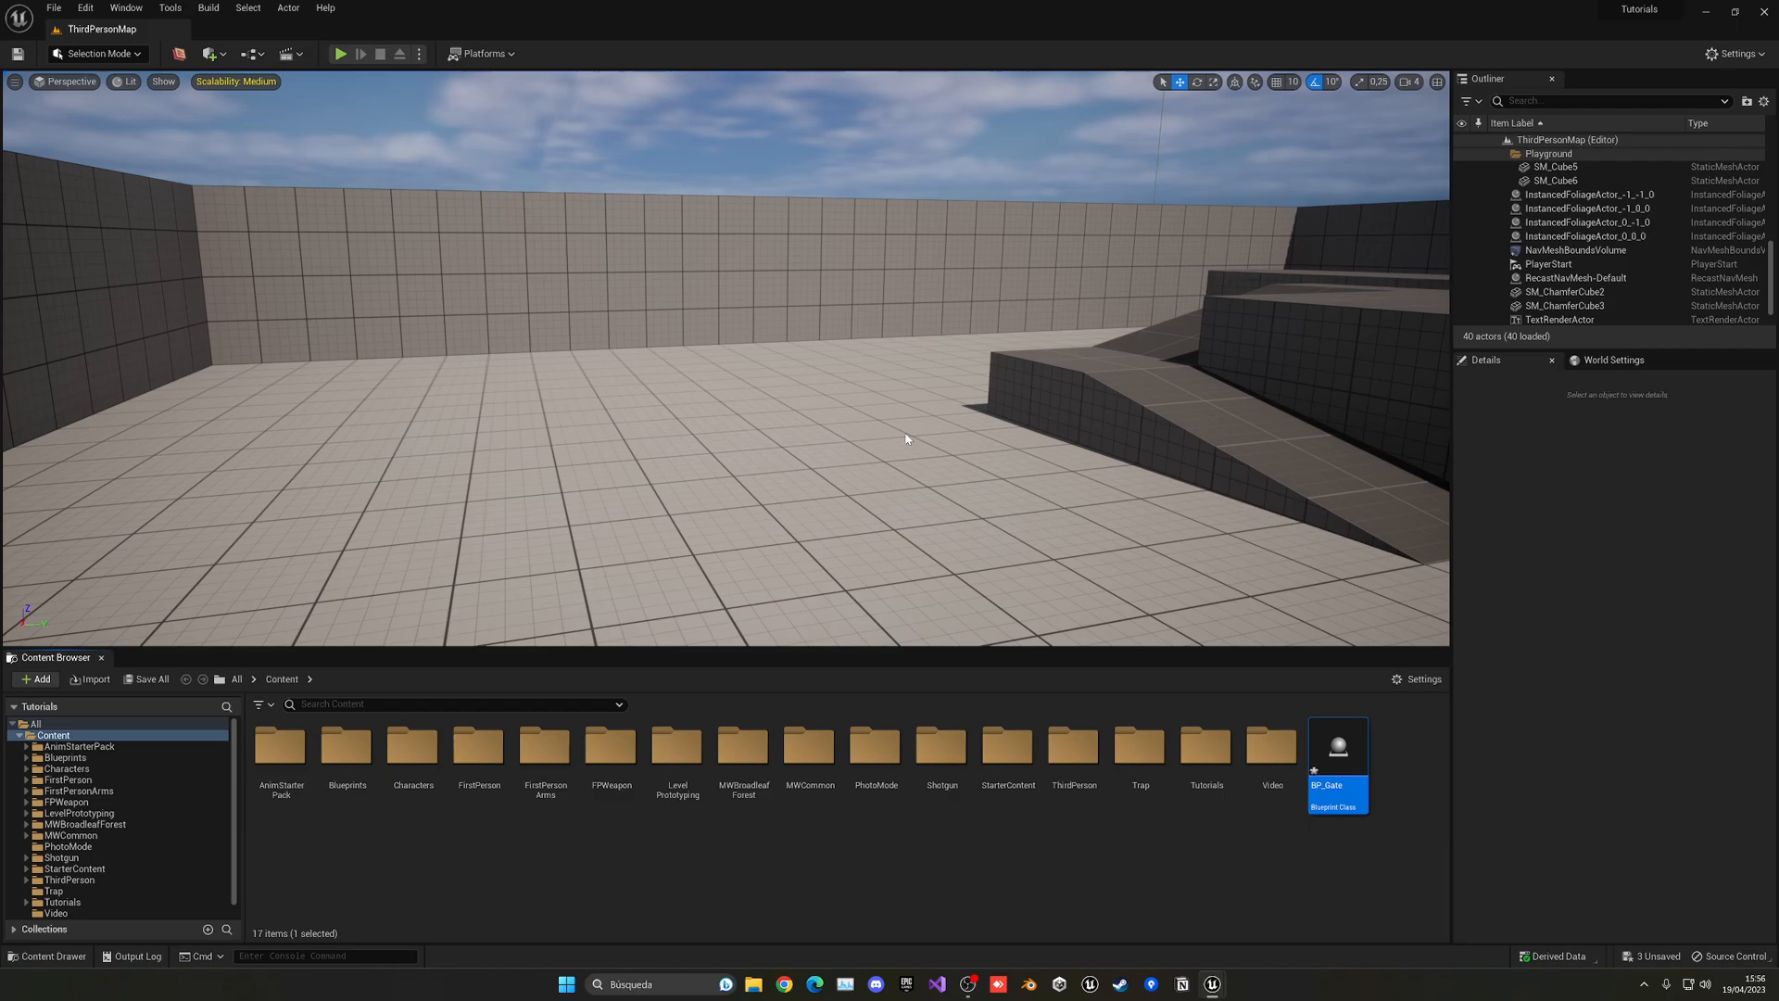
- In BP_Gate, add a Trigger box collision component and its On Component Begin Overlap event
double_click(1336, 747)
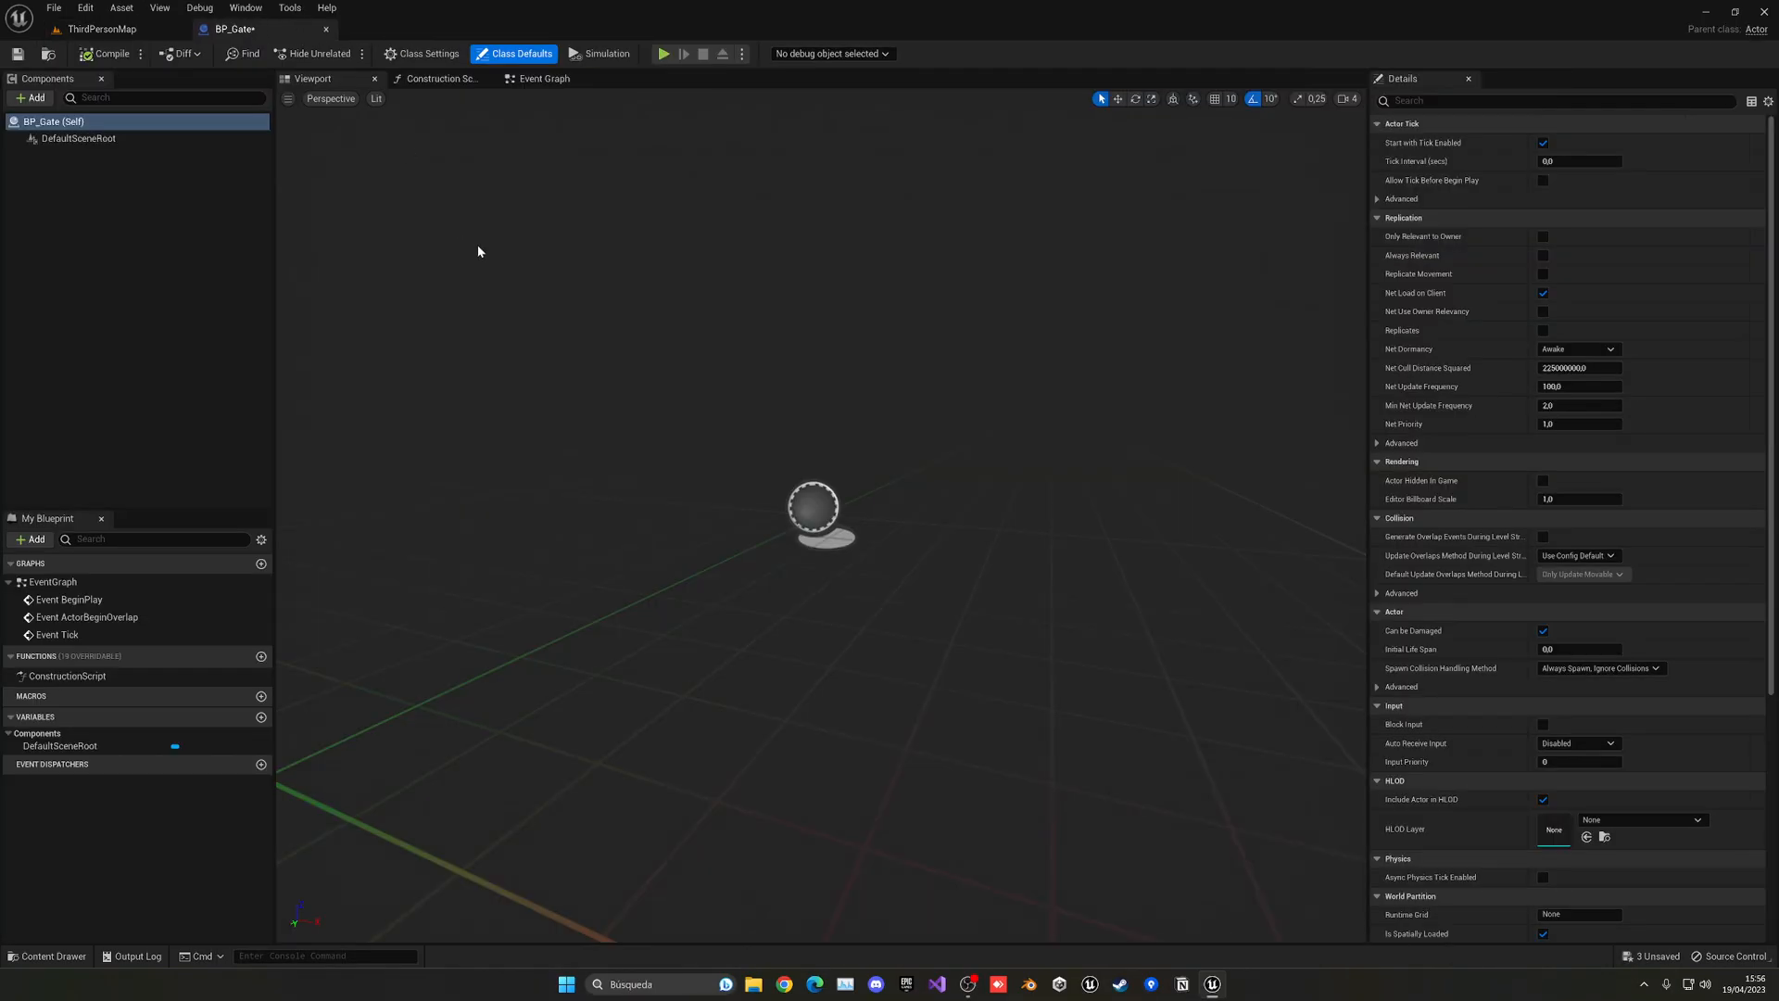
mouse_move(145, 182)
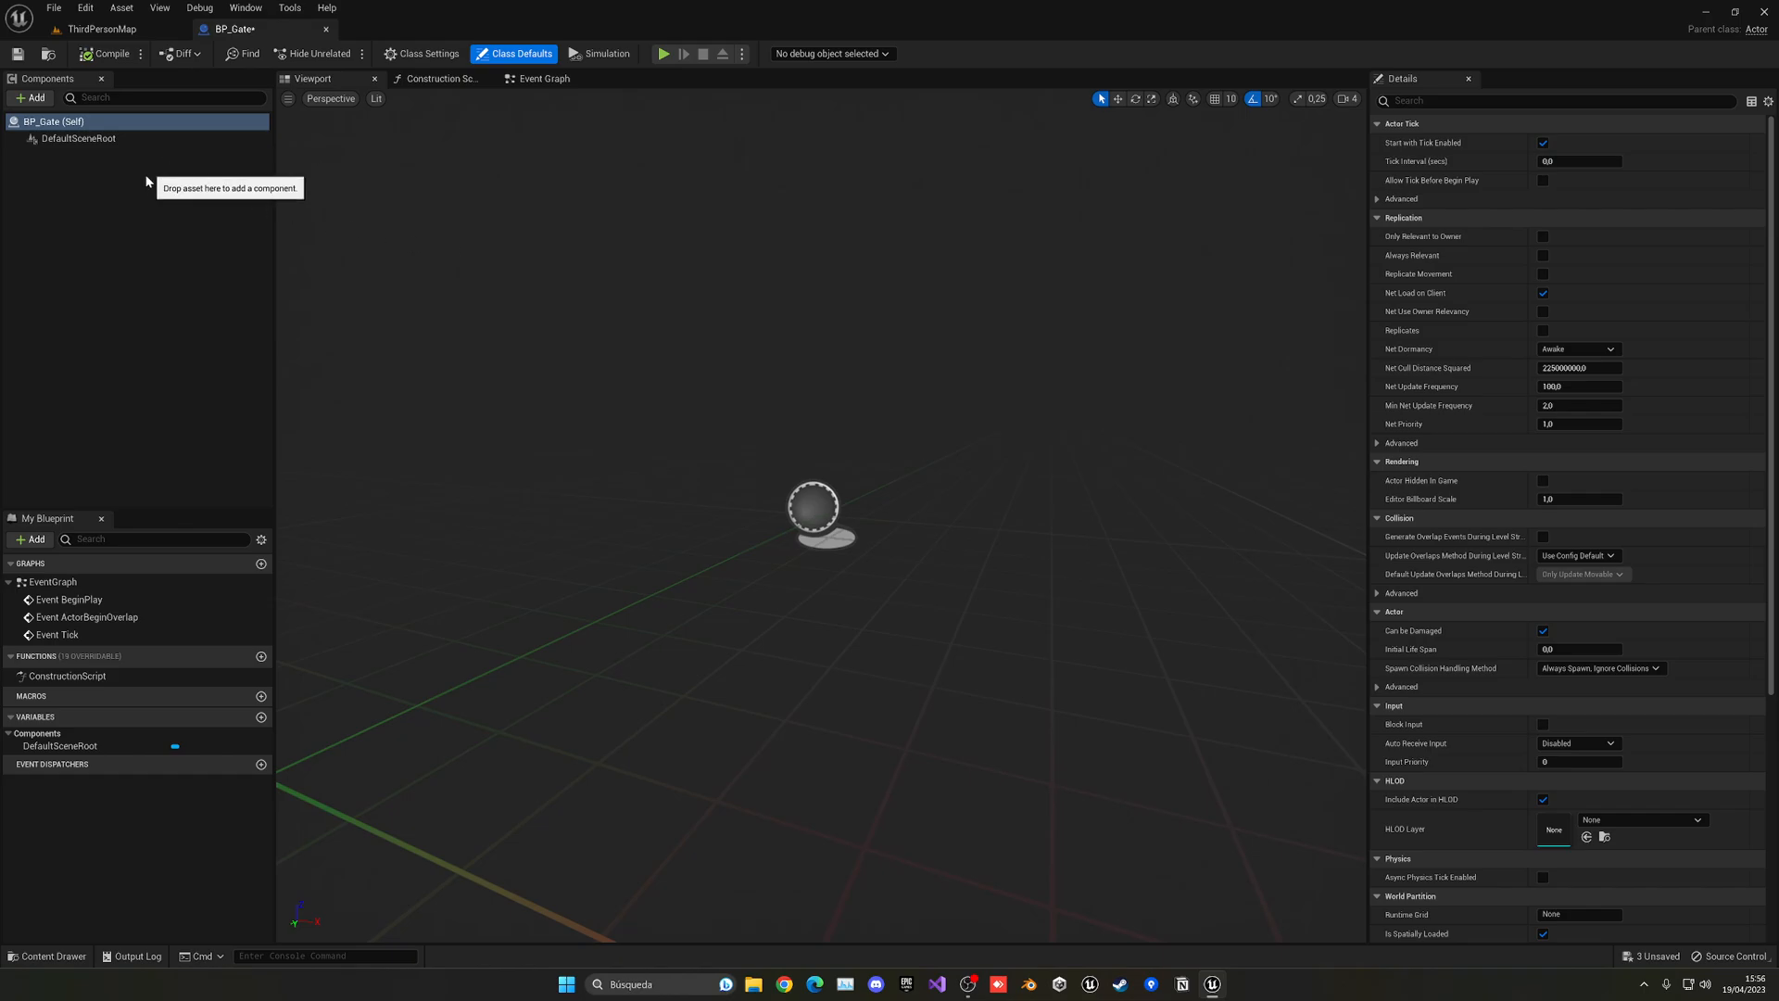
click(31, 97)
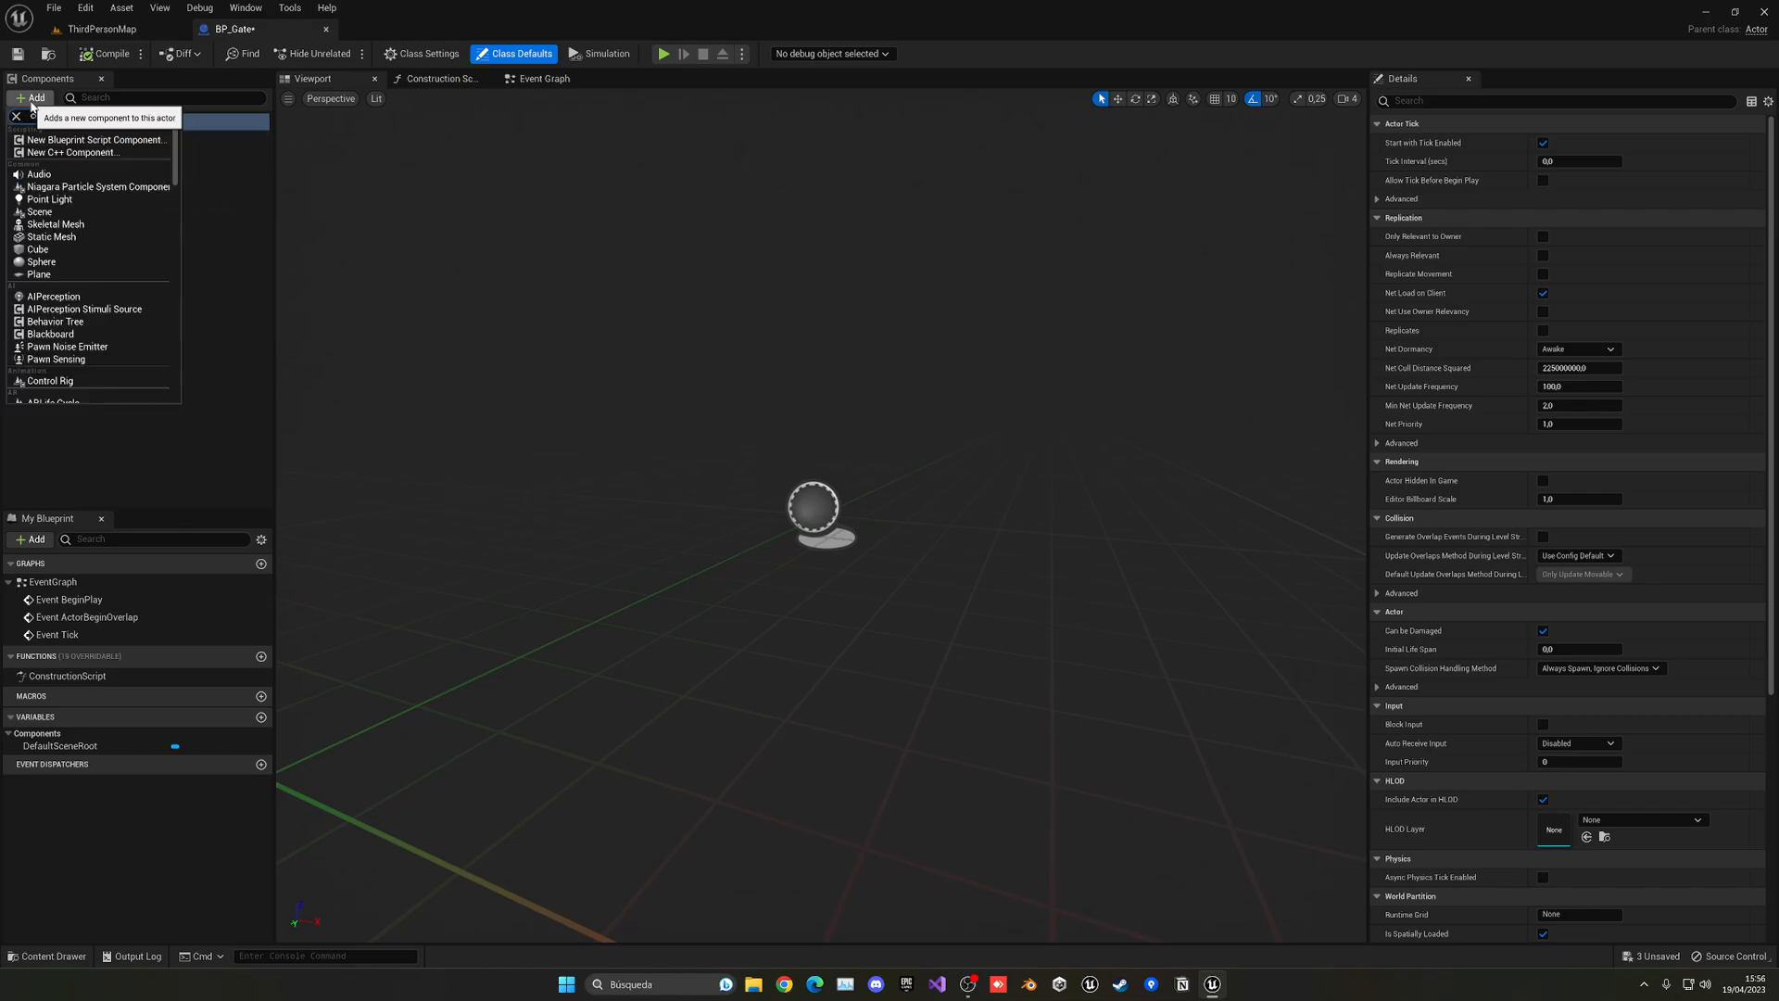
text(coll)
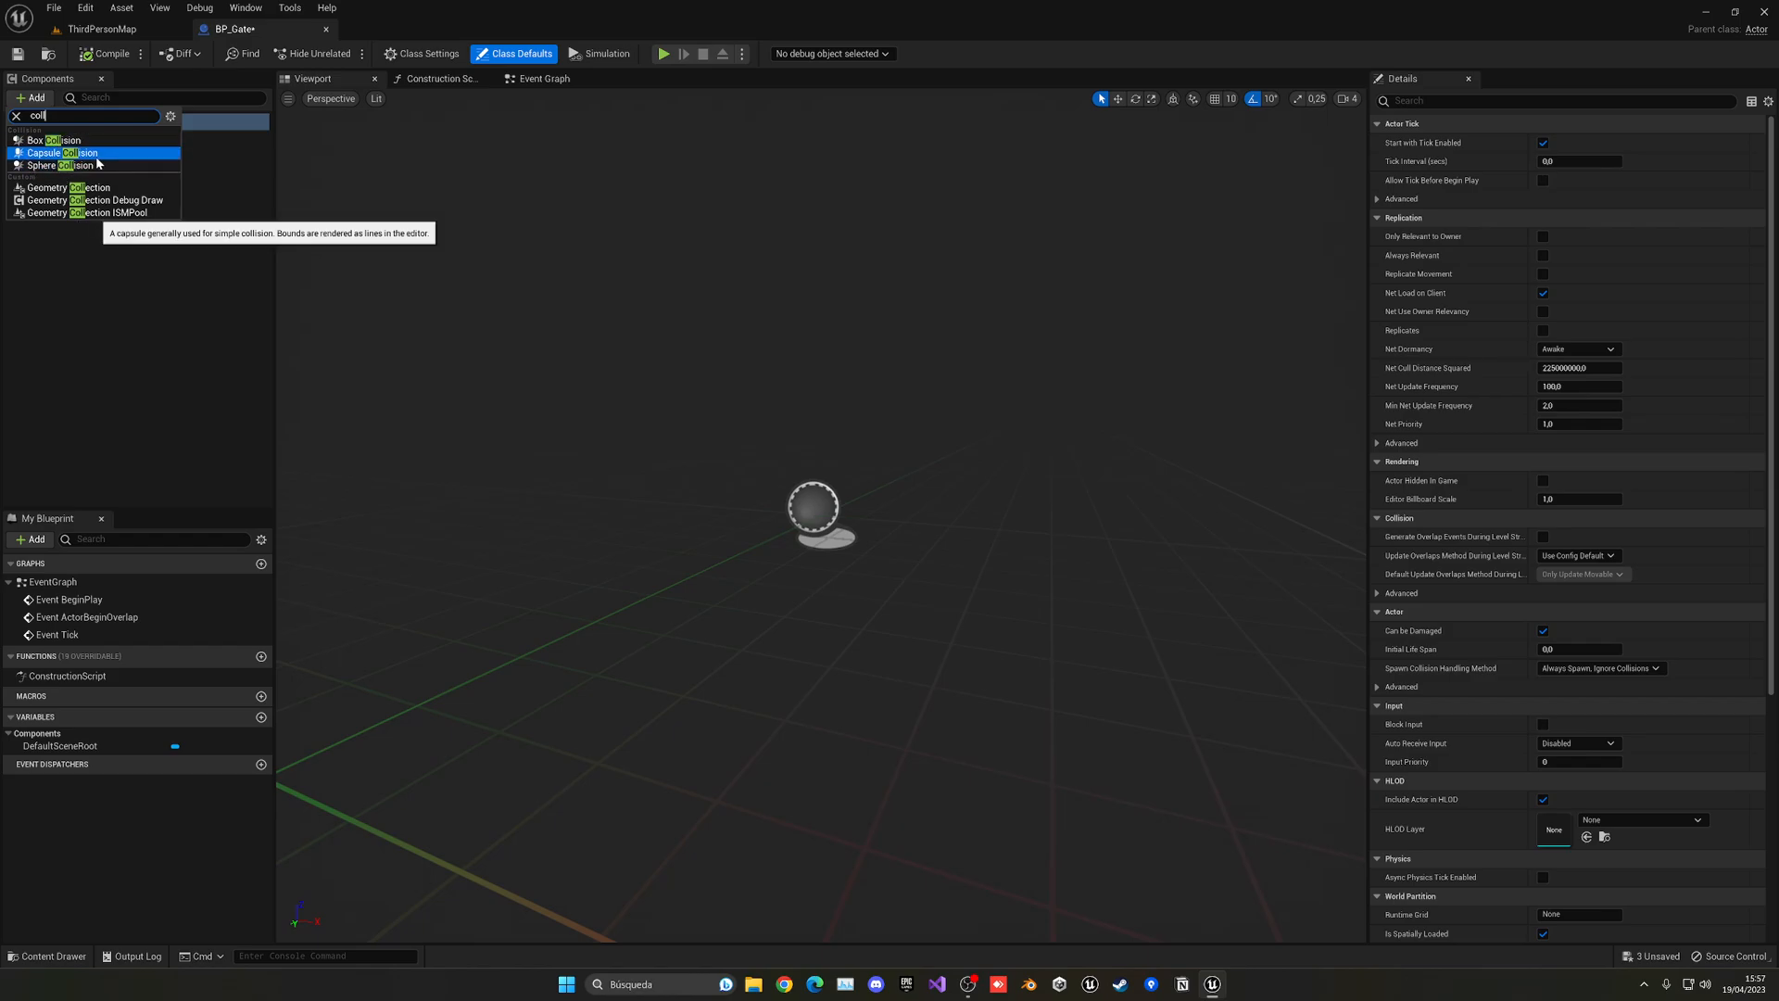
click(54, 140)
text(Trigger)
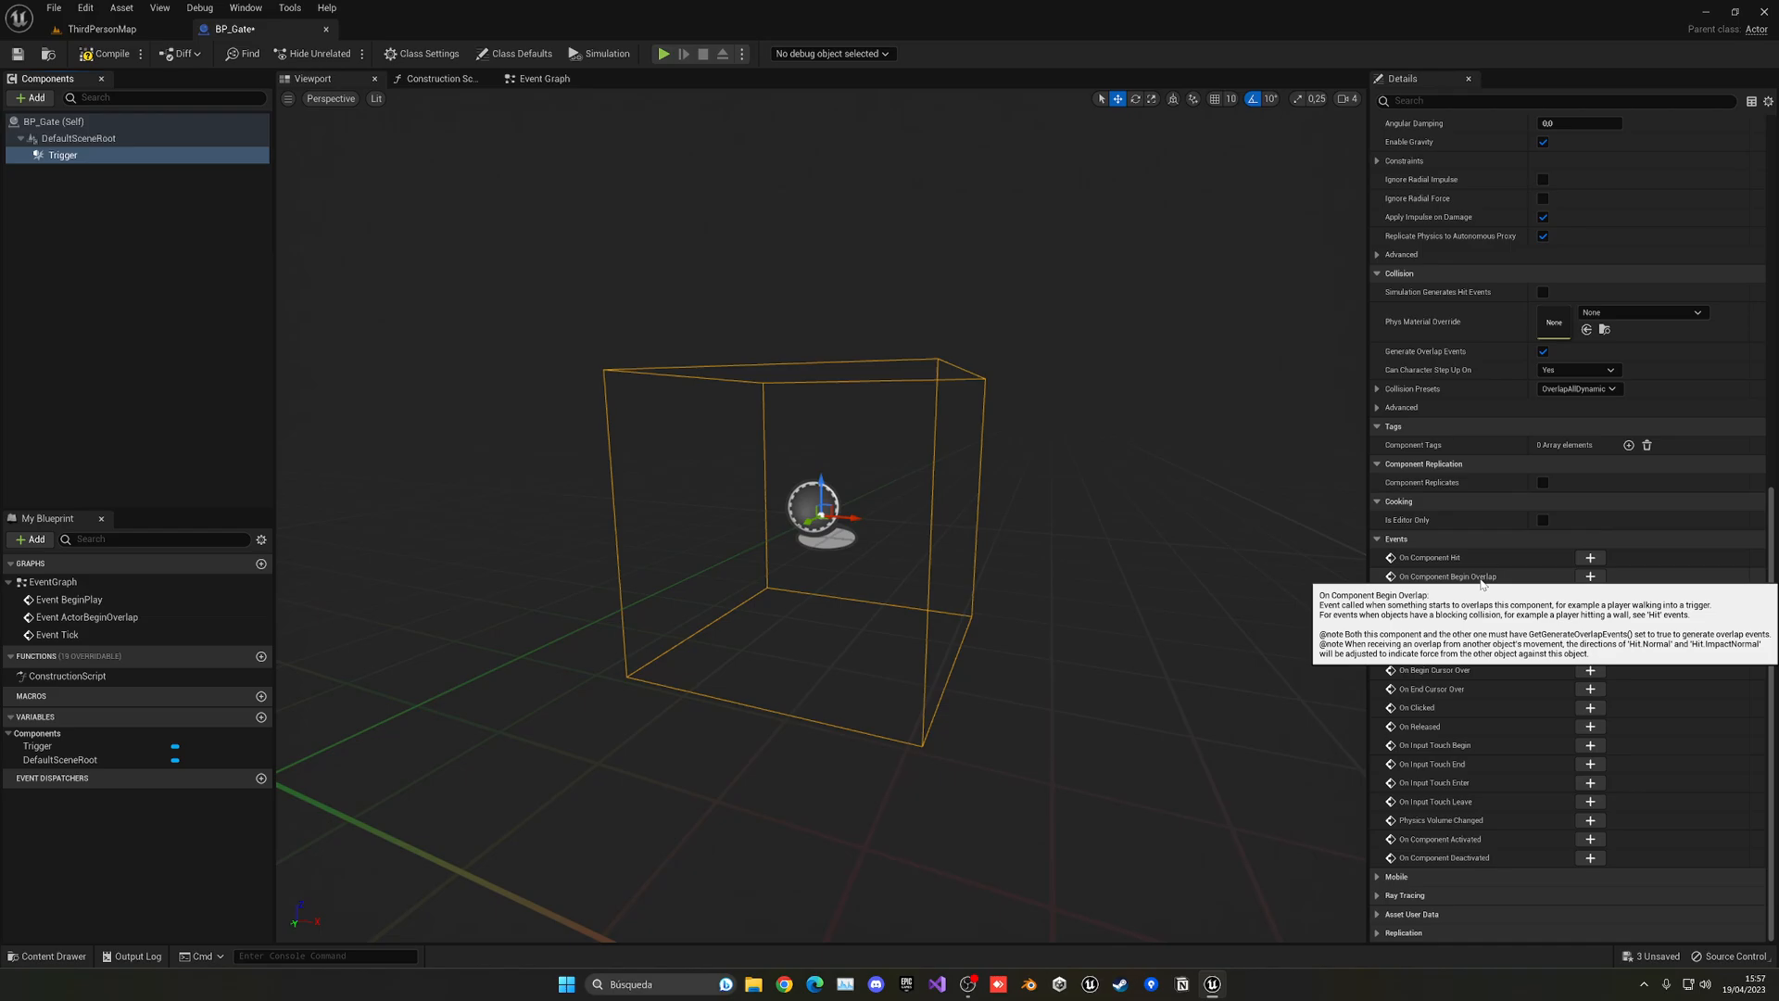
click(1590, 576)
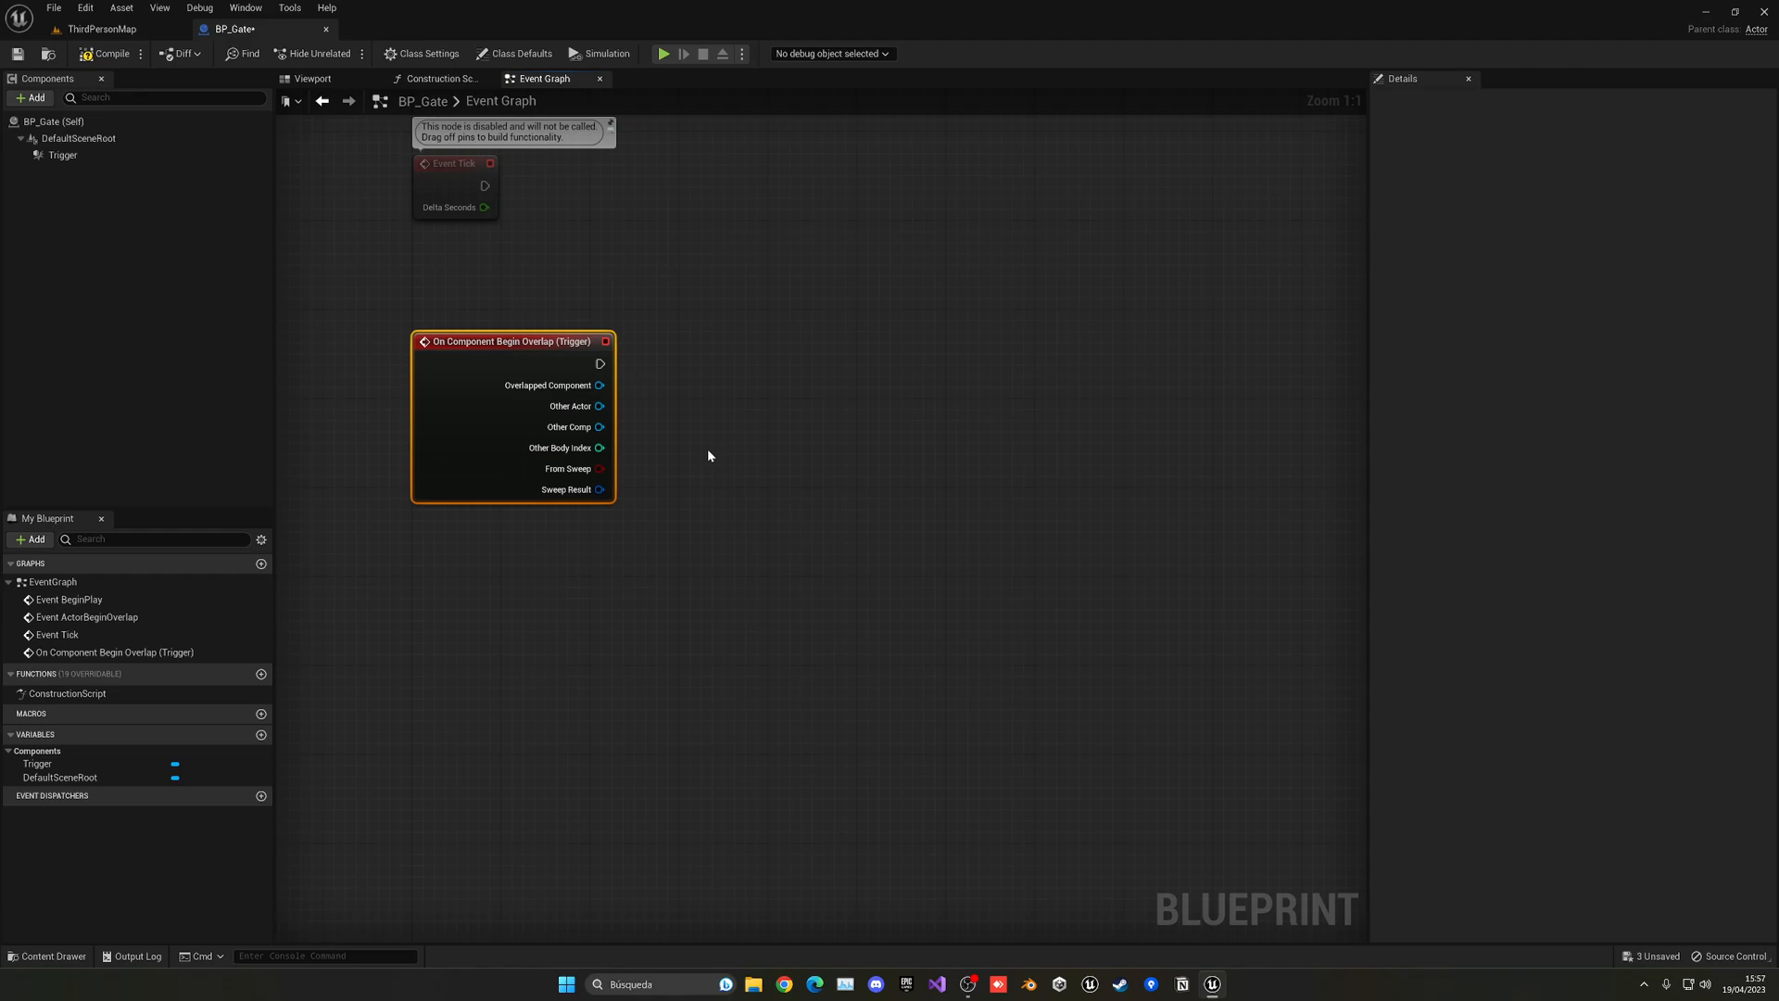
mouse_move(712, 455)
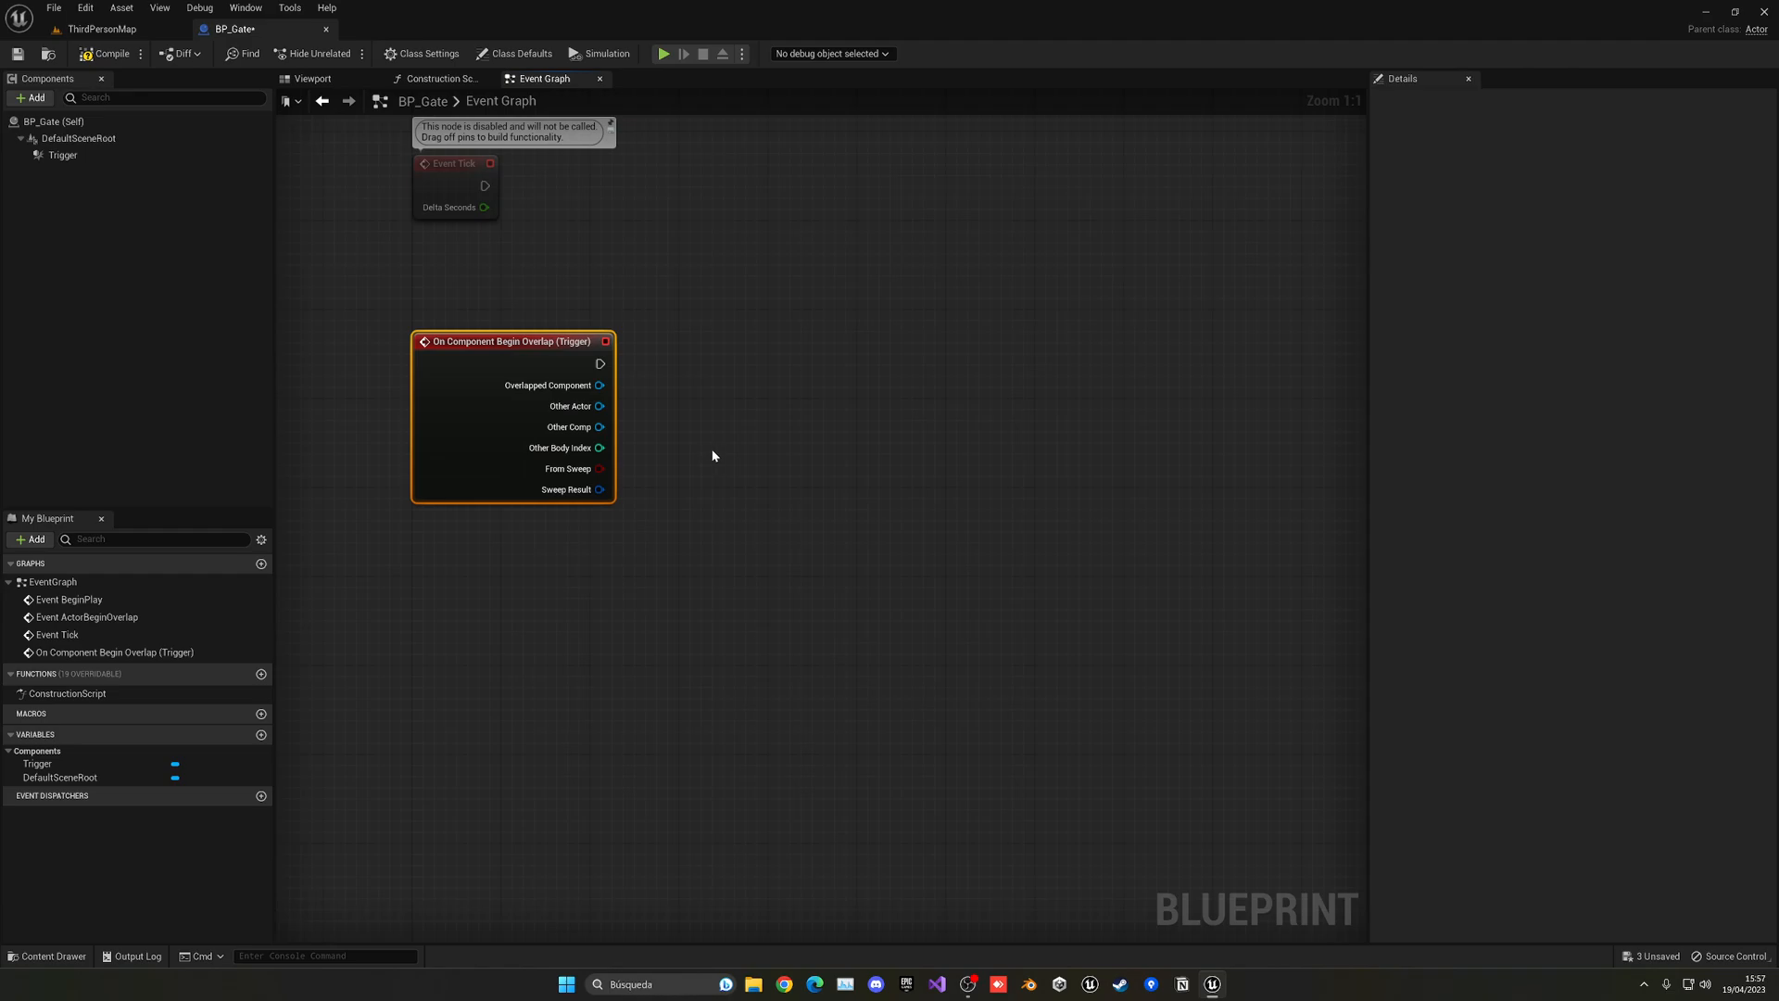
mouse_move(605, 426)
text(c)
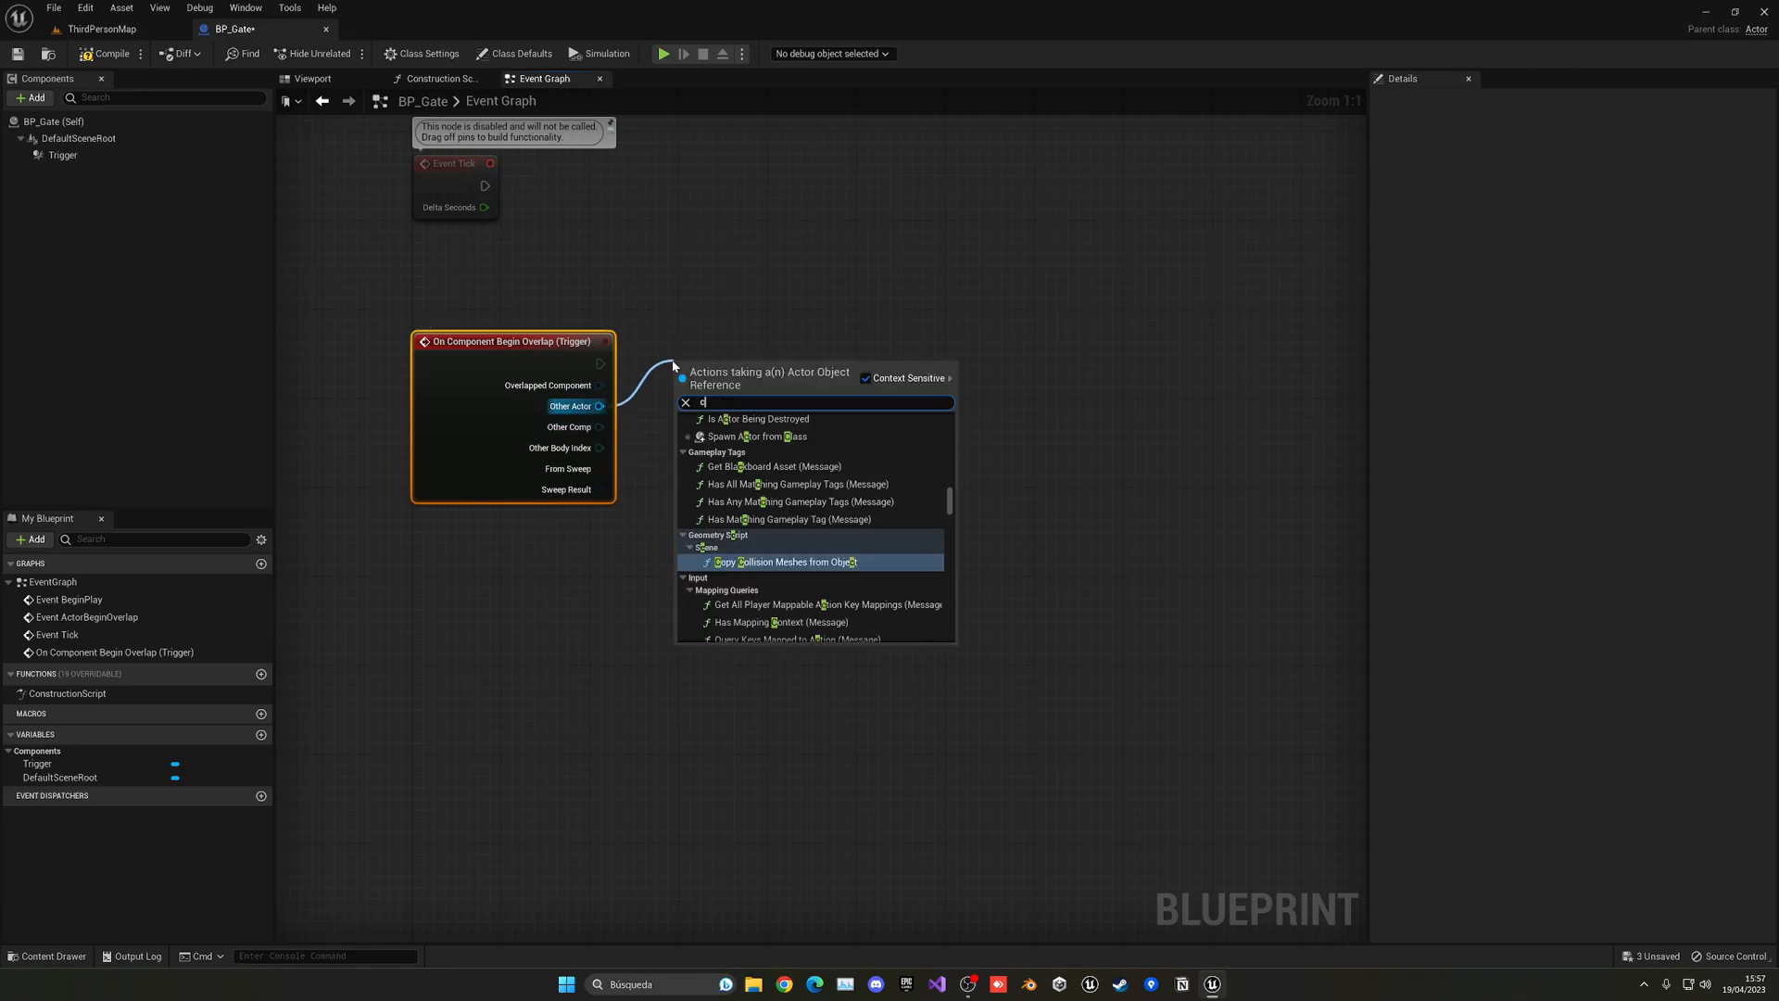
- Add a Cast To BP_ThirdPersonCharacter node fed by the overlap event's Other Actor
text(ast to t)
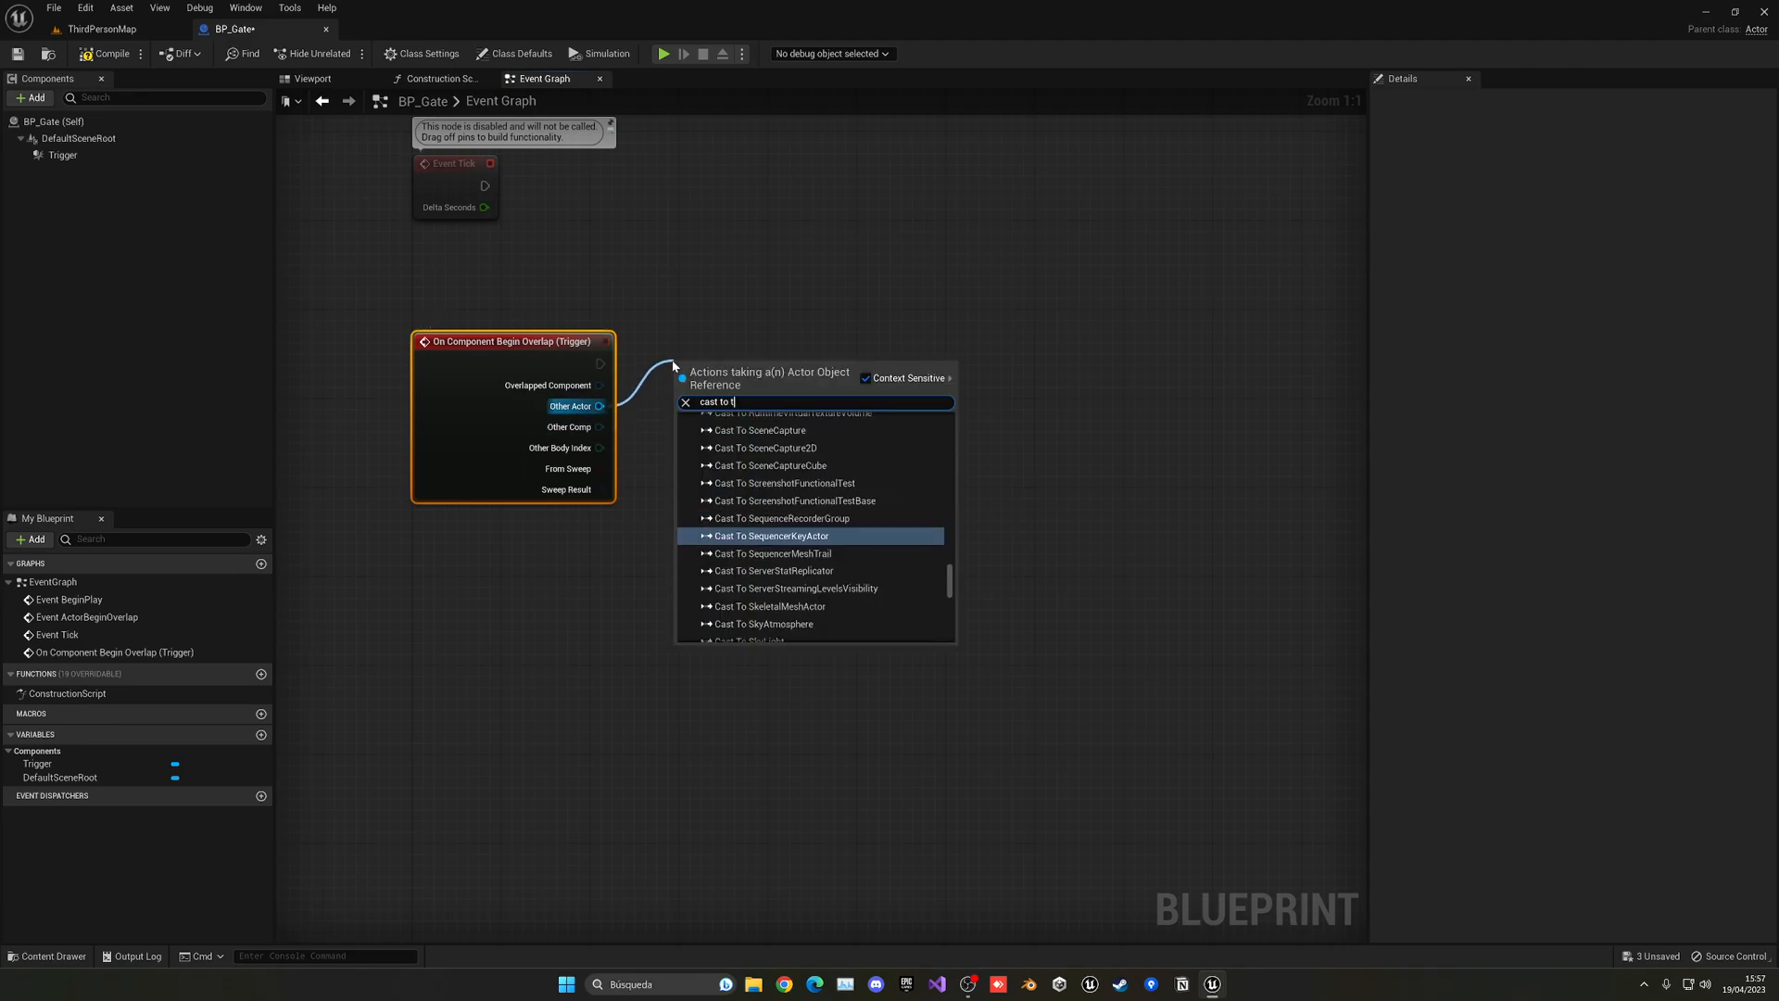
click(771, 535)
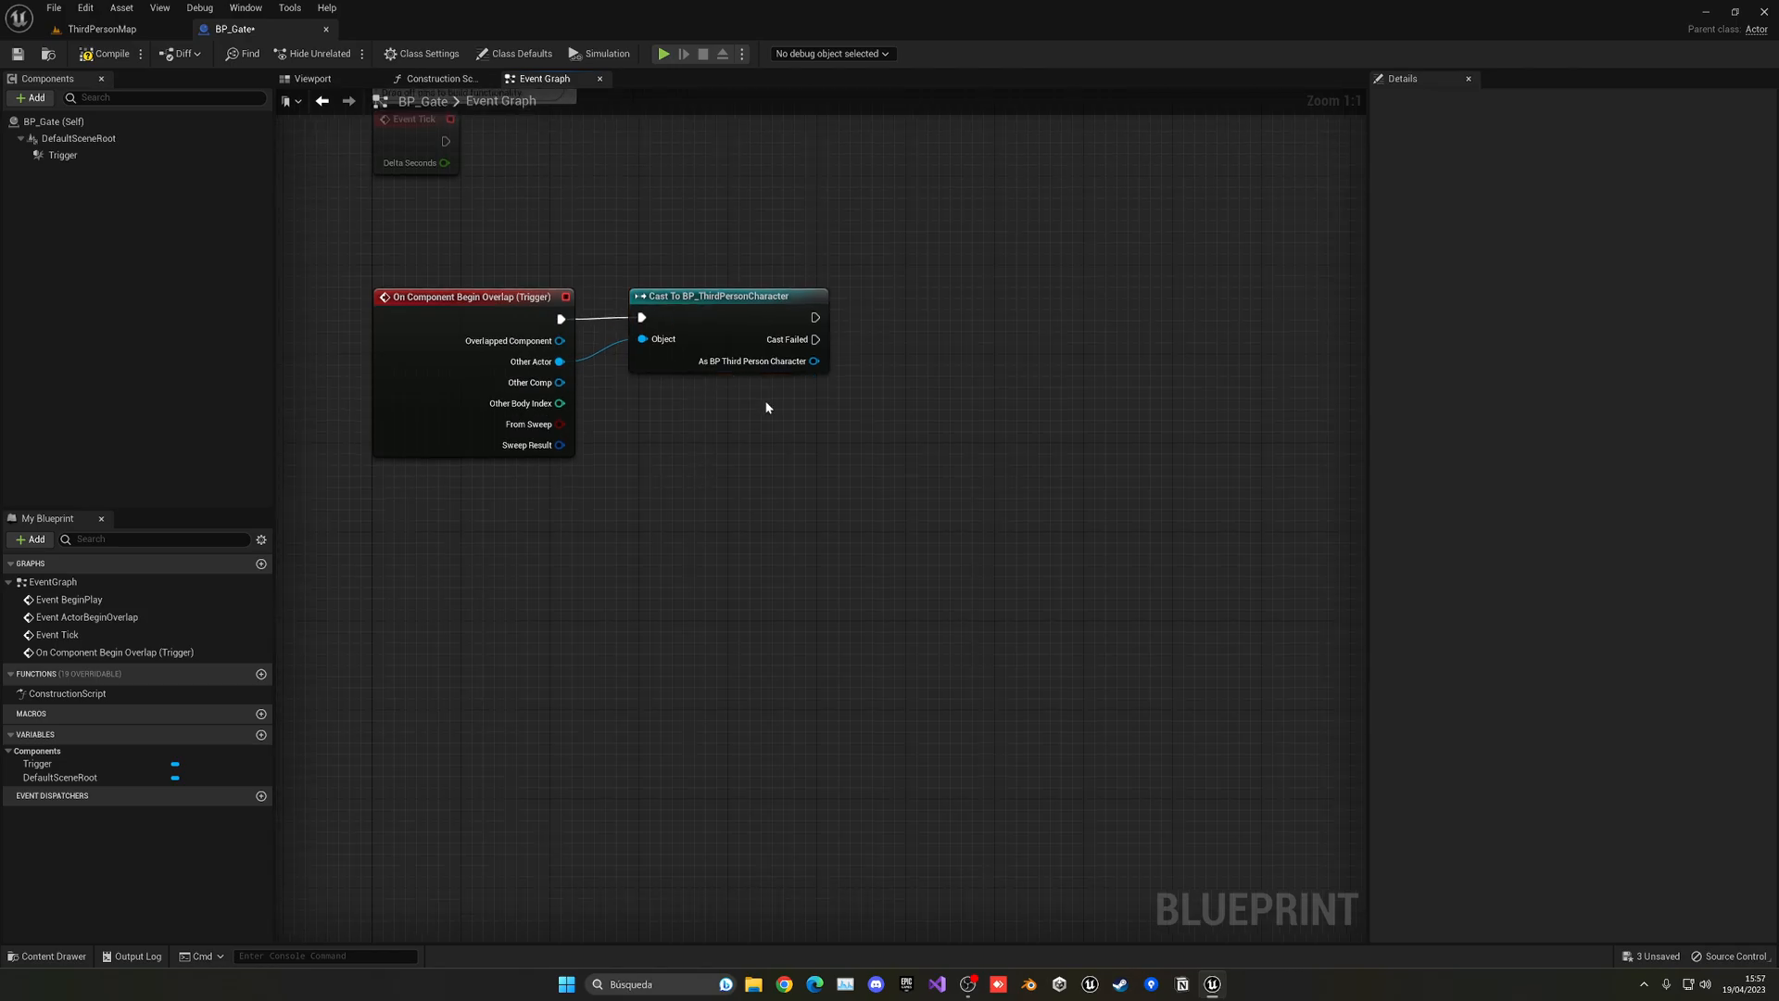
mouse_move(899, 456)
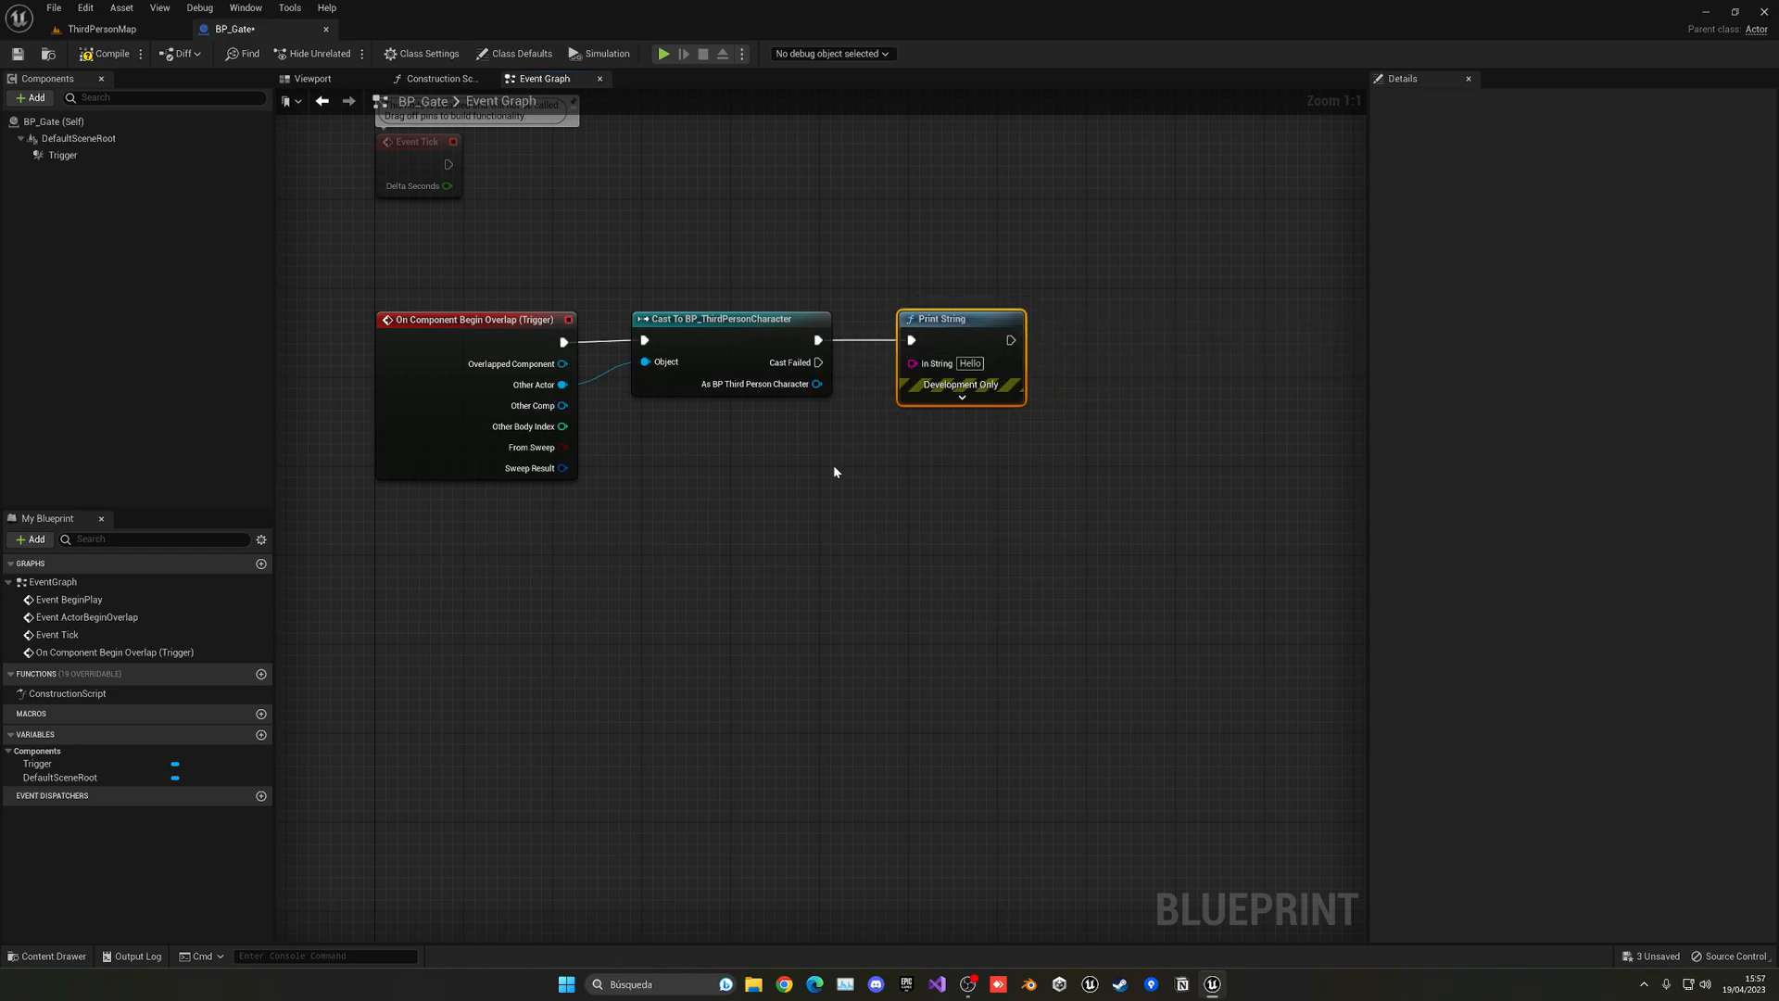
- Add a Static Mesh component named DoorFrame to BP_Gate in the Viewport
click(311, 78)
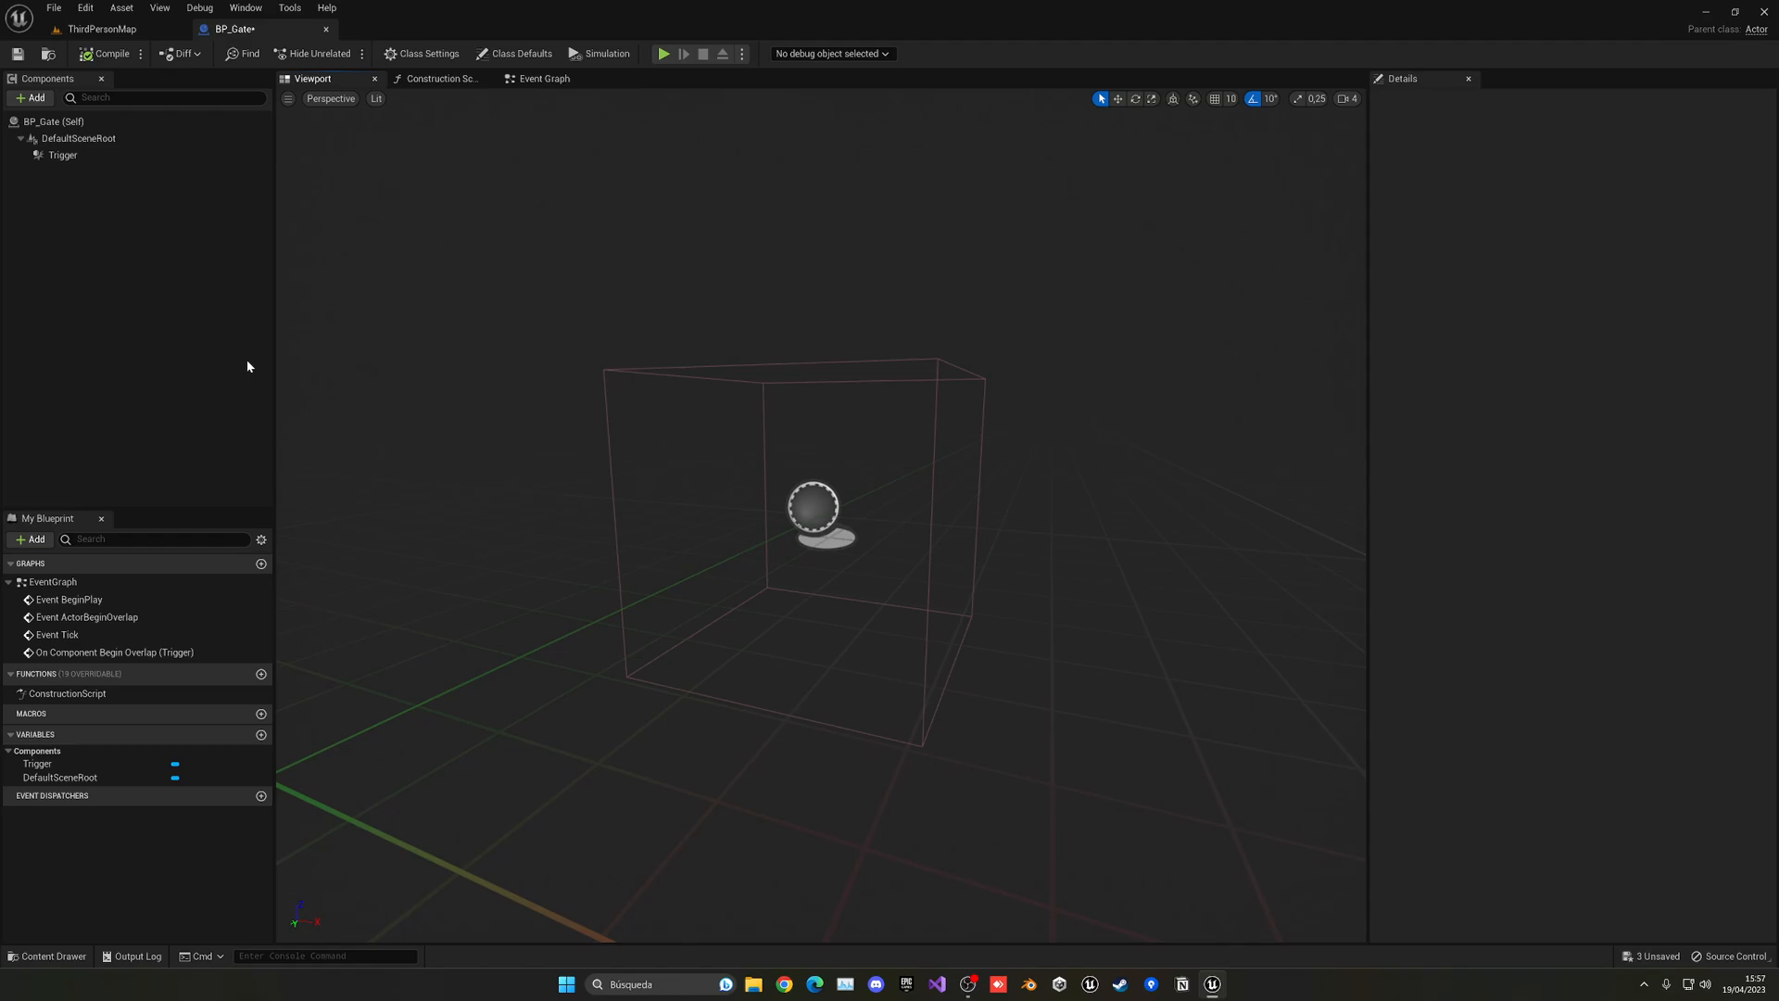
click(30, 97)
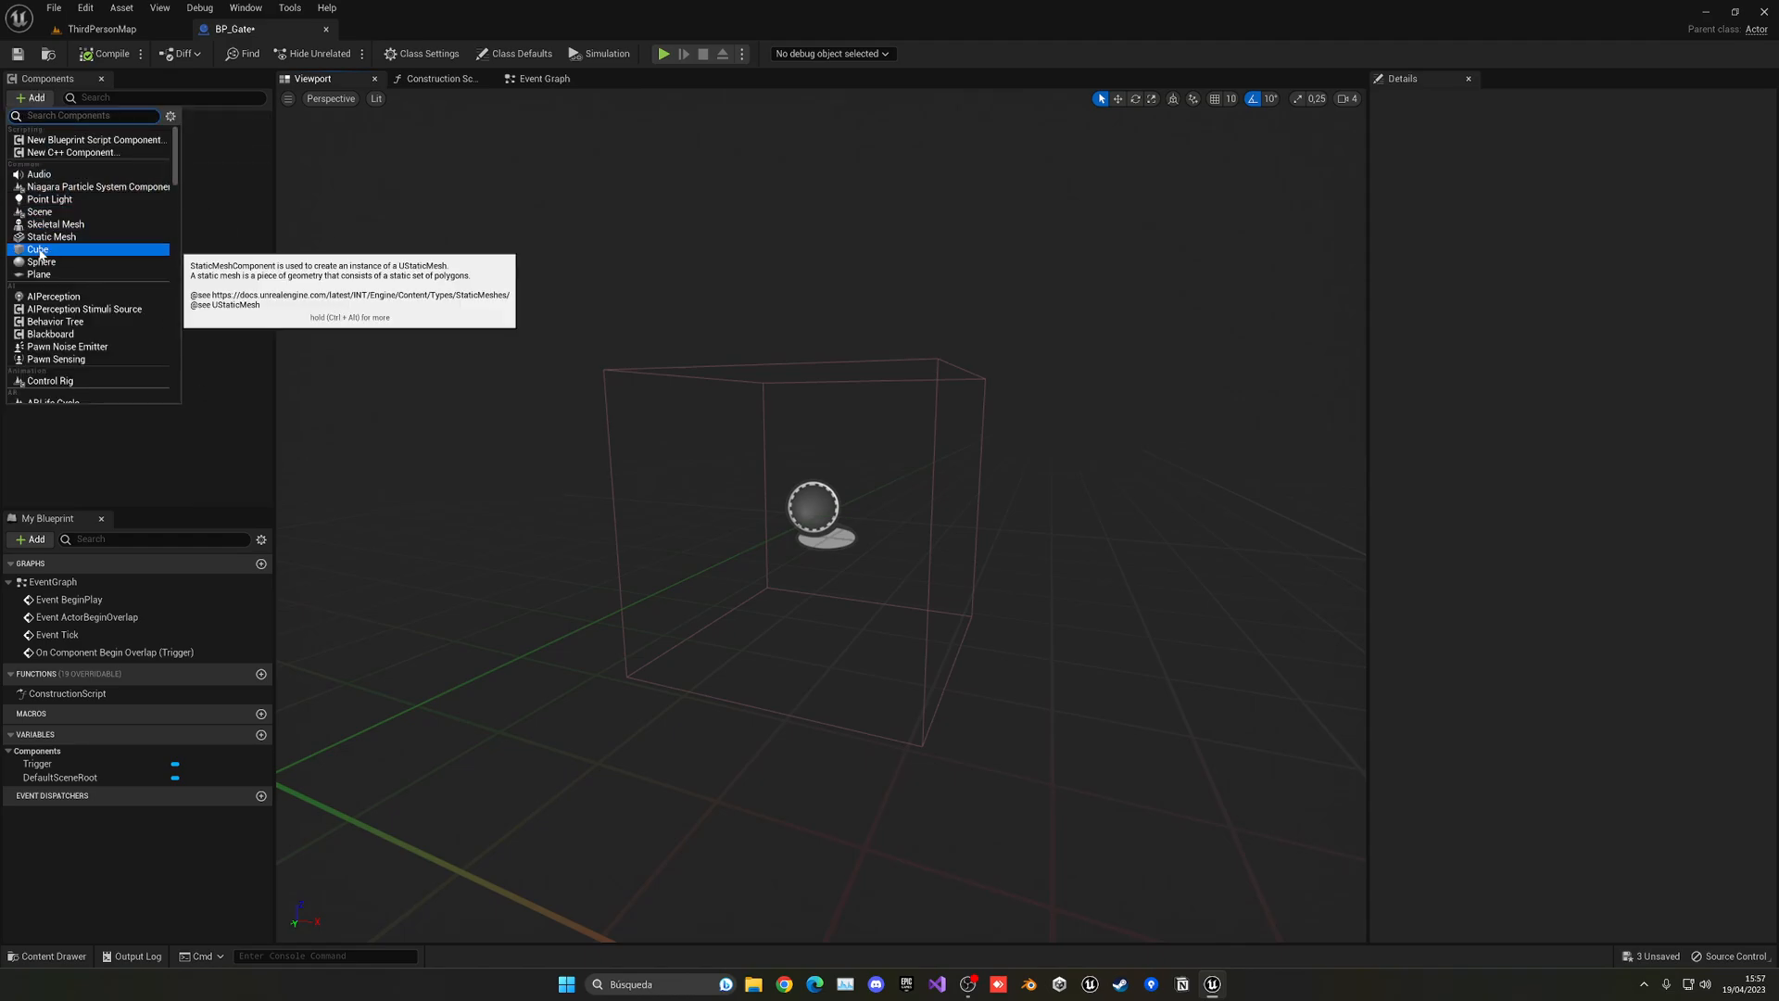
click(39, 248)
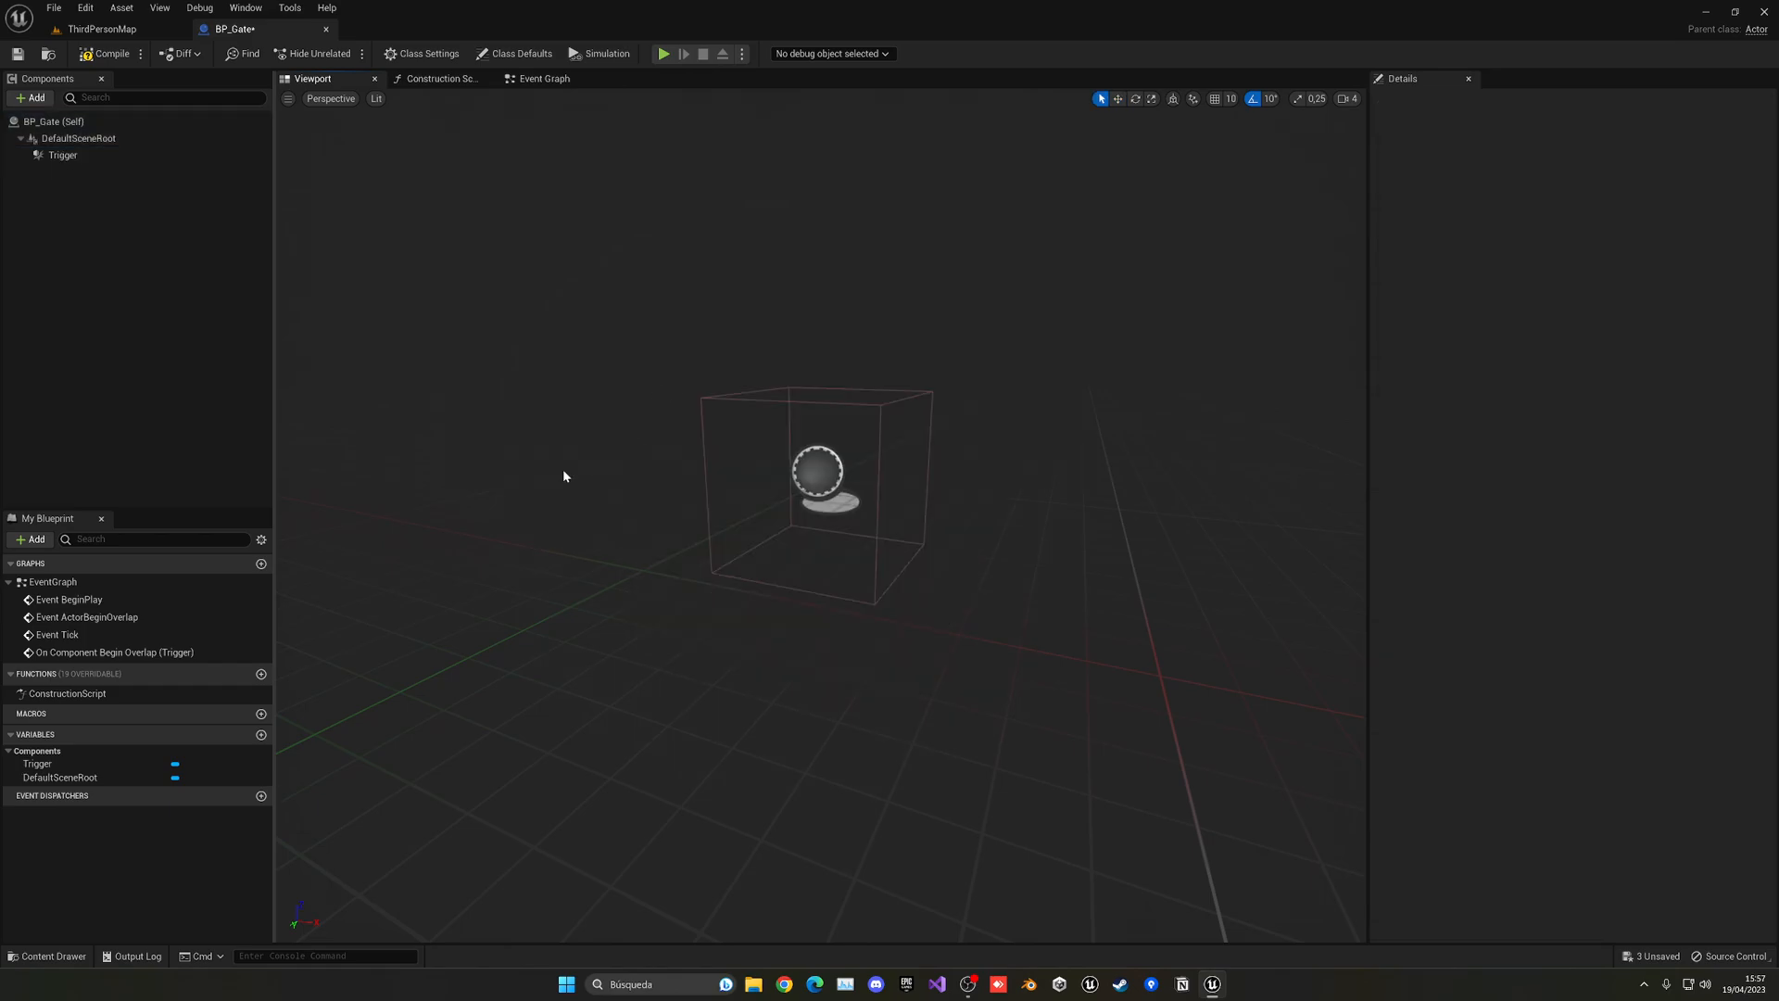
click(30, 97)
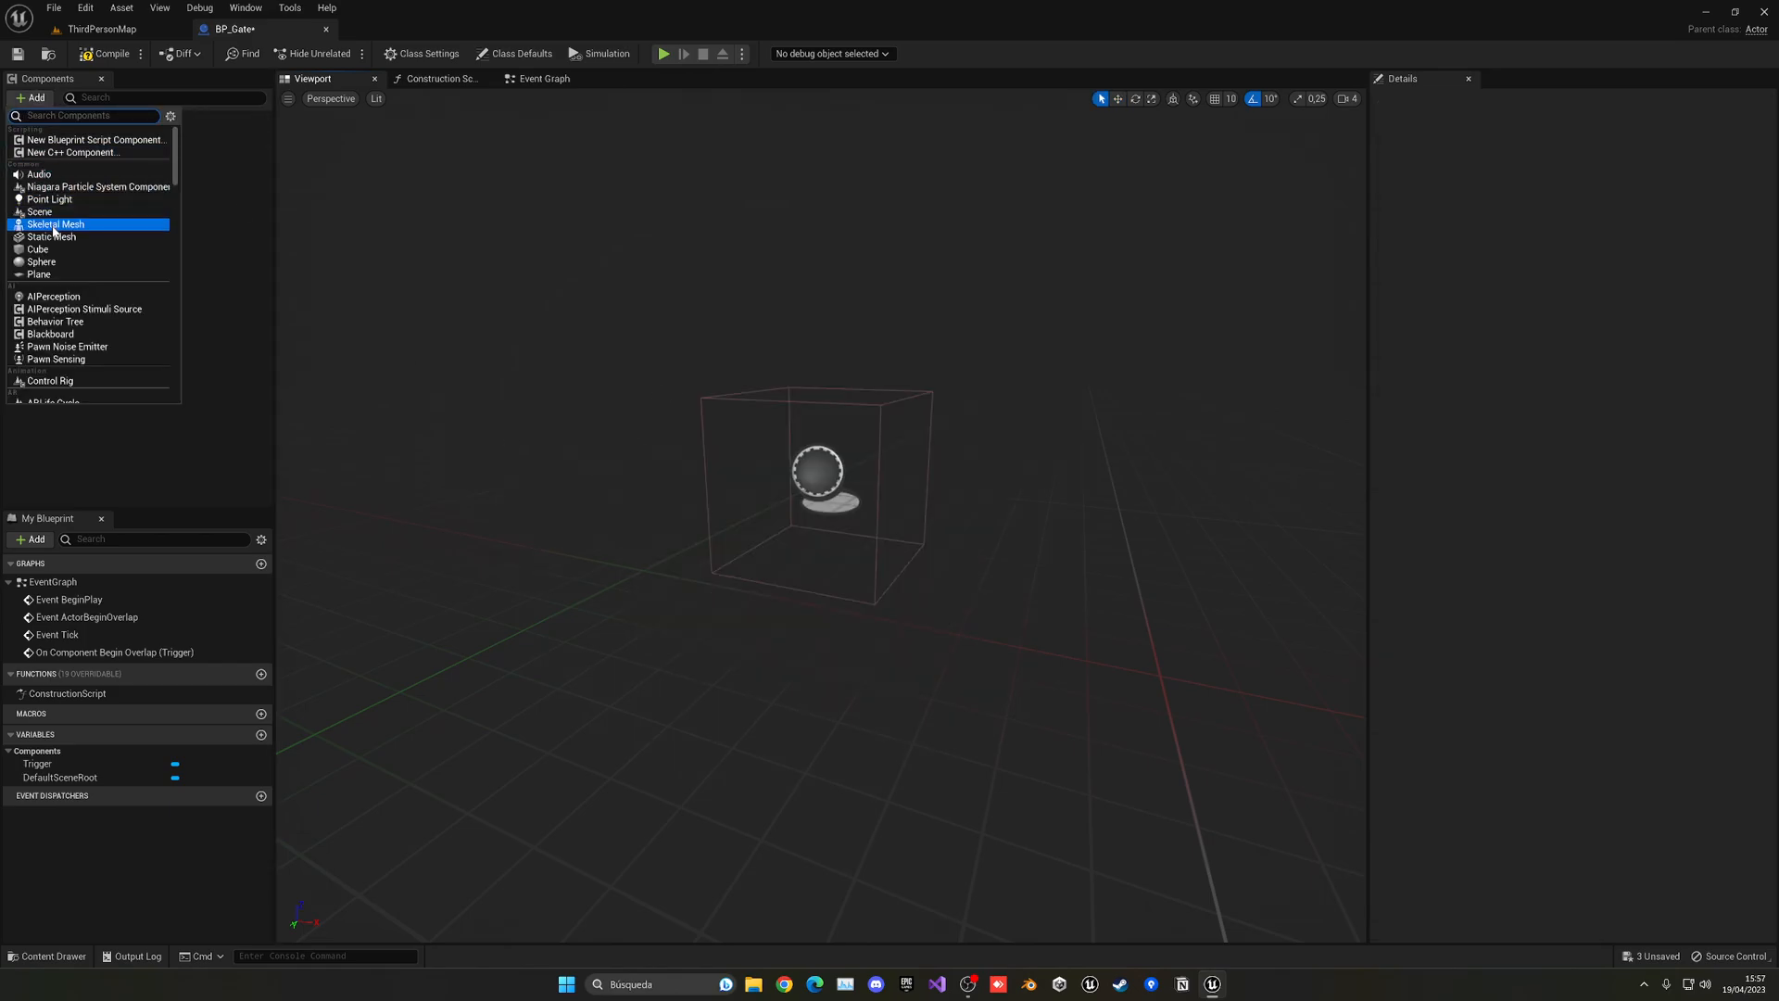
mouse_move(51, 237)
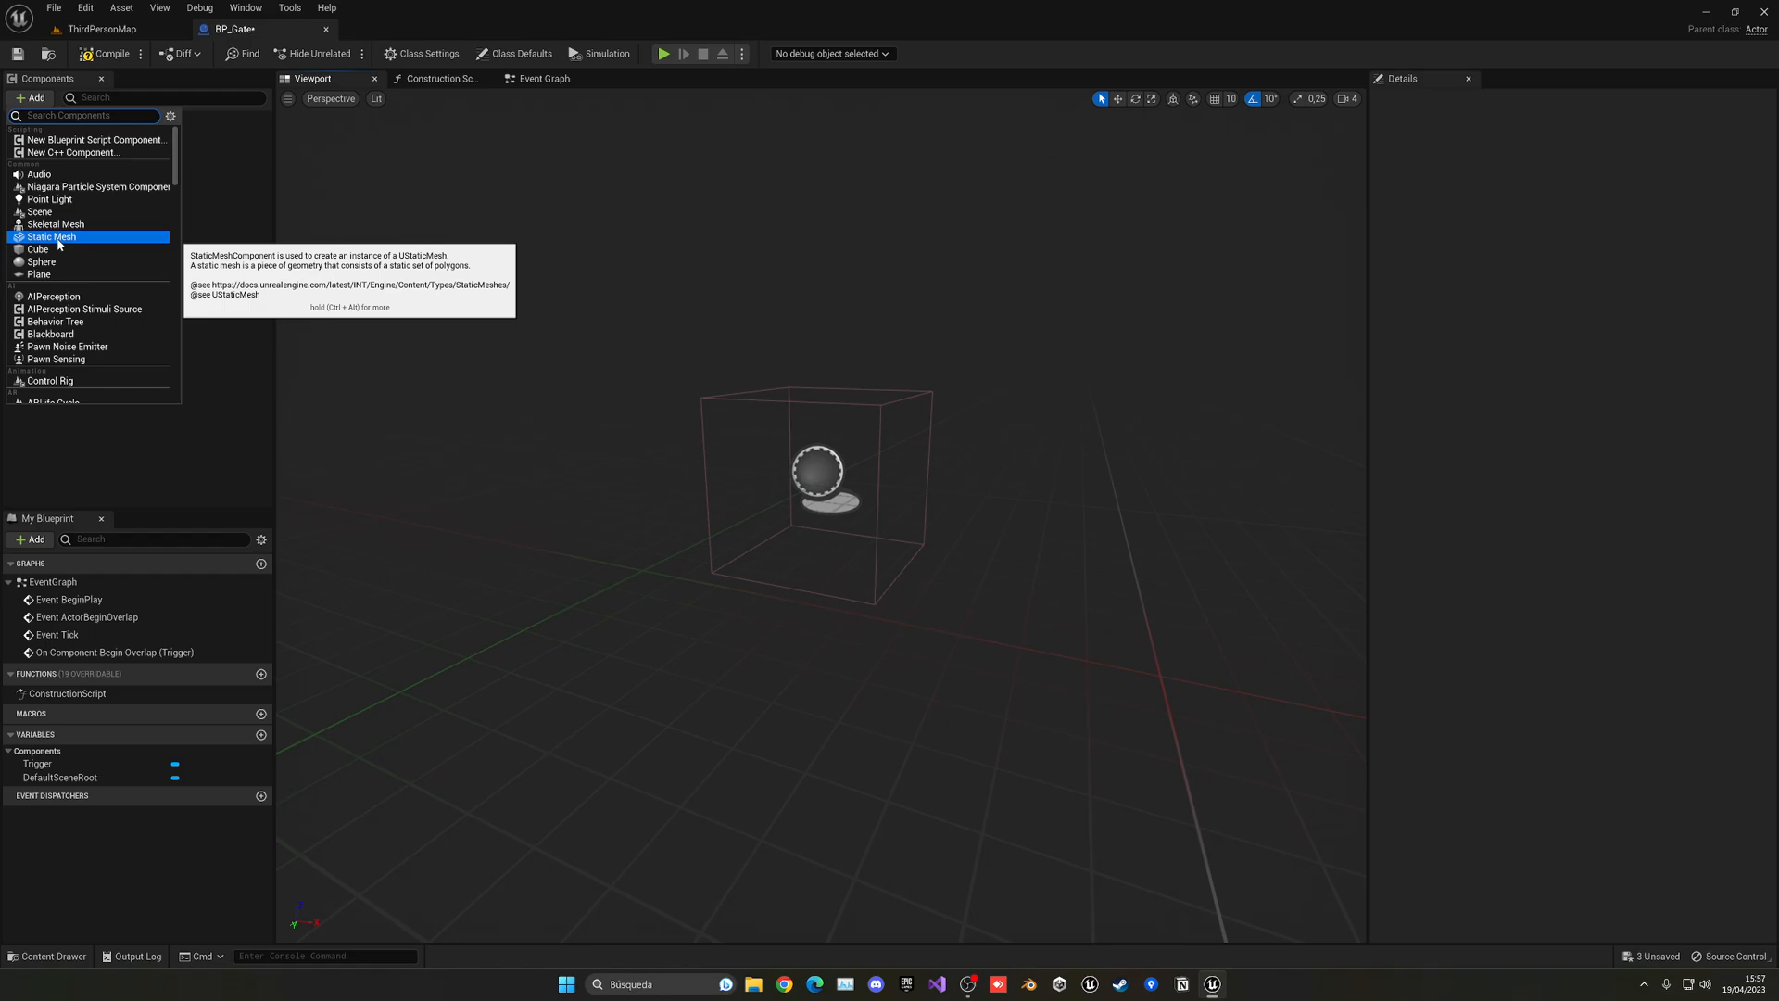
click(51, 236)
text(DoorFrame)
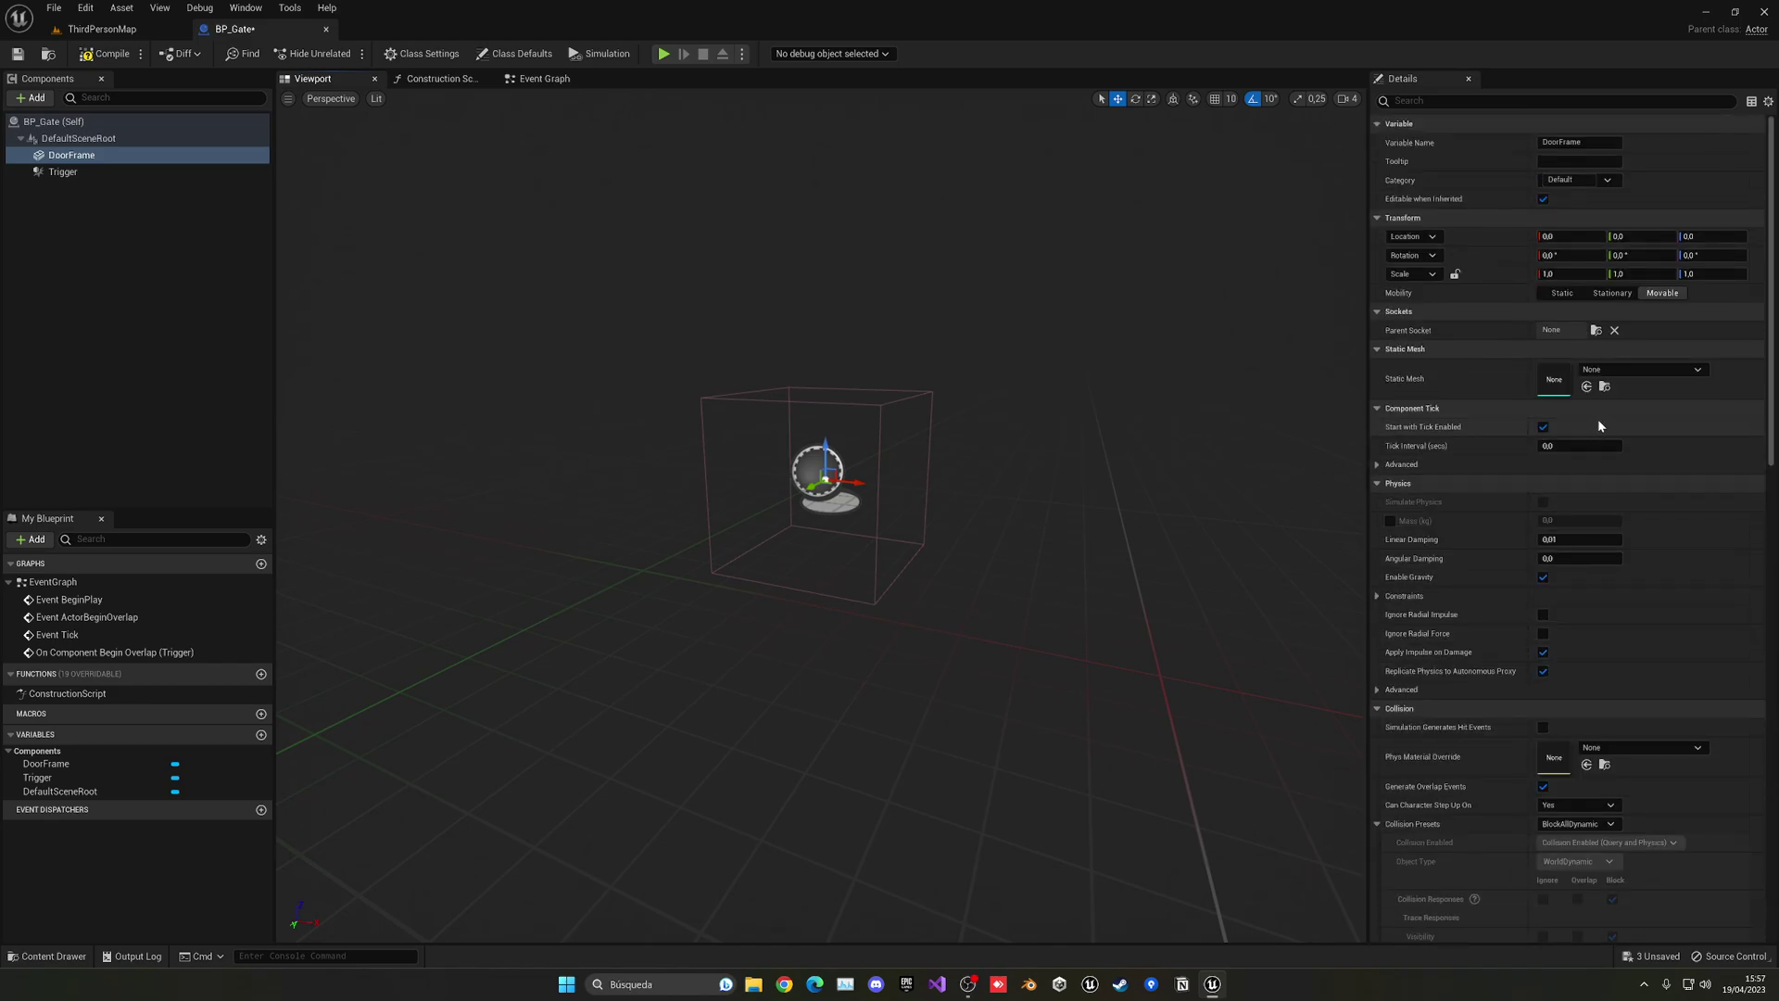
click(1687, 368)
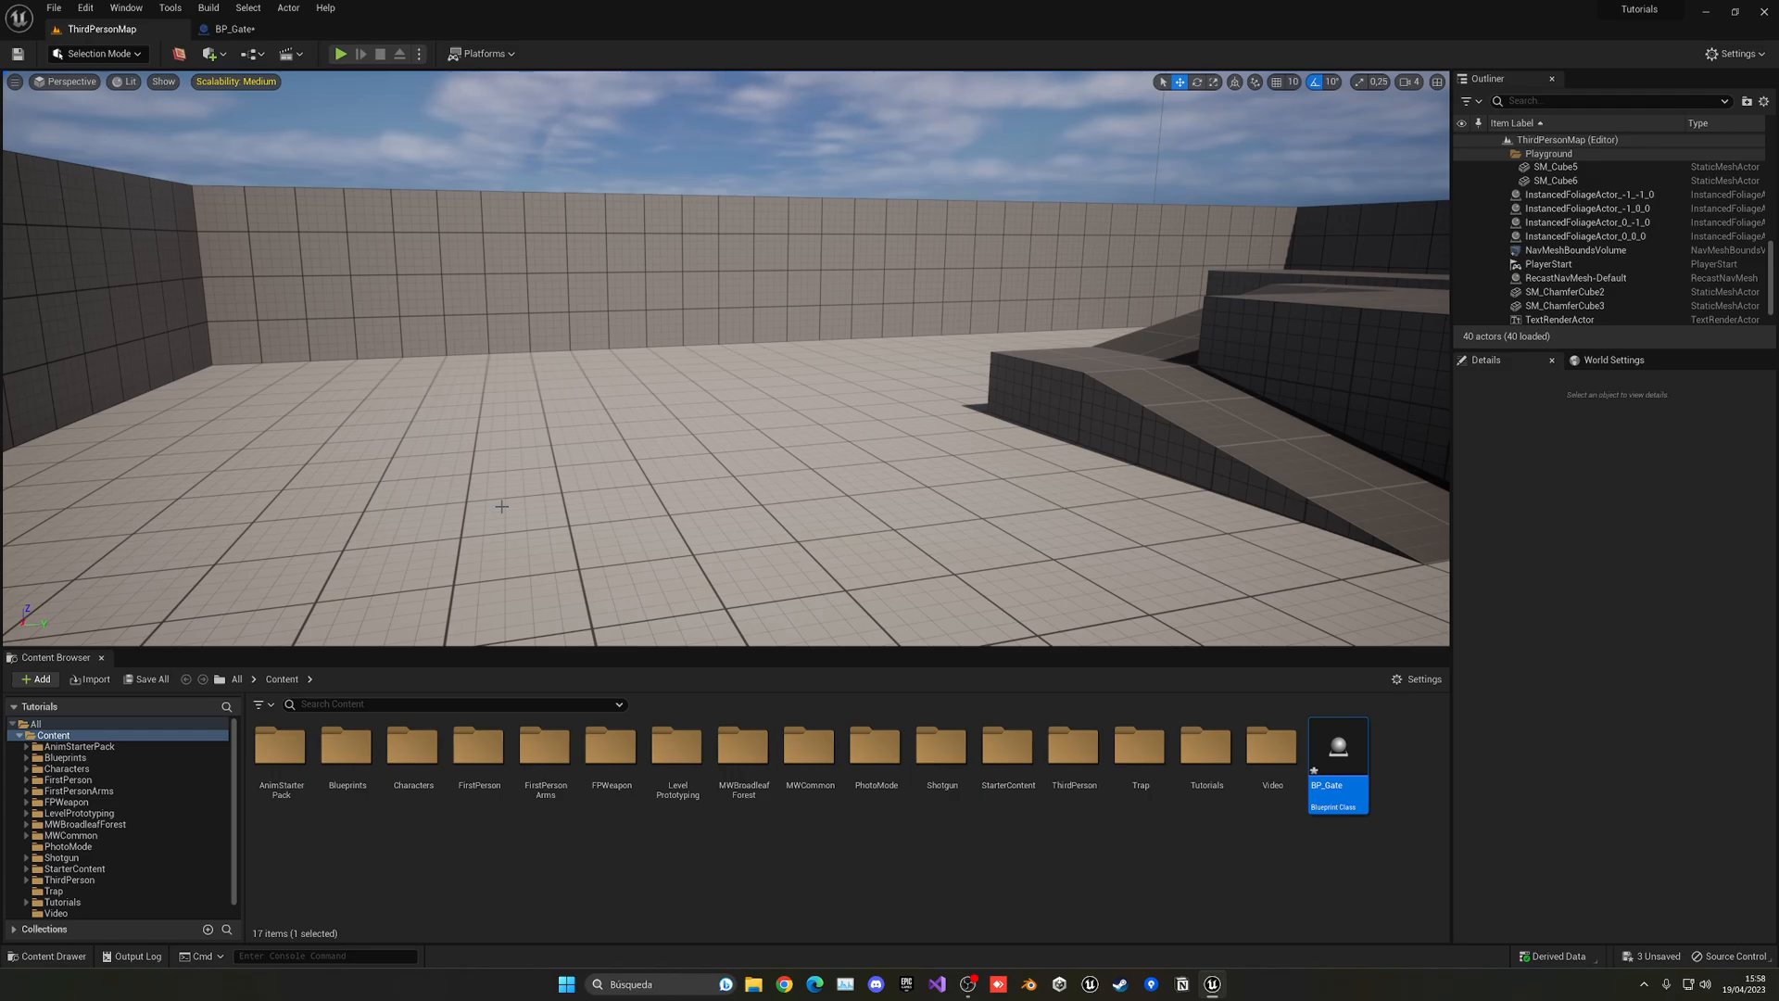
mouse_move(234, 611)
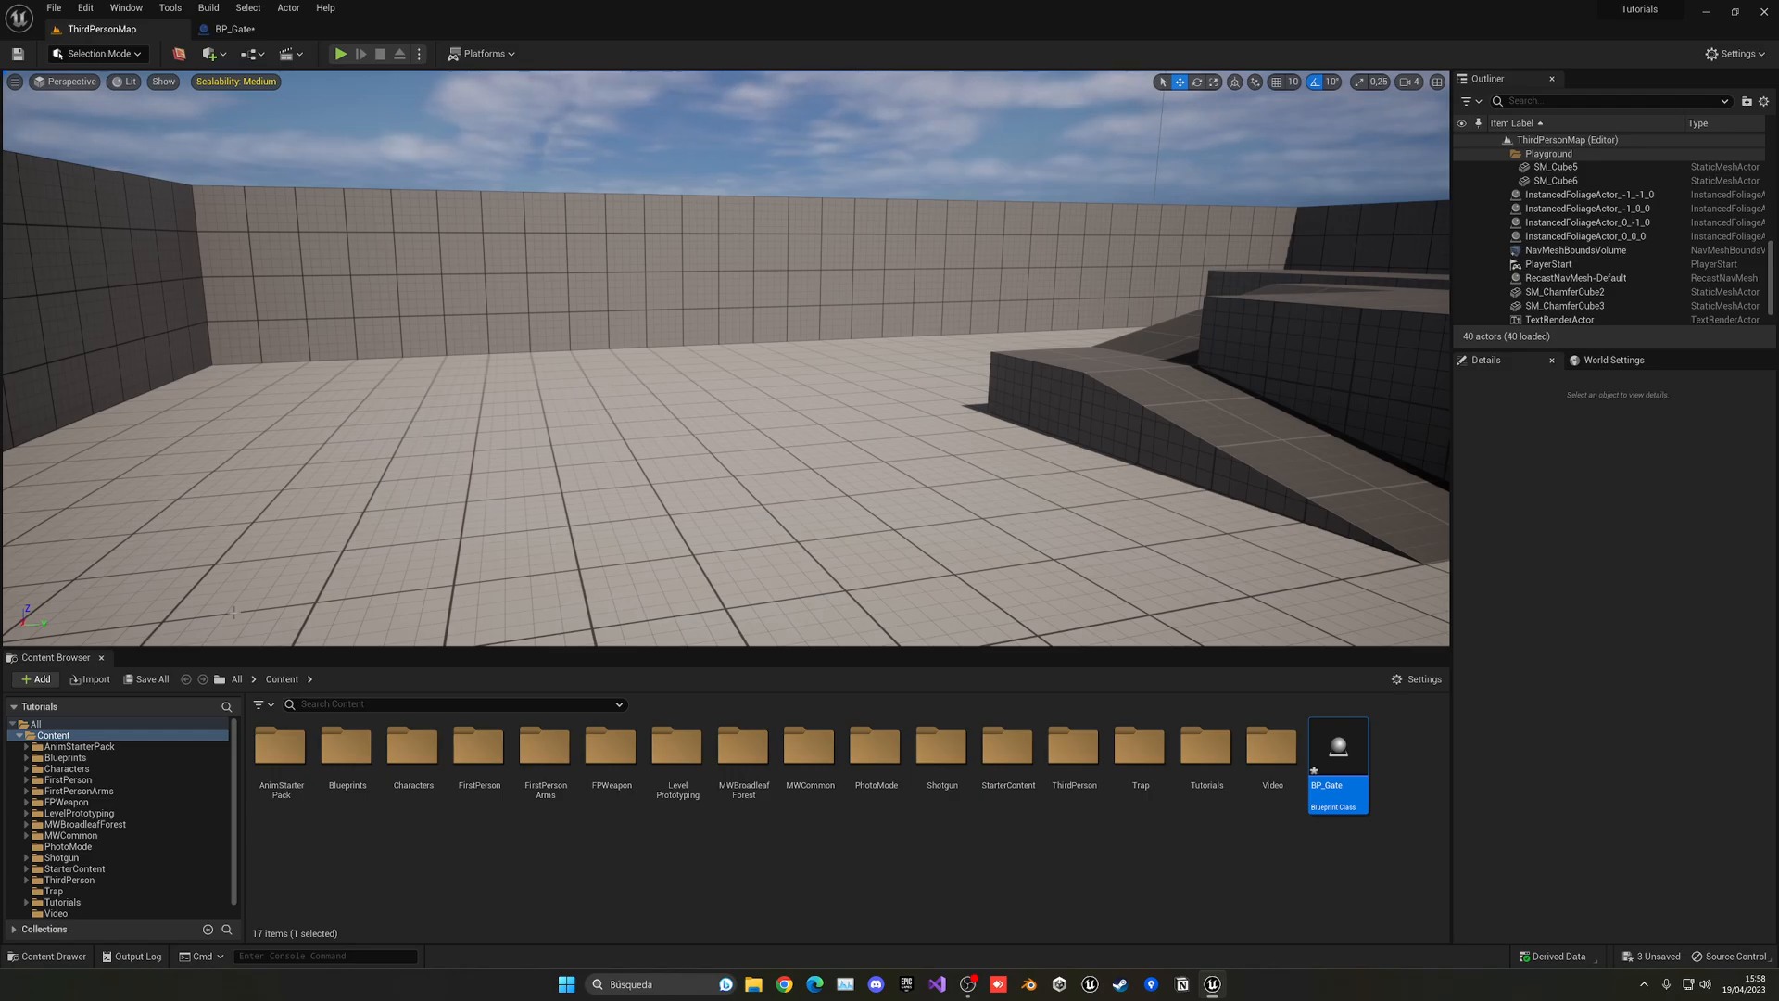
- Add the Starter Content pack to the project and reopen BP_Gate
click(36, 679)
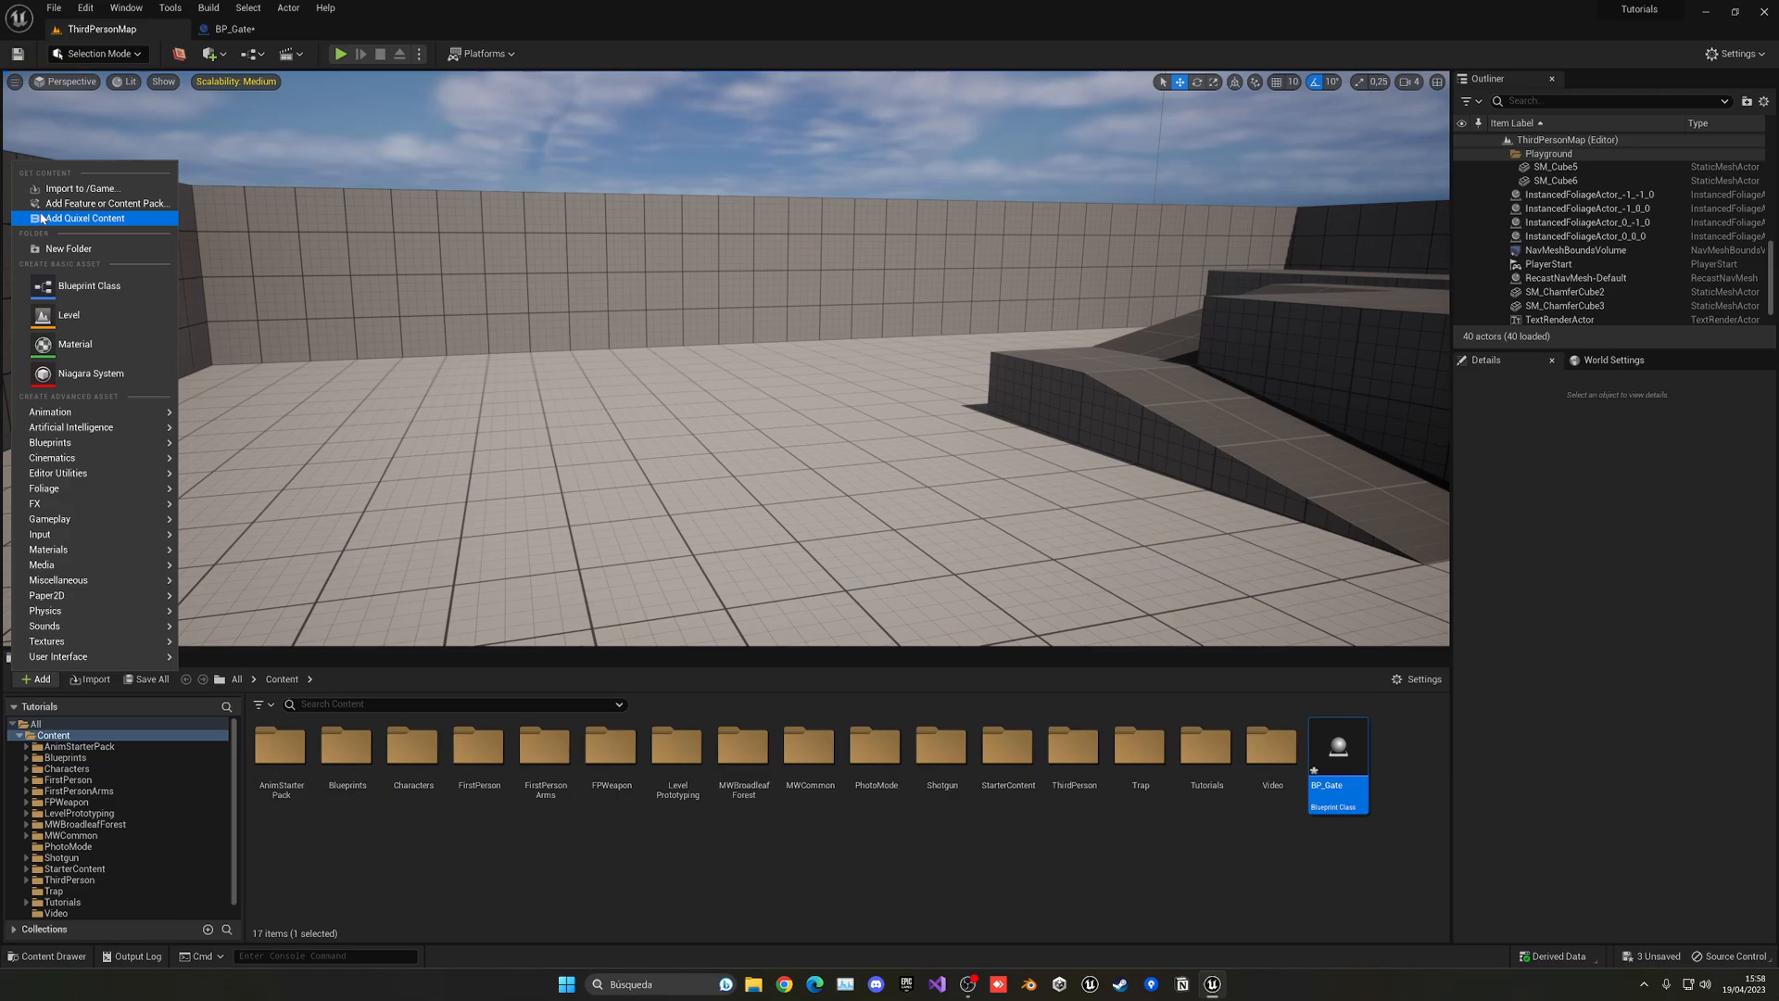
click(110, 202)
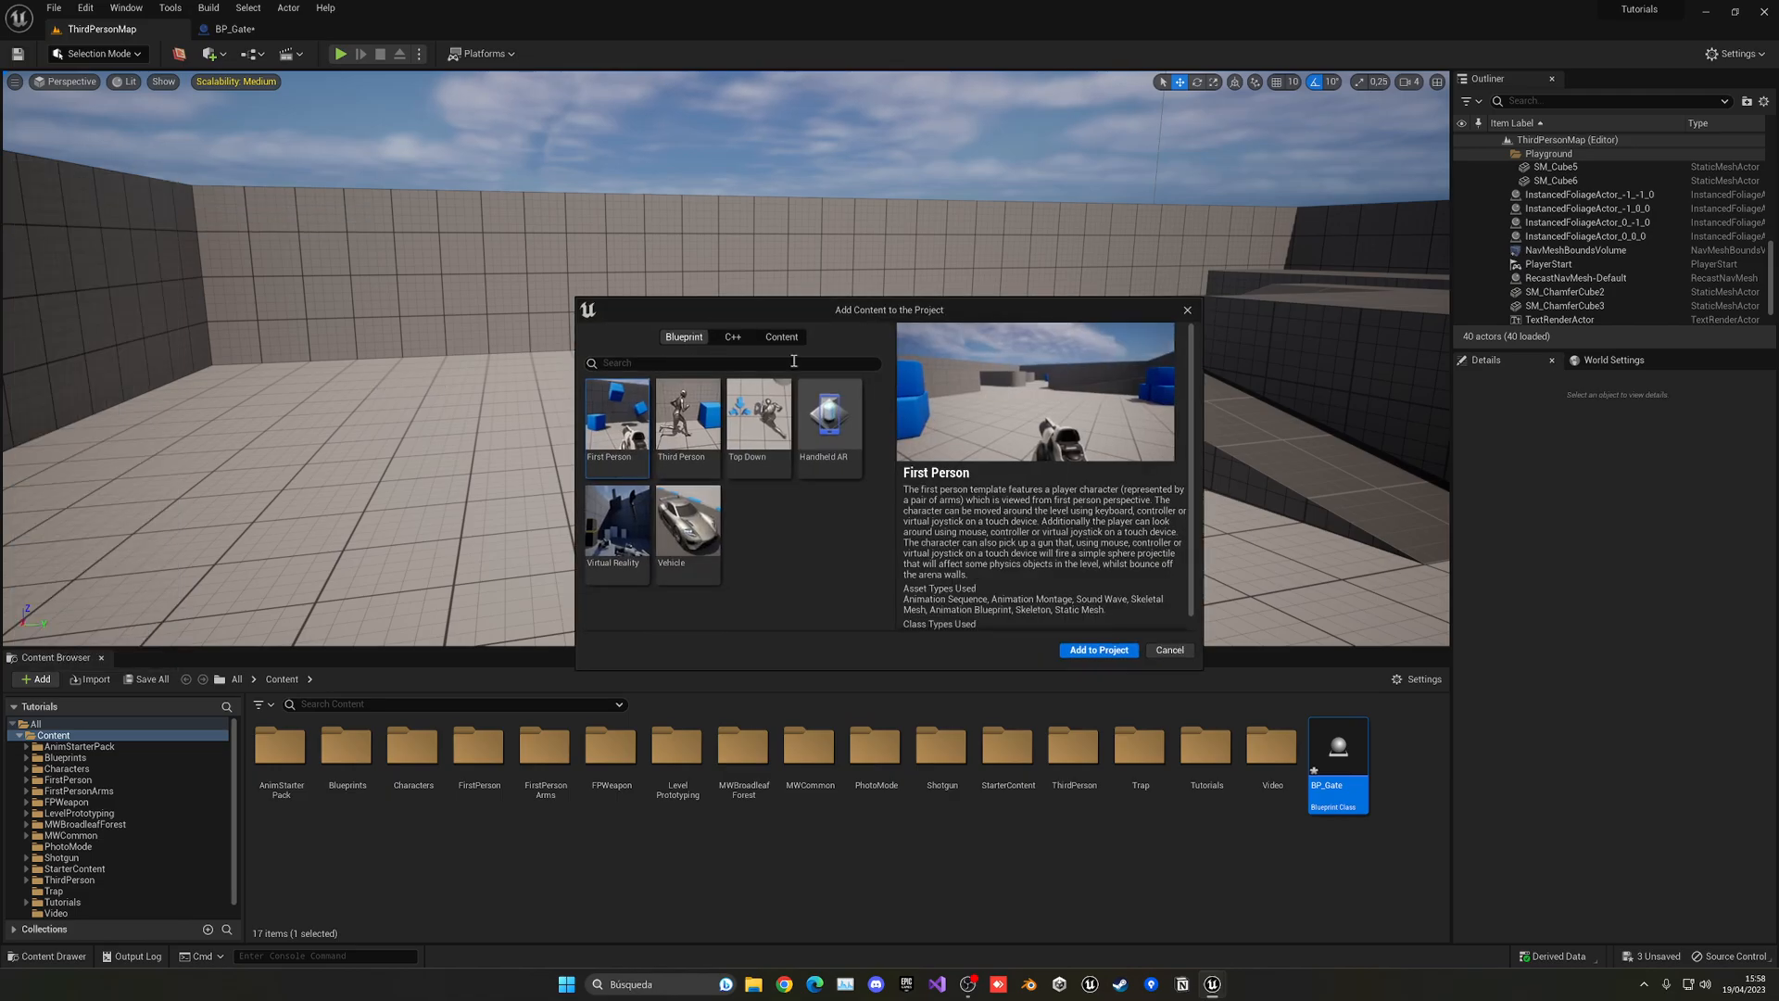
click(780, 336)
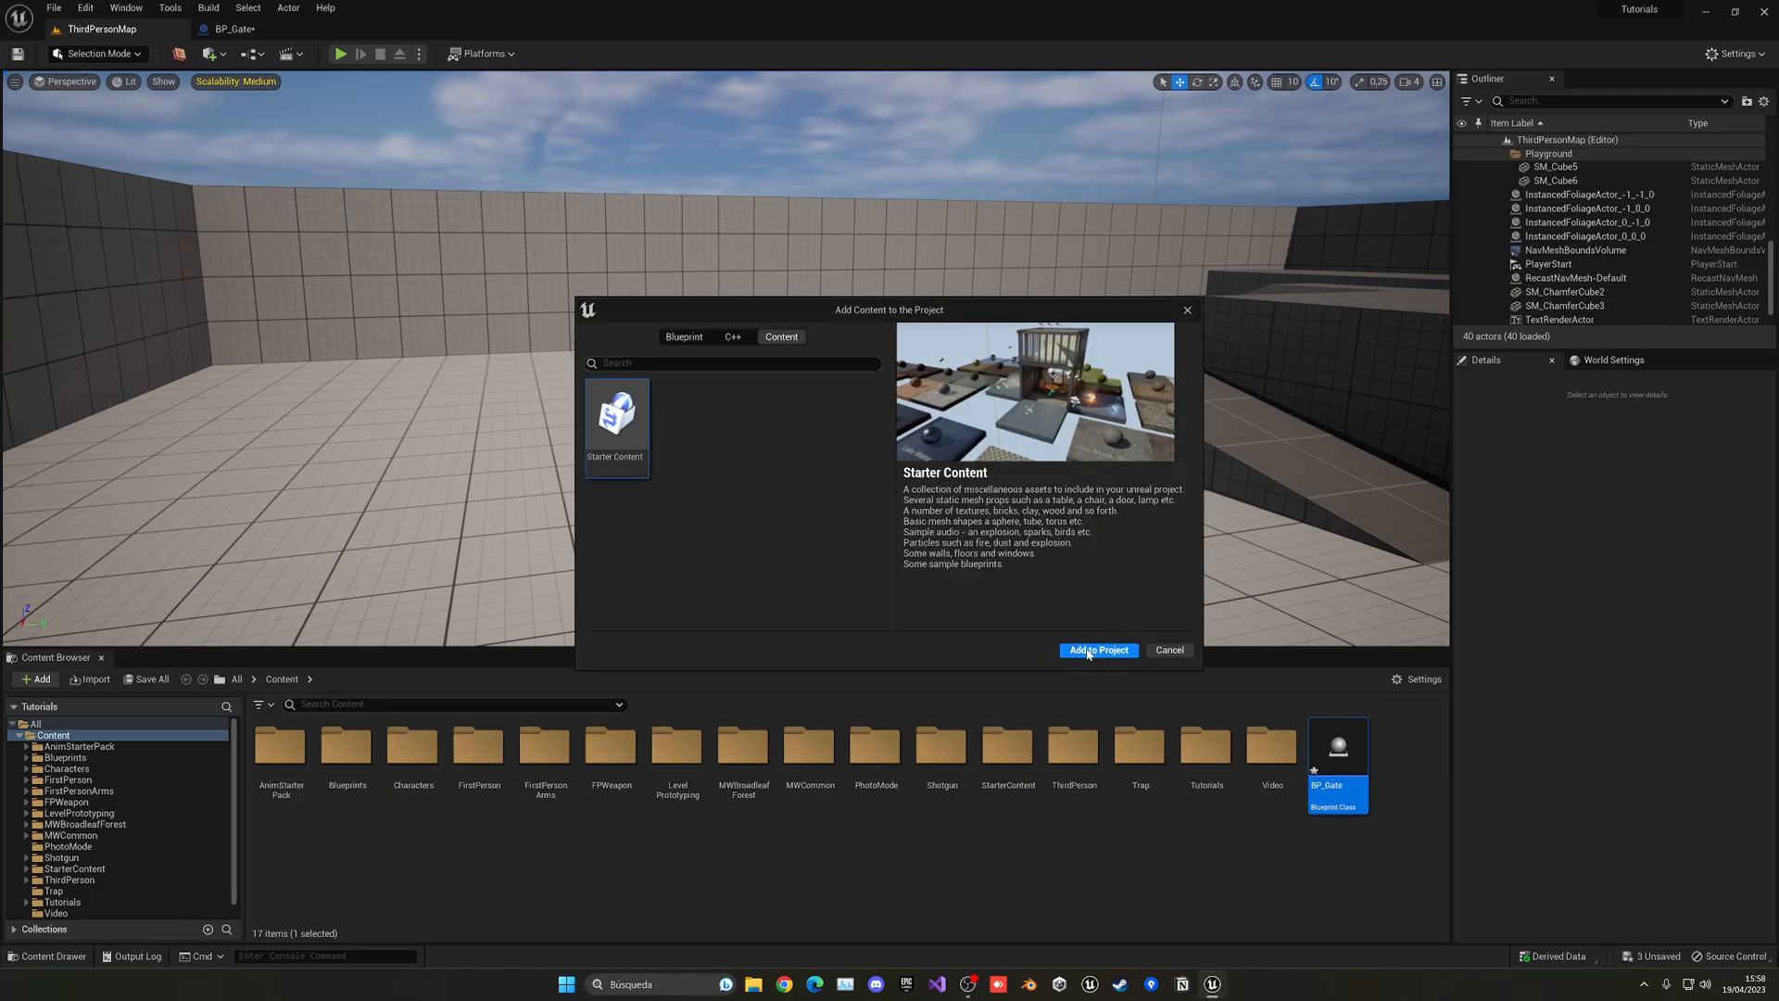
click(1096, 648)
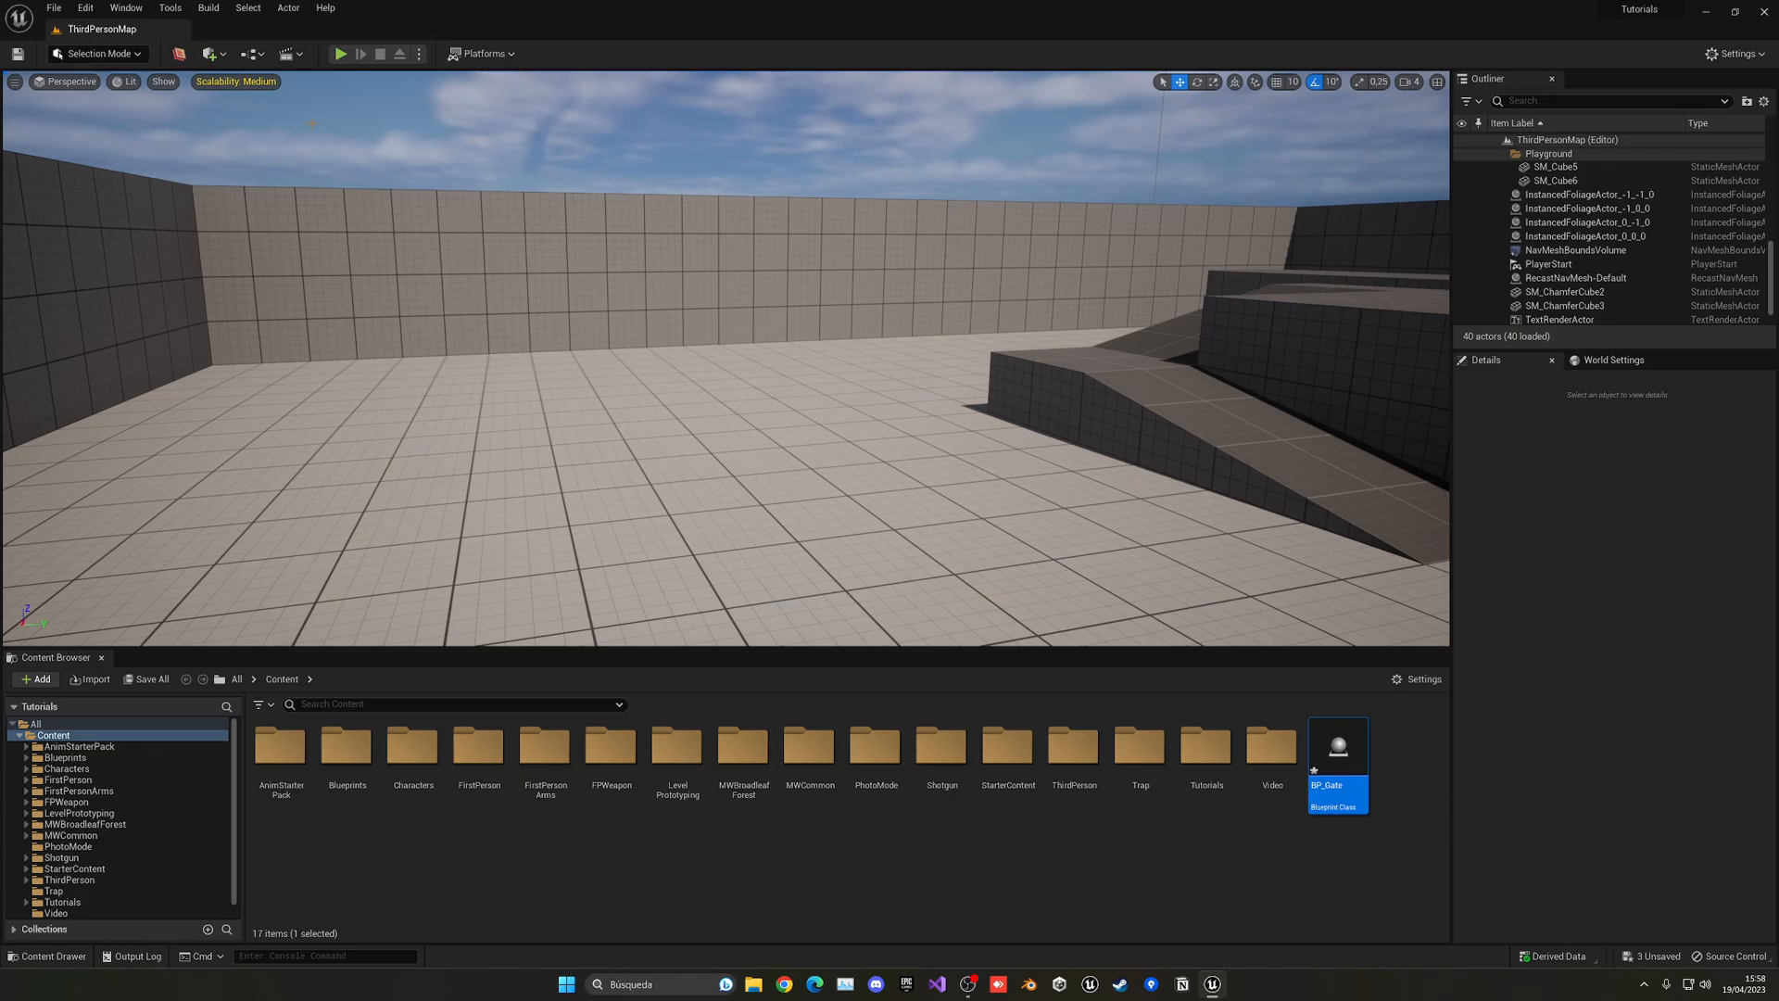
double_click(1336, 747)
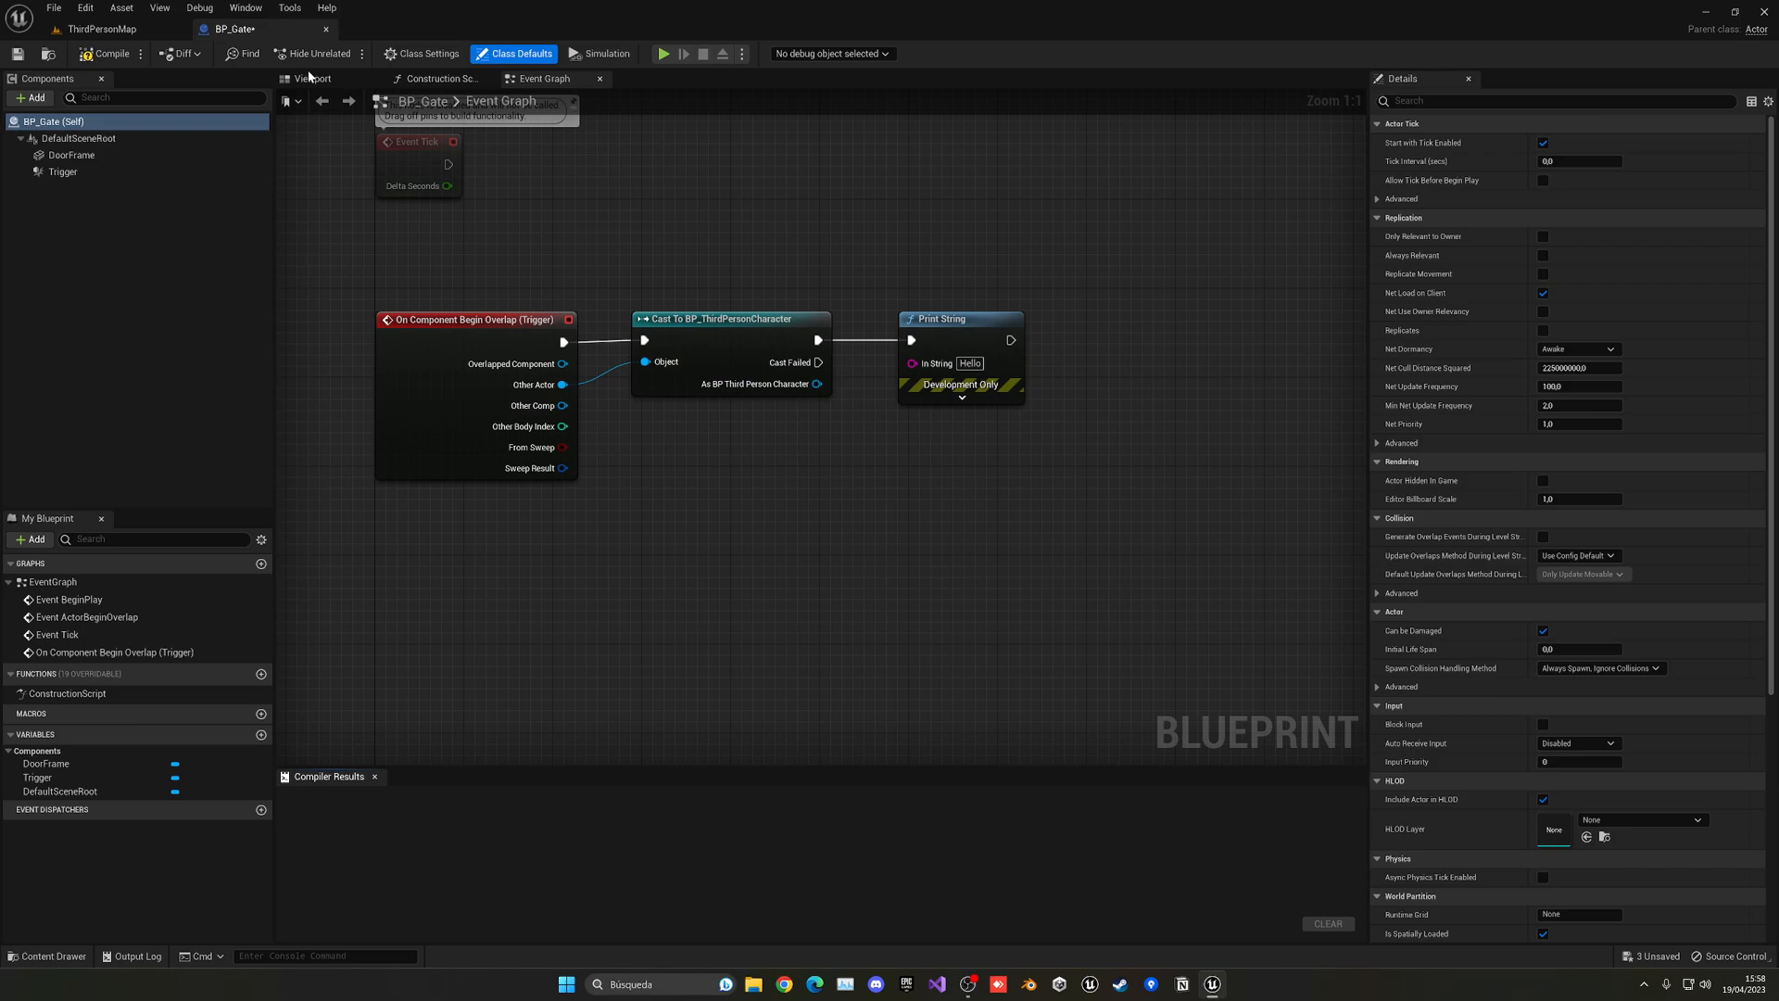
- Set the DoorFrame component's Static Mesh to SM_DoorFrame
click(71, 155)
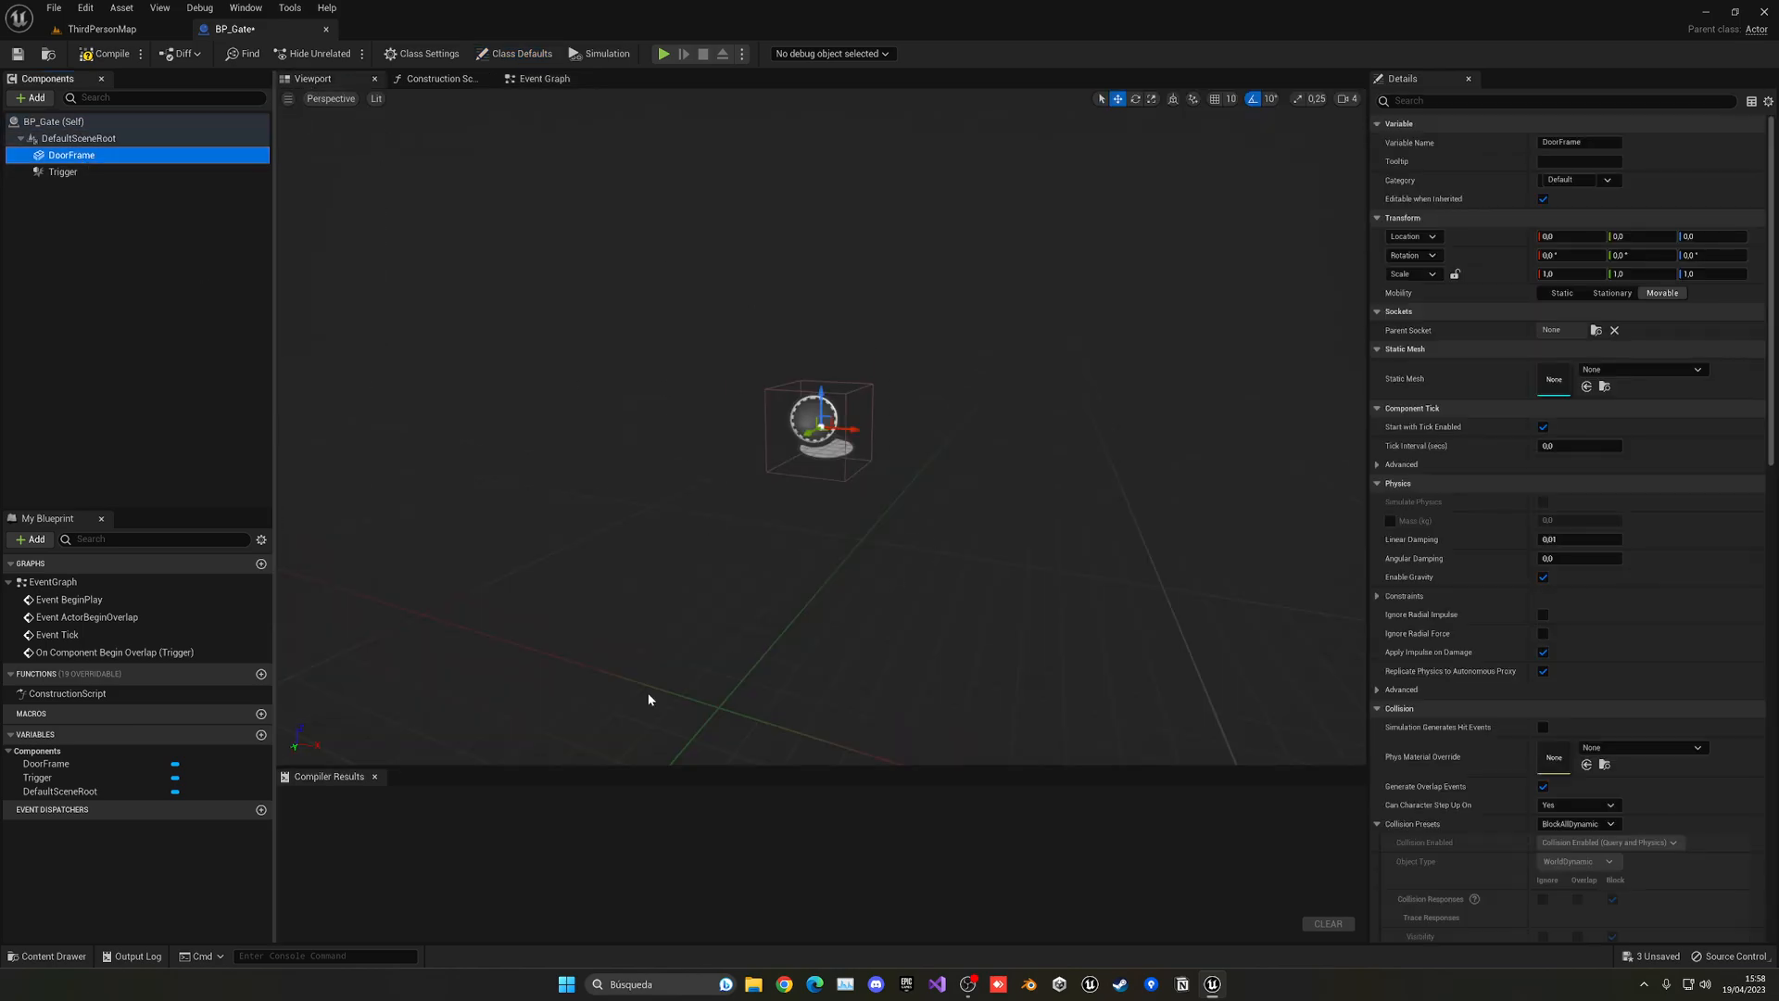
click(1696, 369)
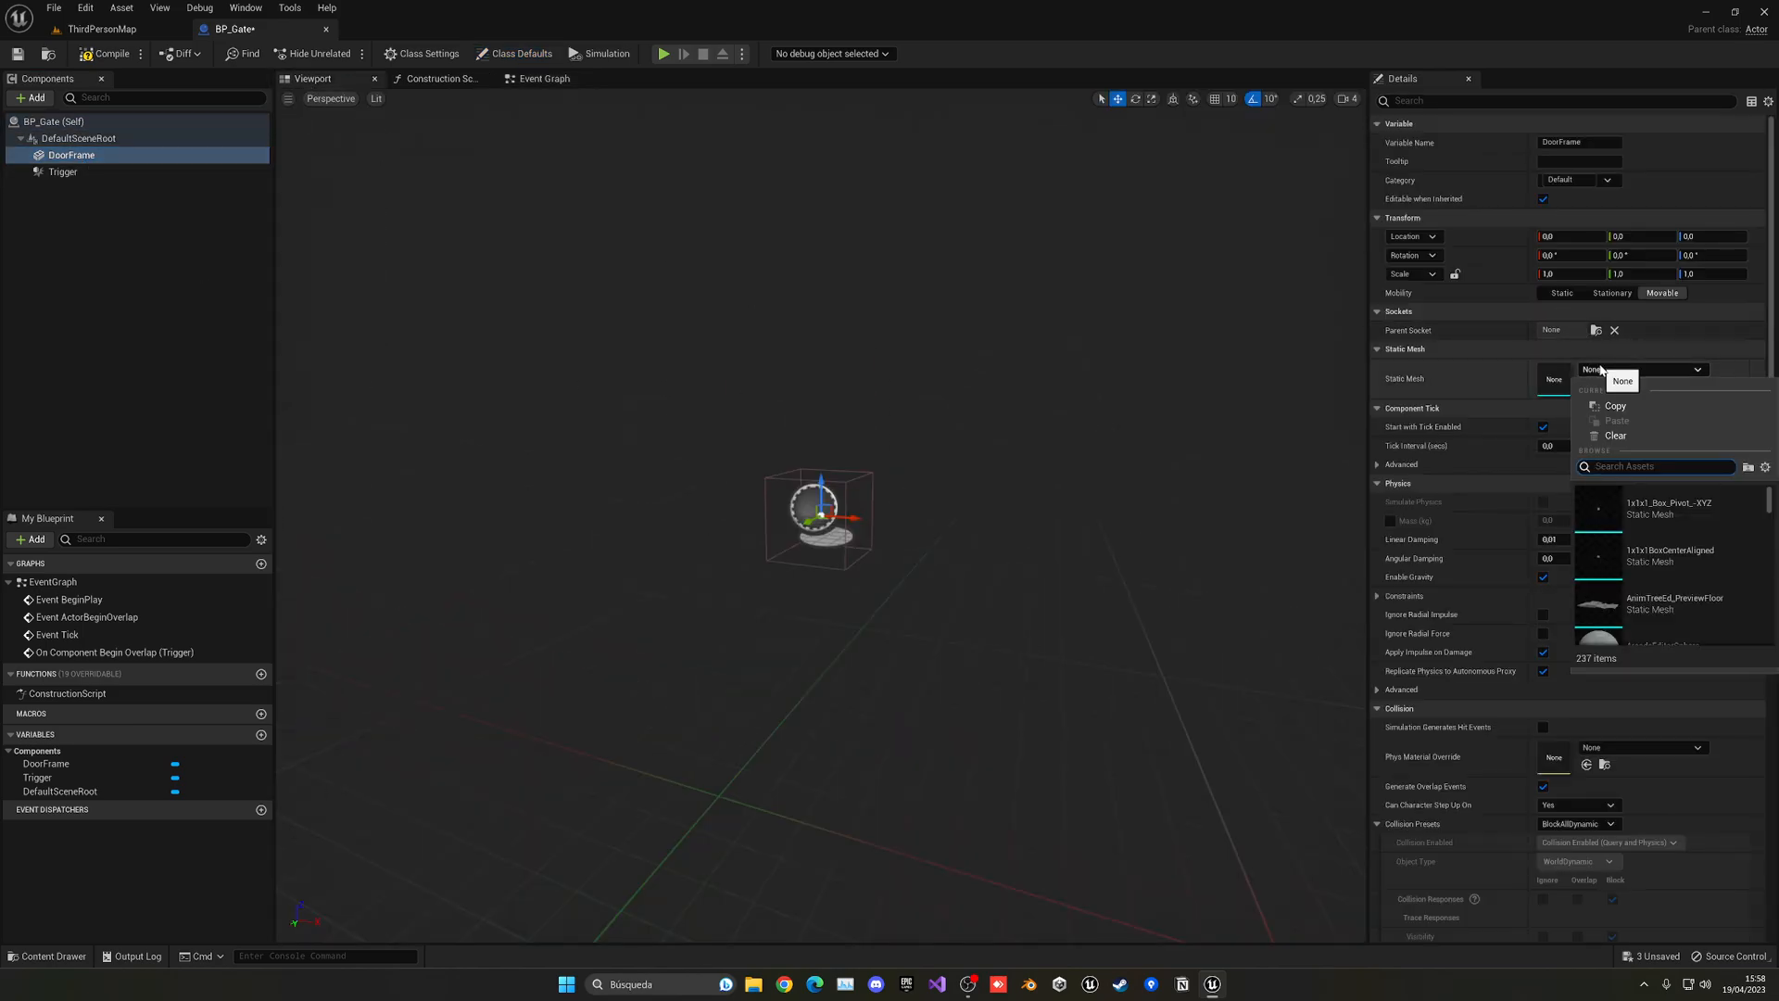
text(door)
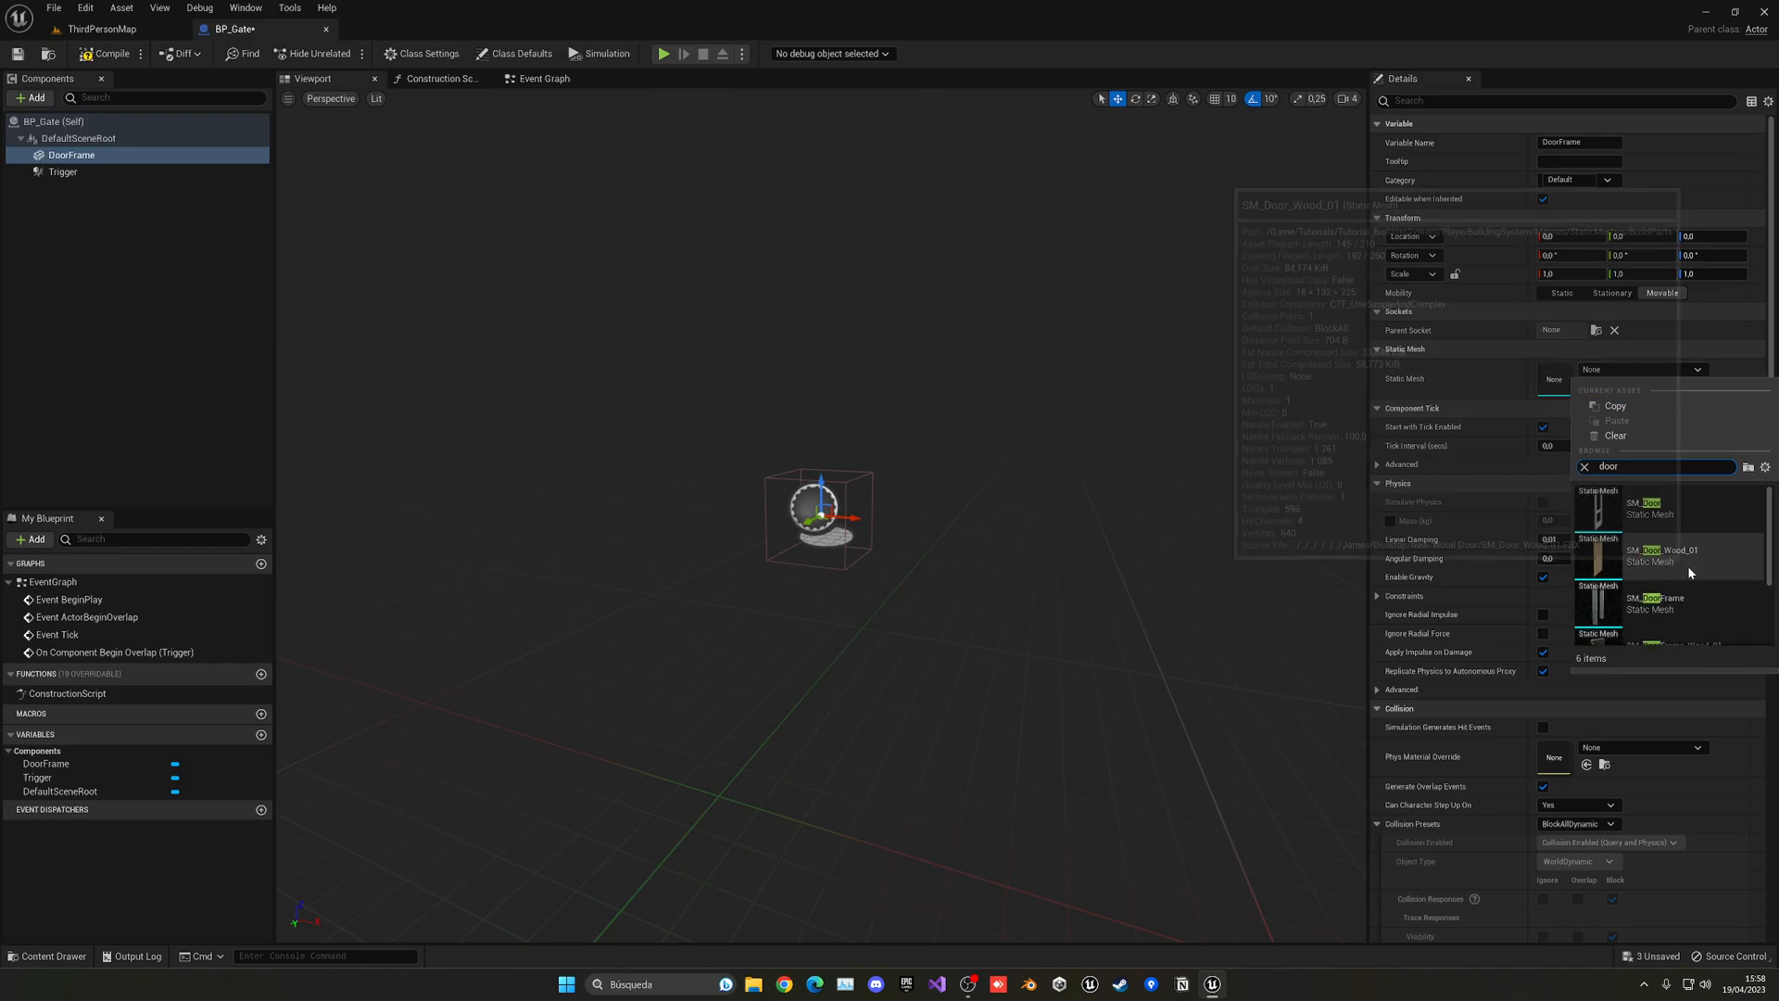
click(1651, 602)
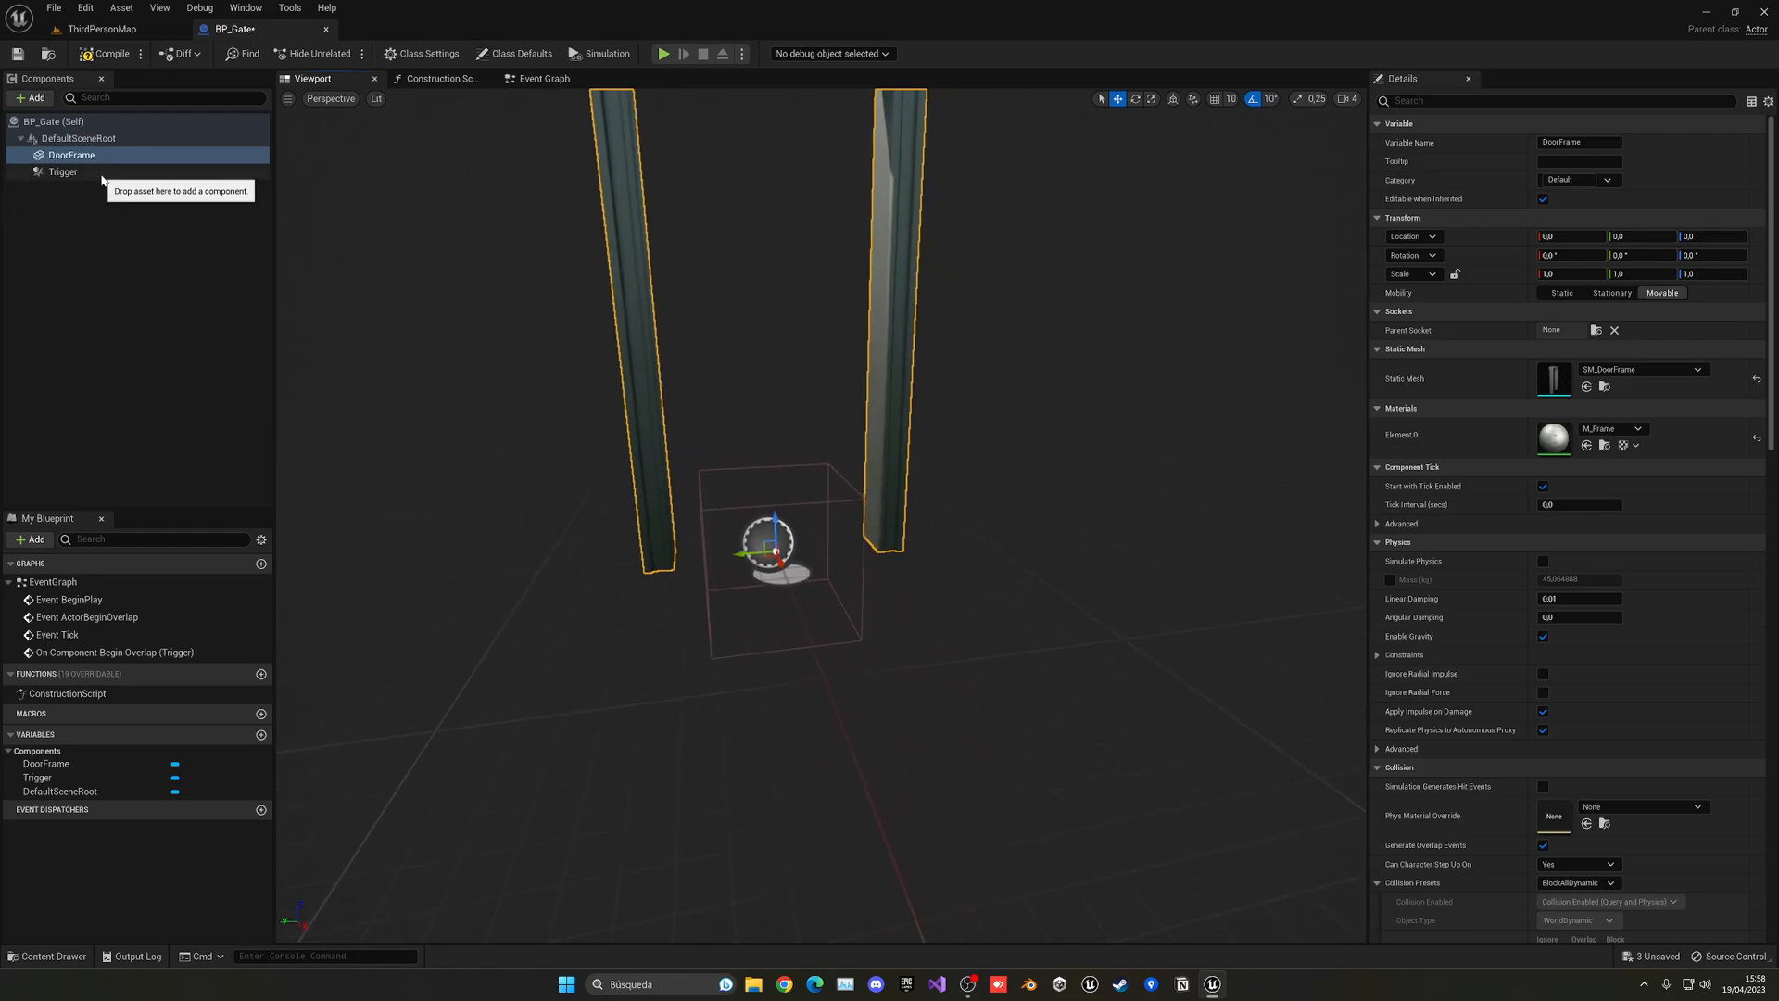
- Add a DoorInside component using SM_Door, shifted along Y and rotated partly open
click(62, 172)
text(DoorInside)
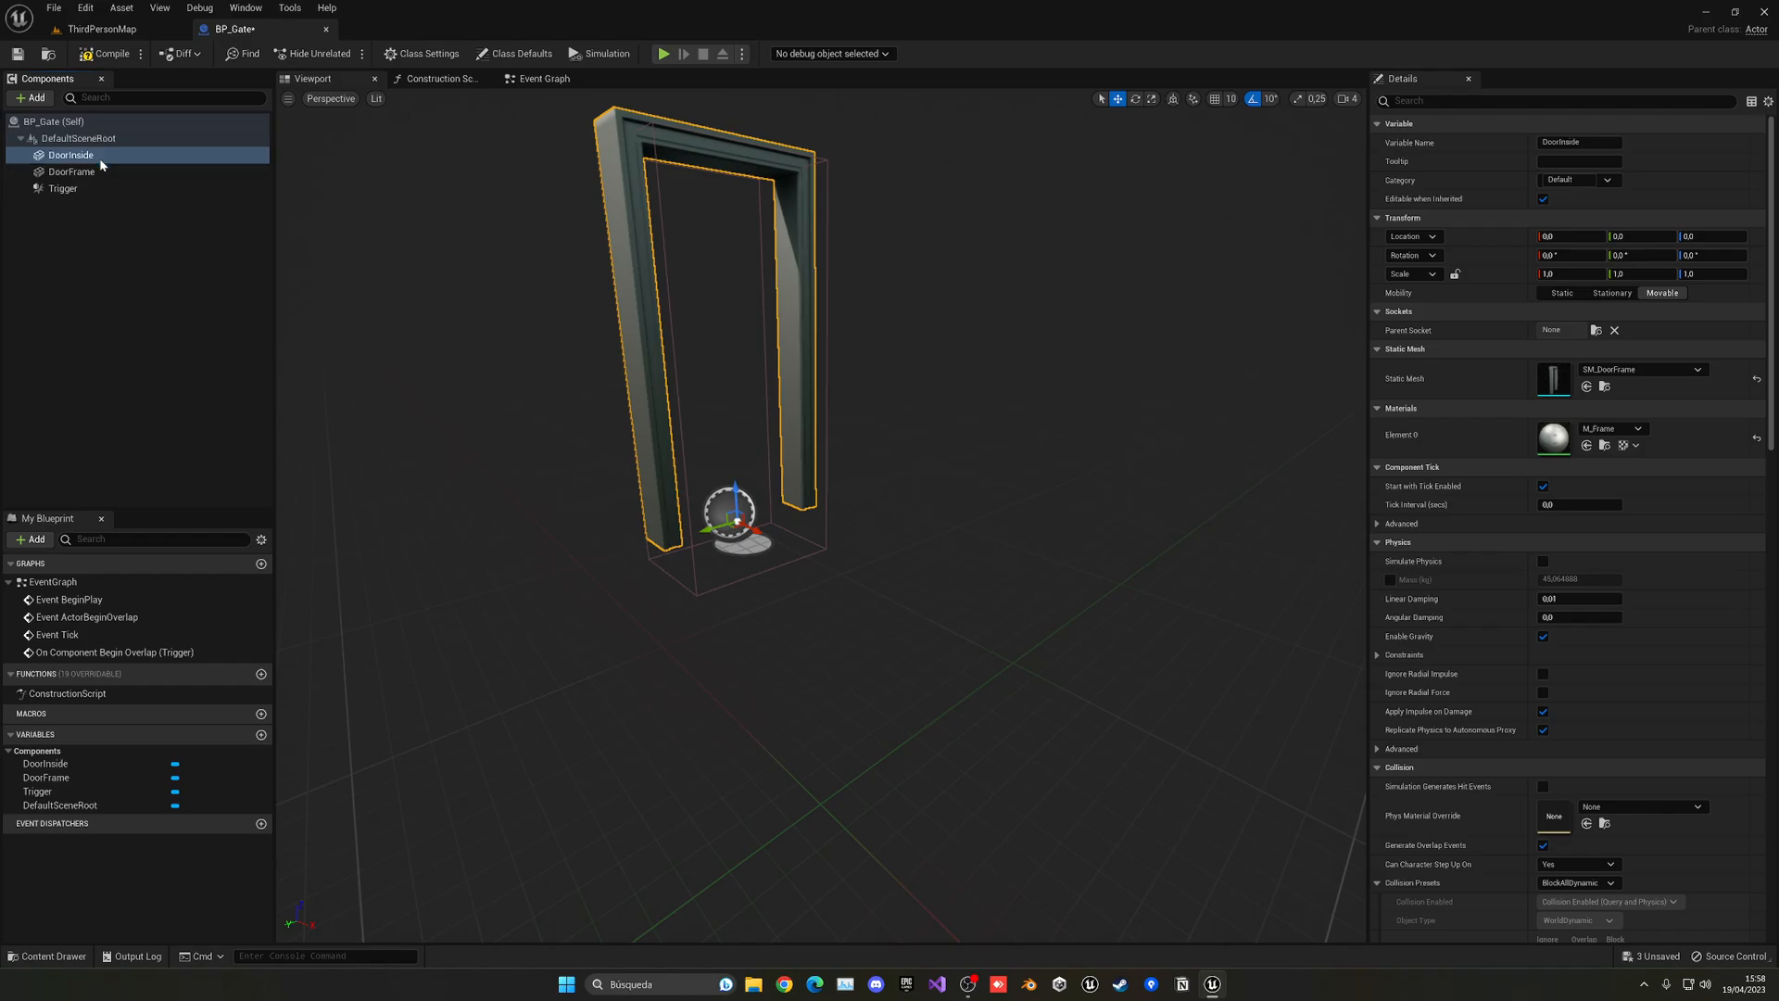
click(1686, 369)
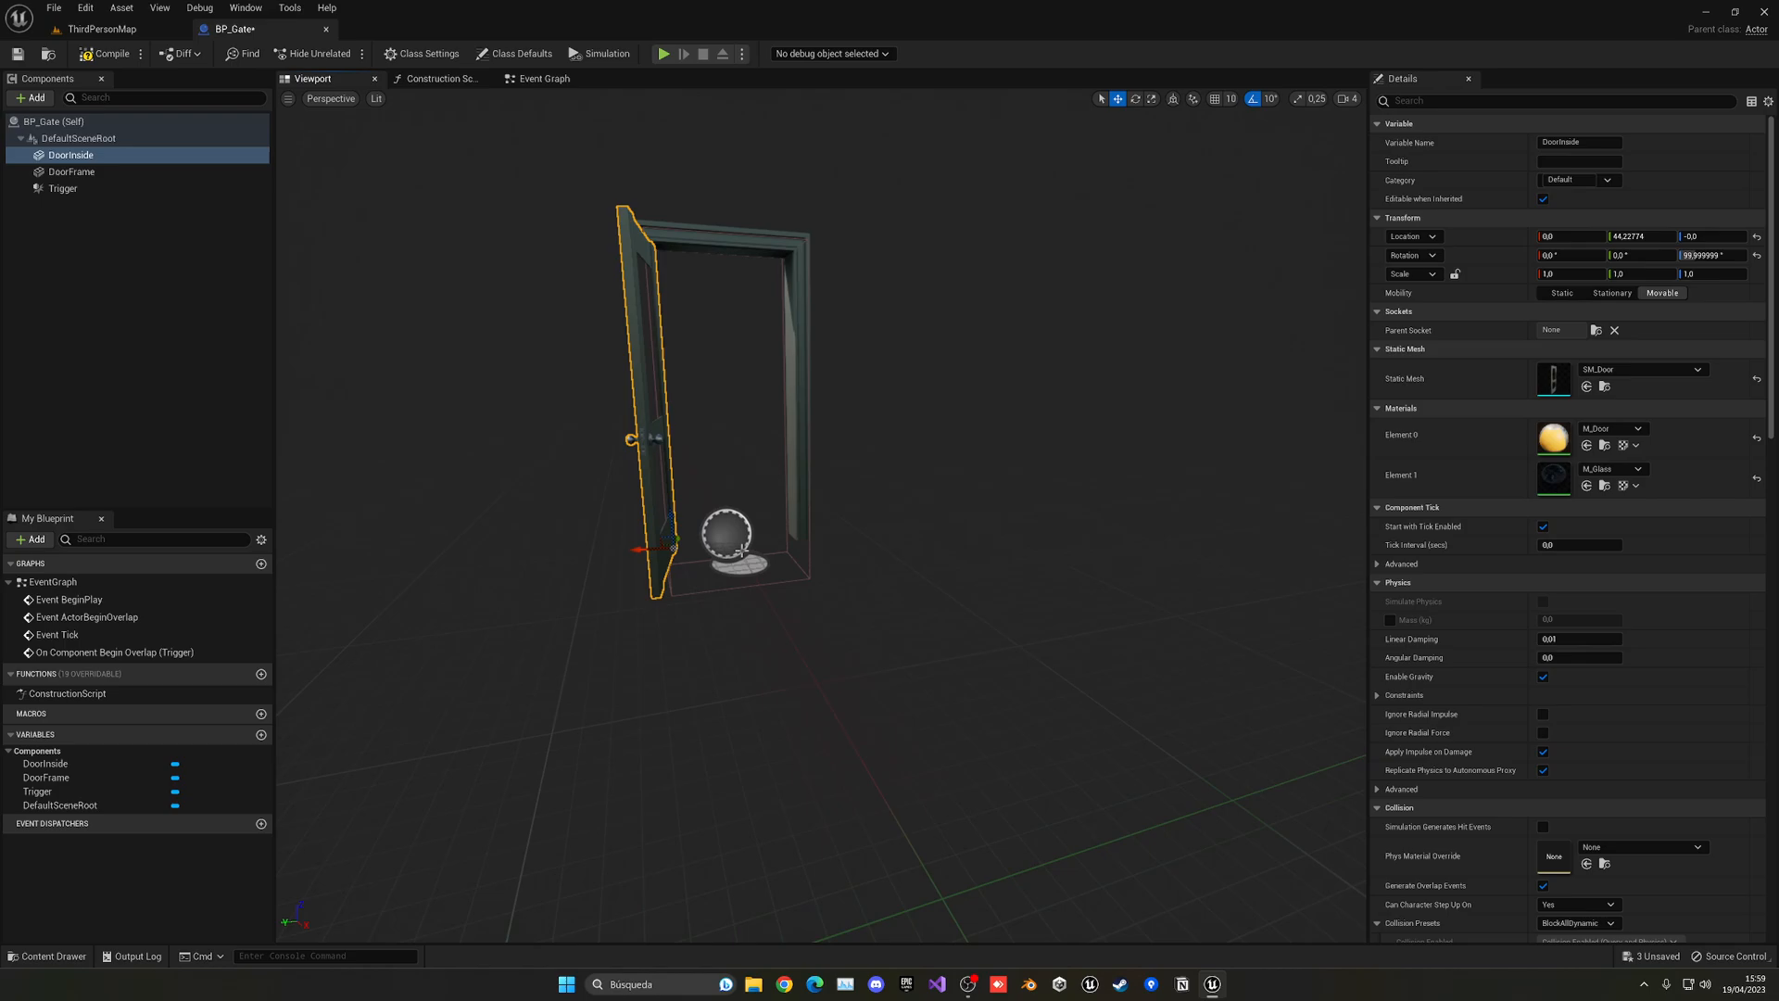
click(62, 188)
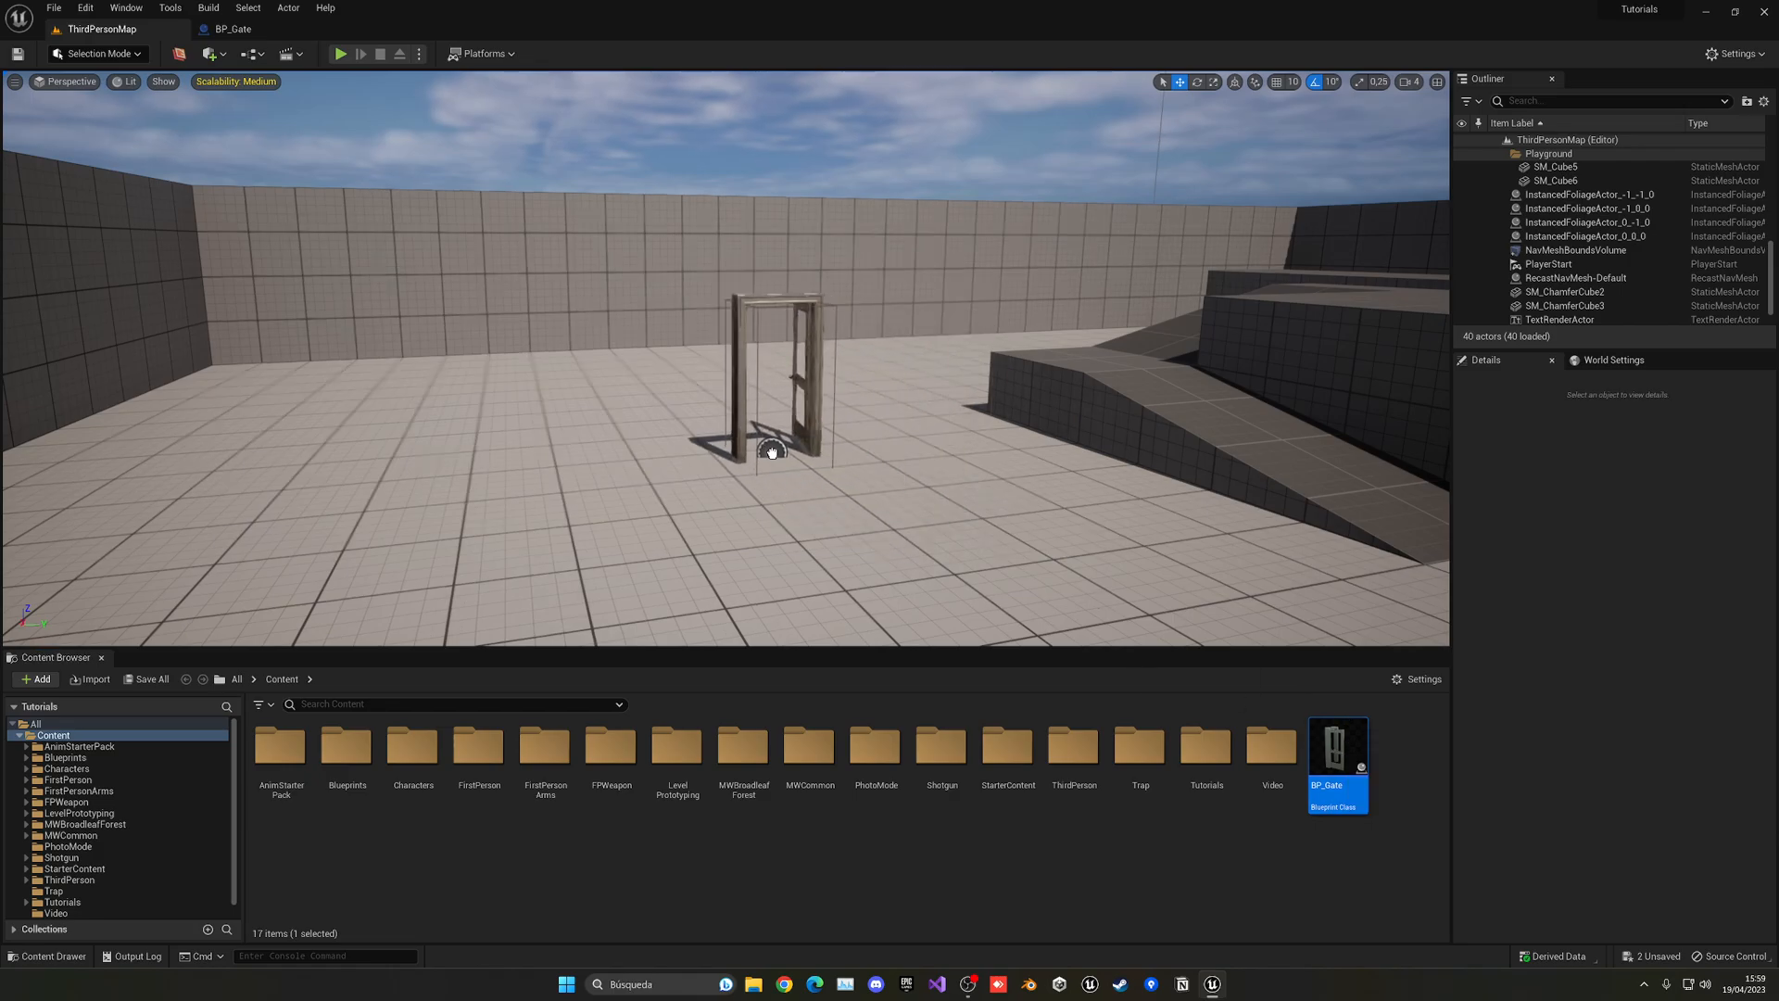
- Place BP_Gate in ThirdPersonMap and play-test walking the character to the door
click(769, 374)
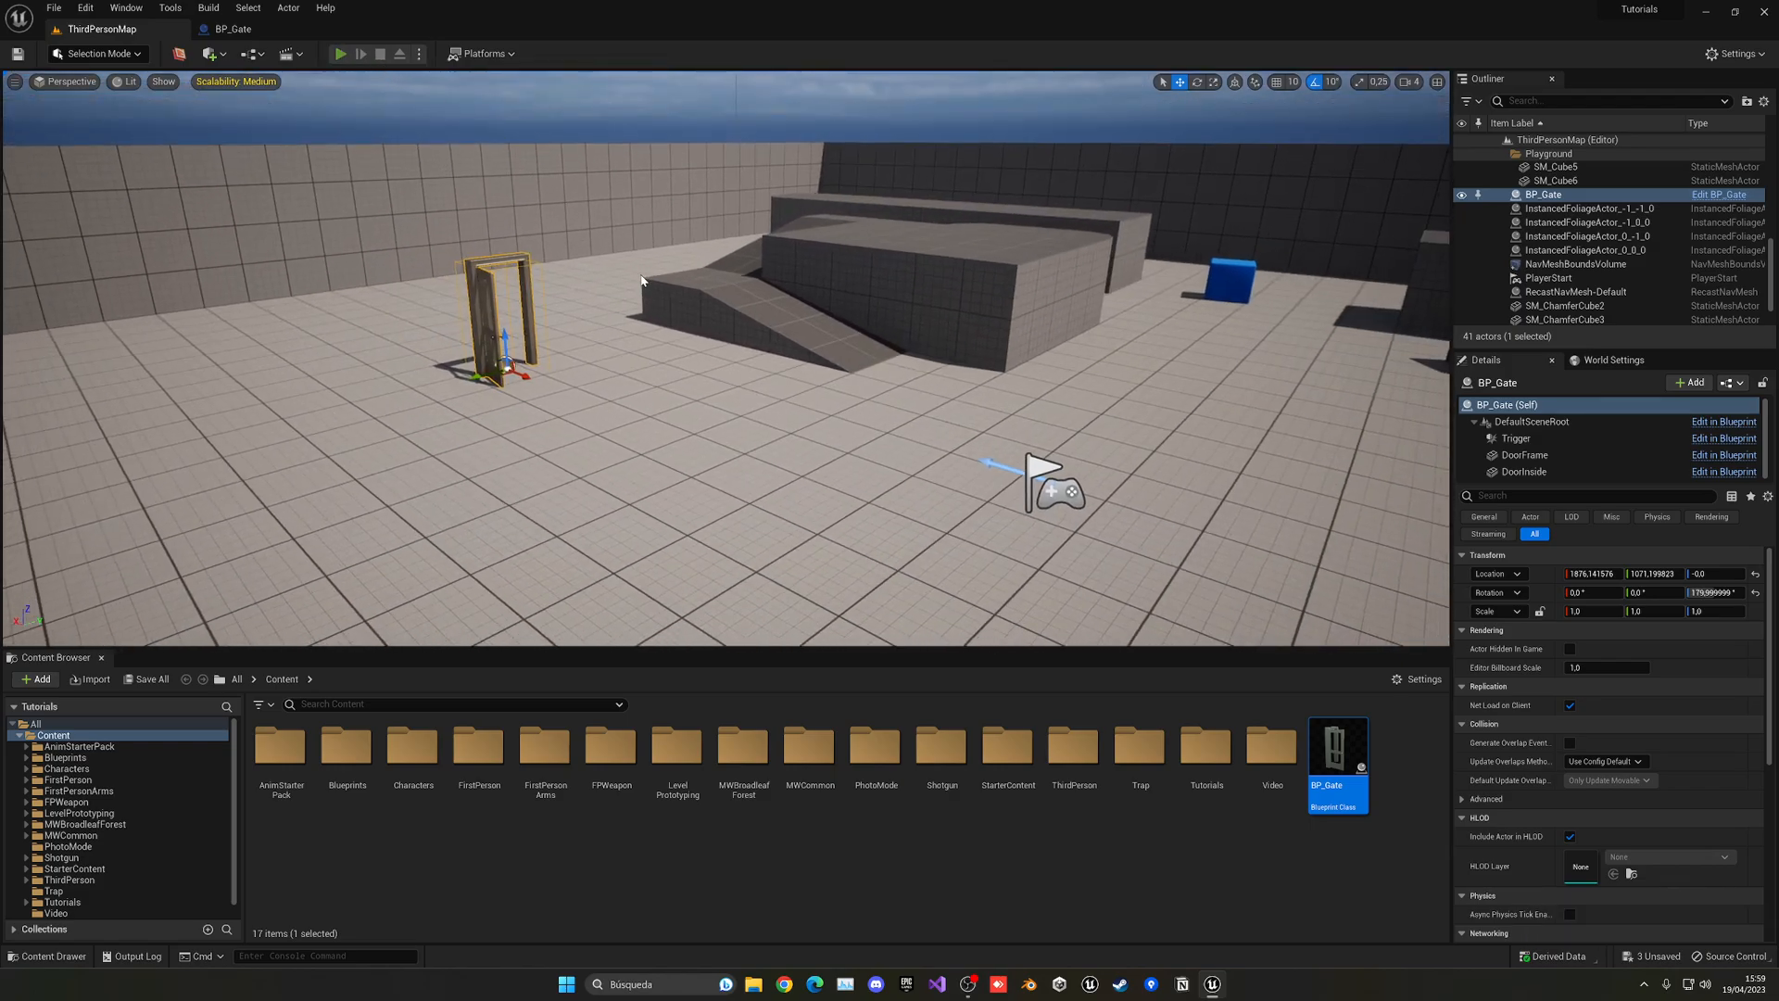
click(340, 54)
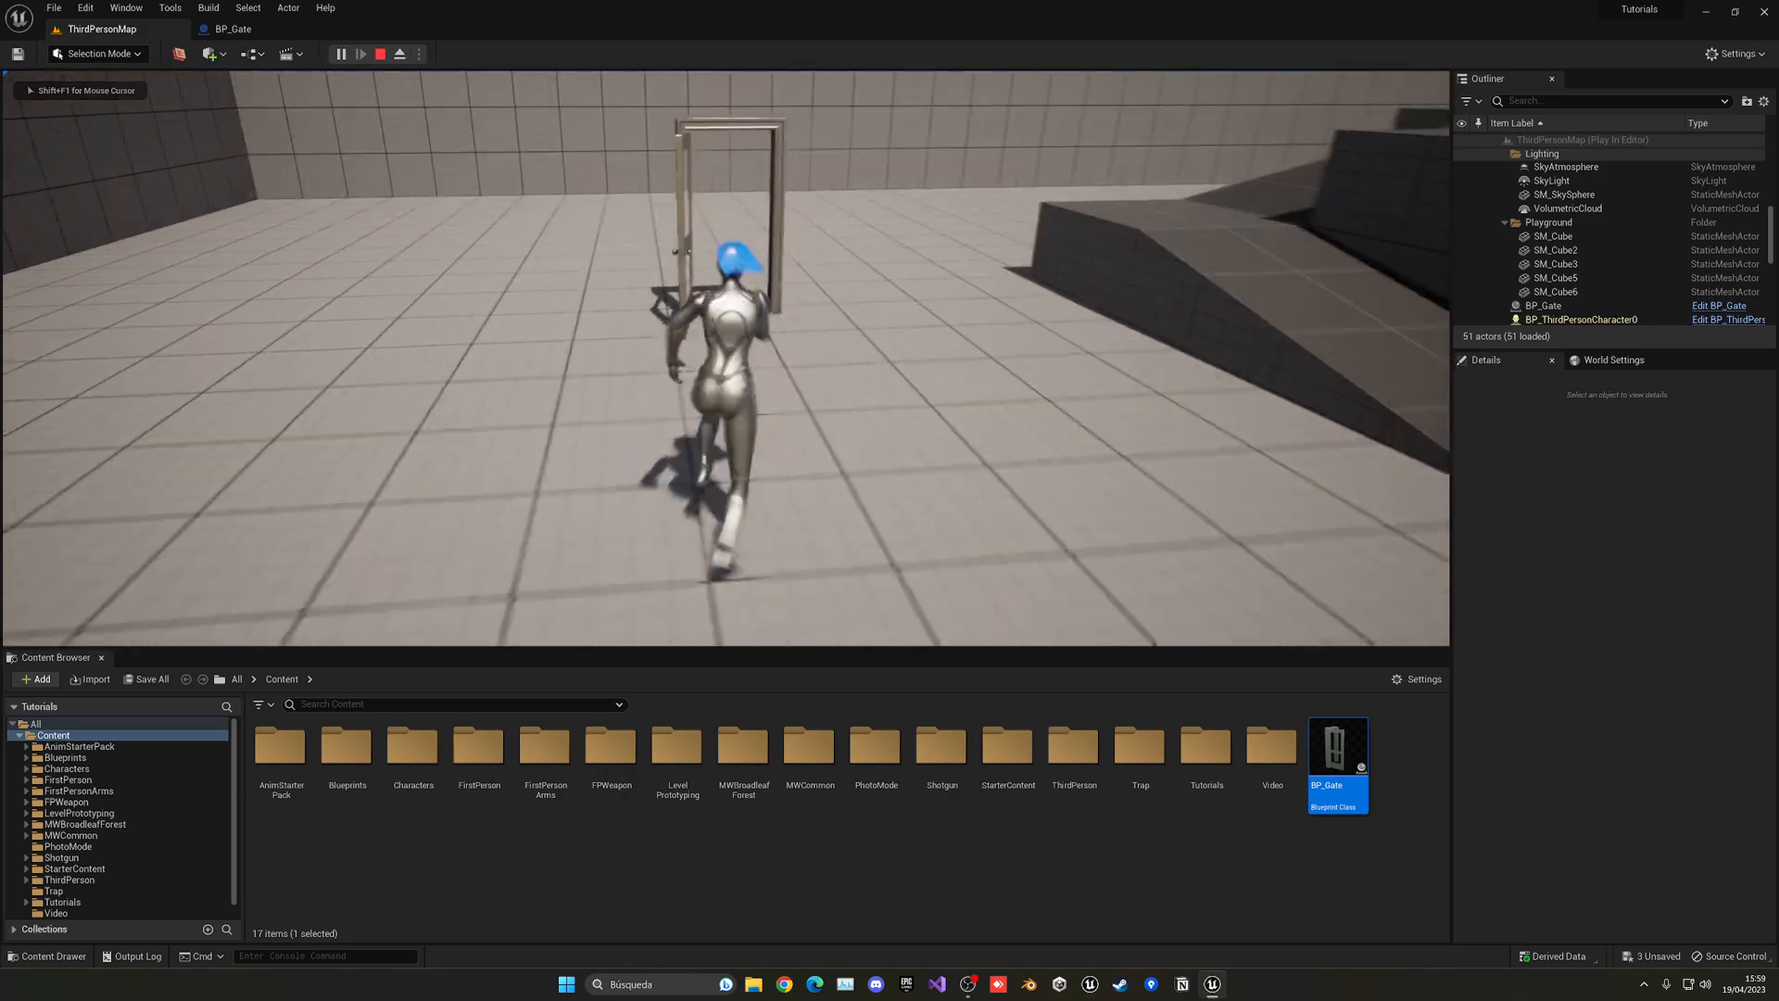
click(399, 54)
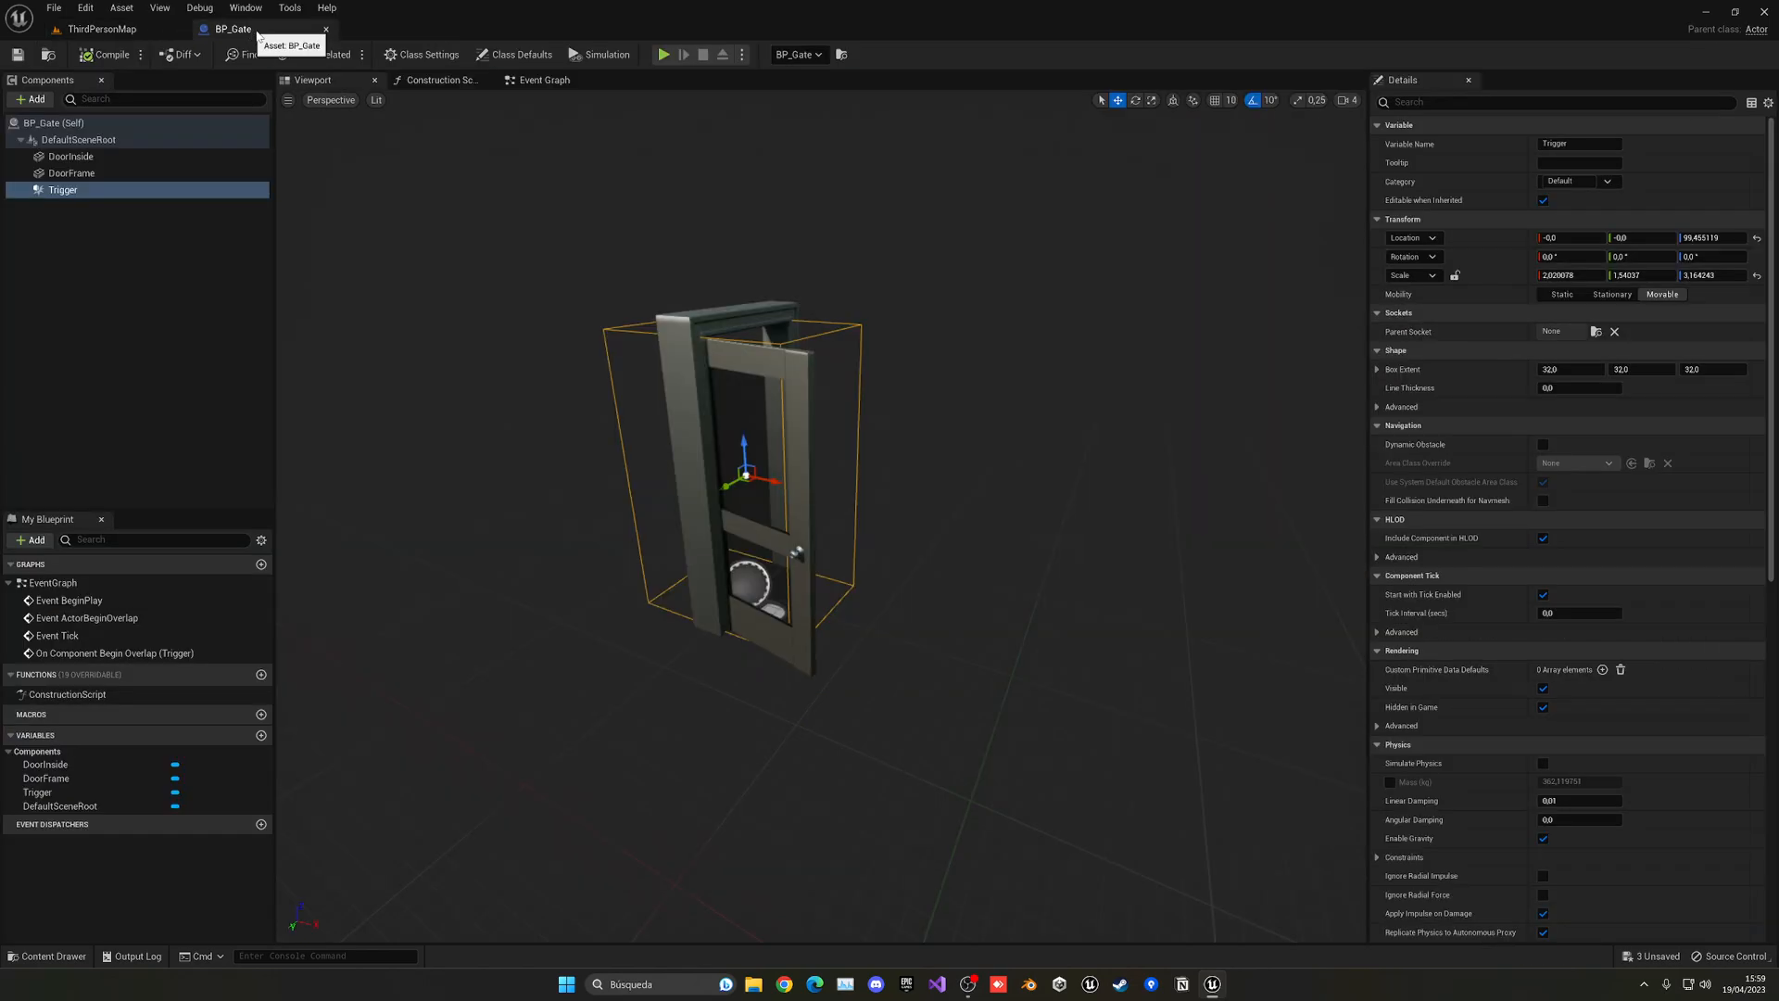
- Replace Print String with Open Level (by Name) after the cast, then return to ThirdPersonMap
click(544, 80)
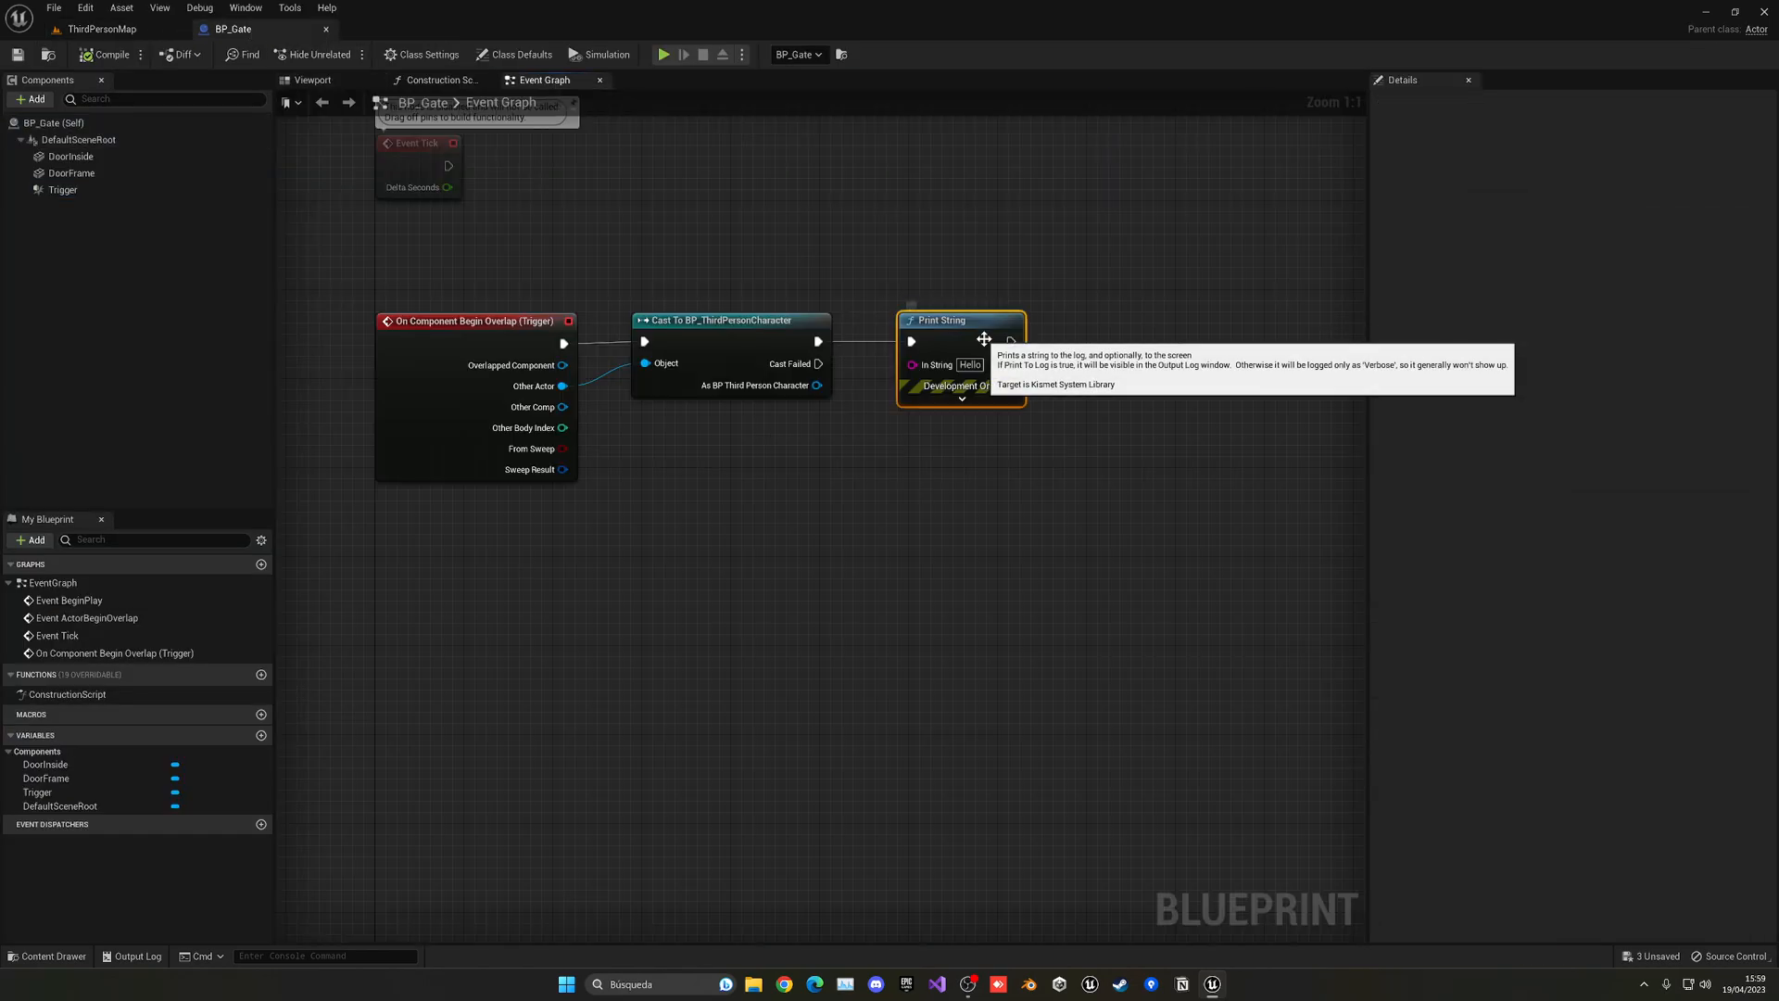
key(Delete)
text(open)
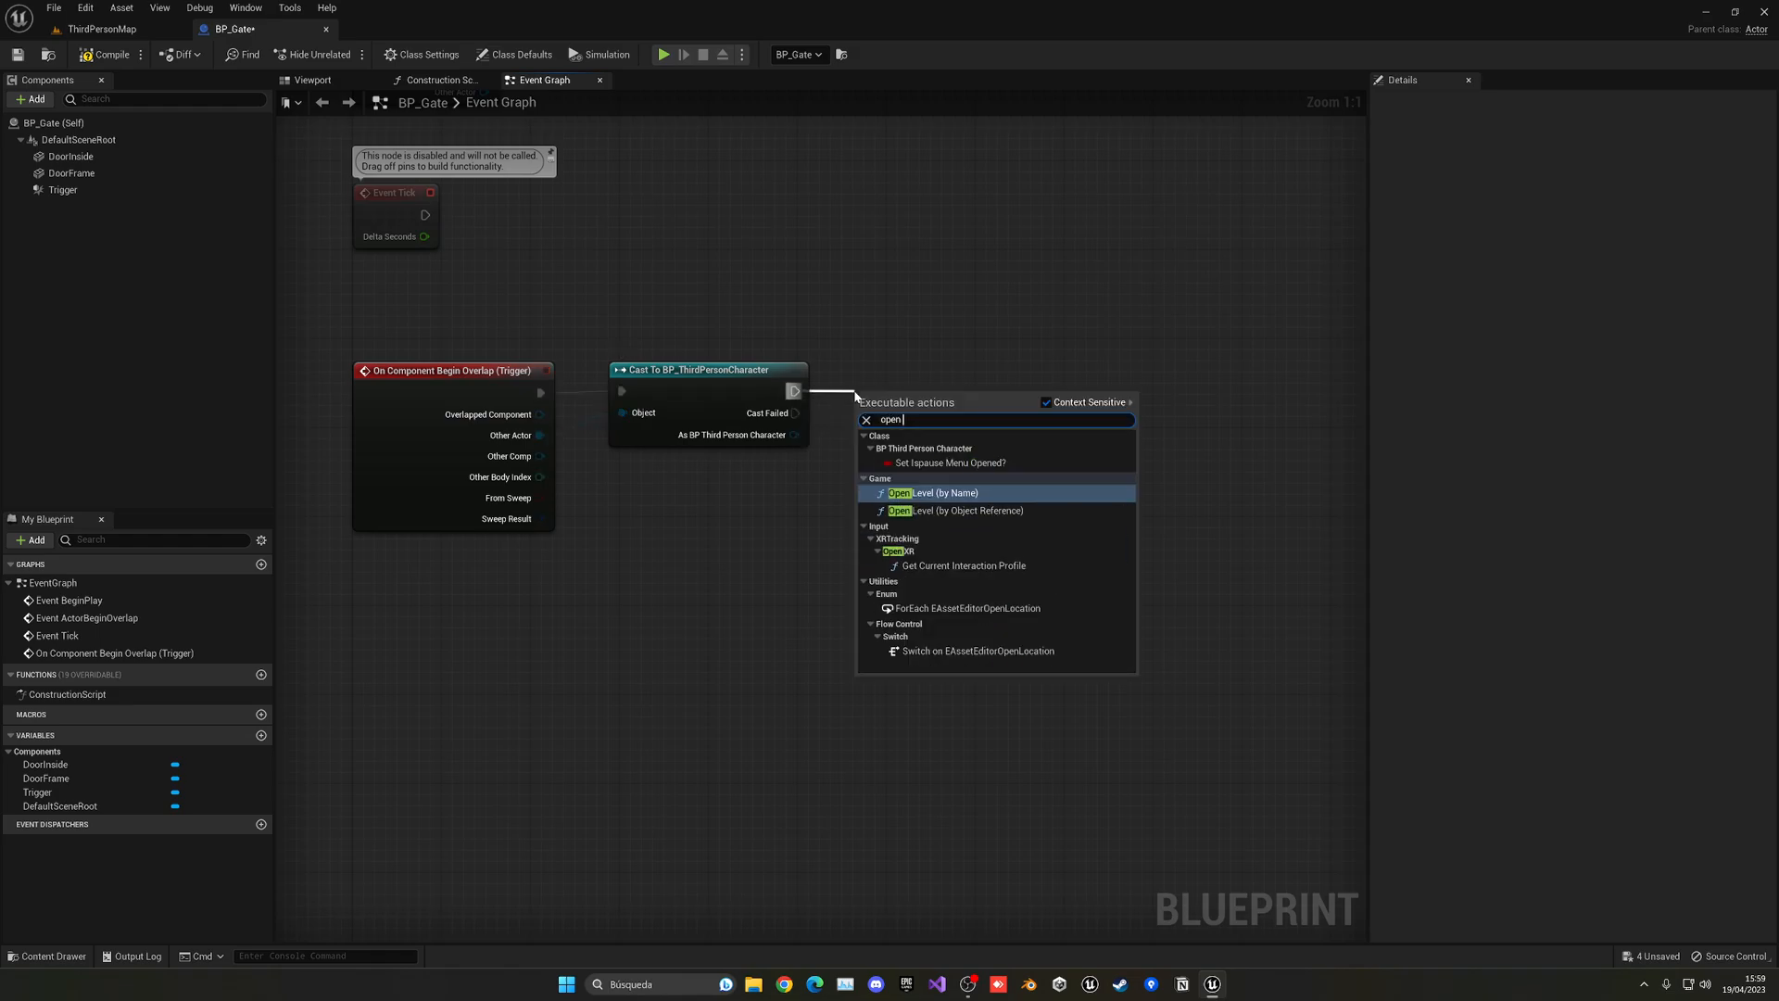
text(le)
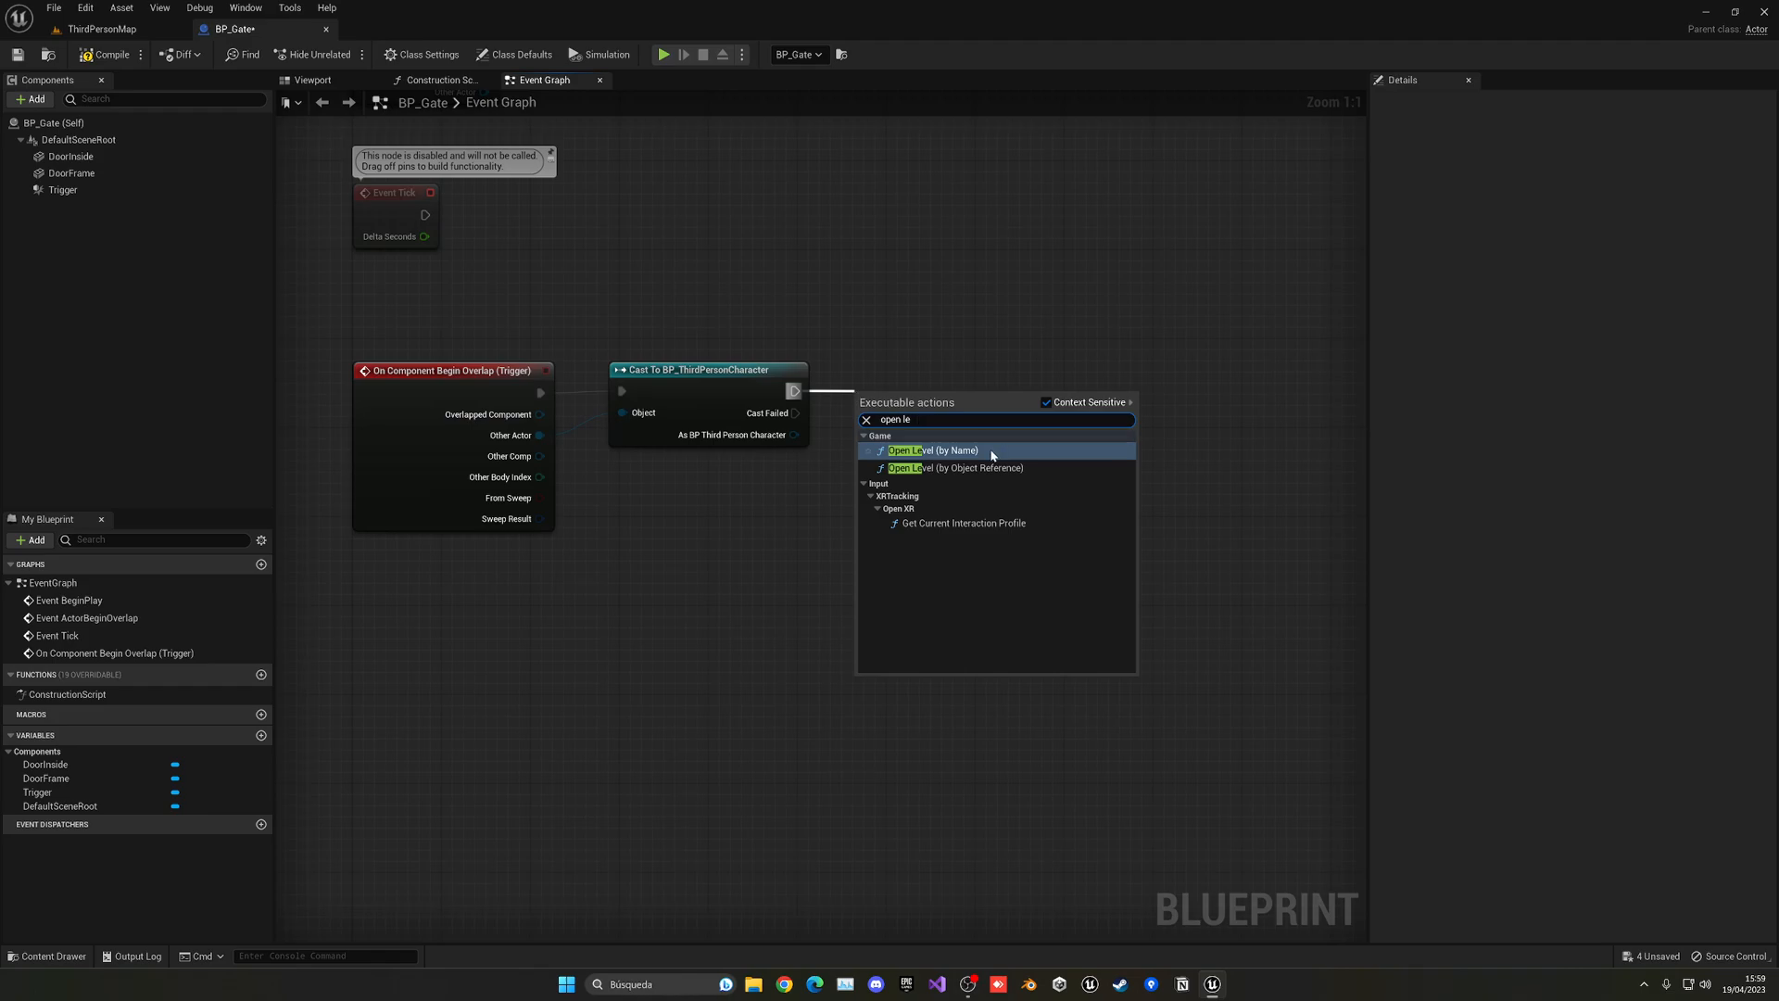
mouse_move(964, 451)
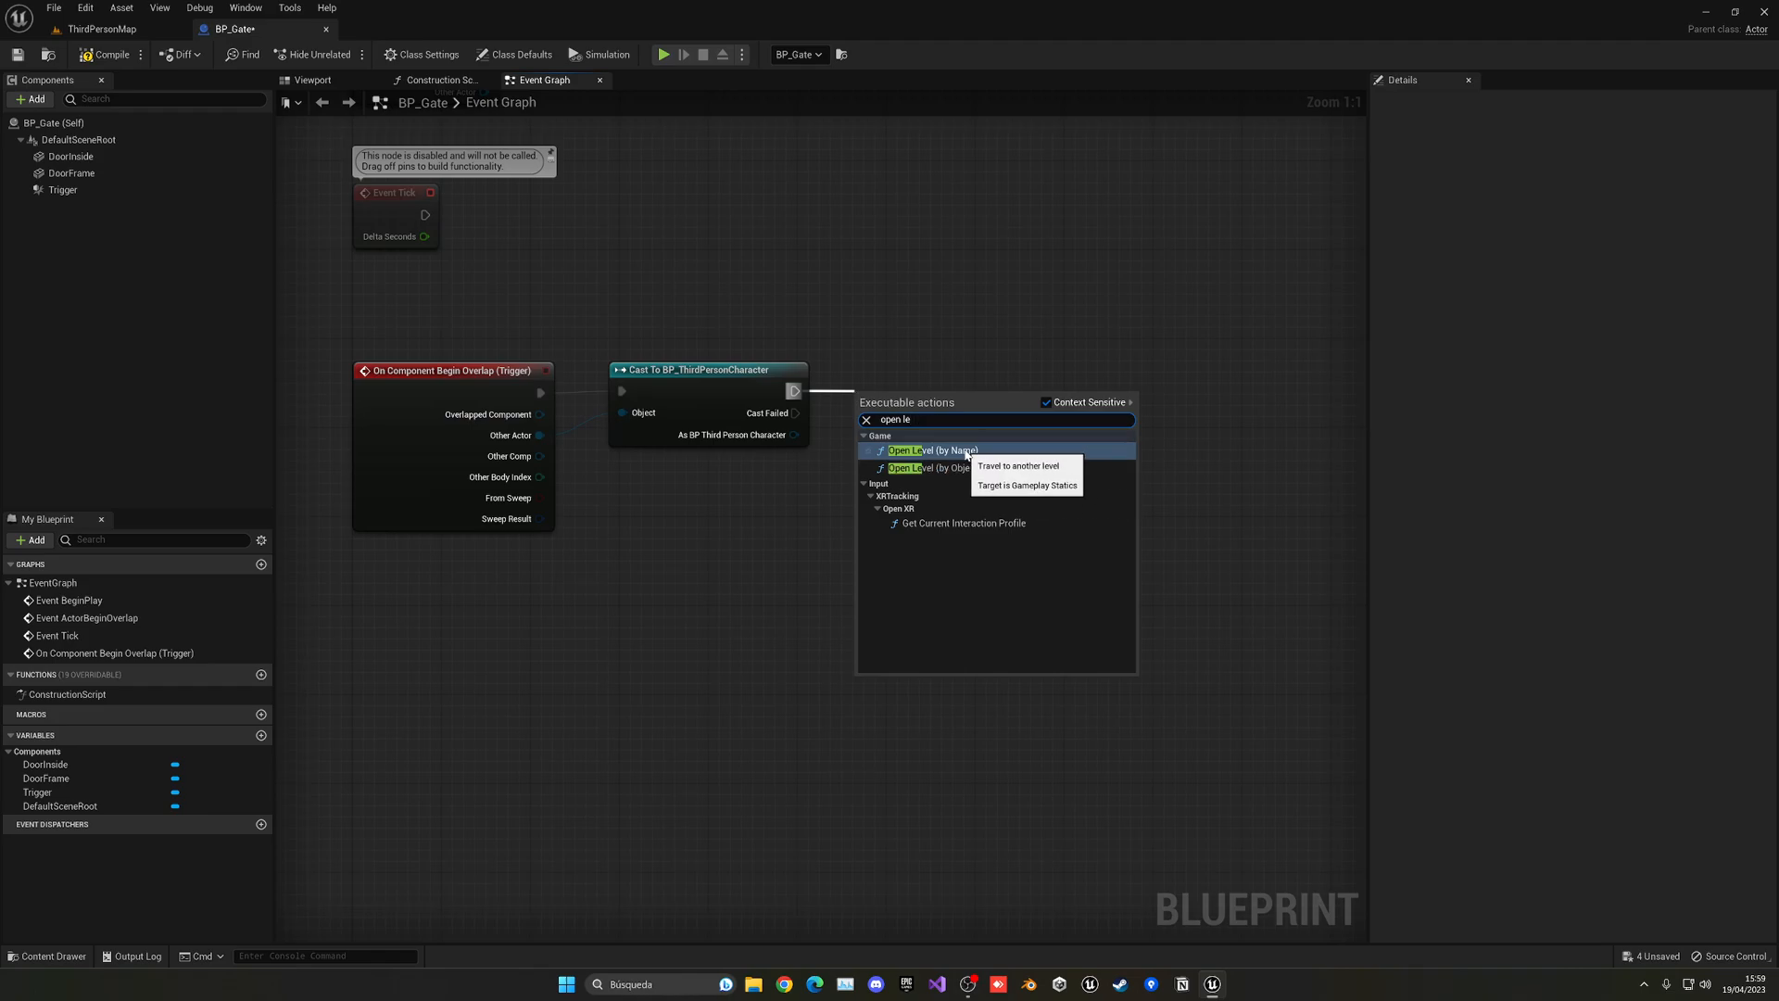
click(930, 451)
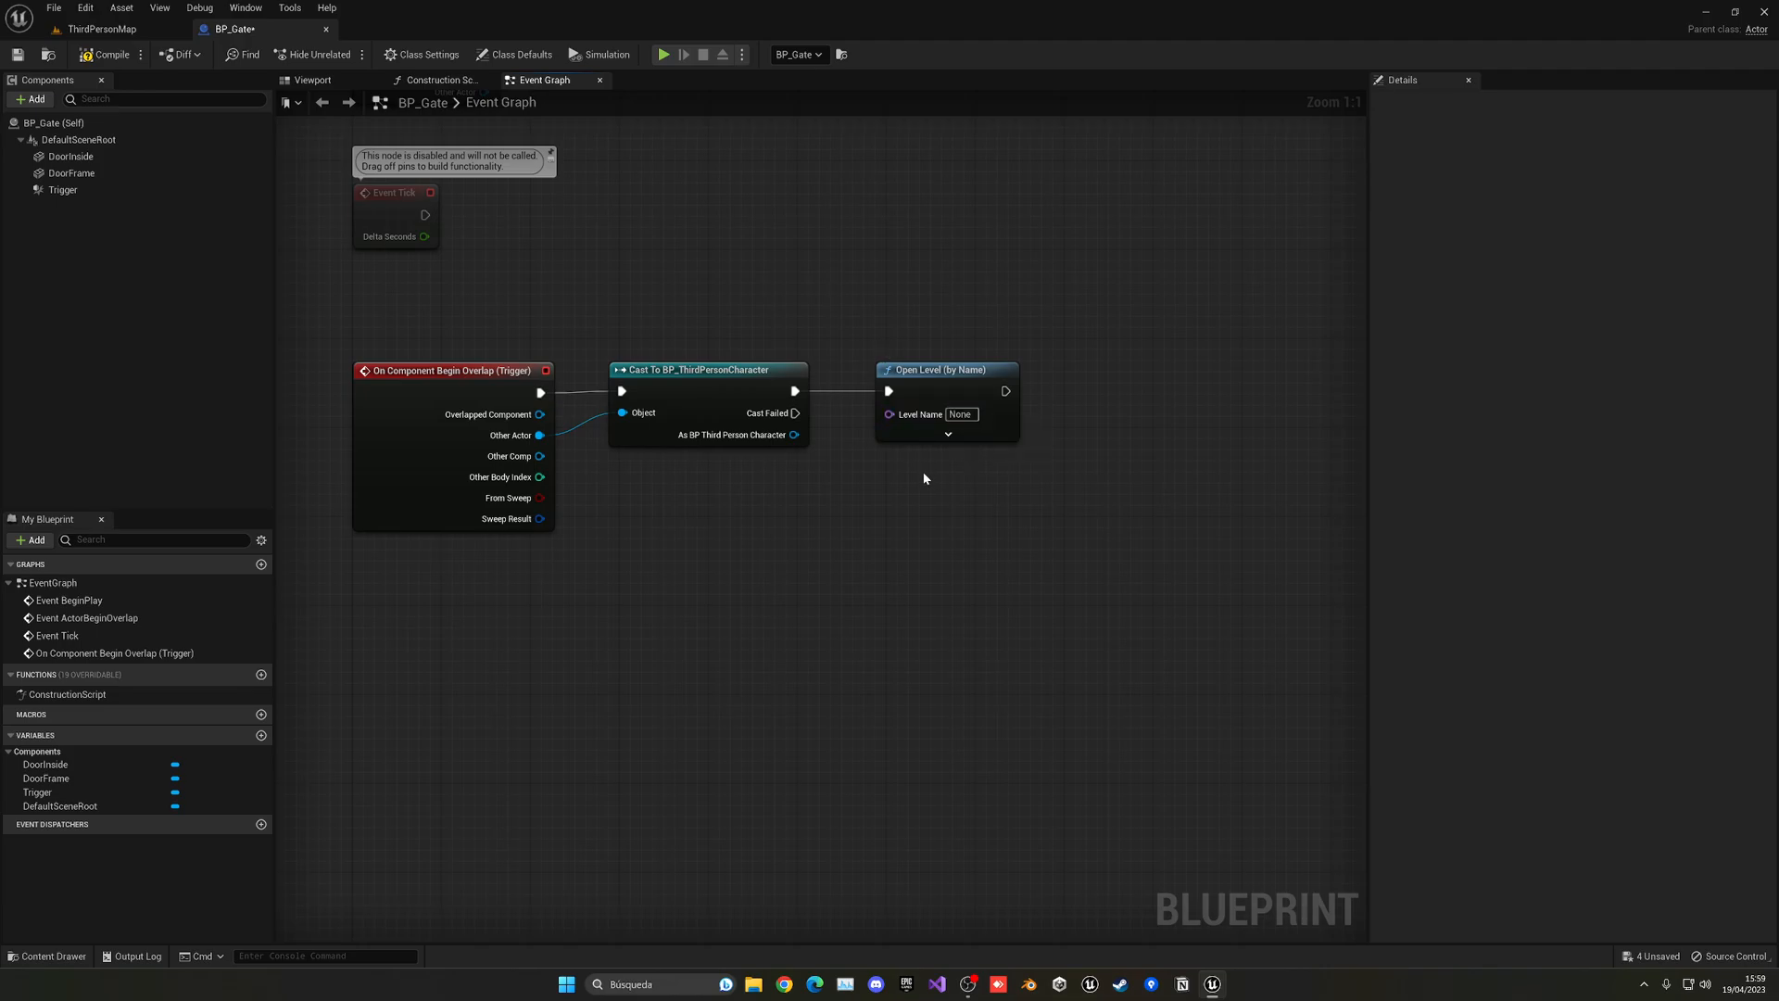
click(100, 28)
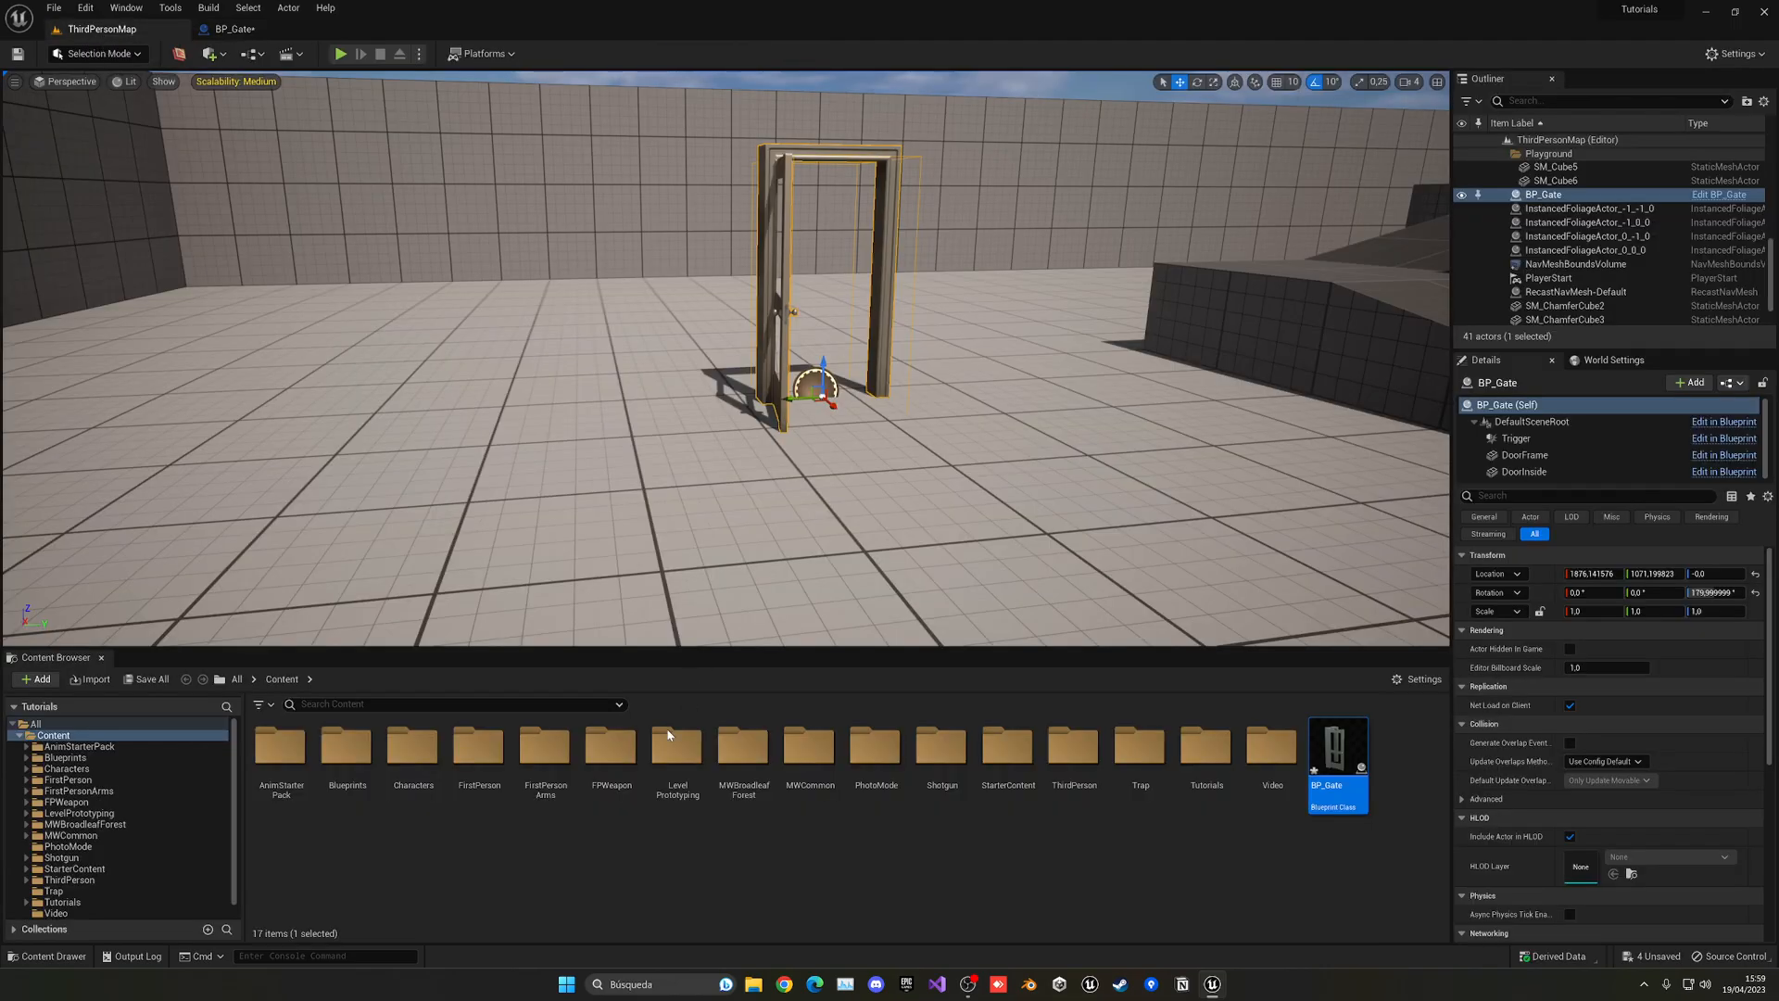
- Create a new Basic level from the ThirdPerson folder and select its floor
click(602, 829)
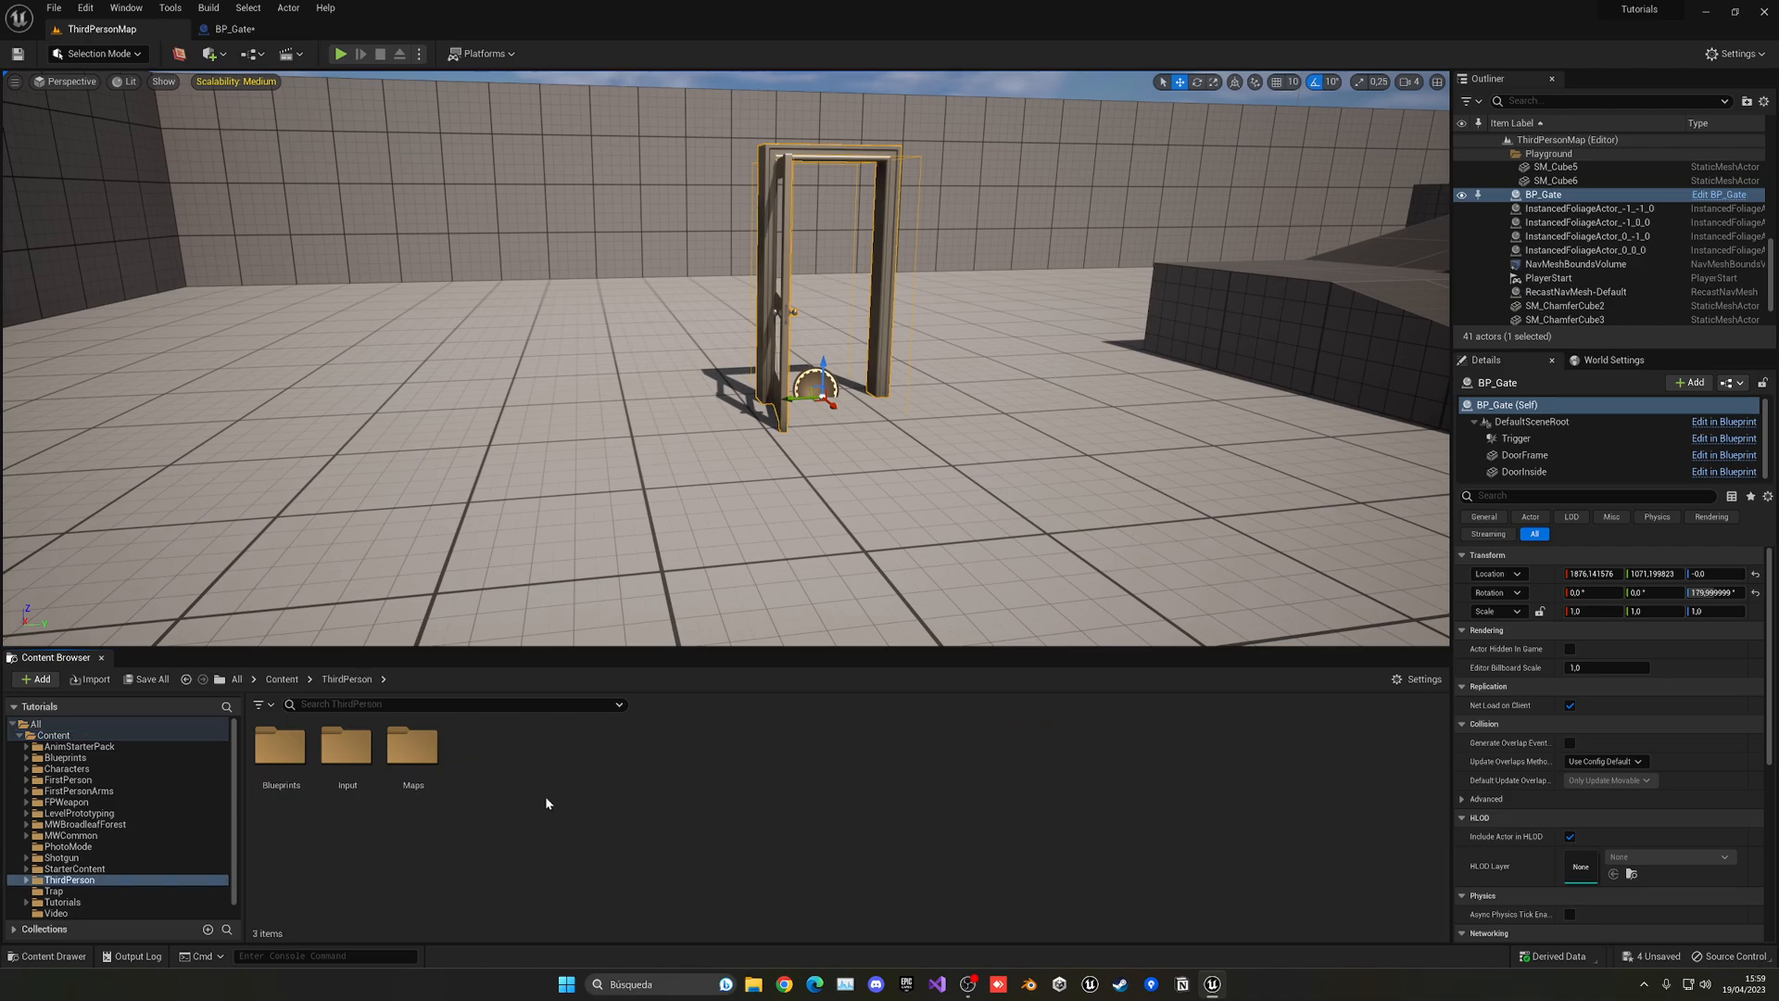
click(52, 7)
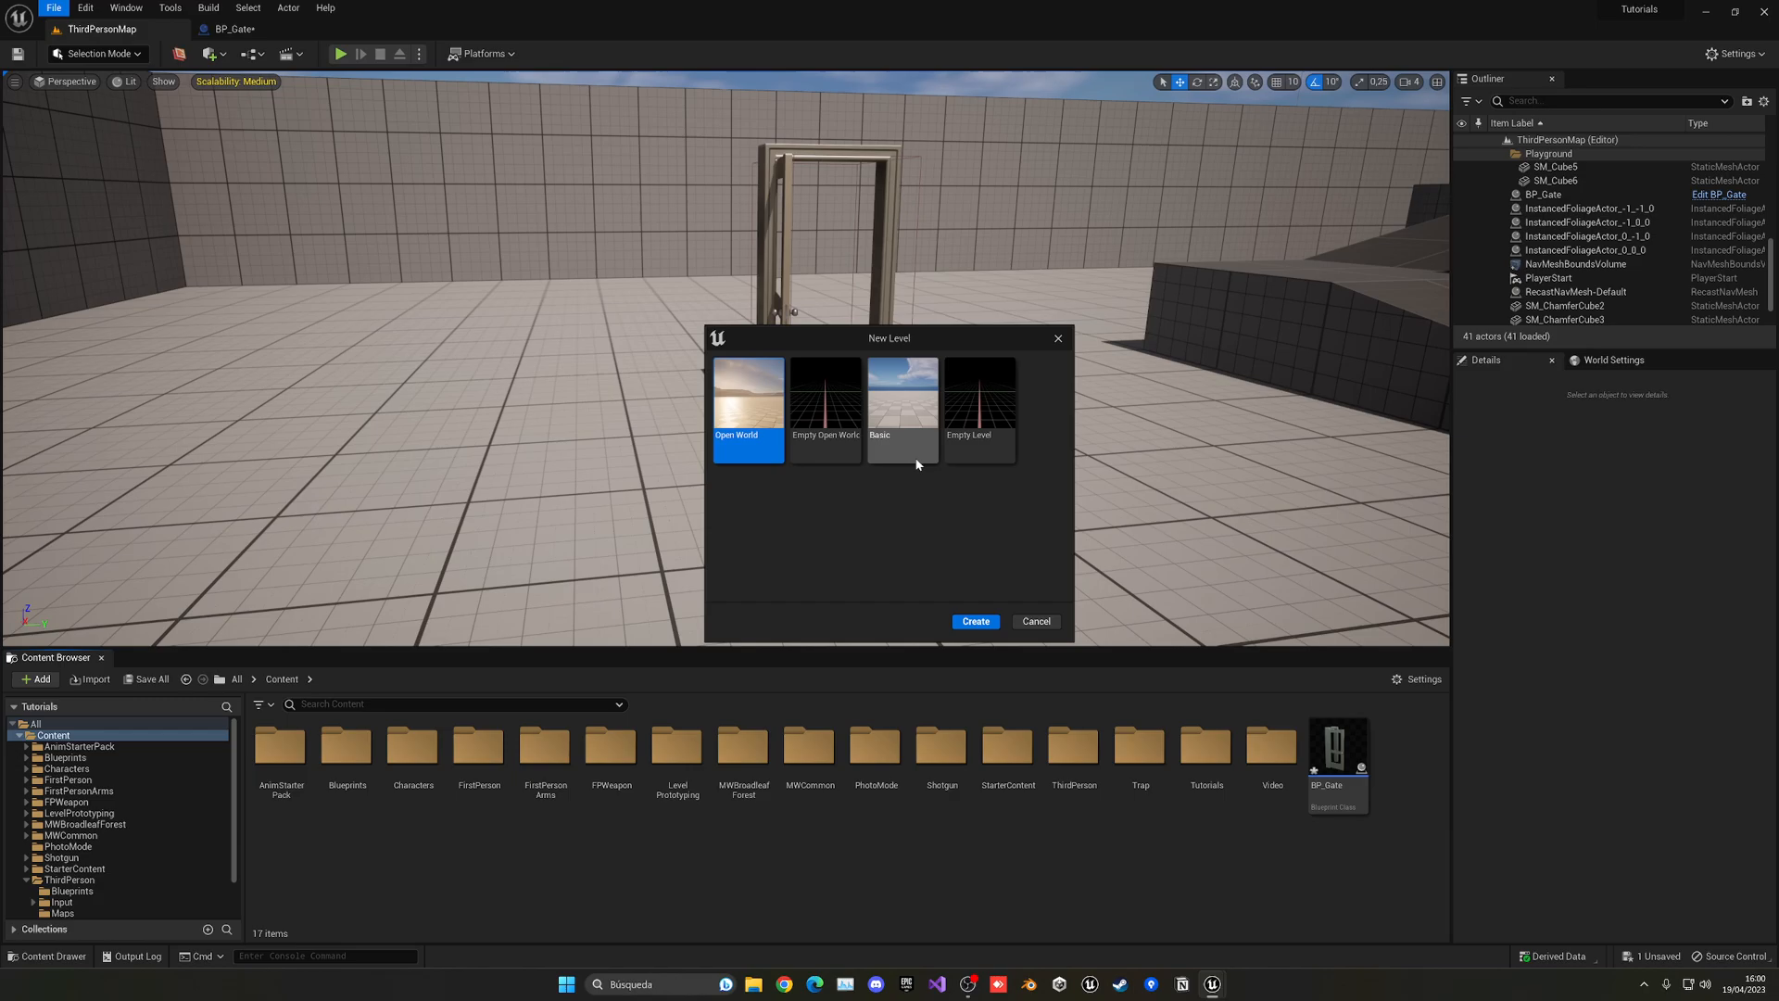
click(1034, 621)
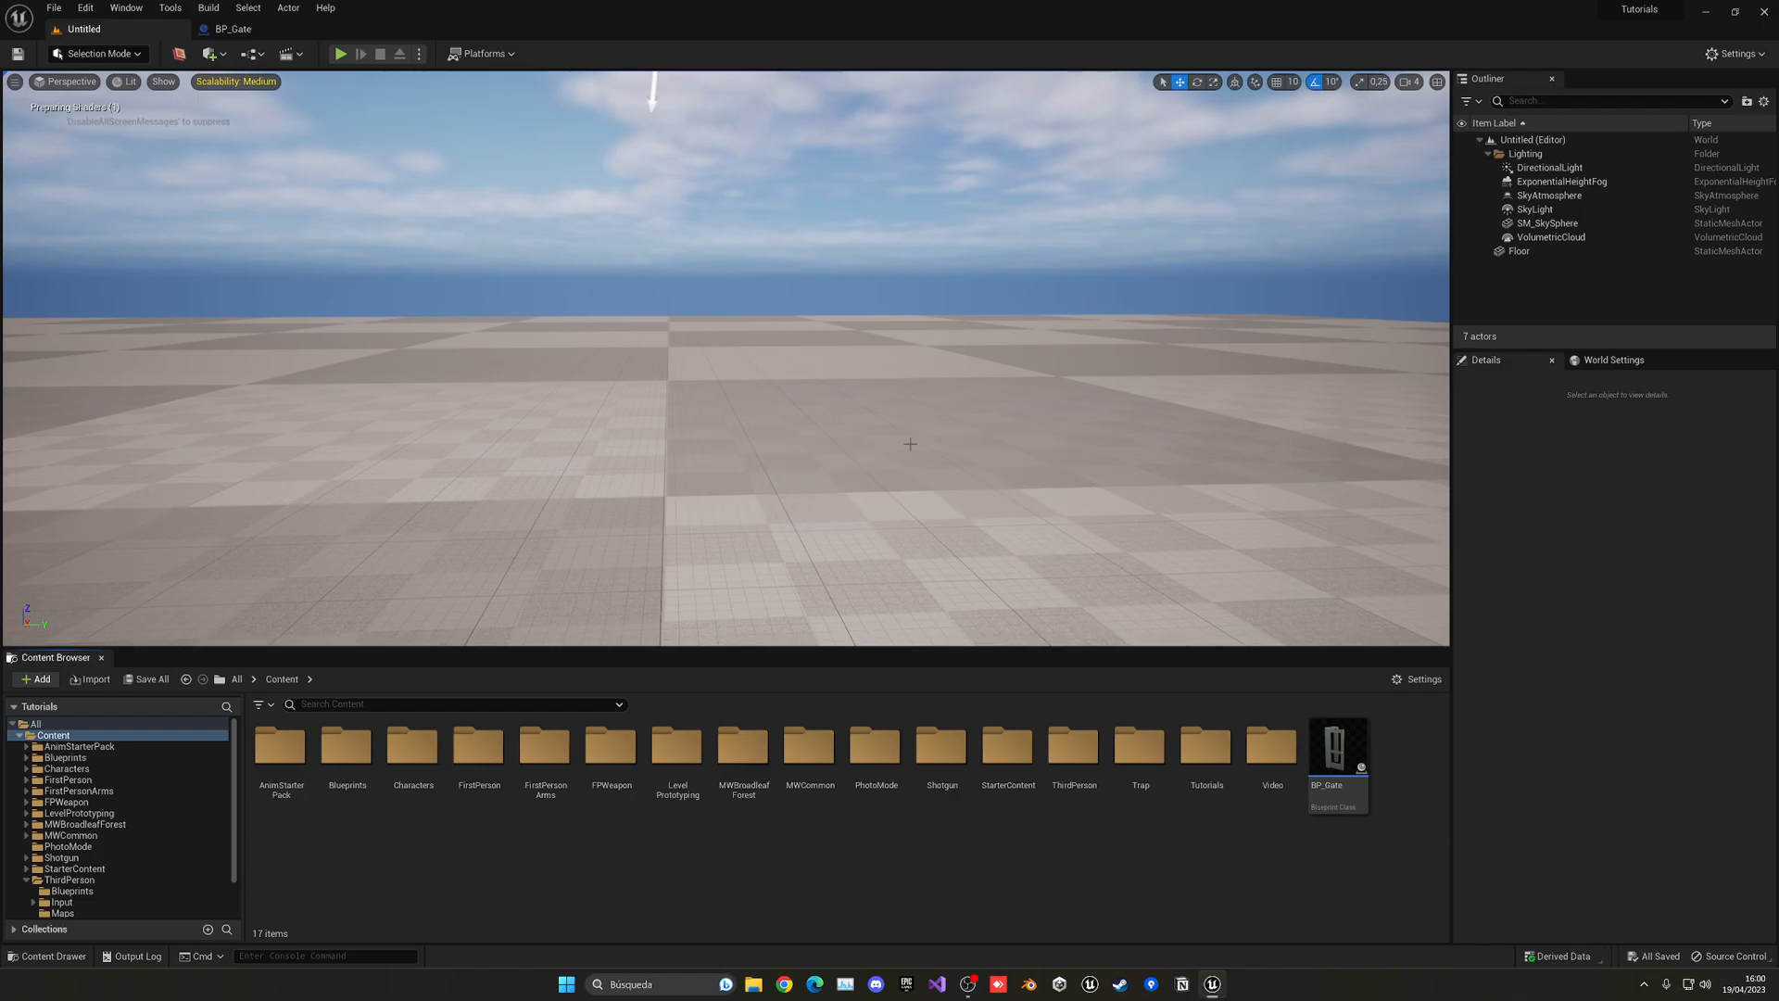
click(1518, 251)
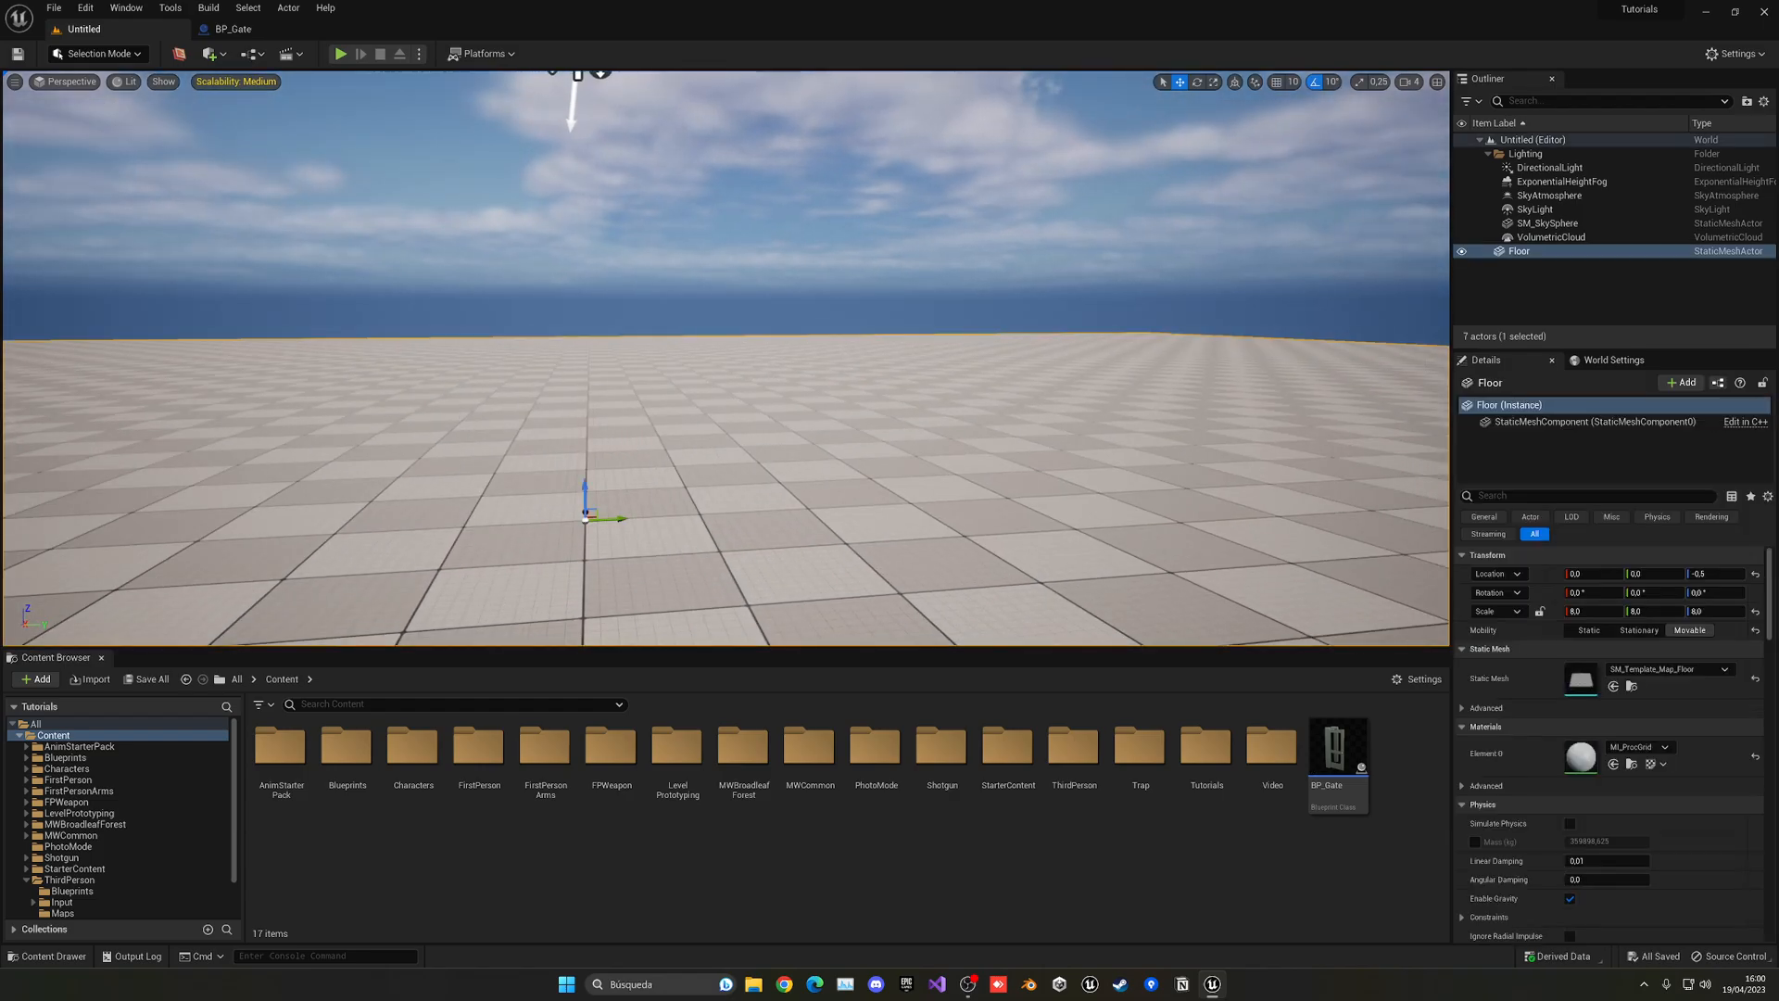
- Save the new level as level2
click(209, 54)
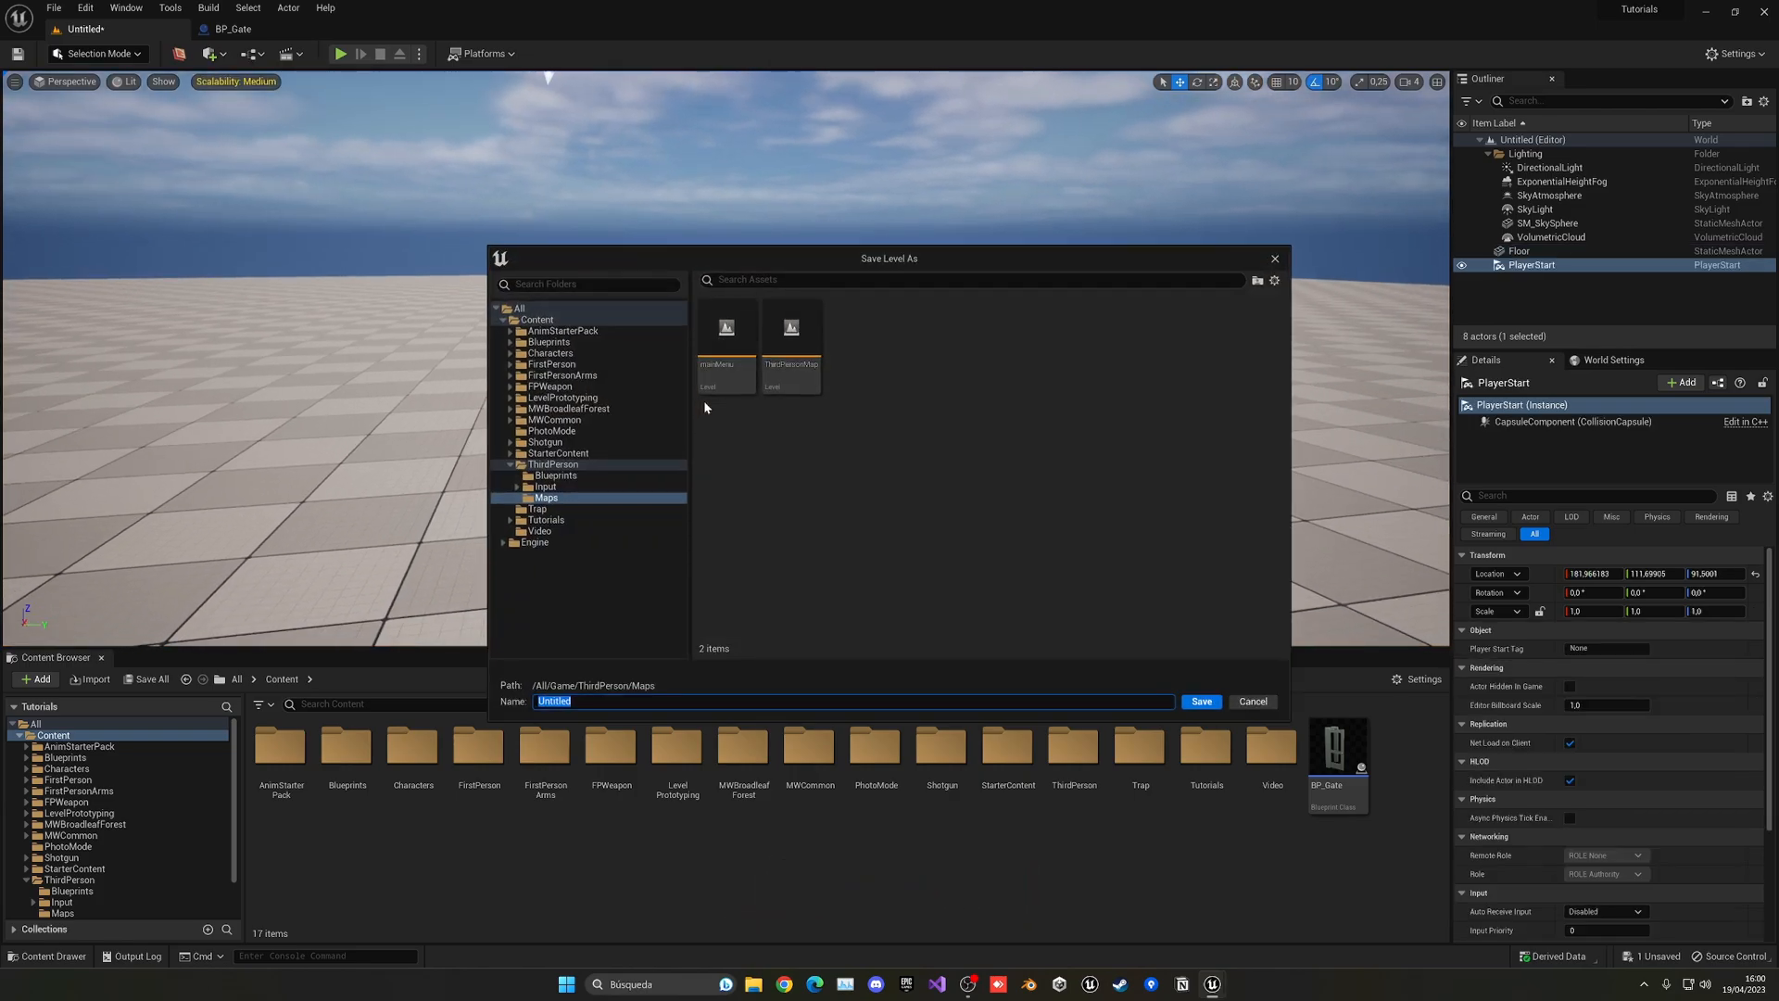
text(level2)
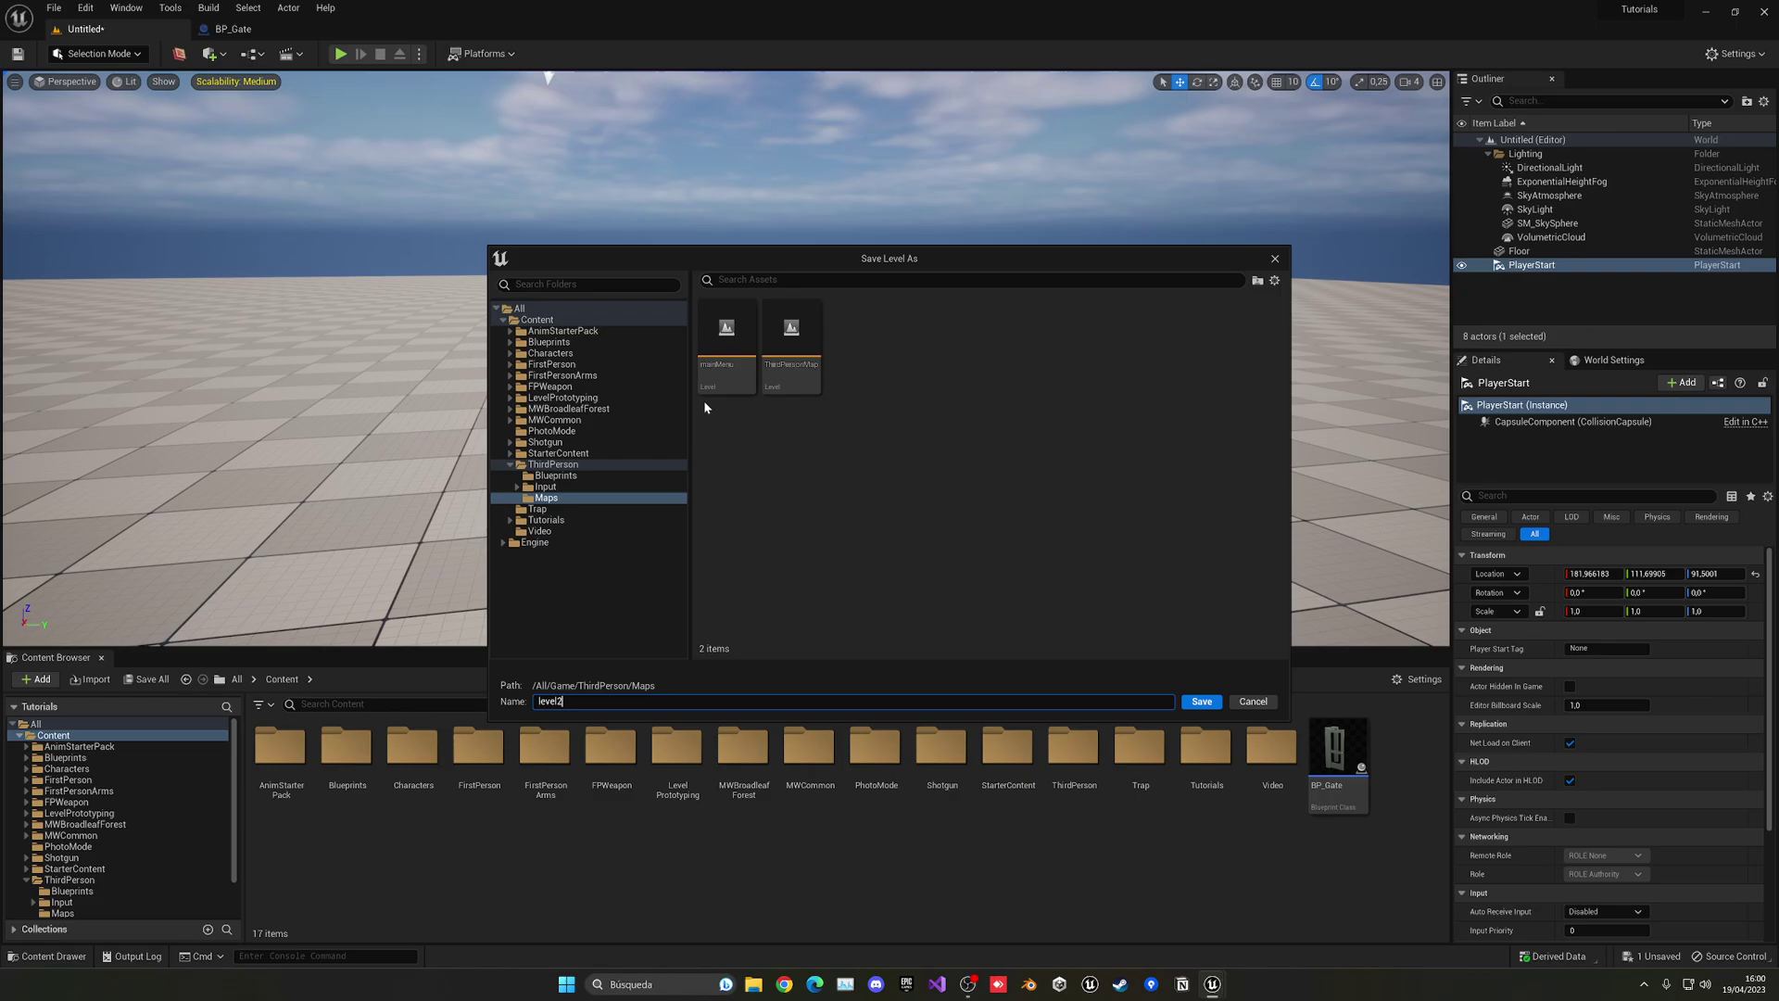
click(1201, 700)
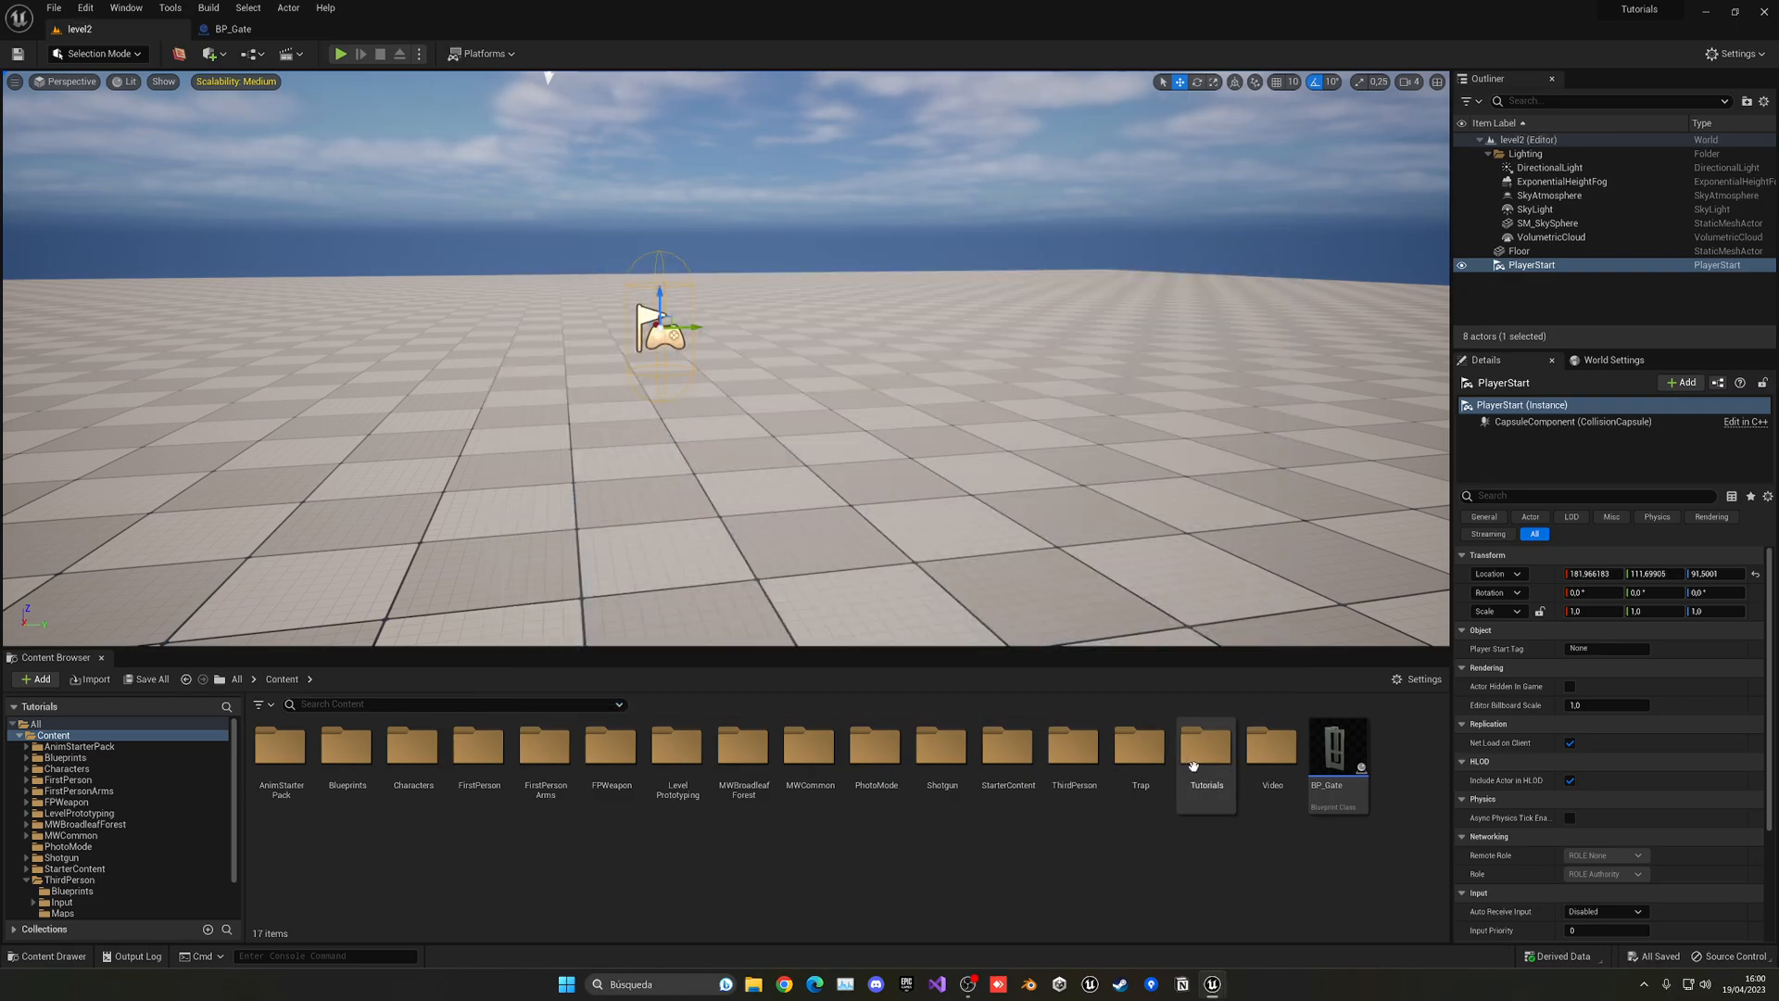
- Open BP_Gate, confirm the Open Level node's Level Name is level2, and compile
double_click(1336, 748)
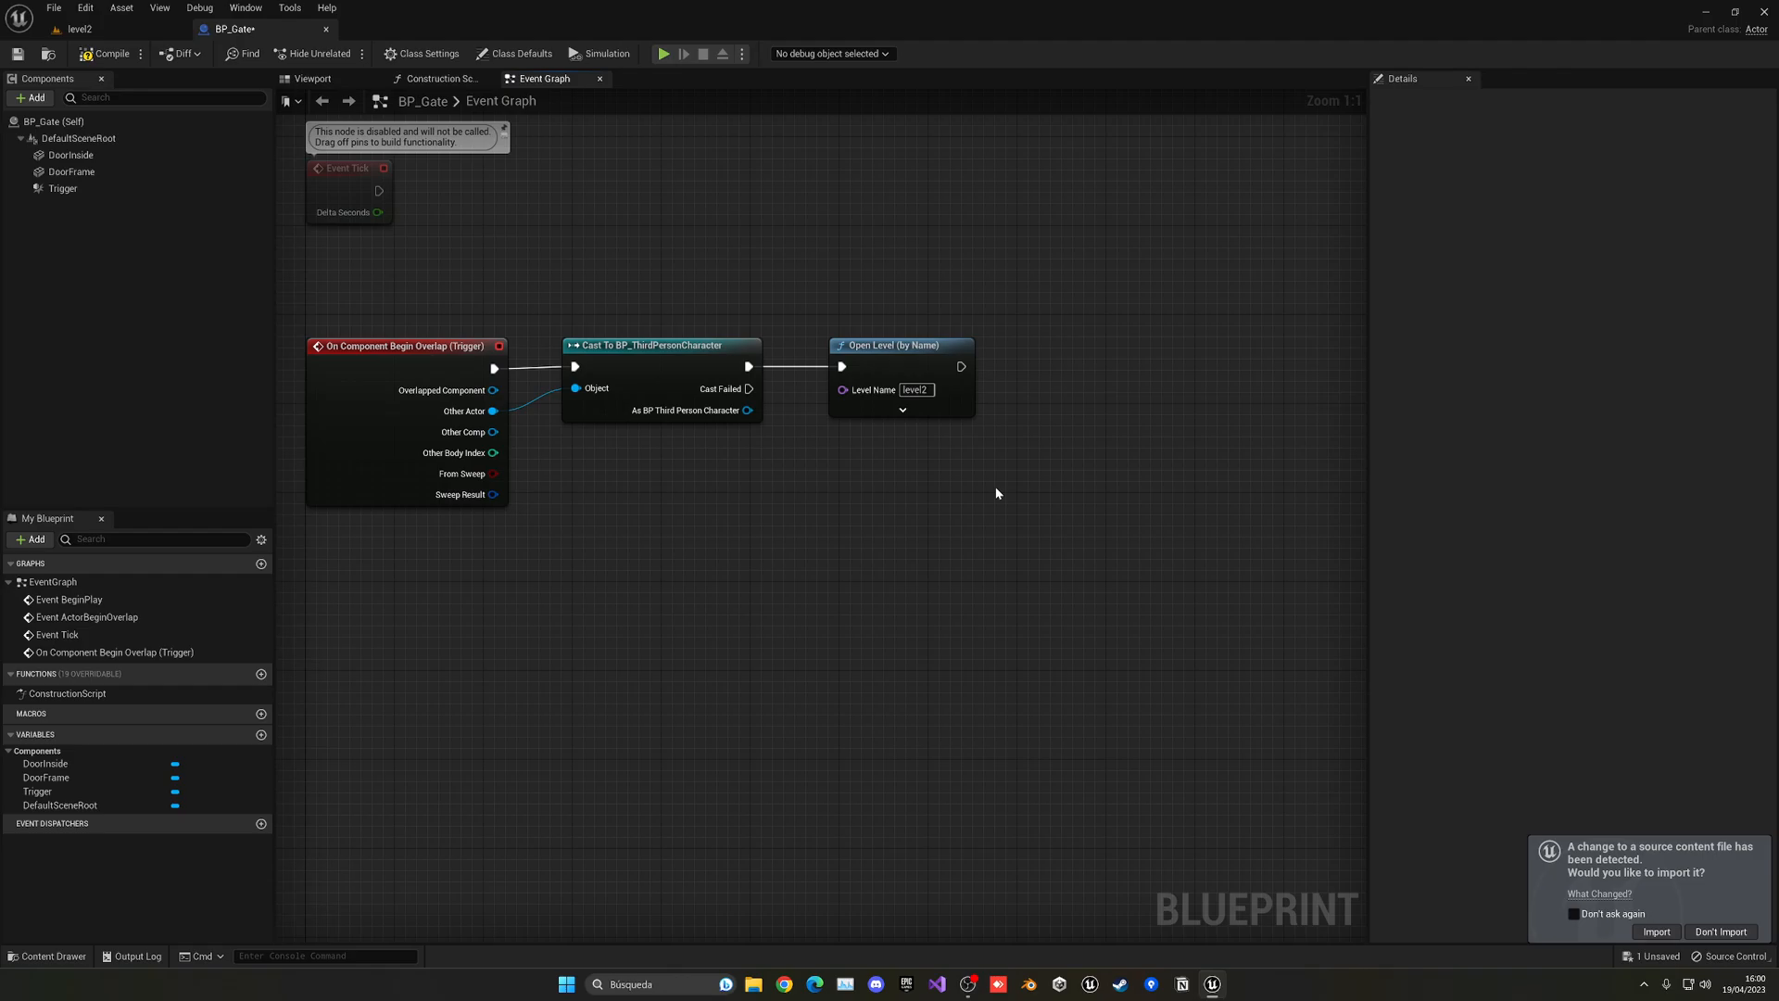
mouse_move(870, 389)
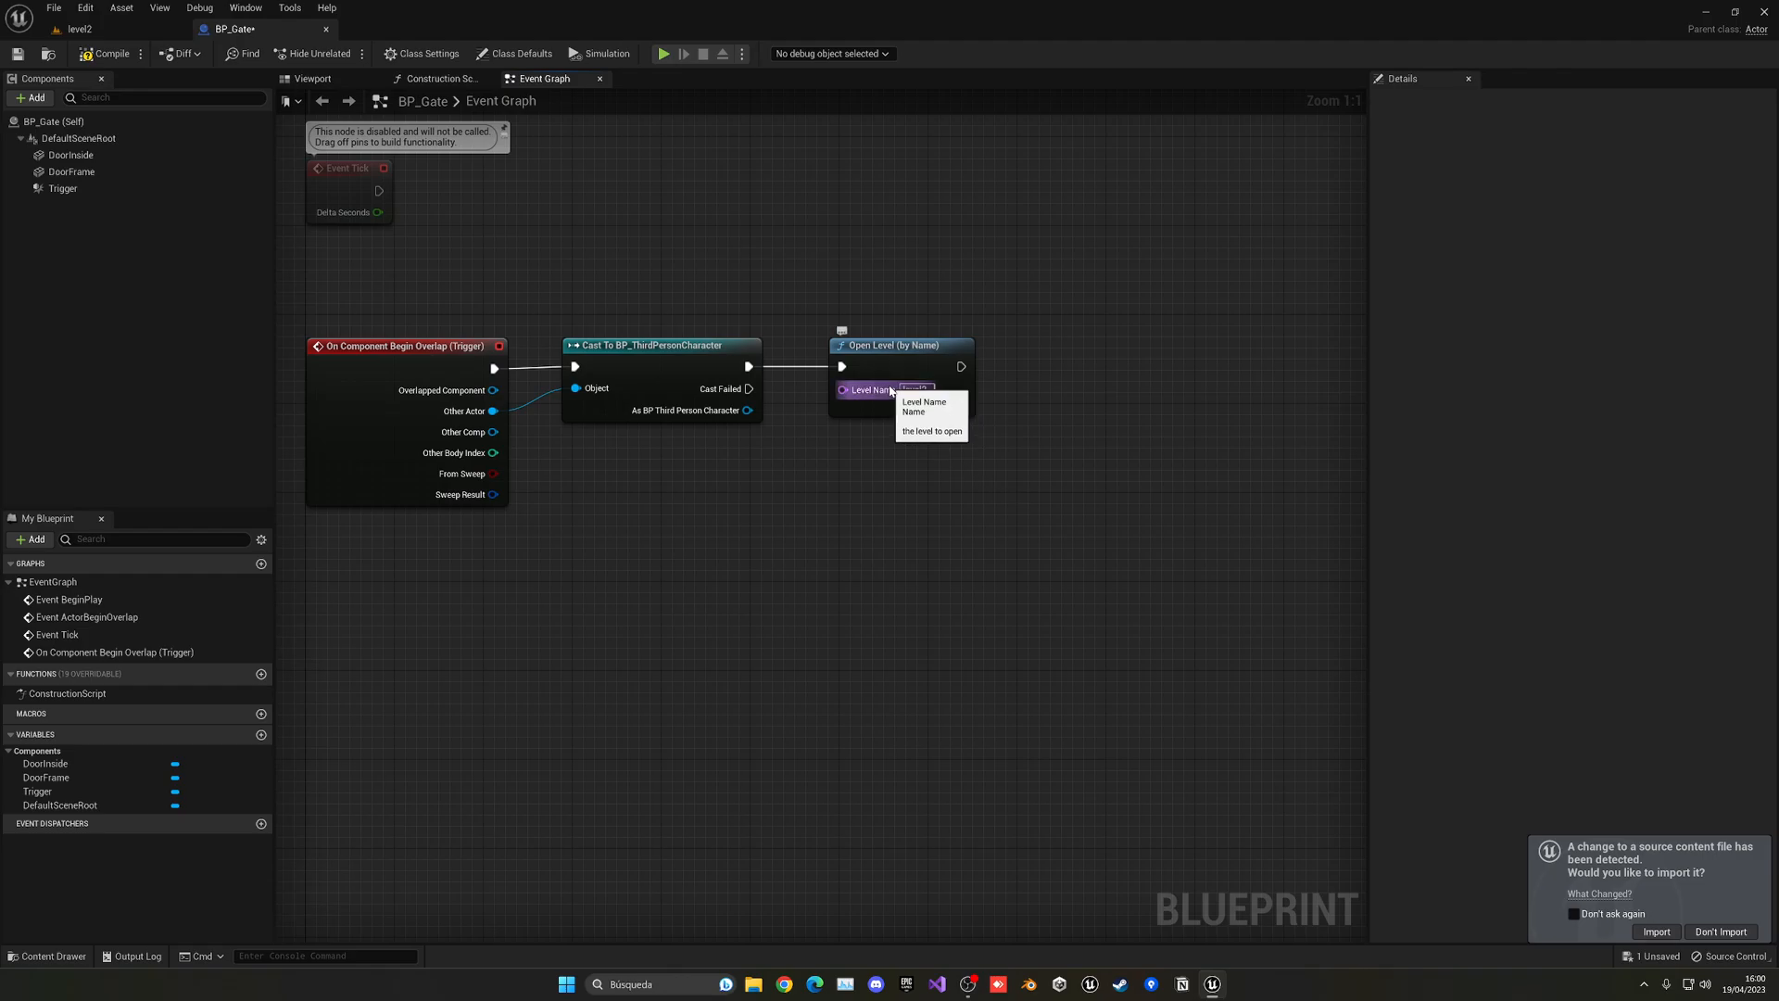
click(916, 390)
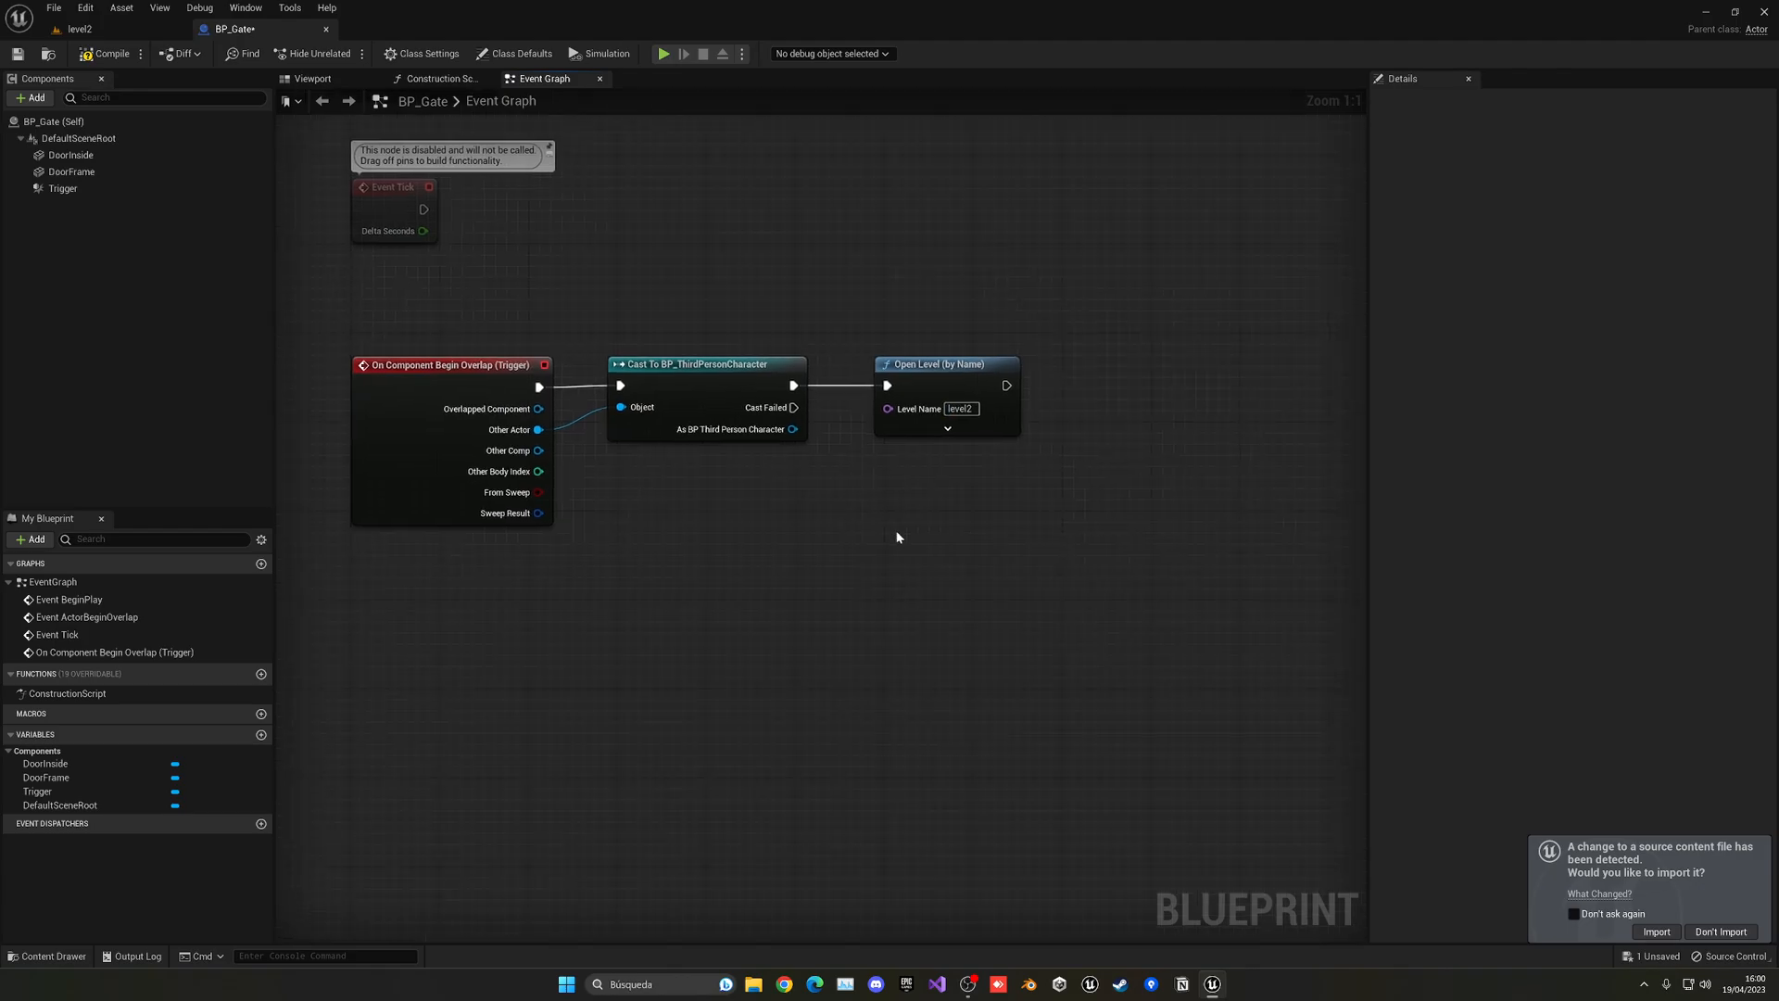
click(946, 429)
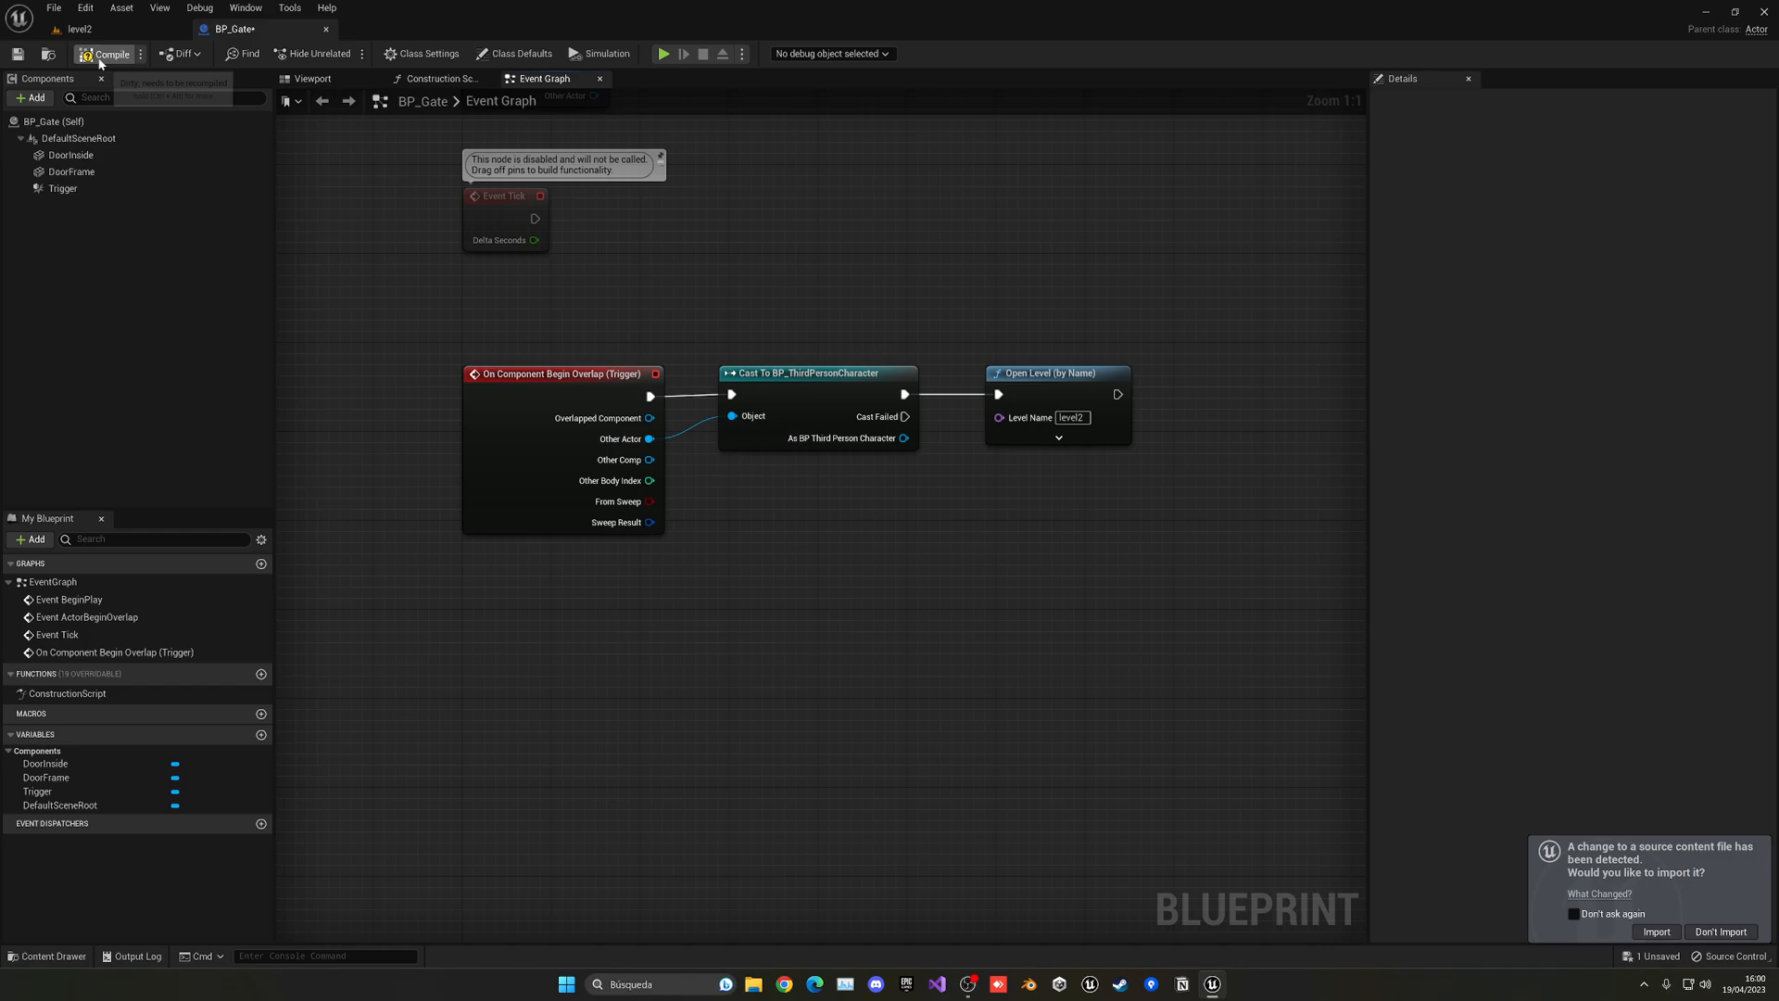
click(107, 53)
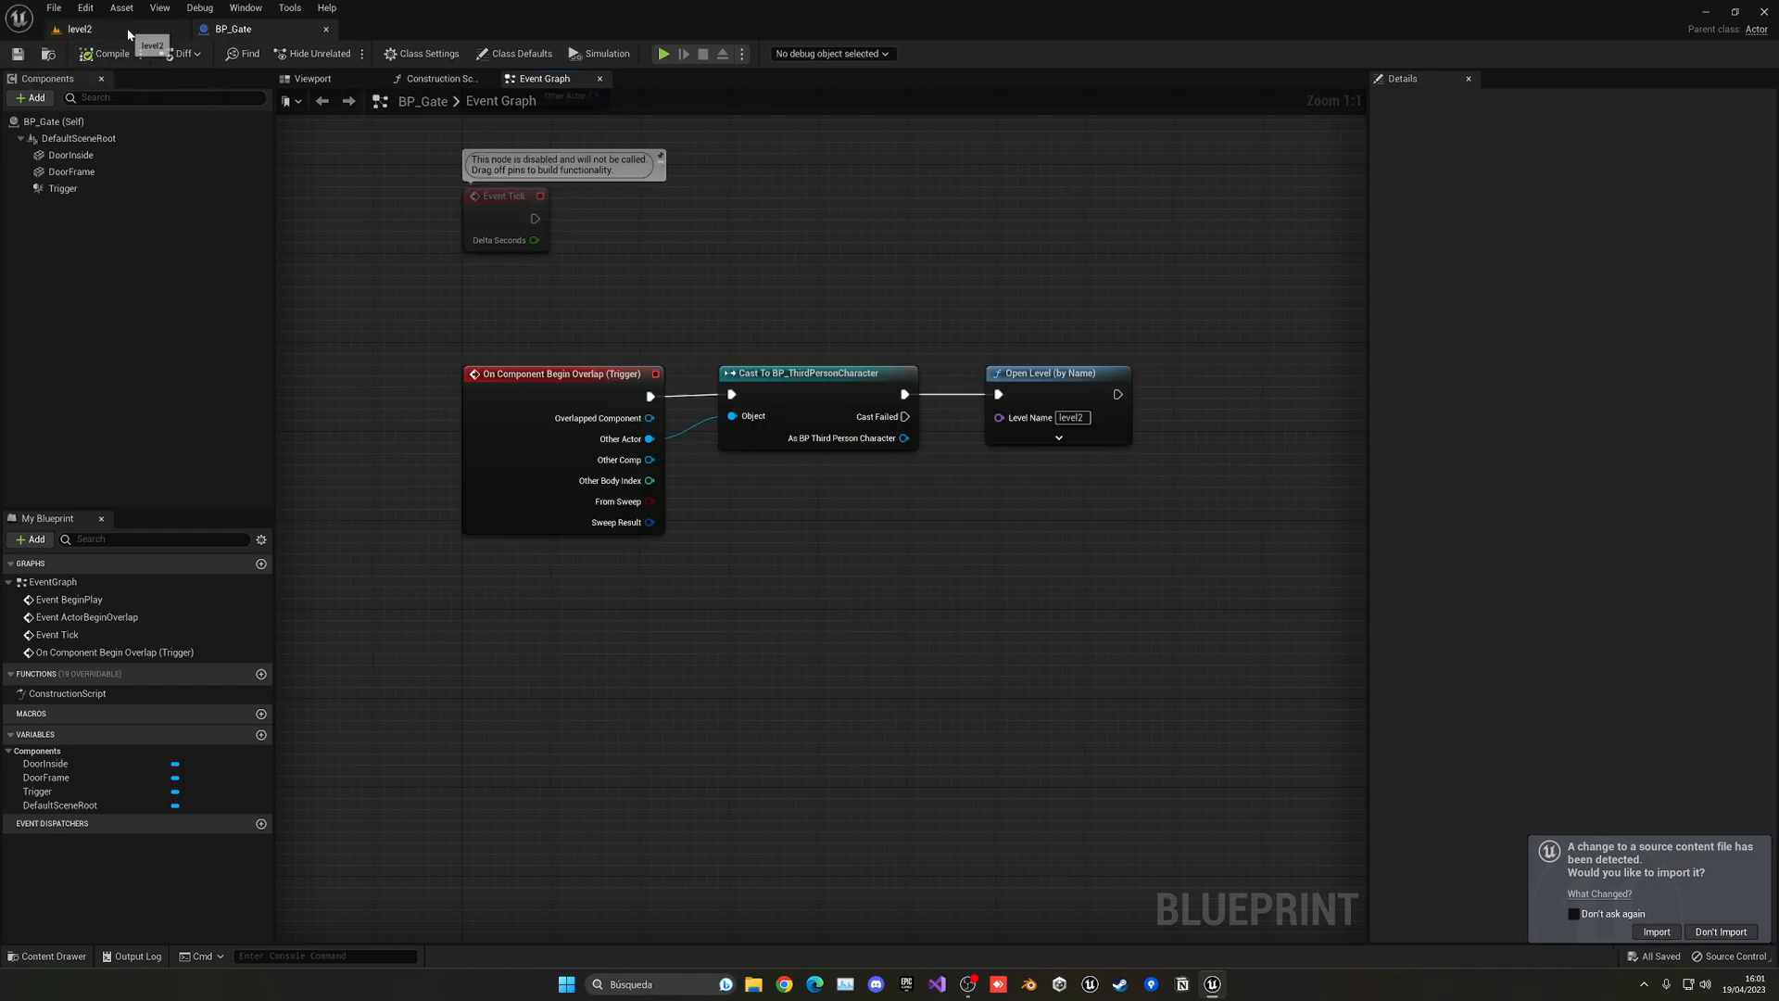
- Reopen ThirdPersonMap, briefly play-test the gate, then return to BP_Gate's graph
click(80, 29)
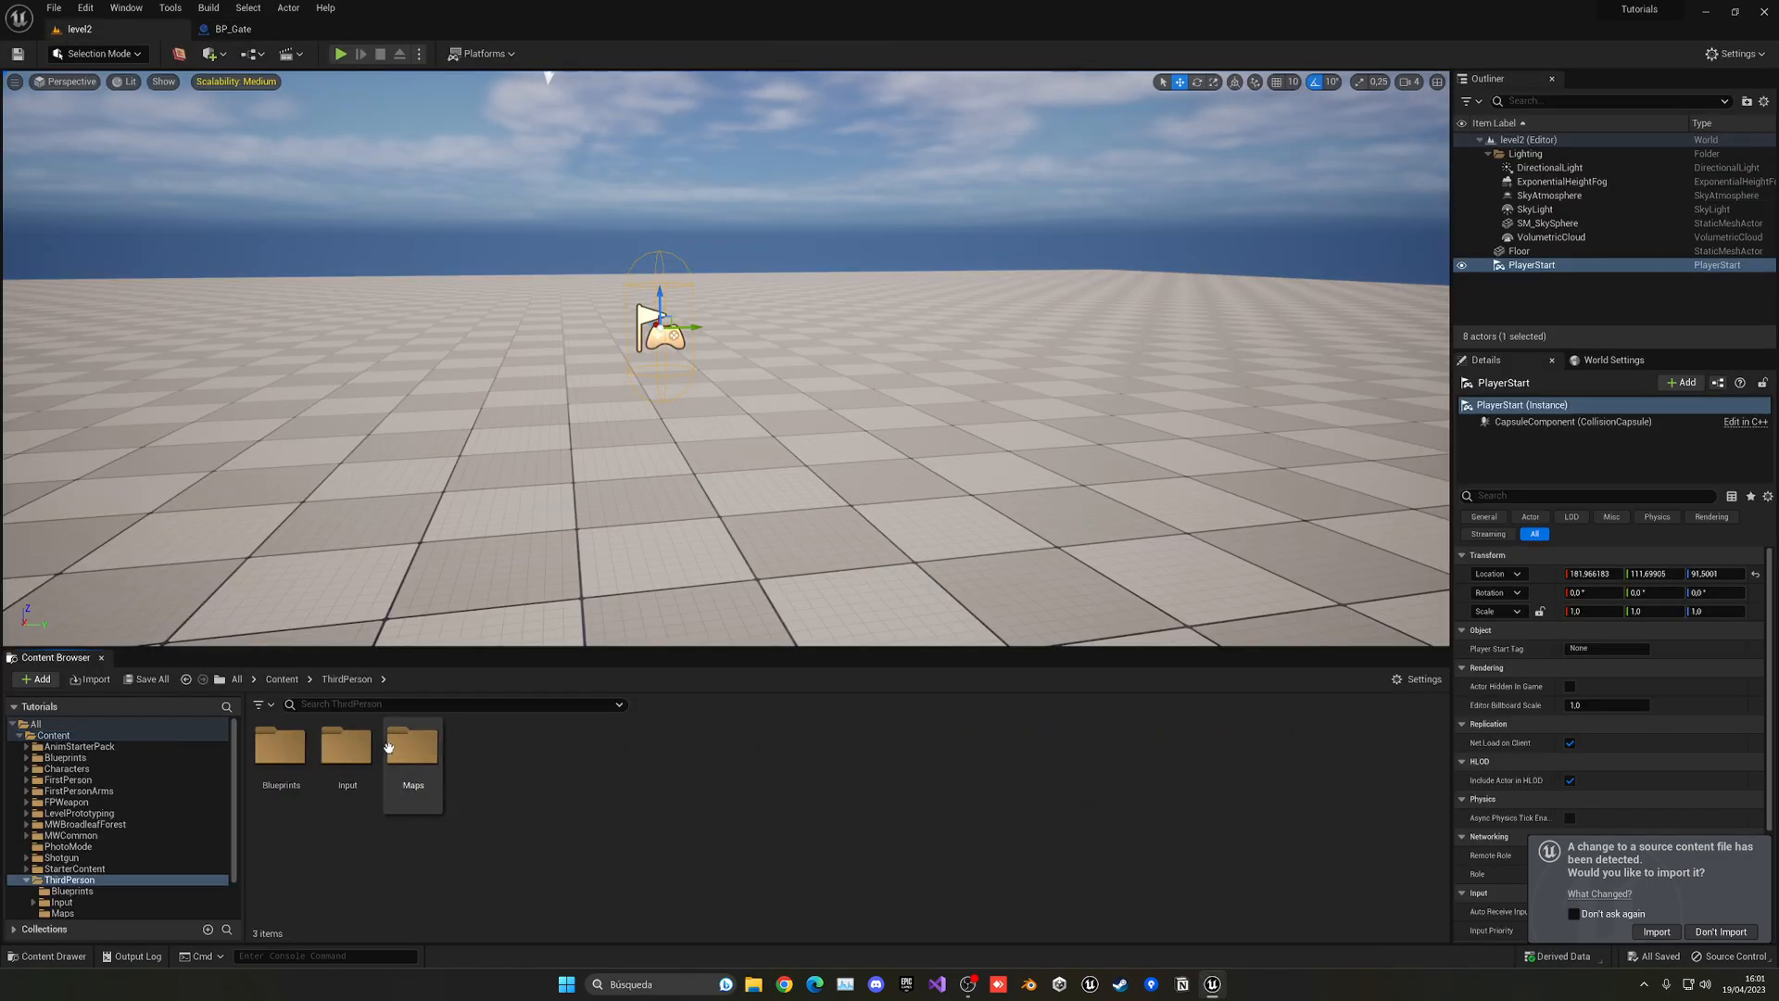
double_click(411, 747)
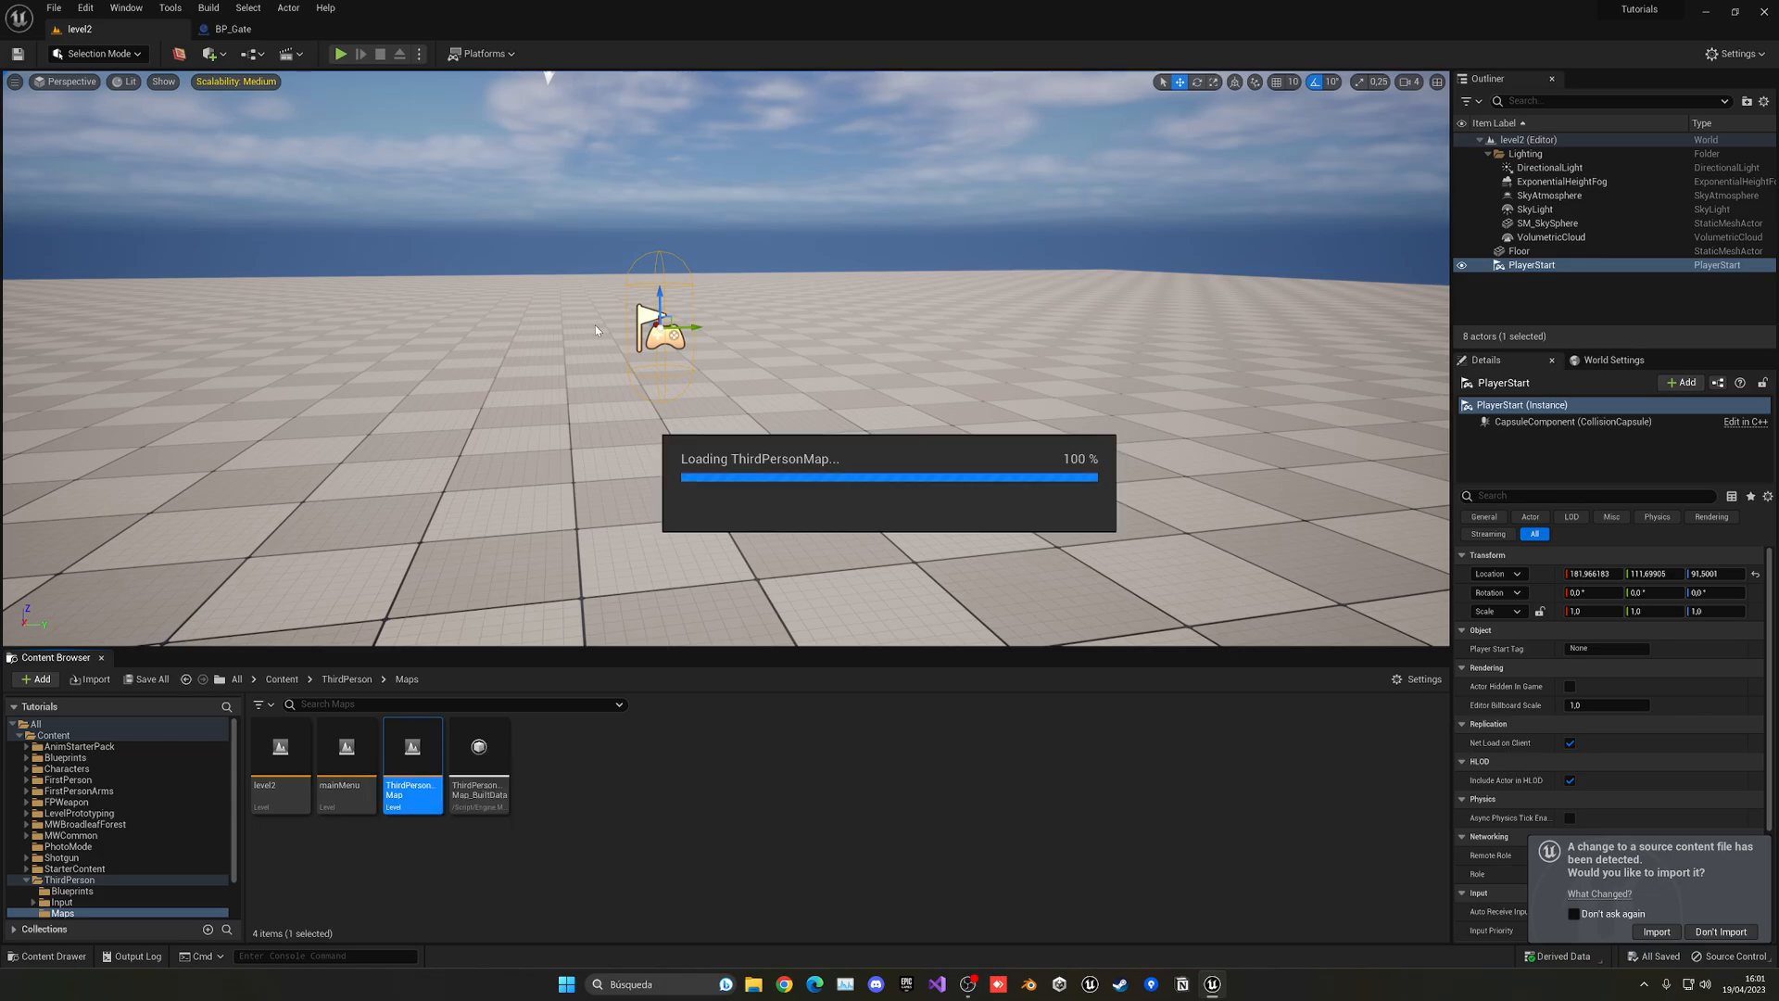
click(340, 53)
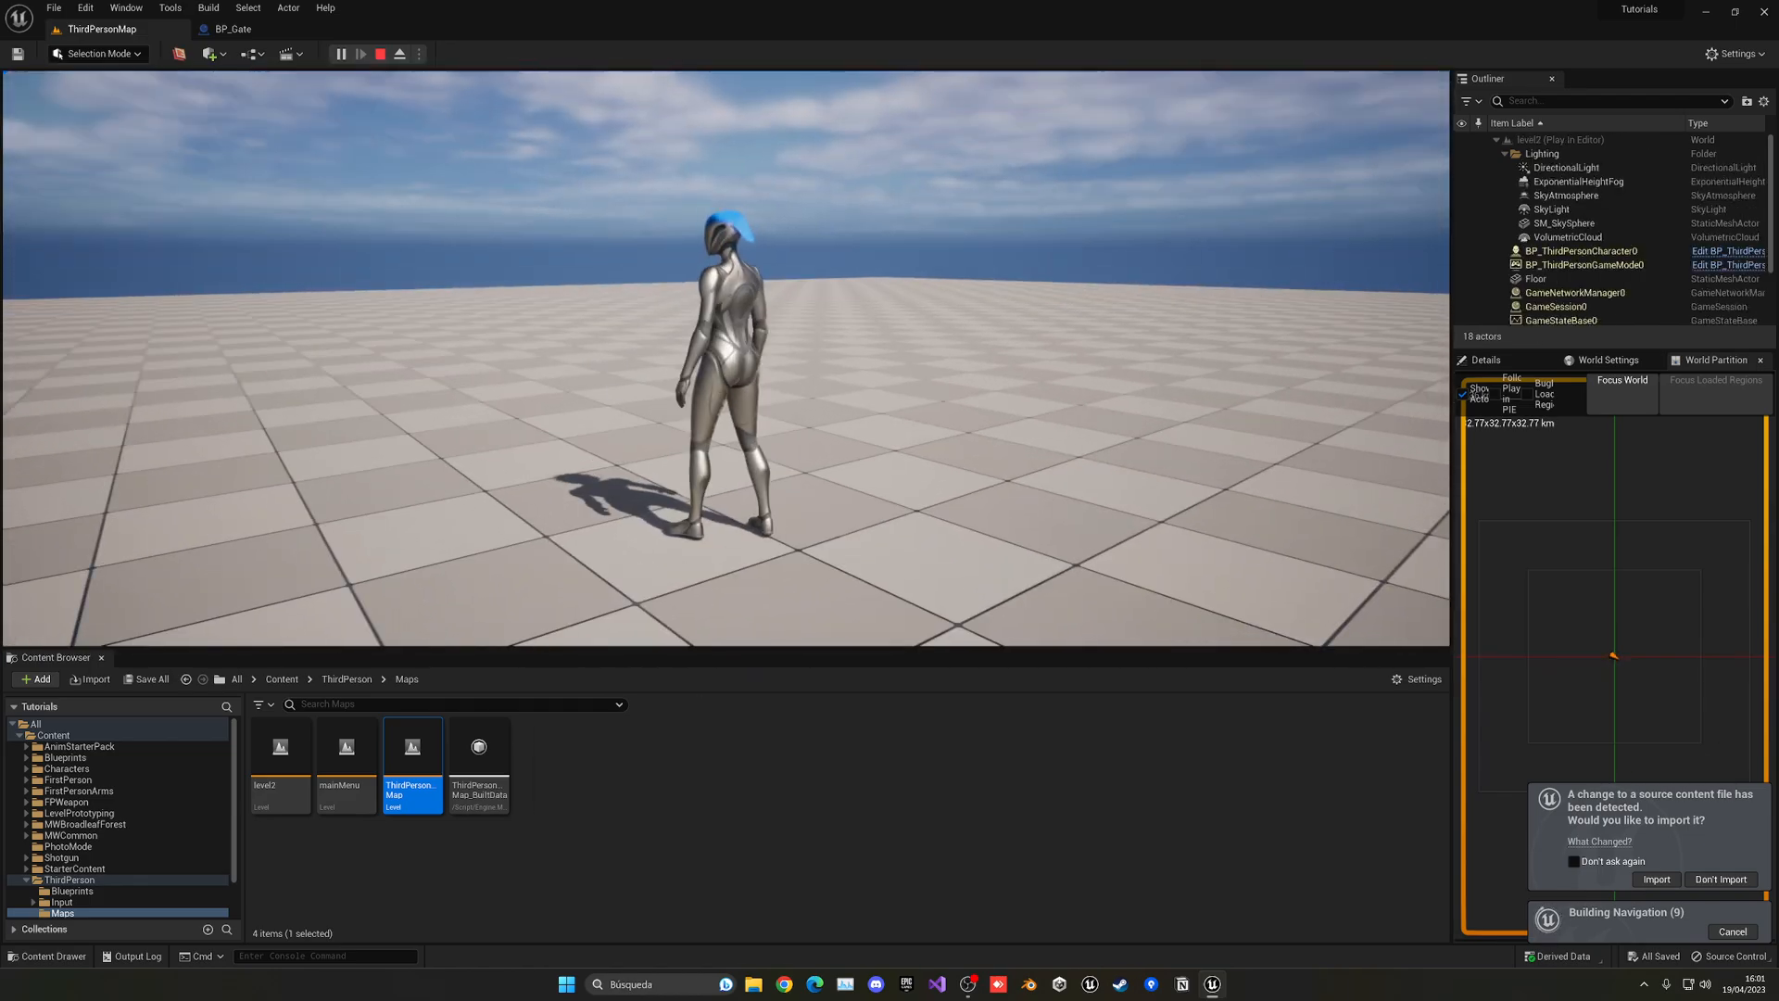
click(380, 54)
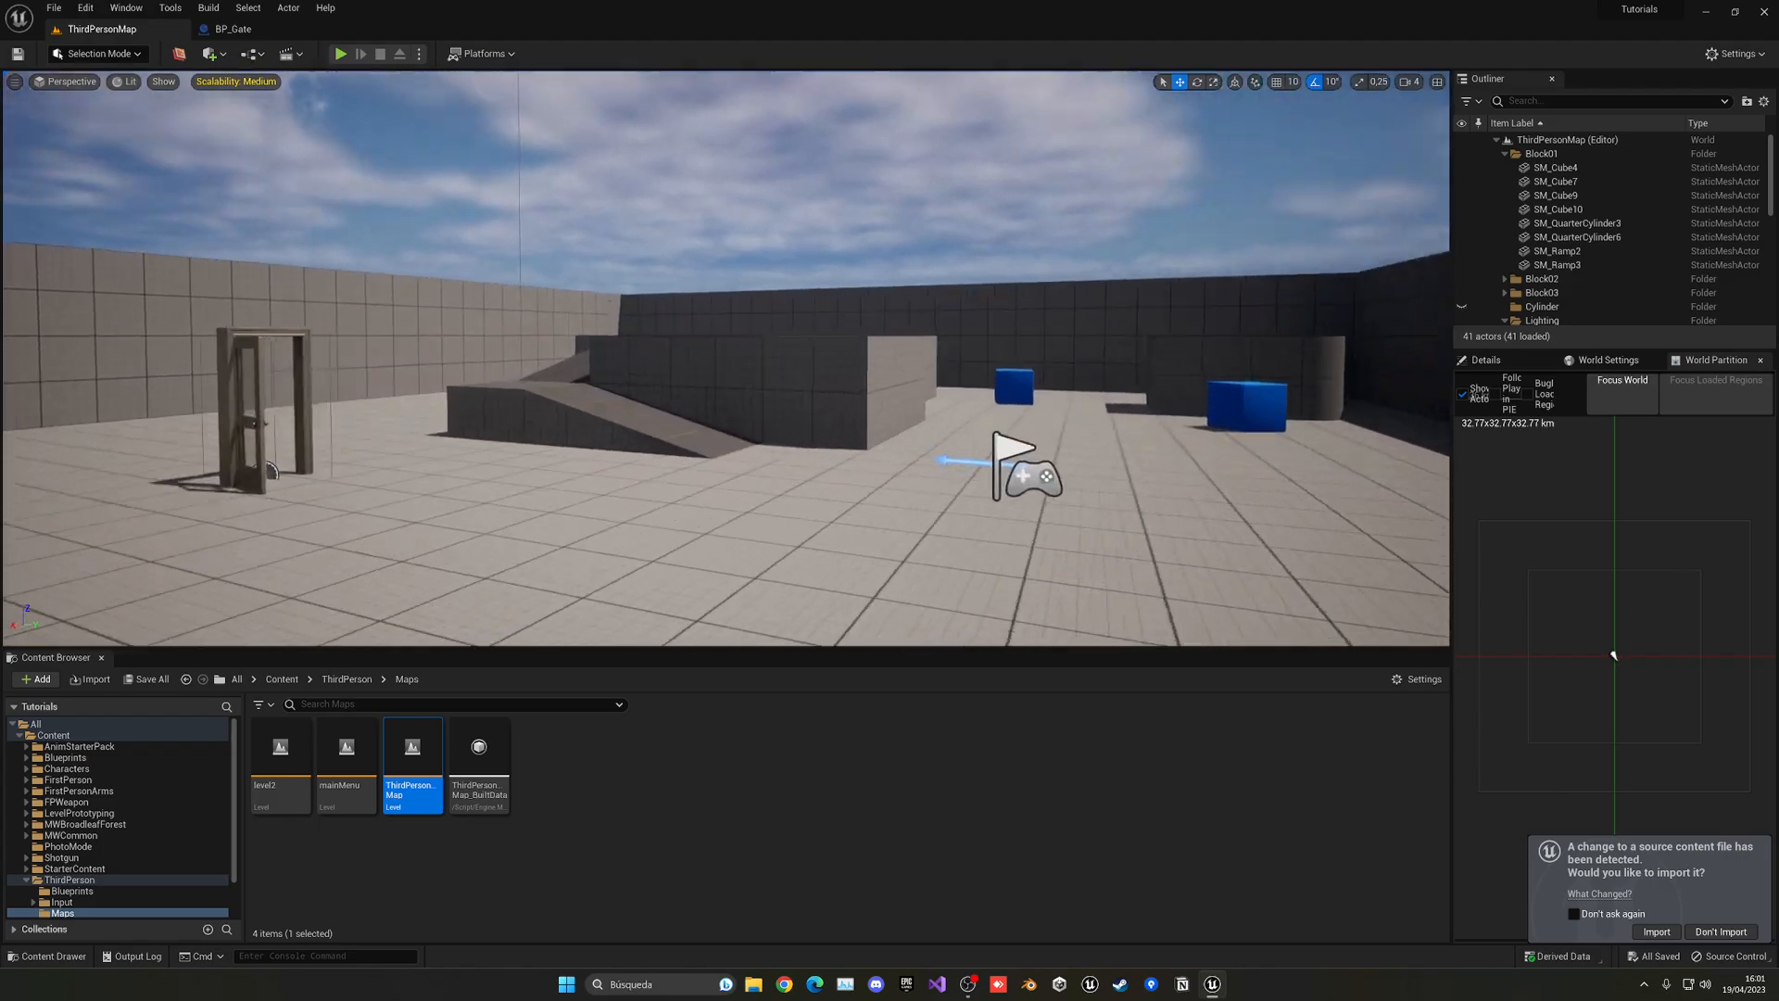
click(235, 29)
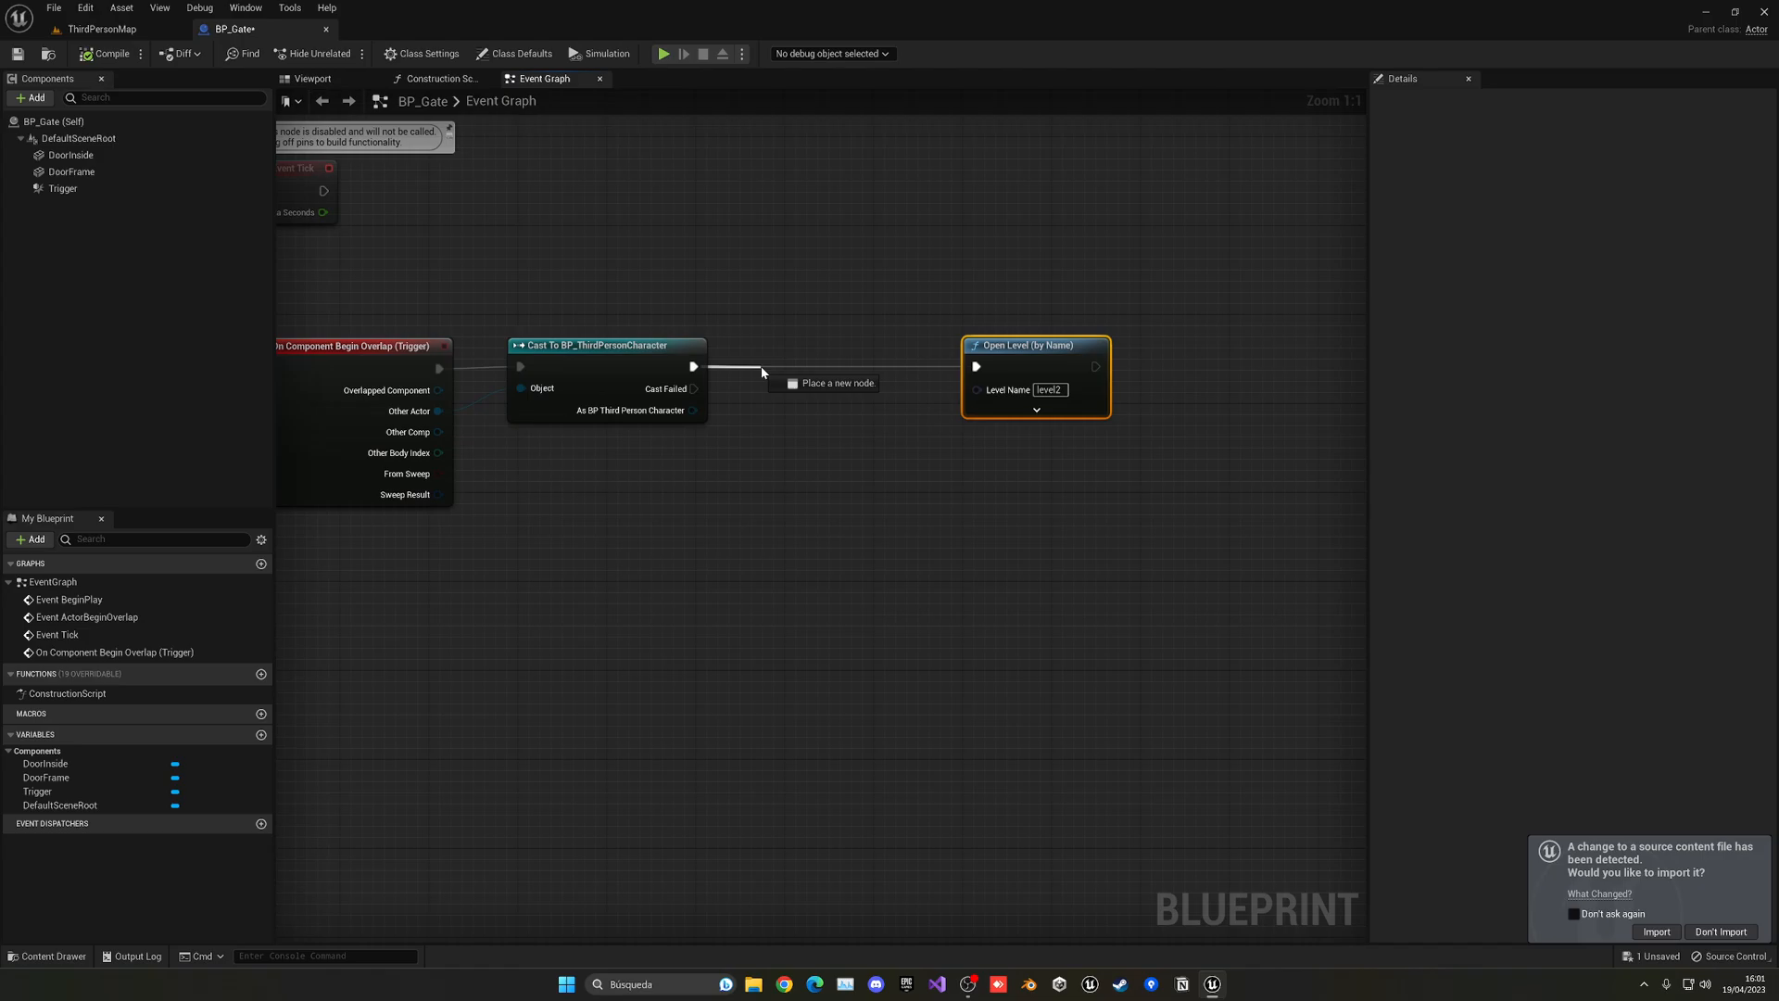
- Add a Play Sound 2D node after the cast, set to the Camera_Shutter sound
click(837, 383)
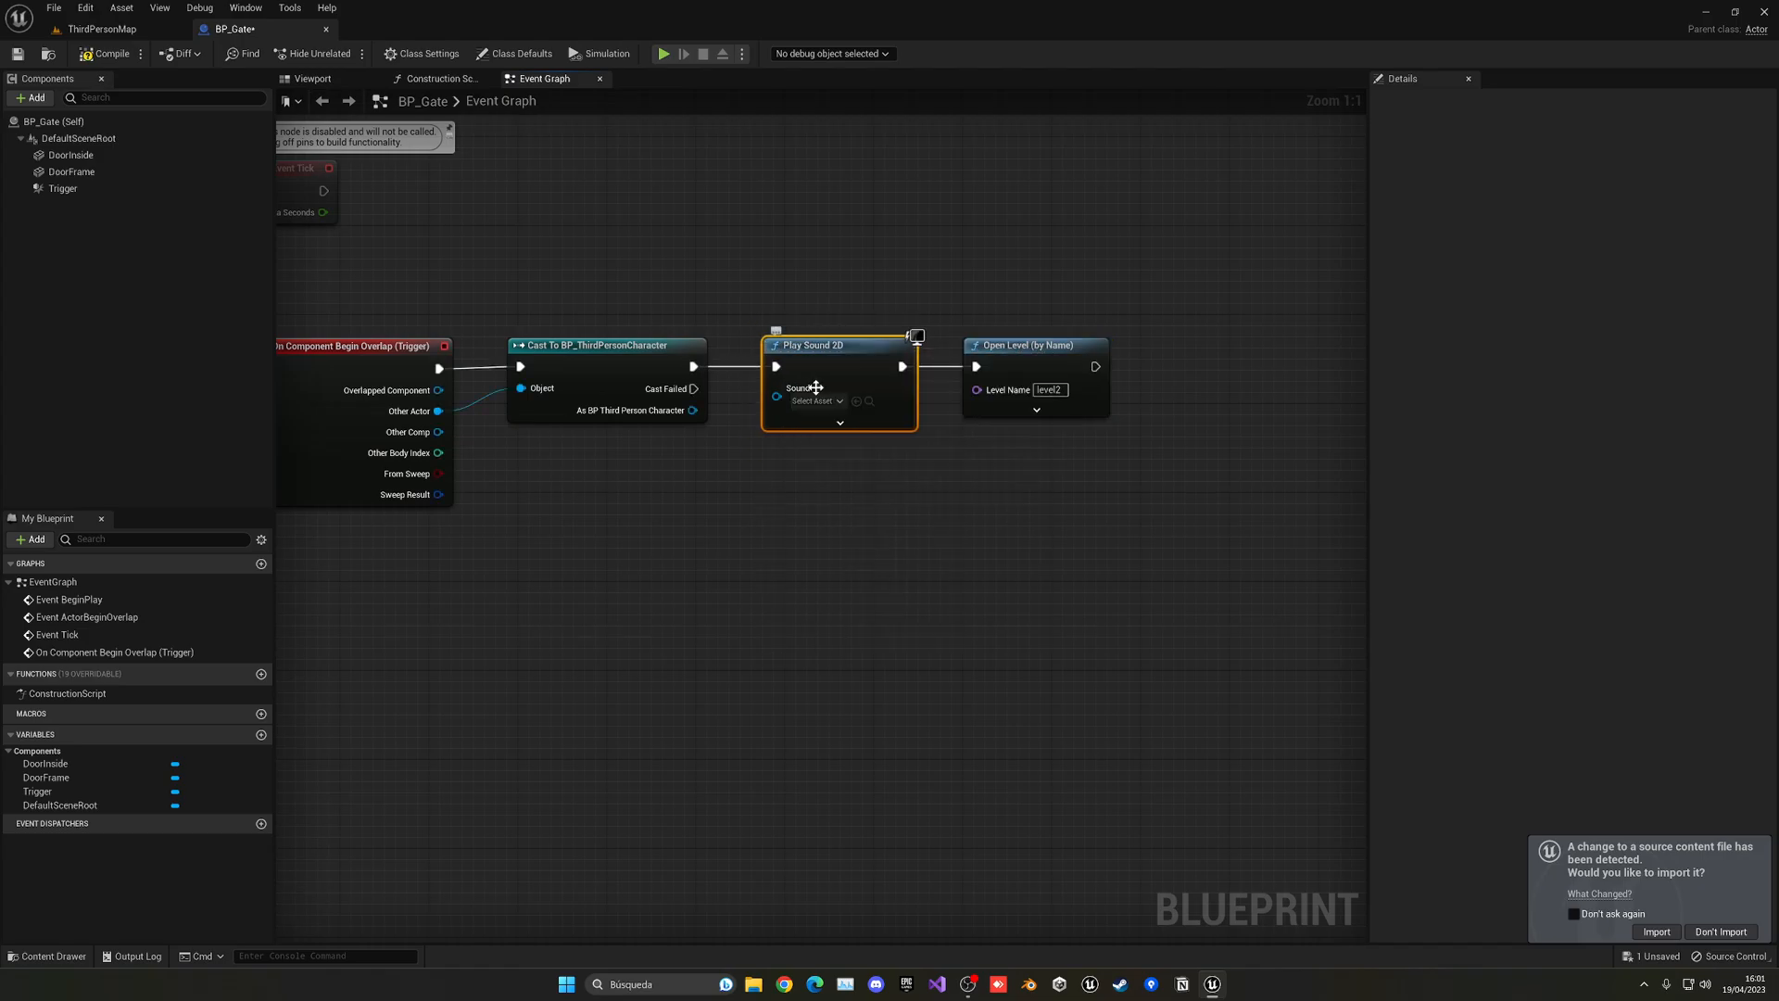
click(816, 400)
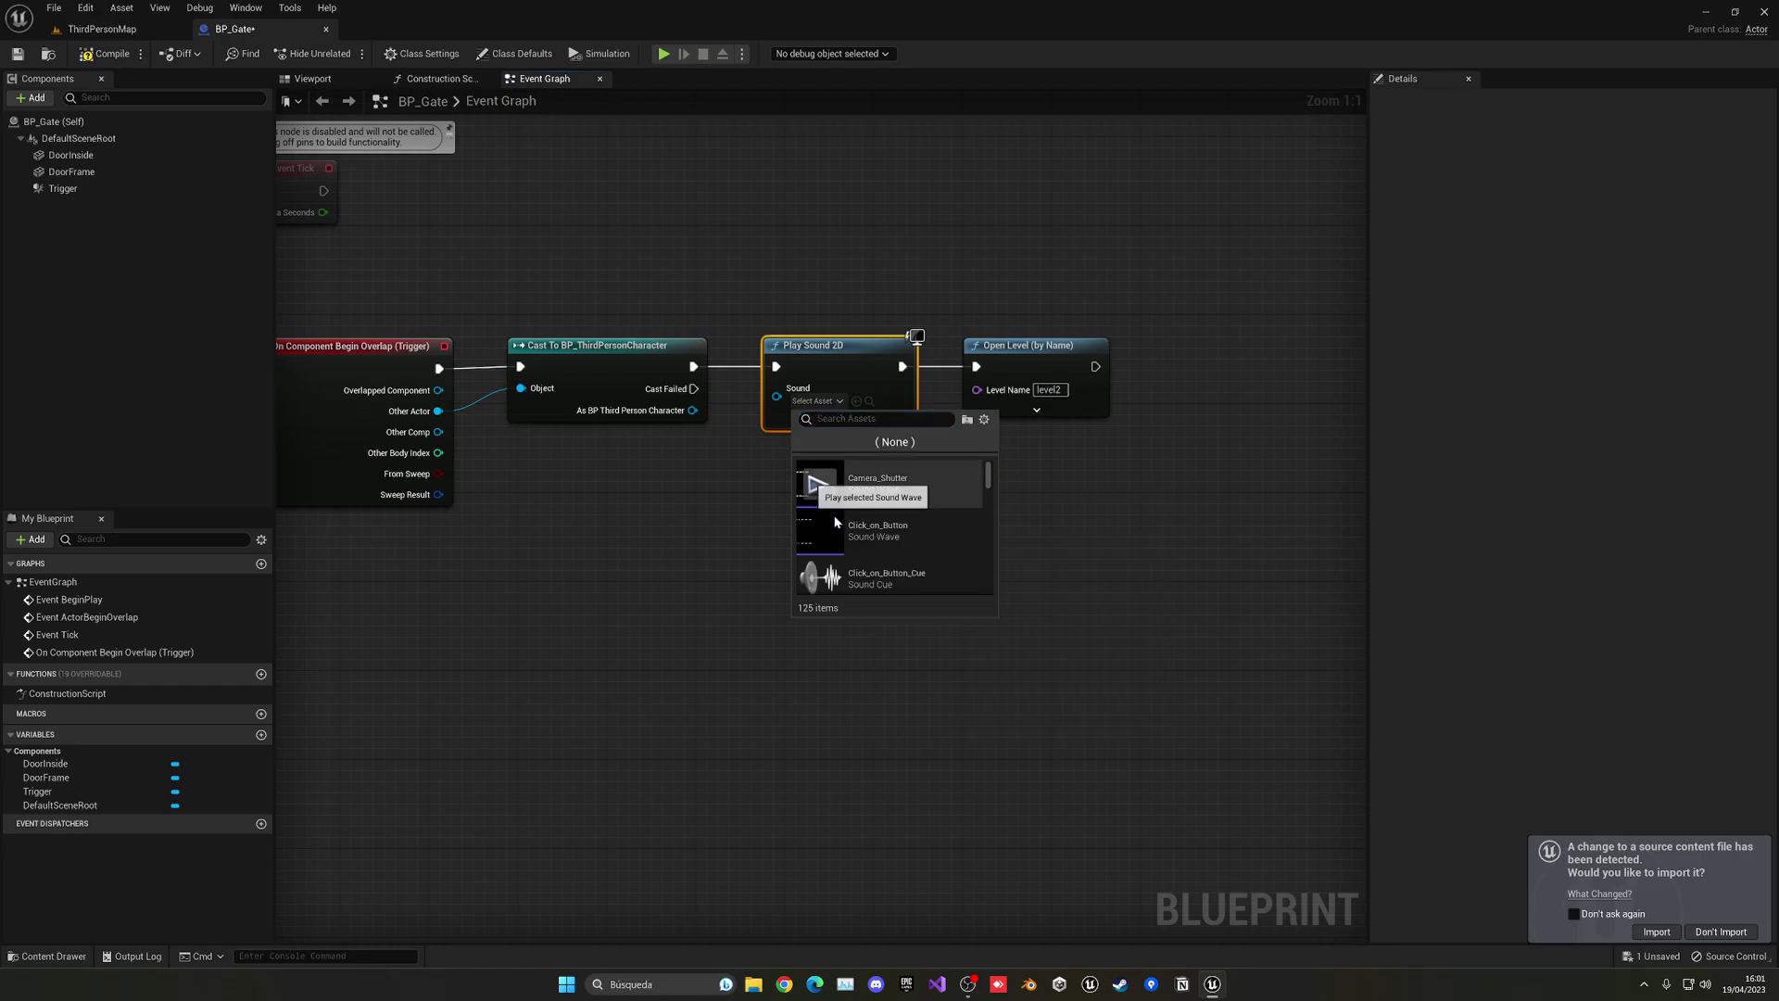
click(875, 478)
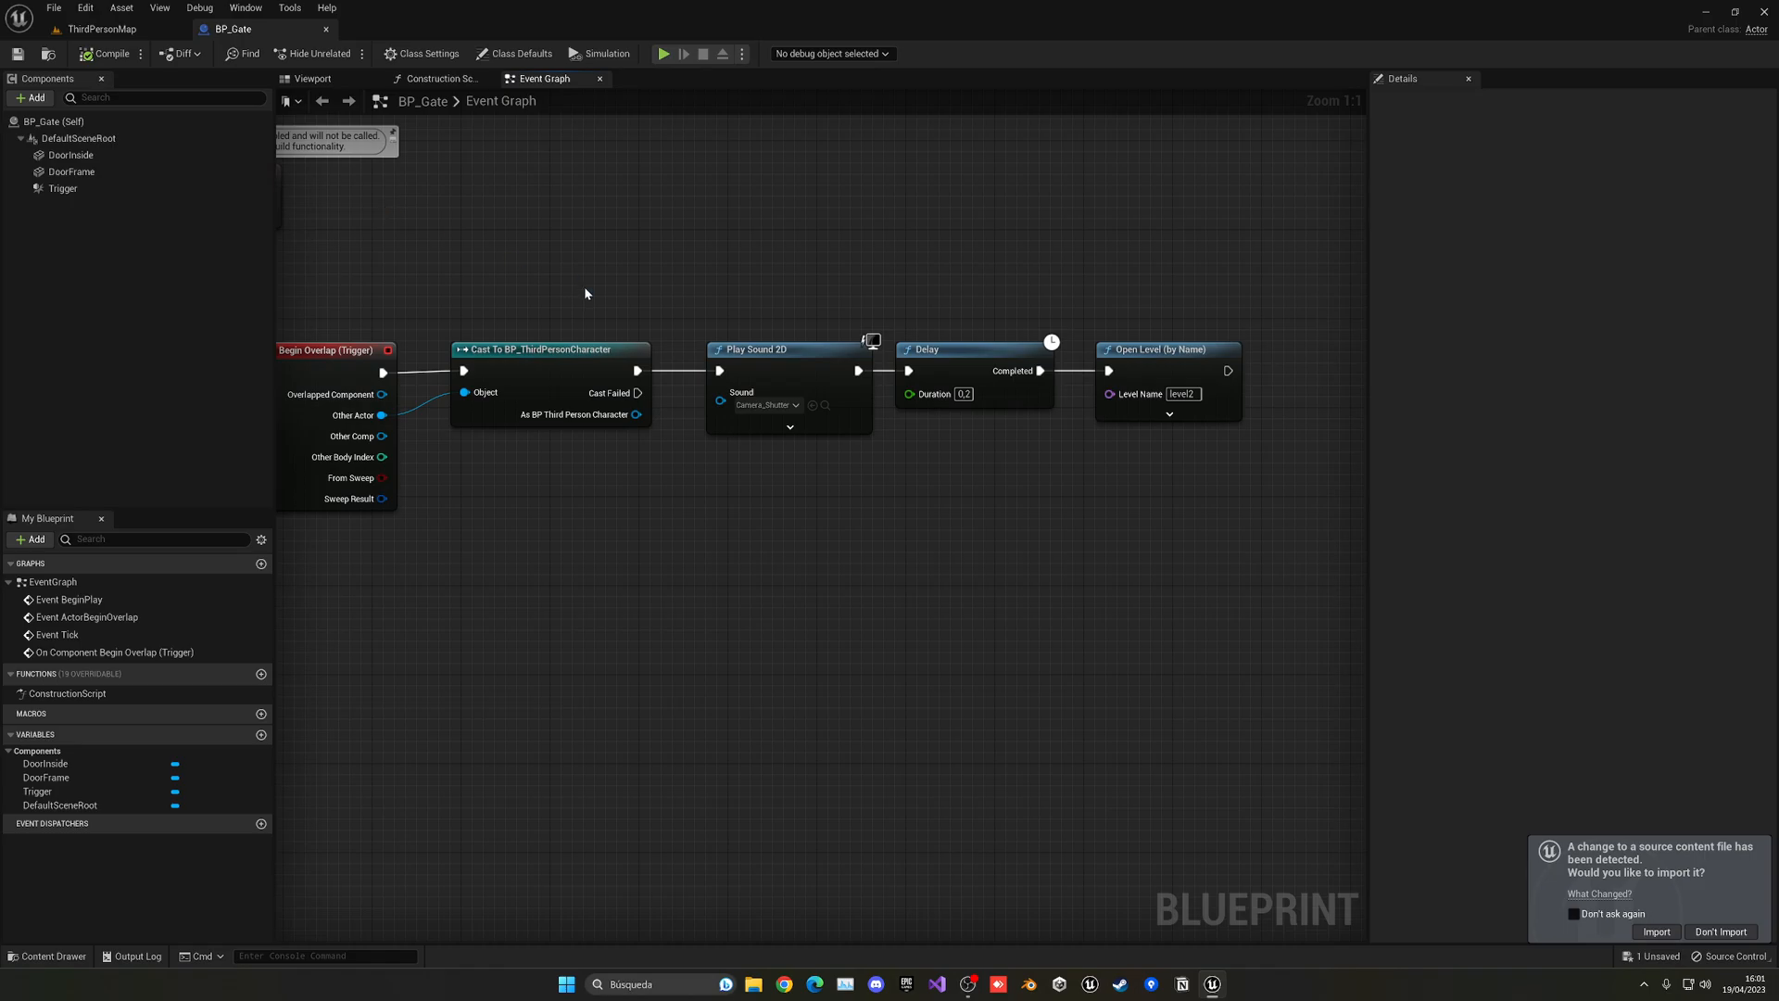
click(101, 29)
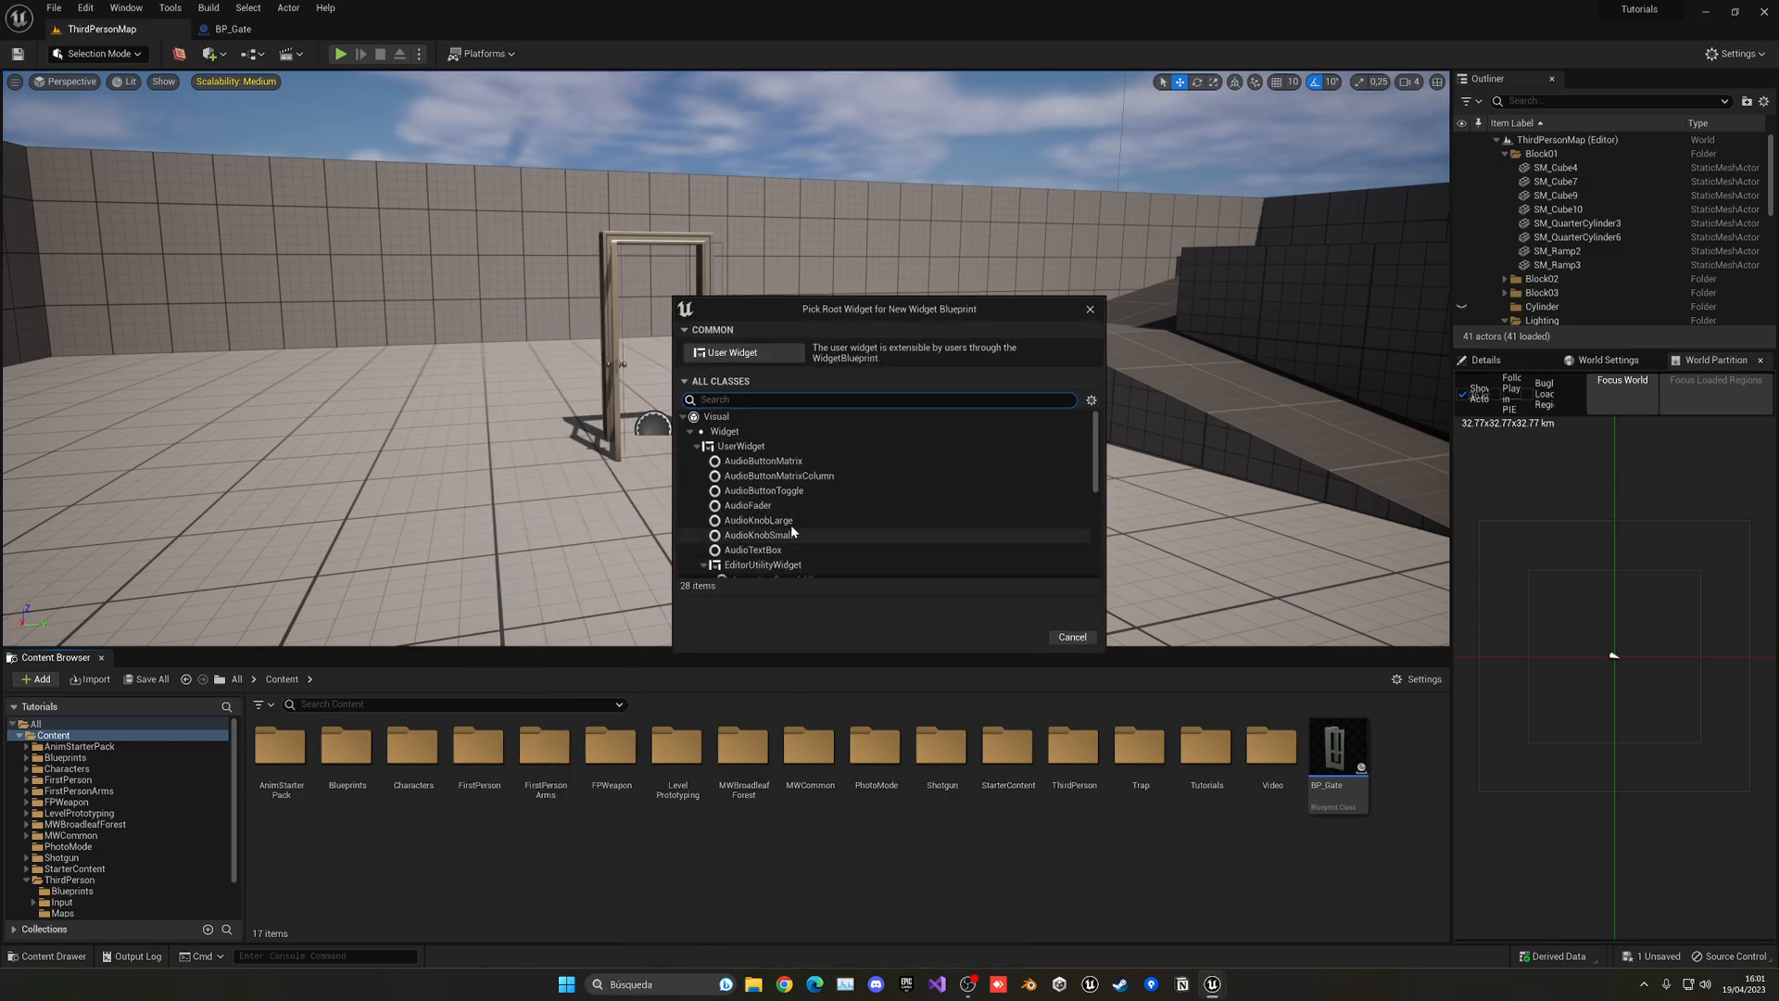
- Create WB_fade with a User Widget root and open it
click(735, 352)
text(WB_fade)
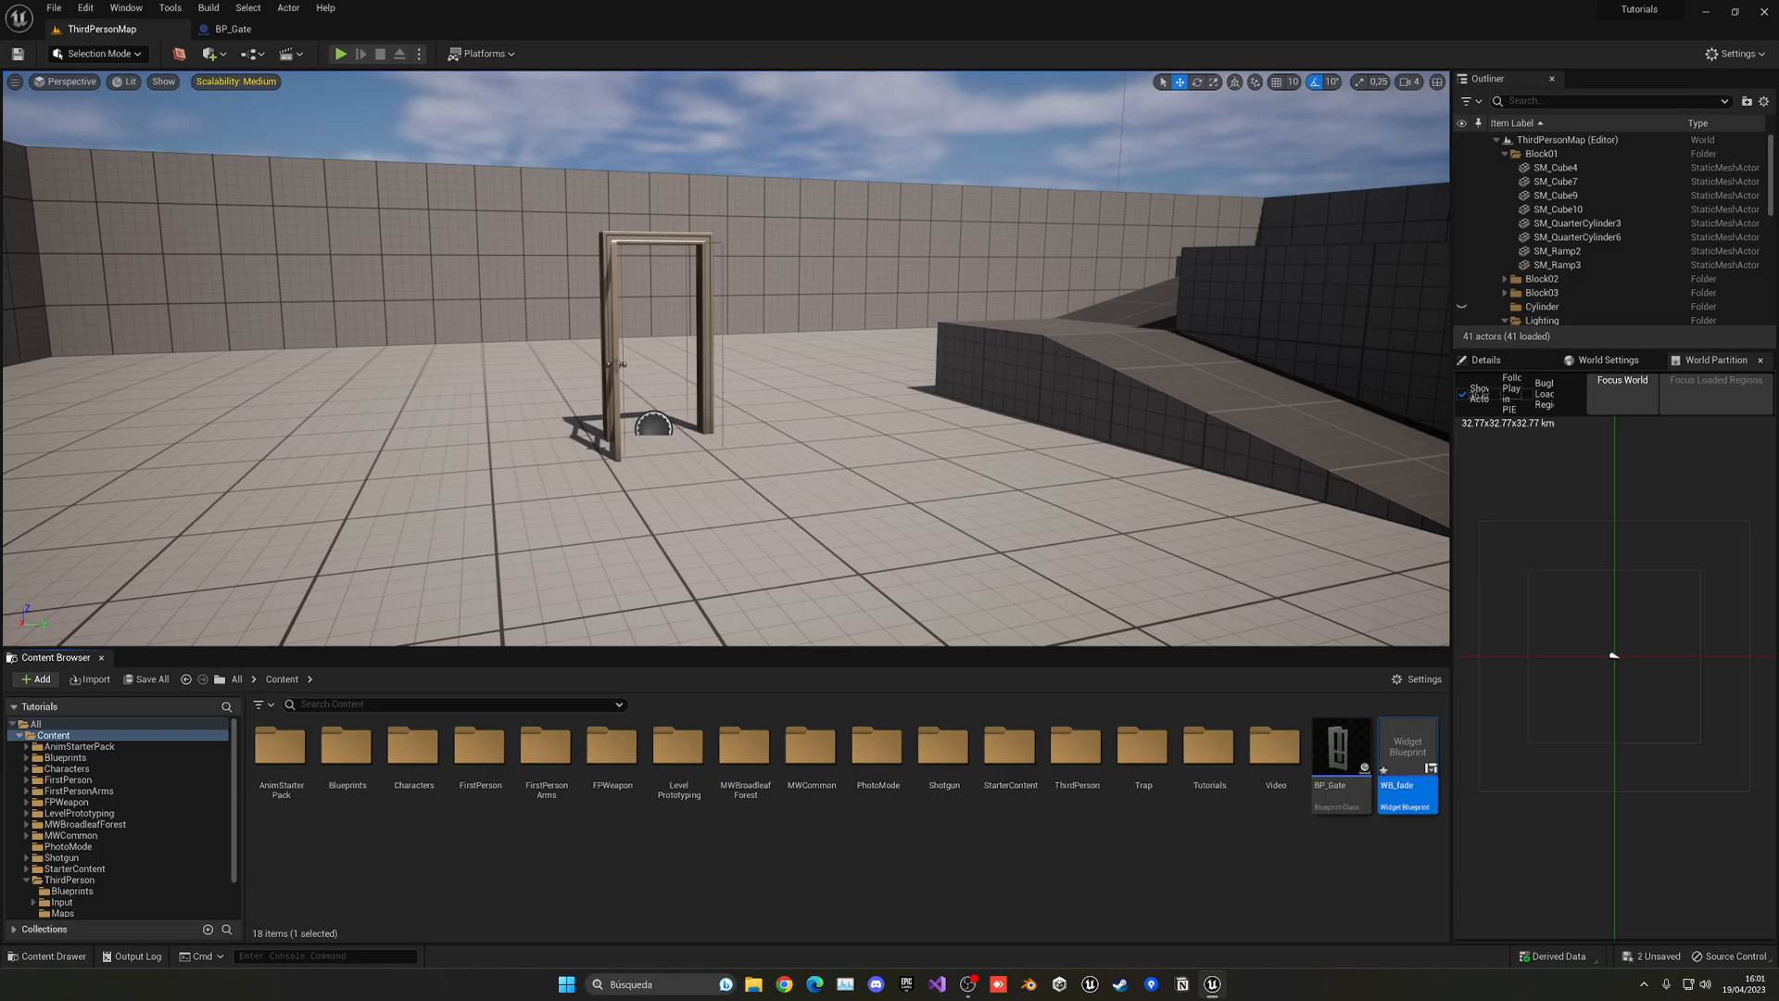
double_click(1405, 755)
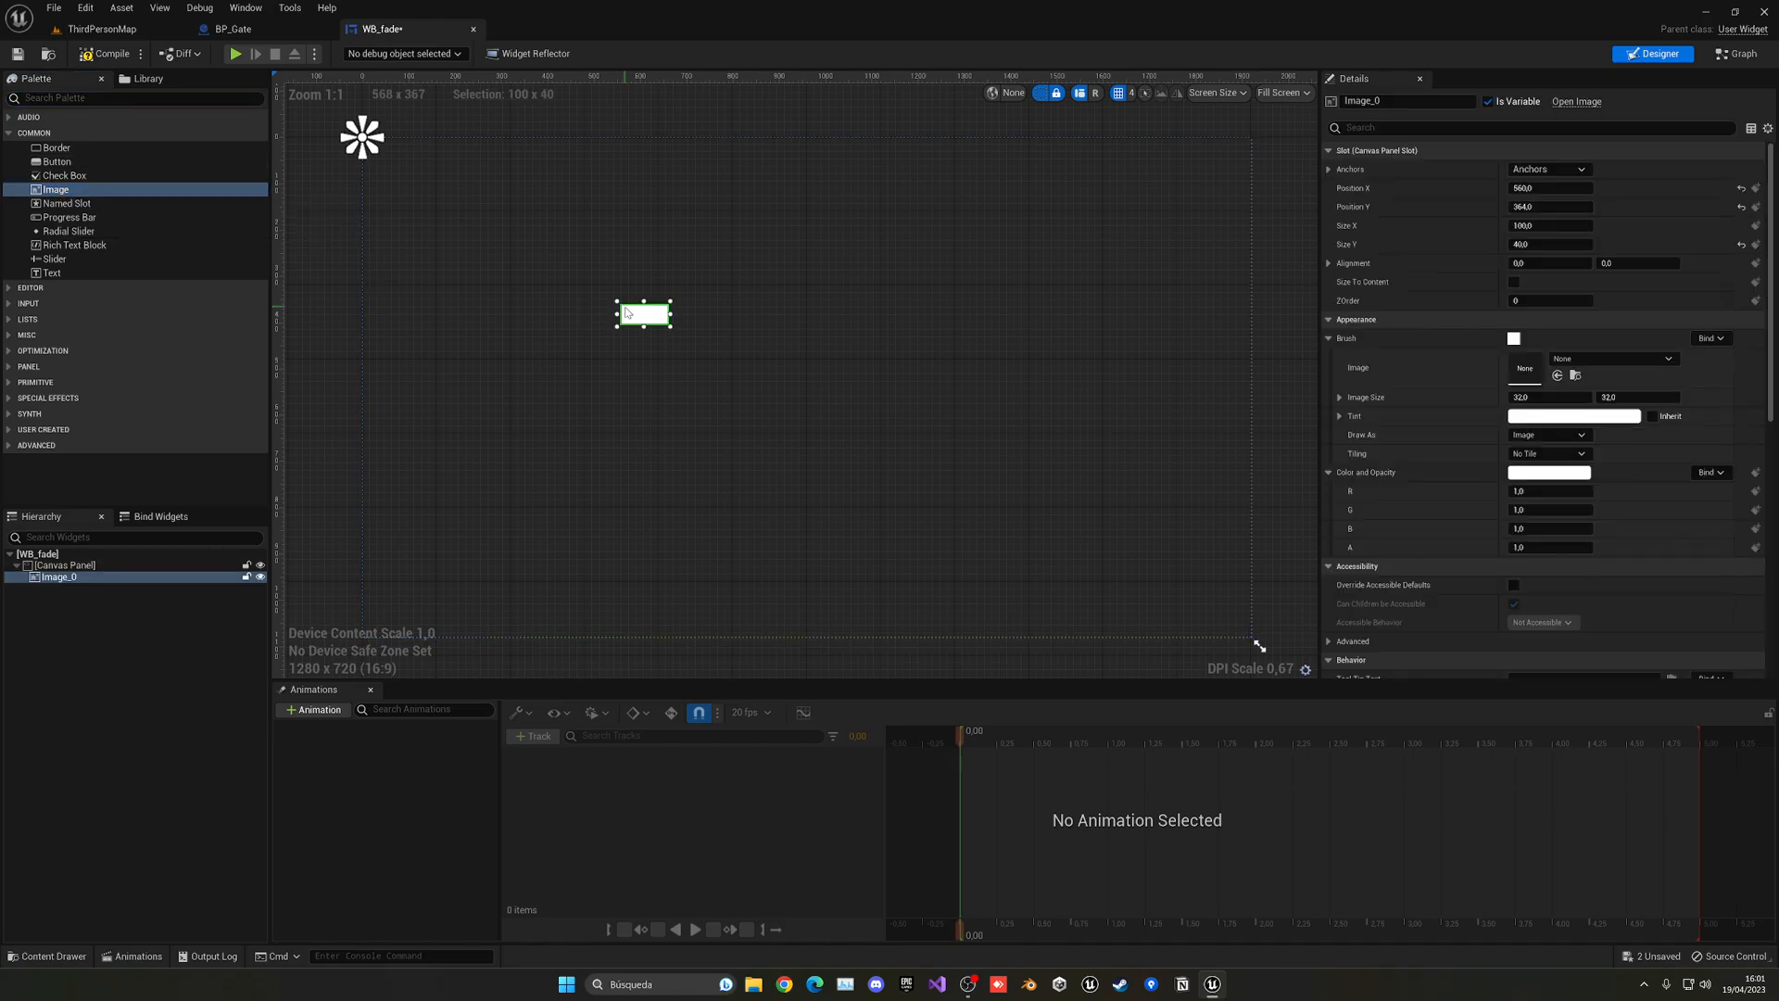
- Anchor WB_fade's Image to full-screen stretch and tint it solid black
click(1547, 169)
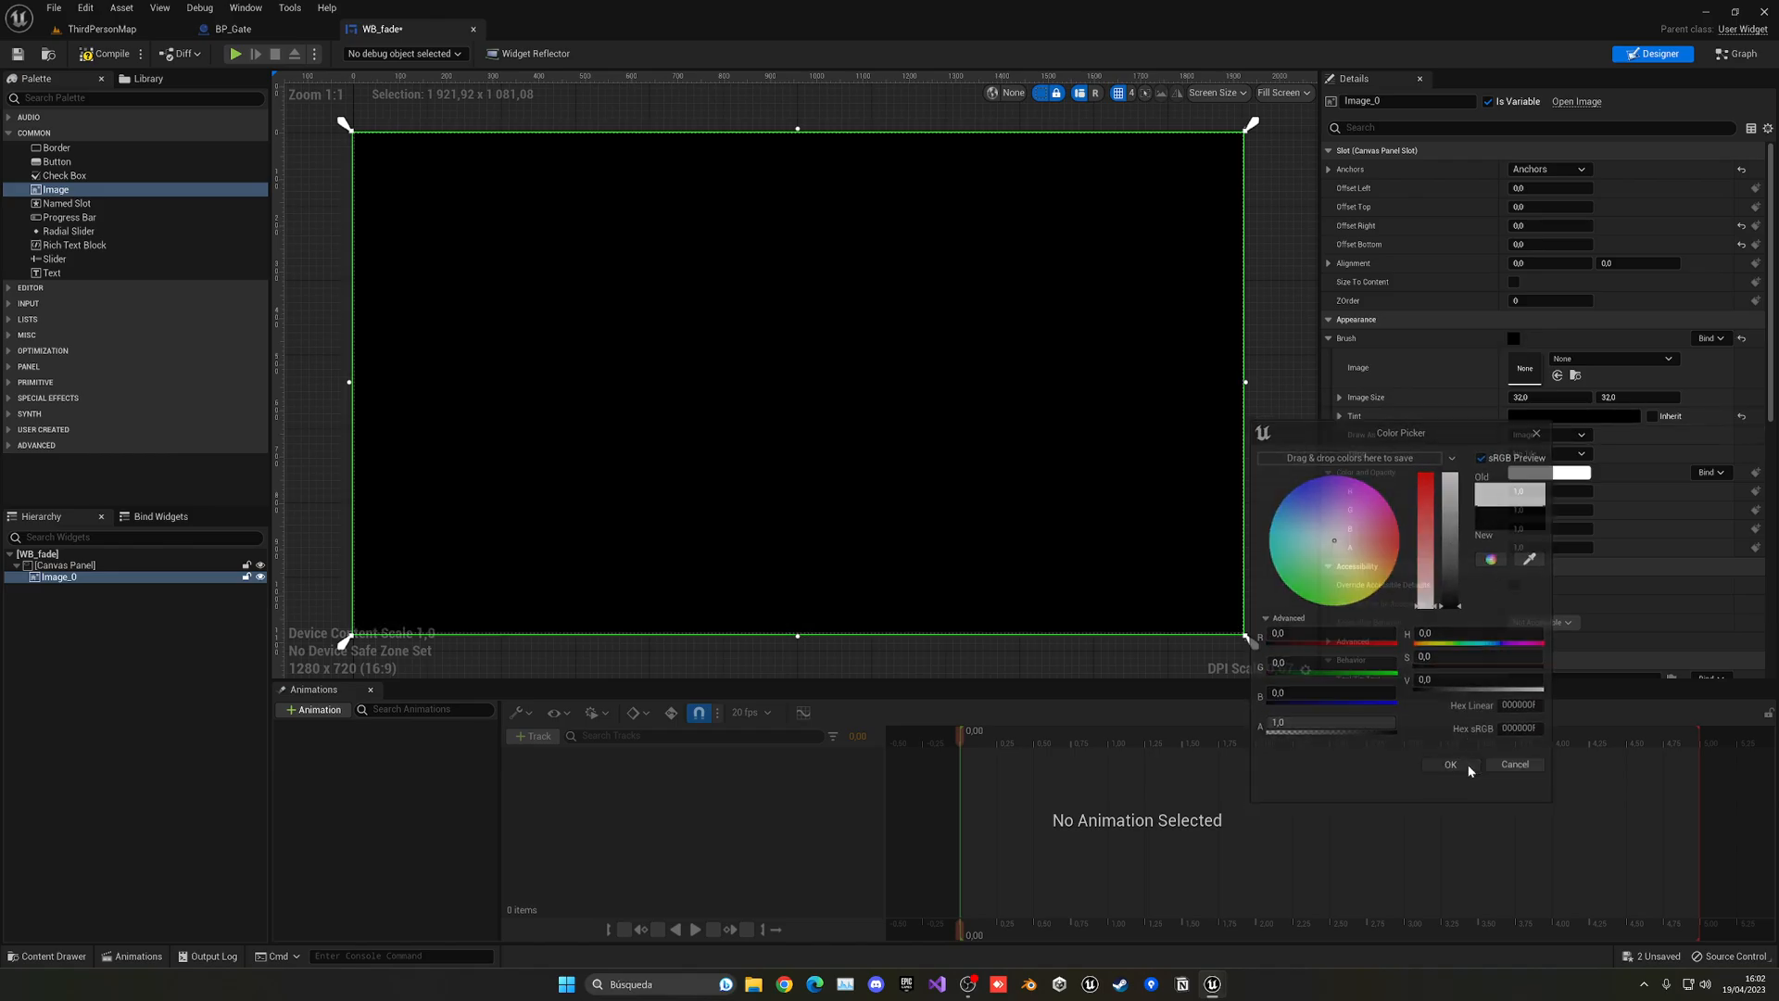
click(1449, 764)
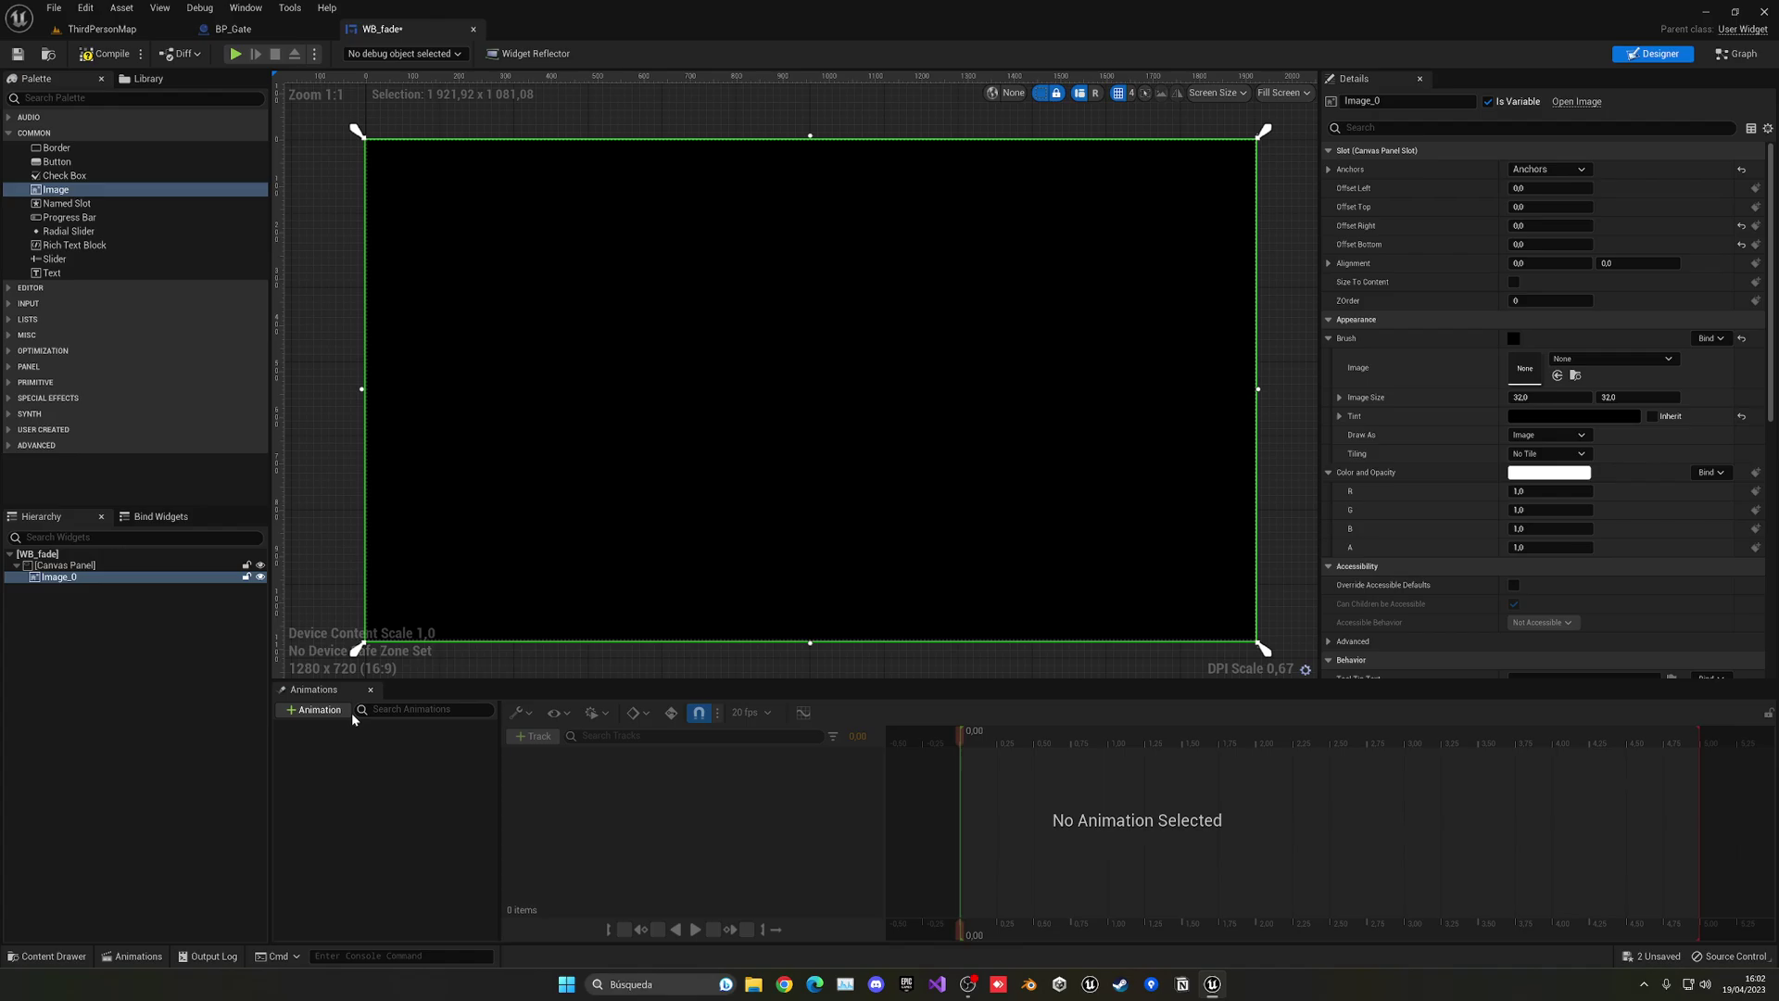
- Rename the image FadeImage, add a Fade animation with a FadeImage track, and compile
double_click(60, 578)
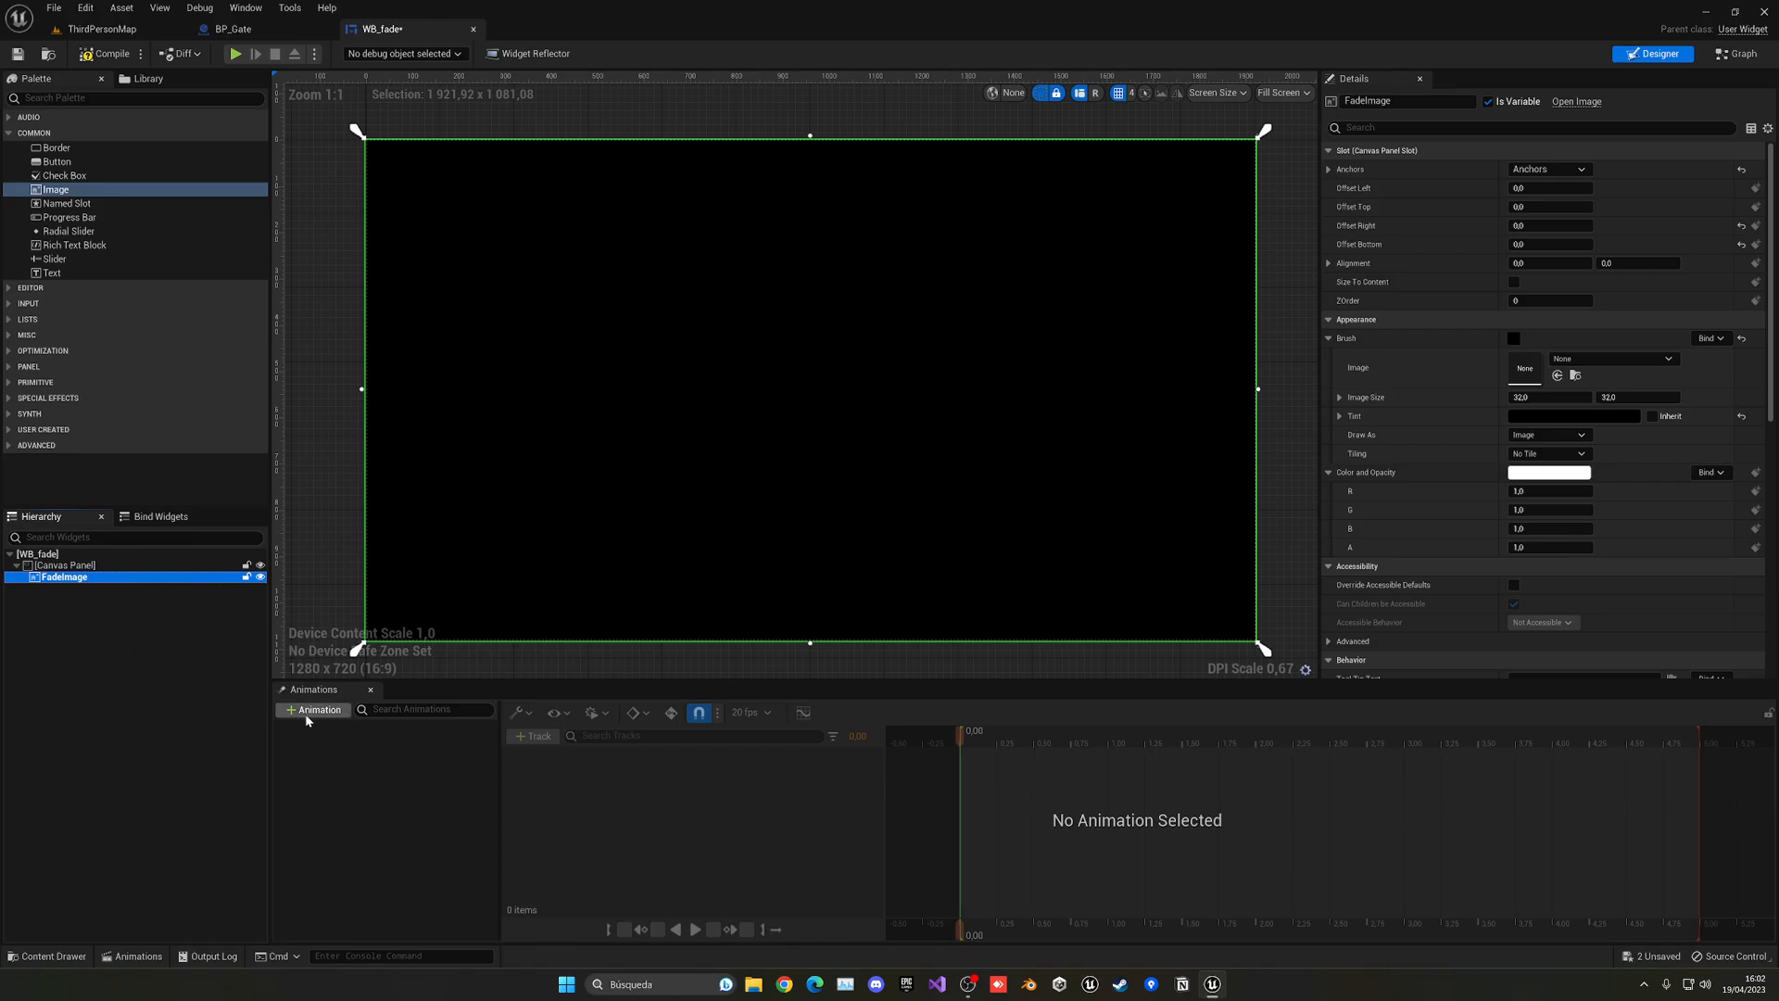
click(245, 8)
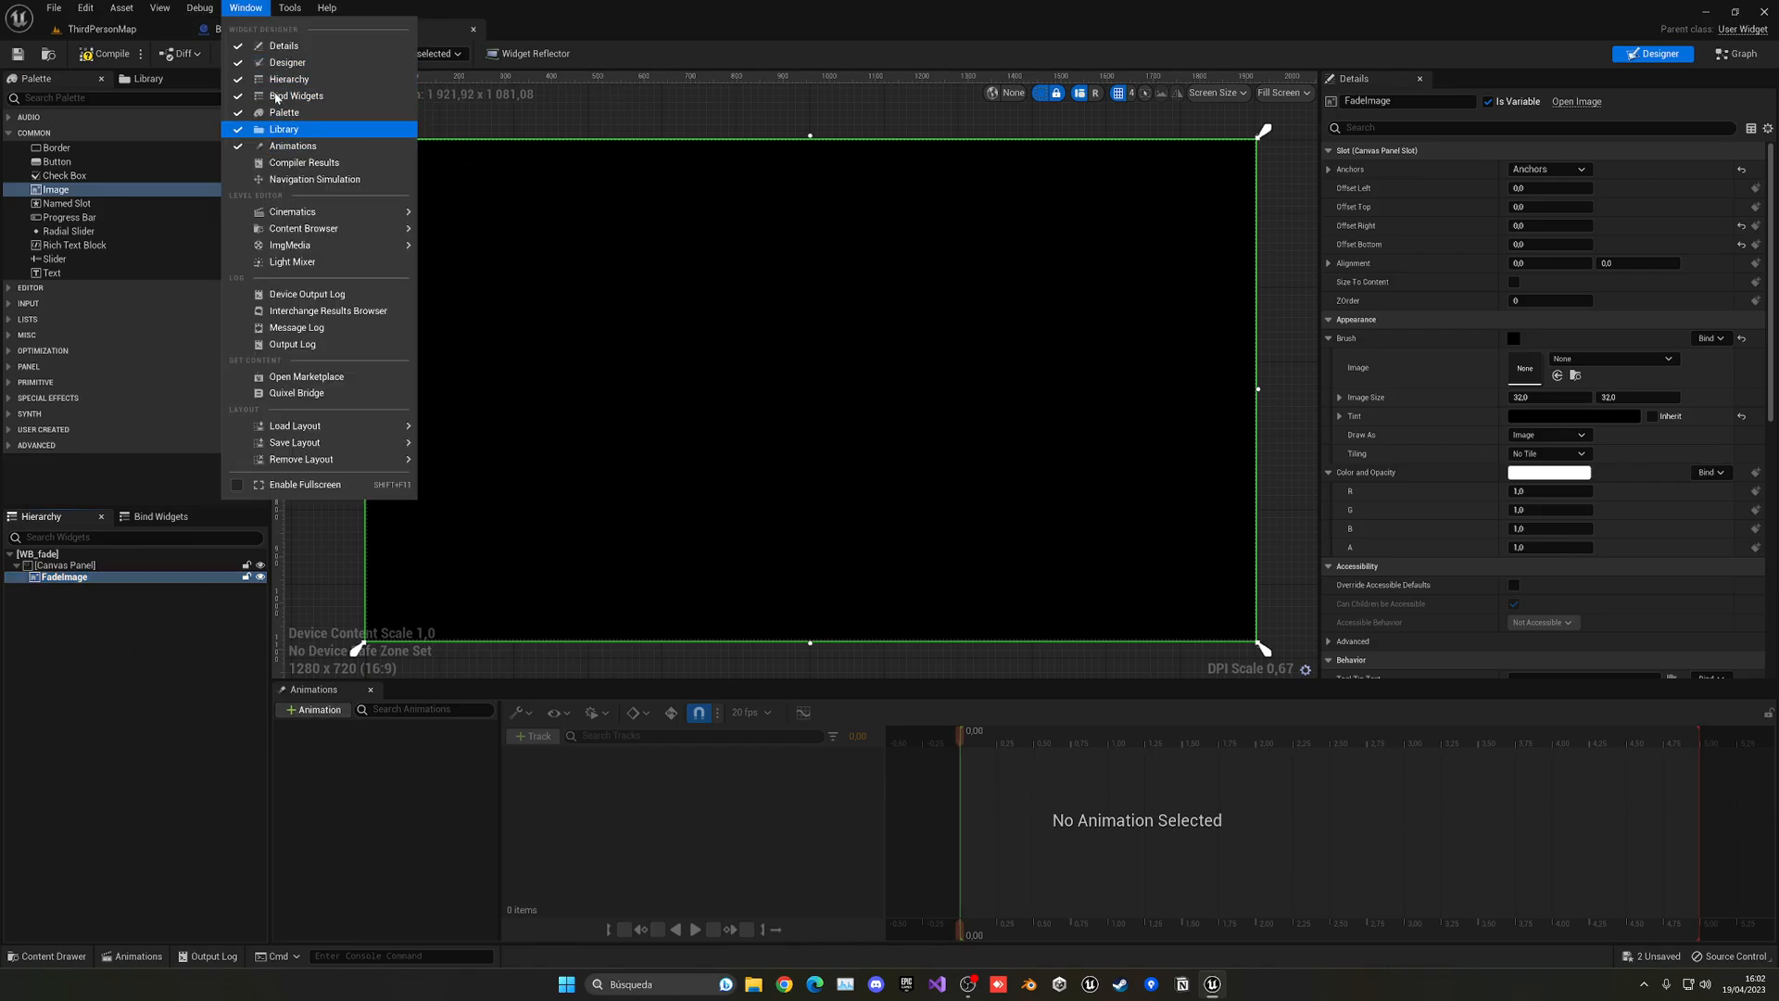
click(313, 709)
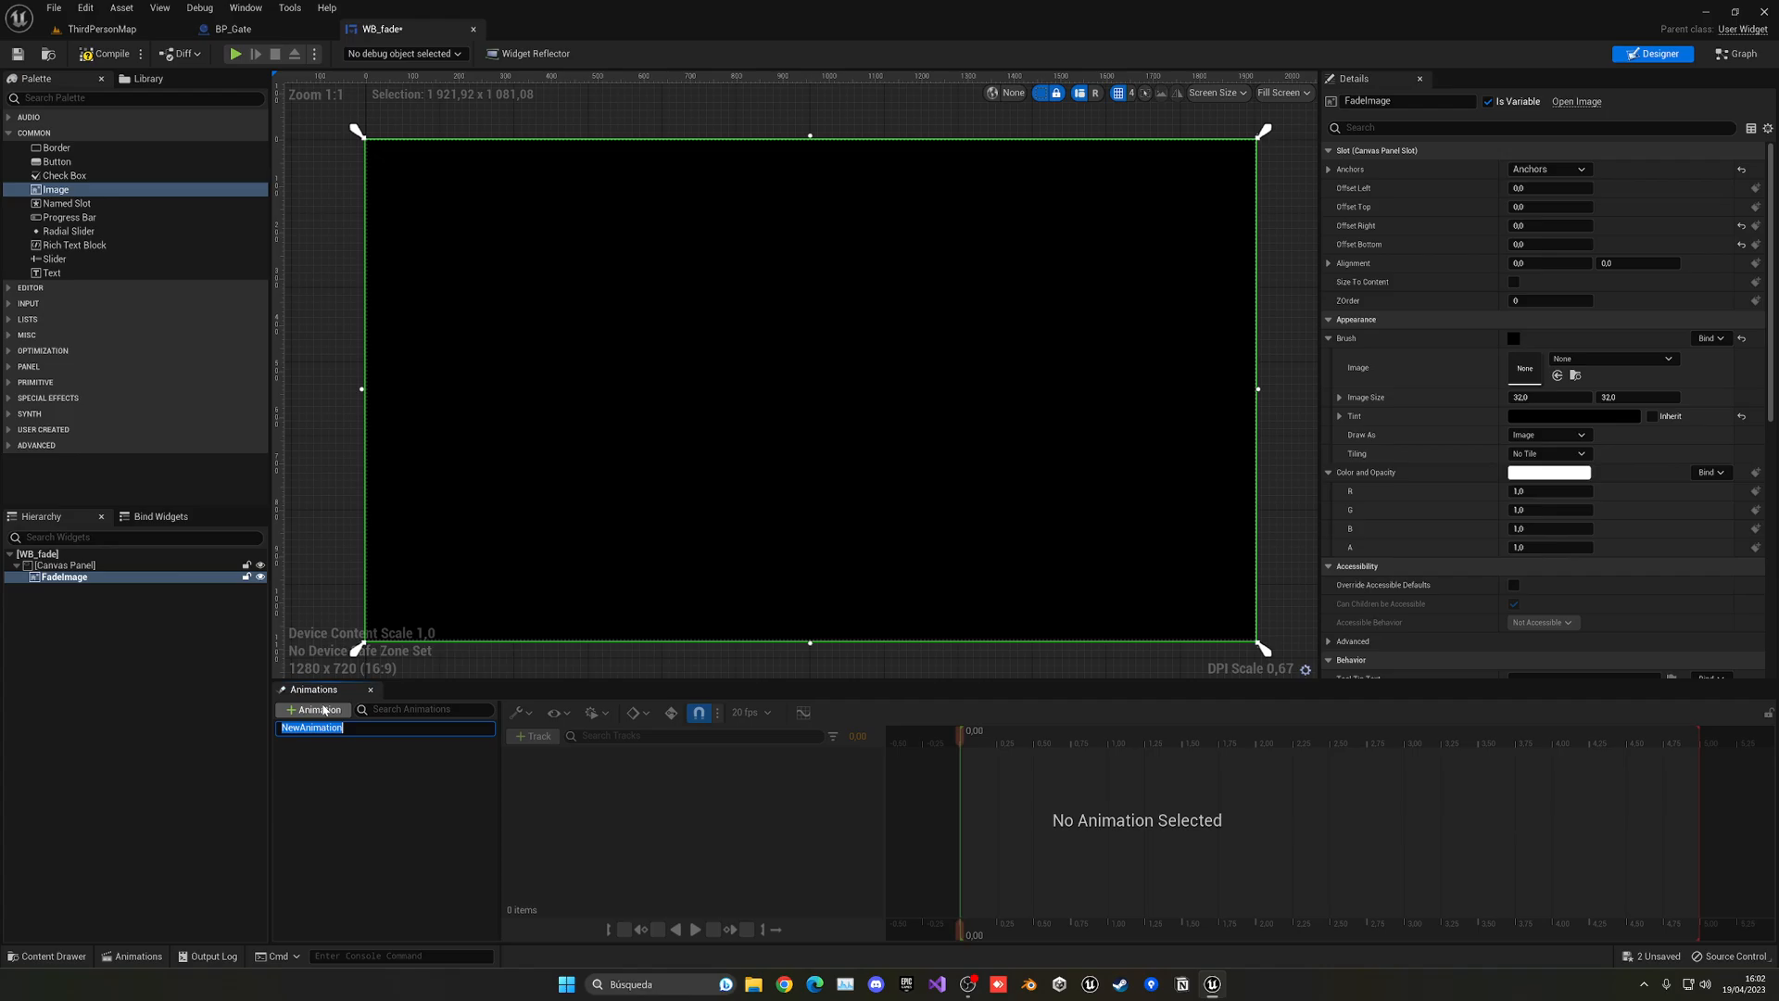
text(Fade)
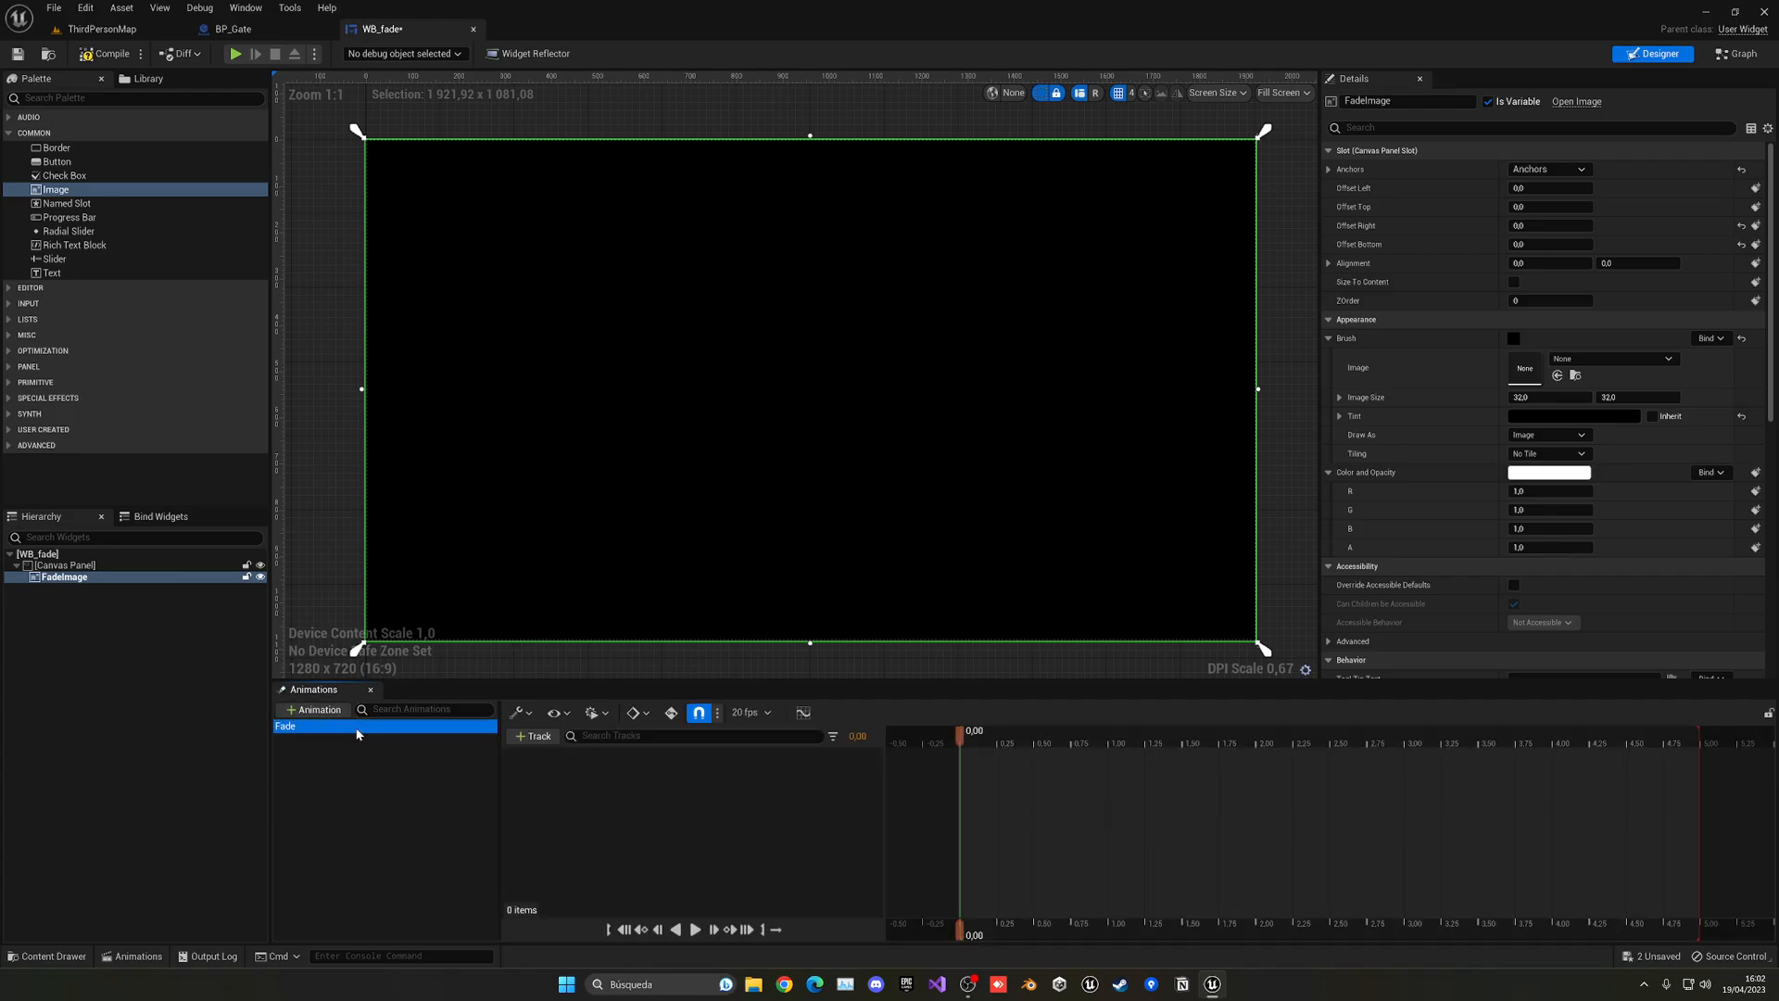
mouse_move(532, 735)
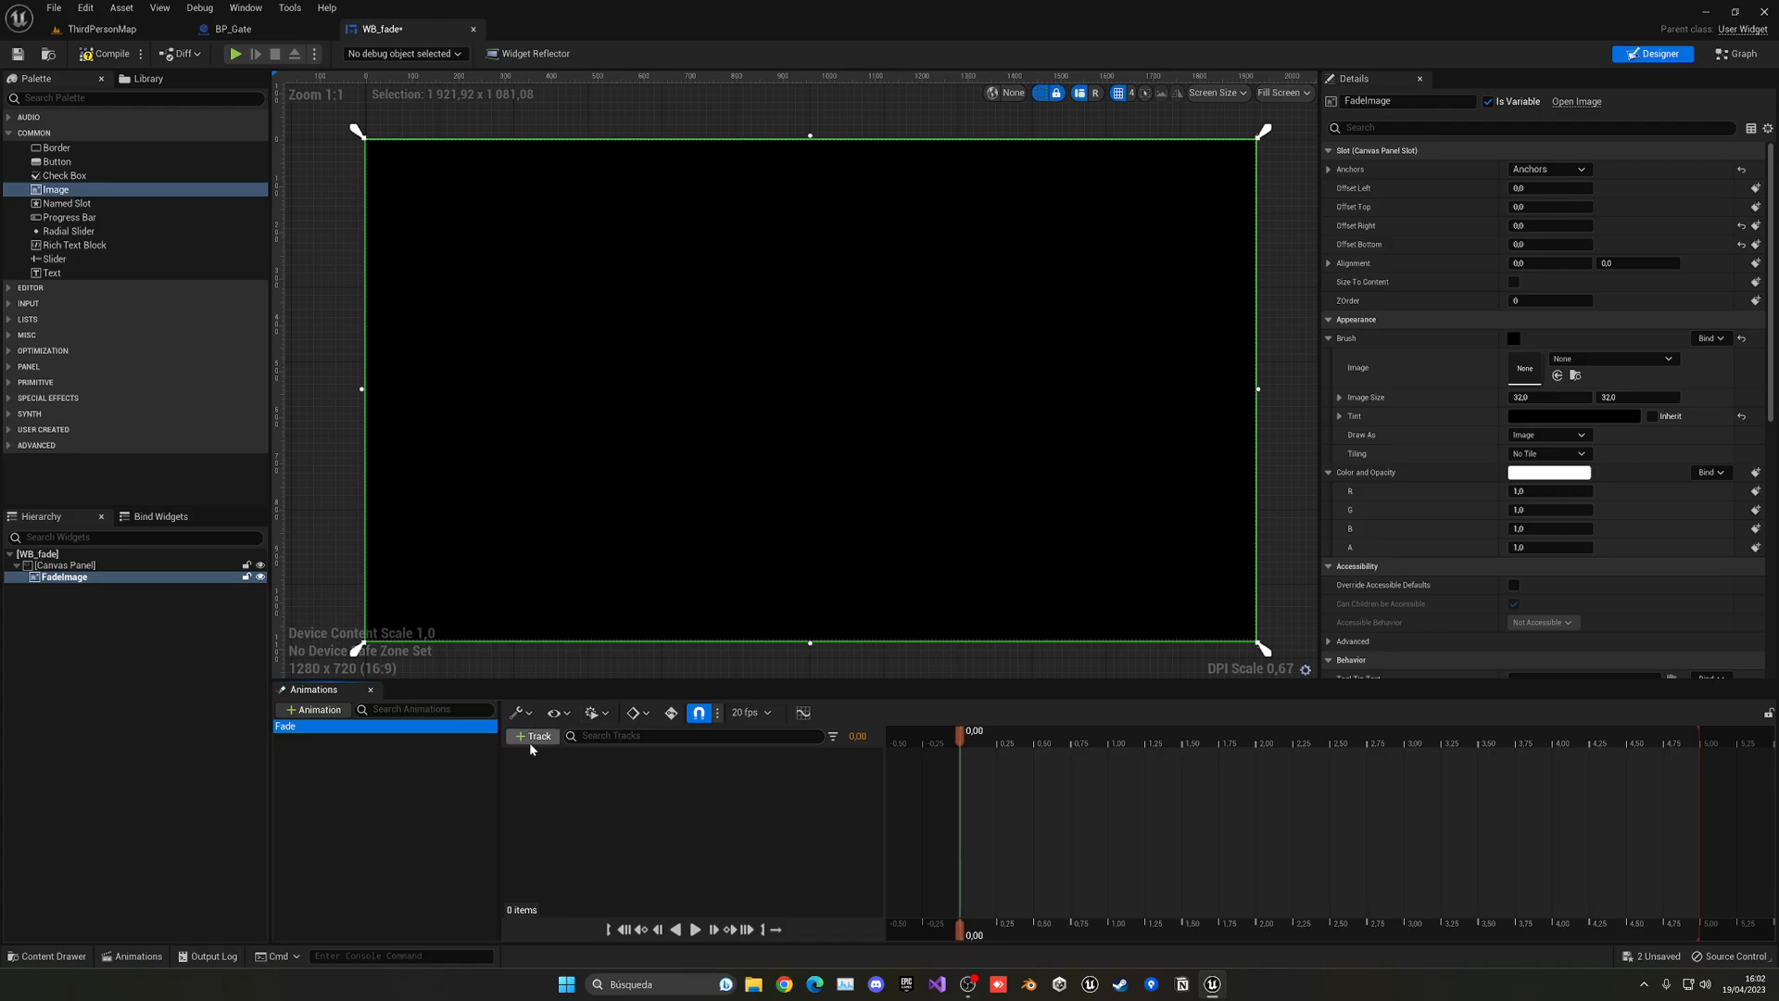
click(532, 735)
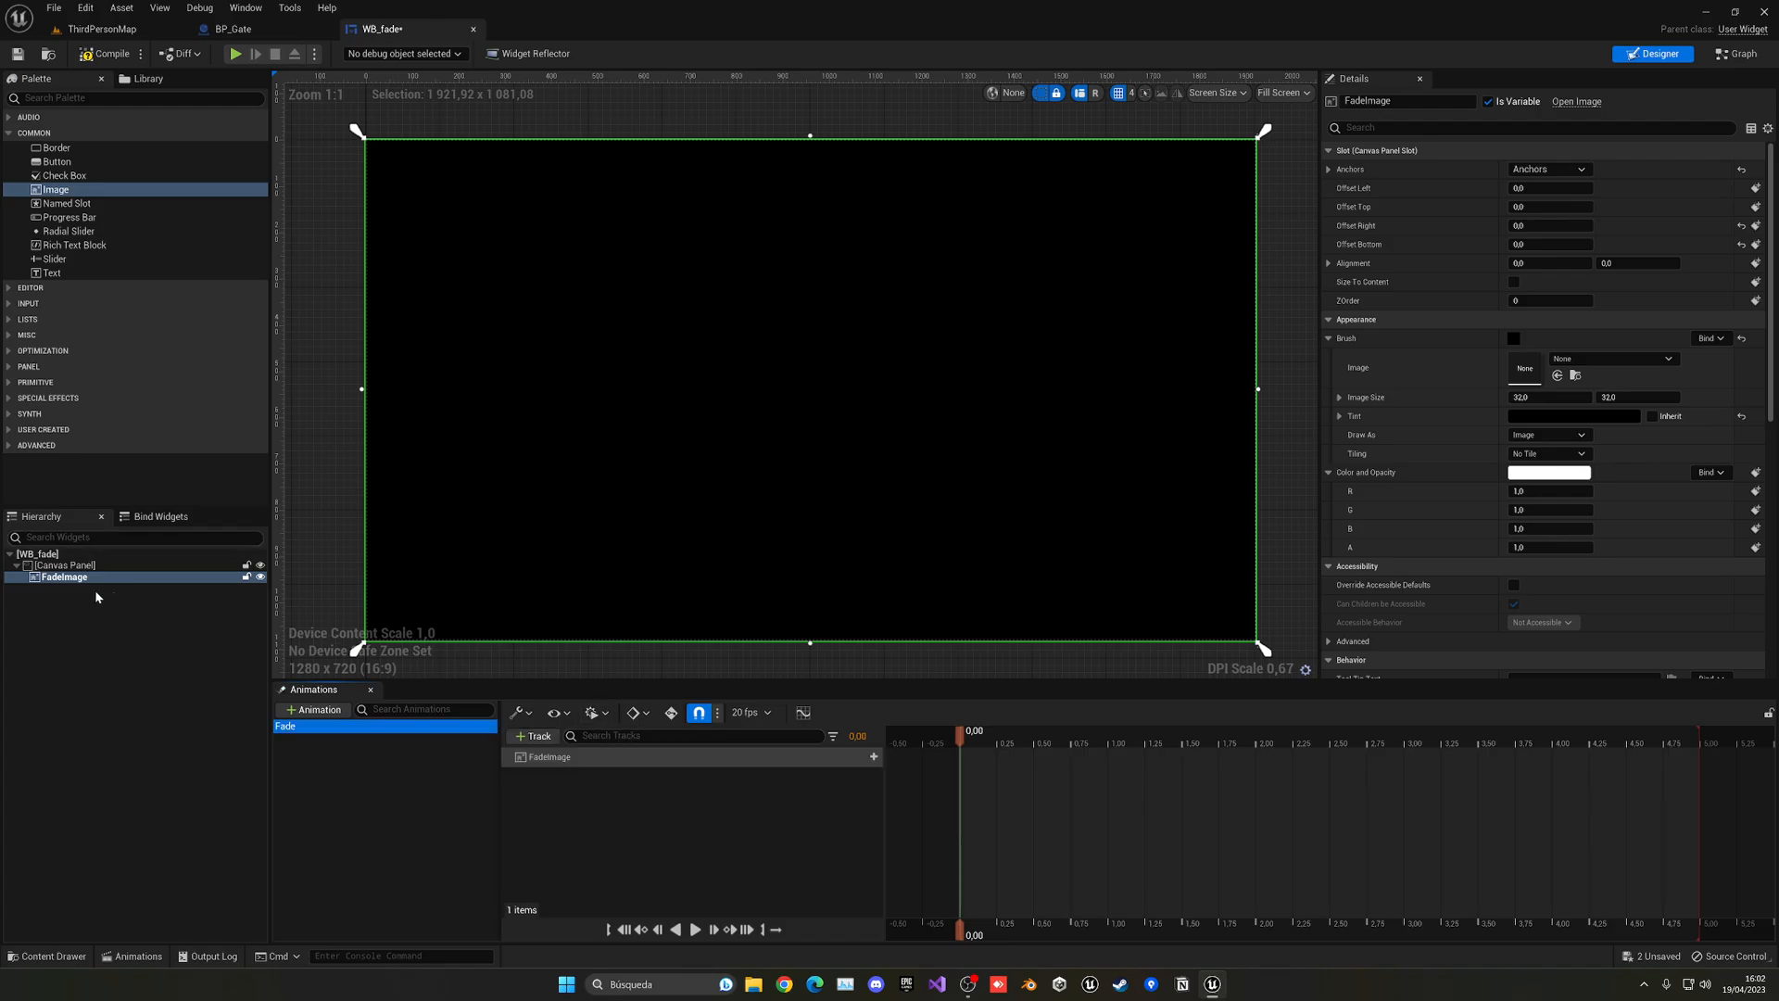
mouse_move(1026, 833)
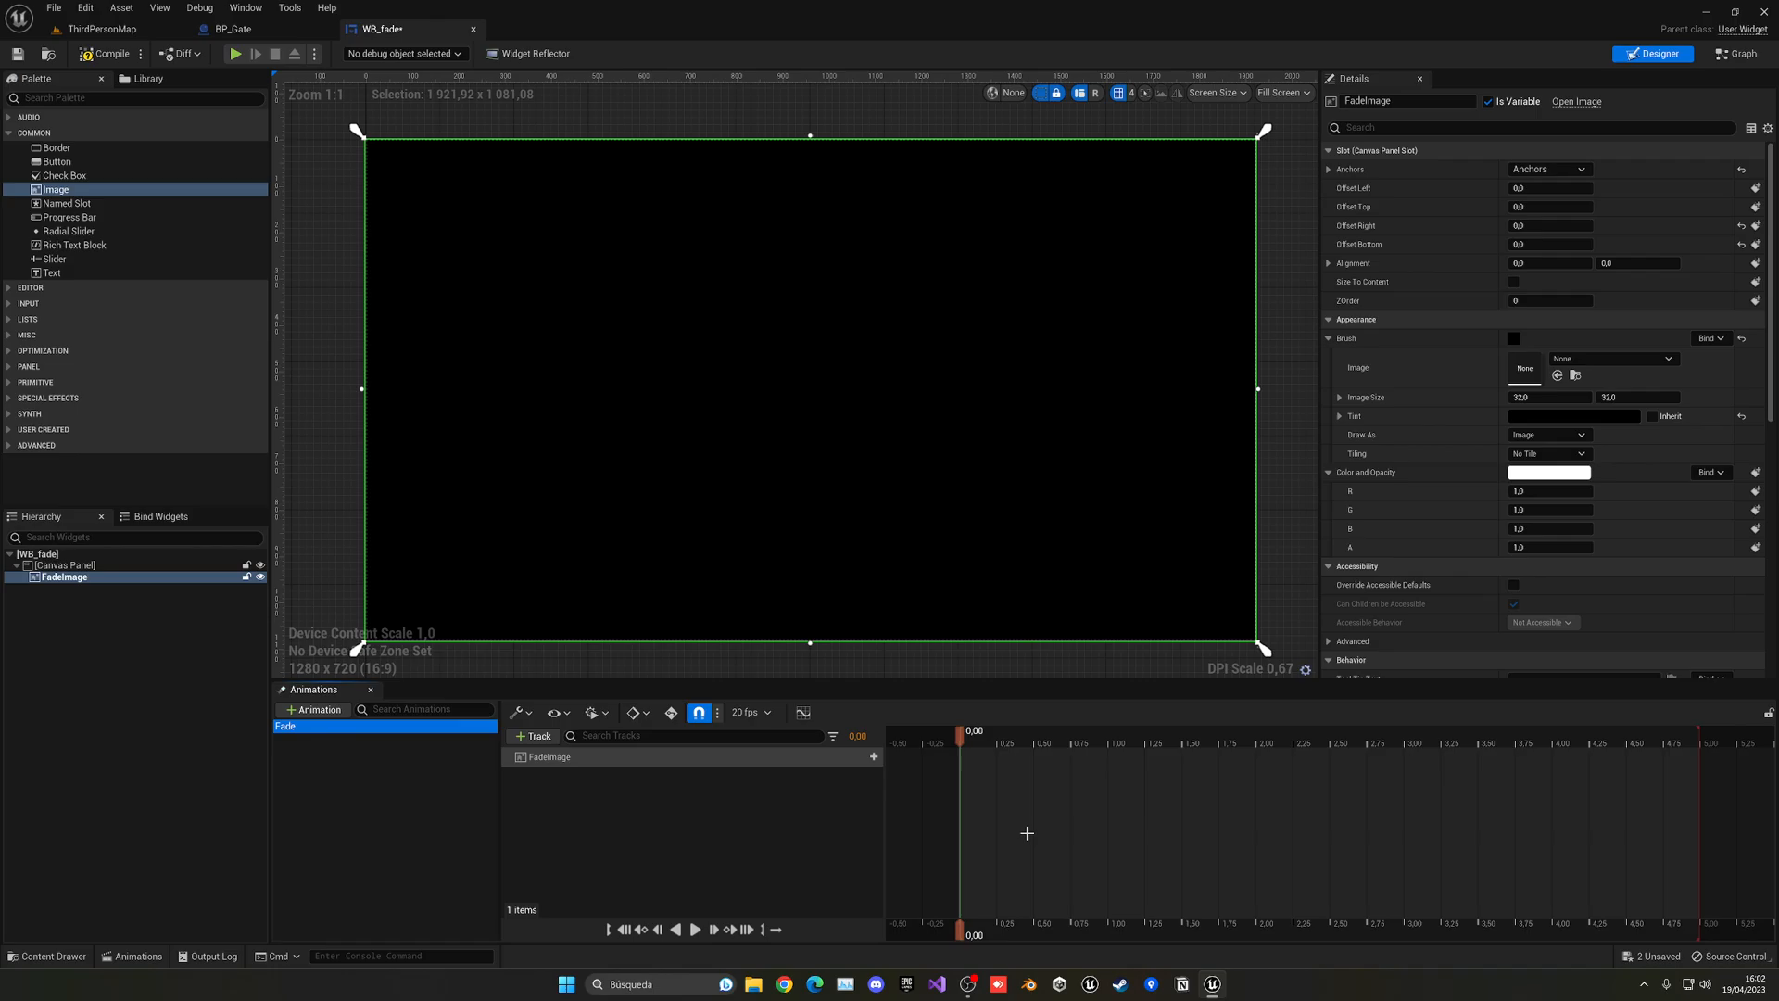
mouse_move(1596, 485)
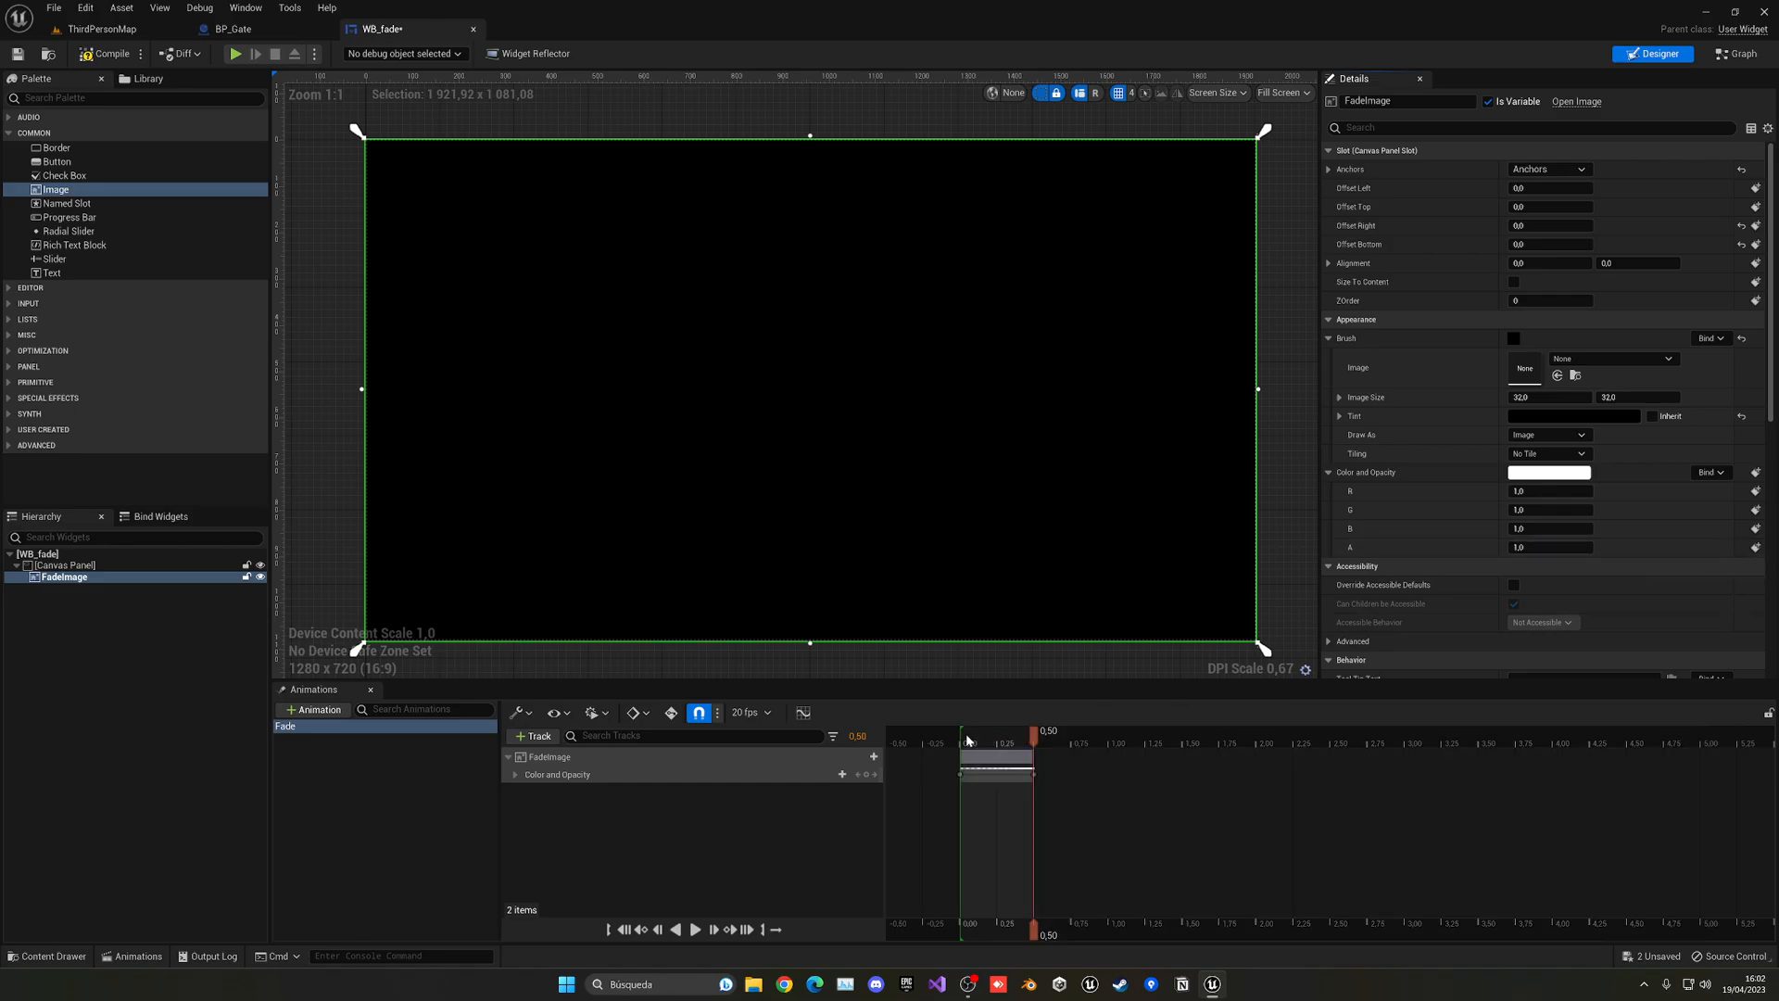
click(108, 53)
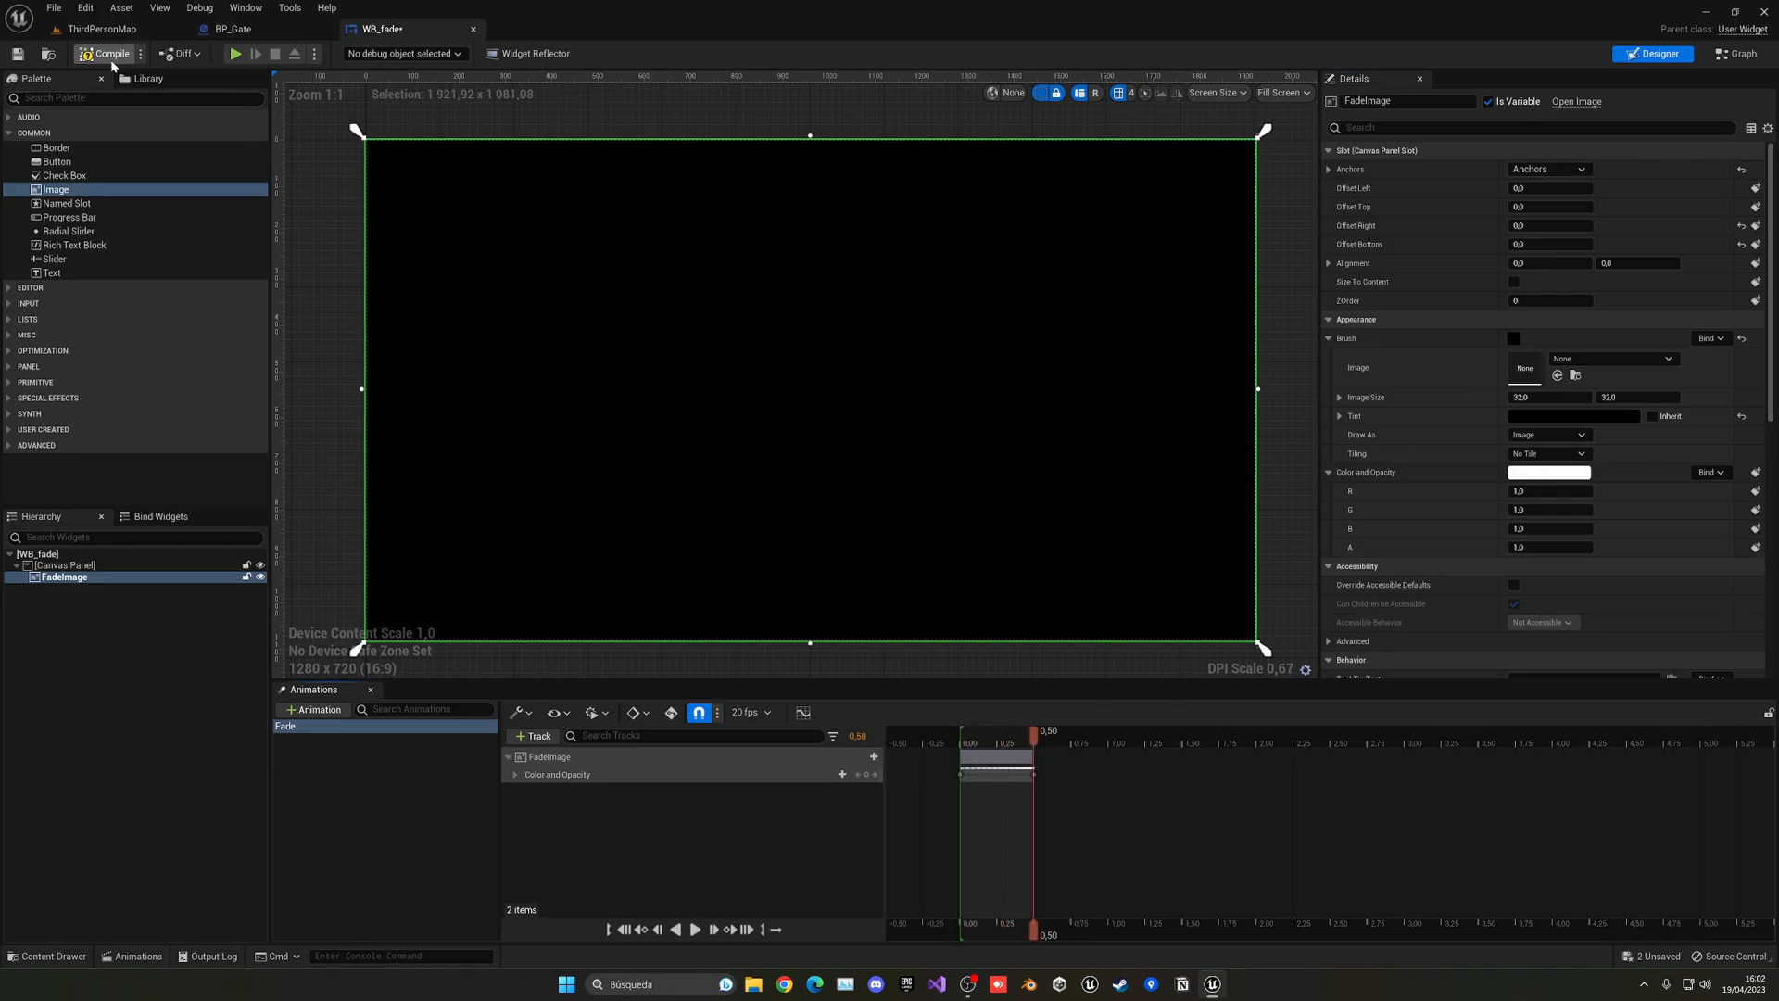
- In WB_fade's graph, add a Fade Anim custom event playing the Fade animation, then save
click(1734, 54)
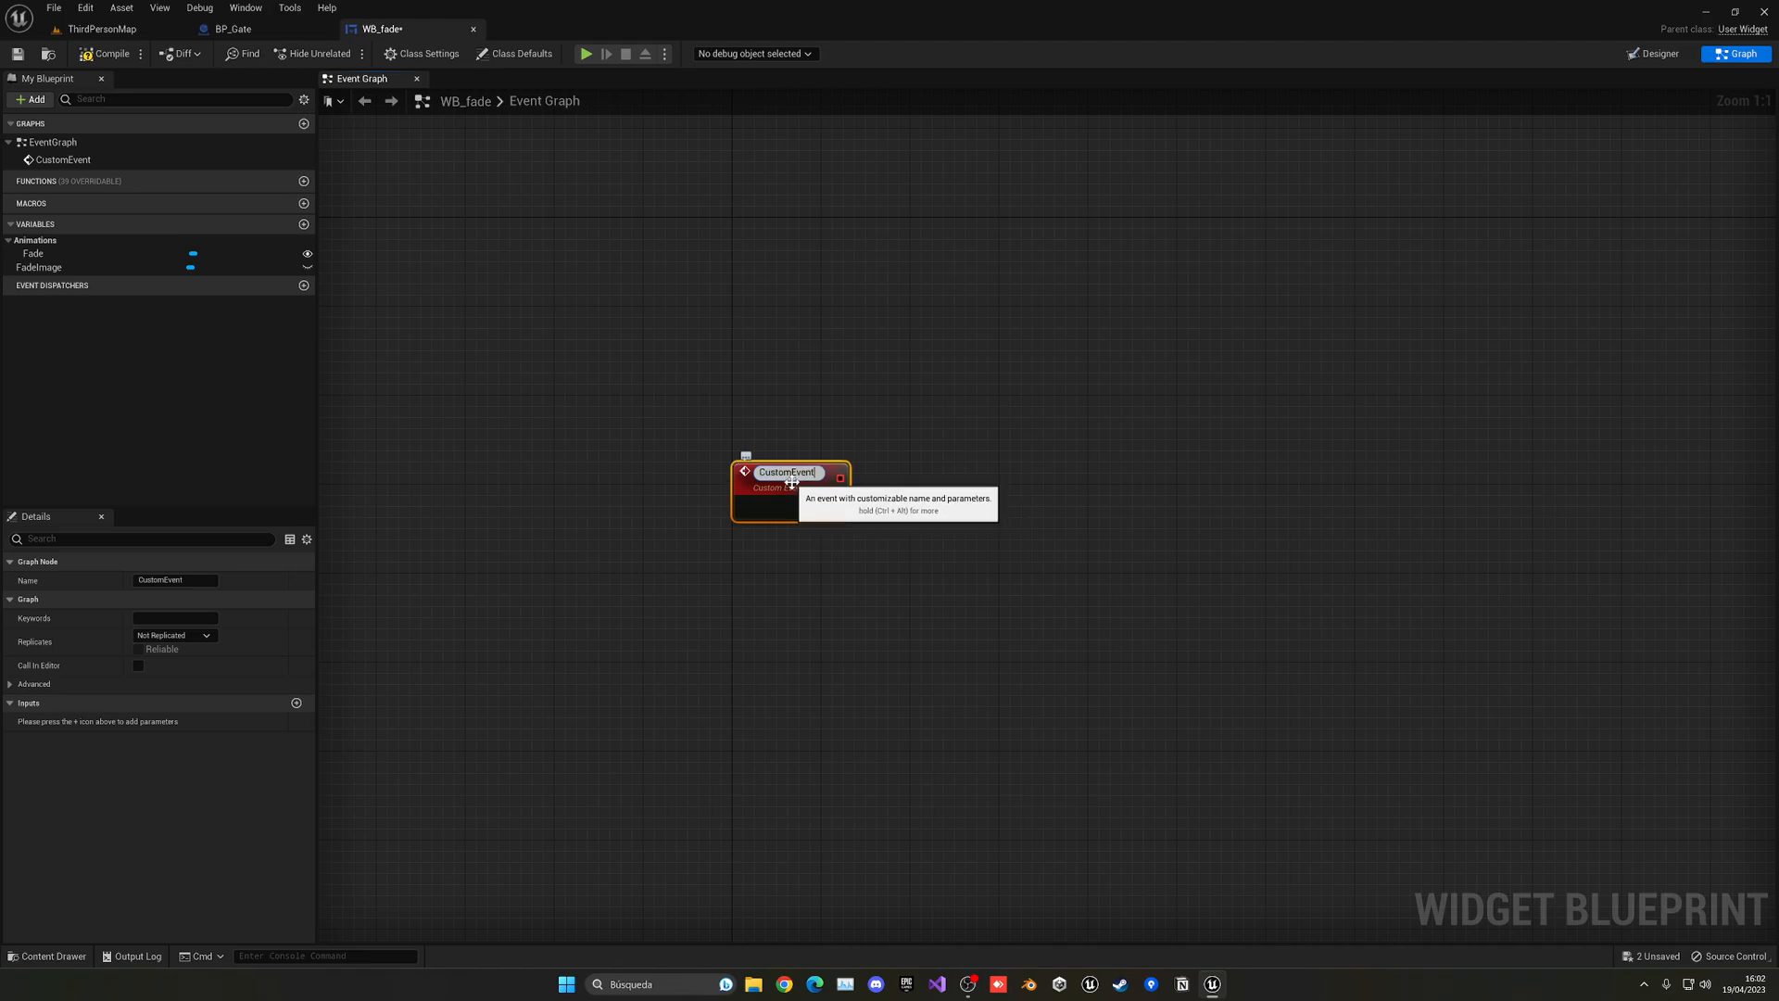
text(Fade)
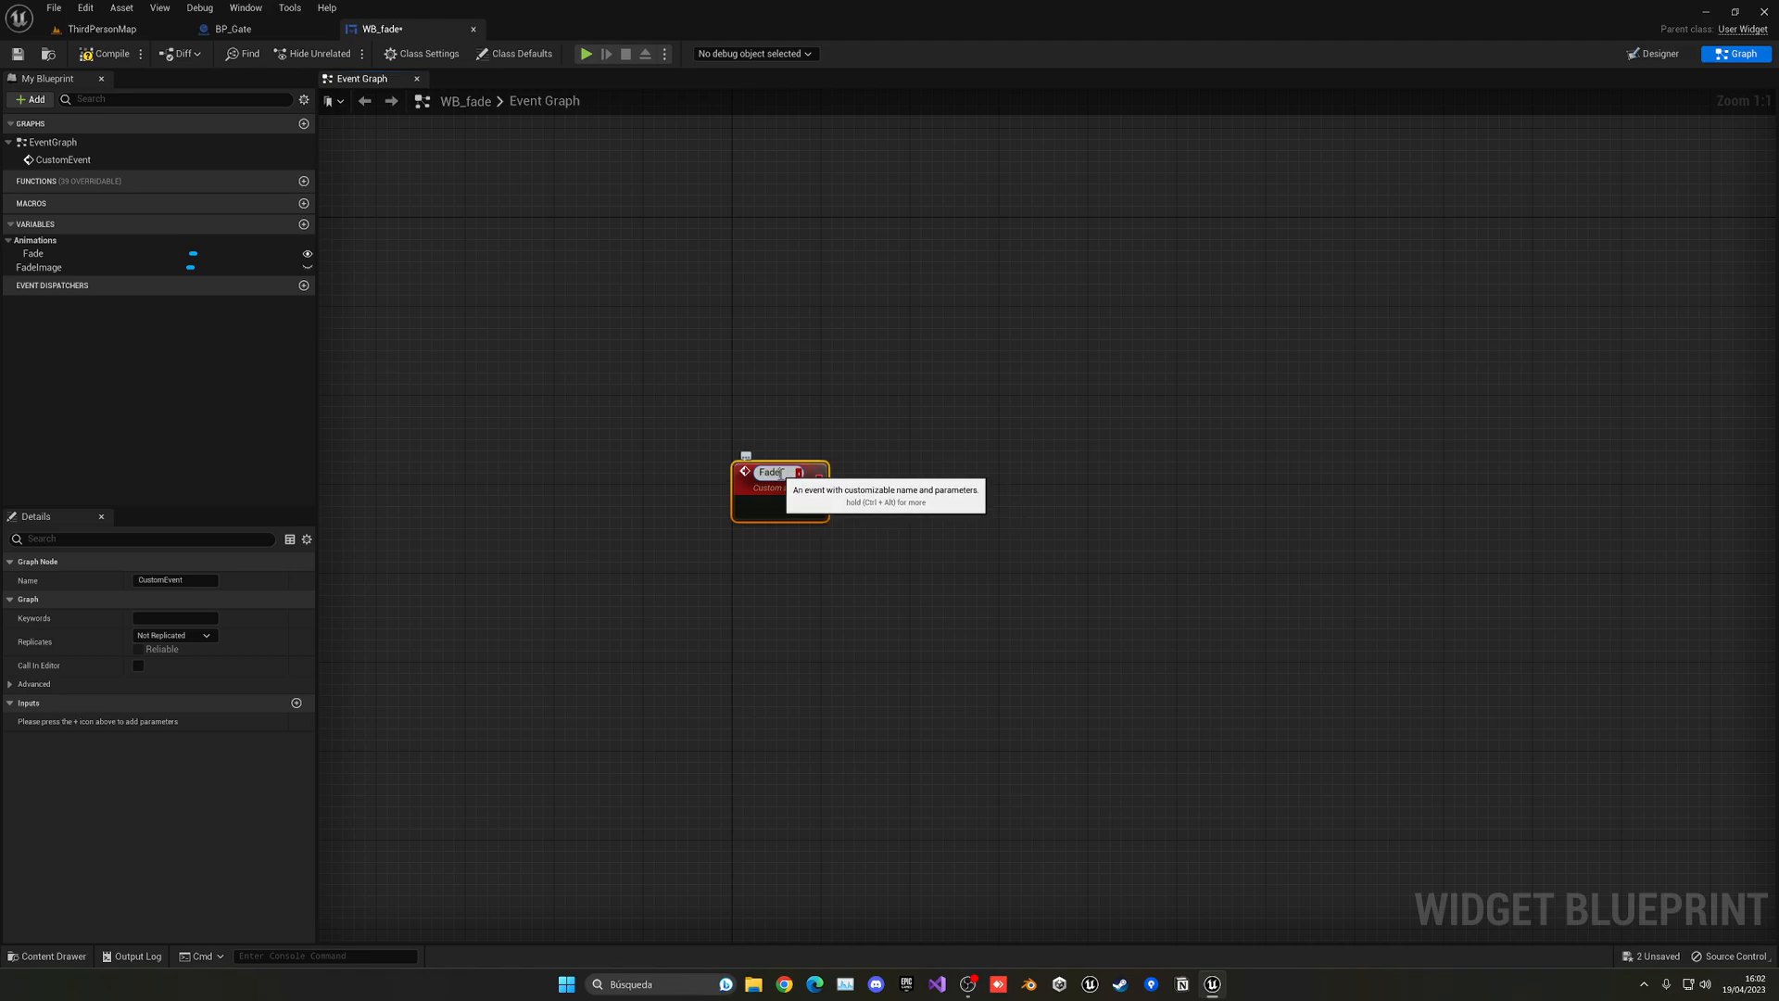
text(Fade Anim)
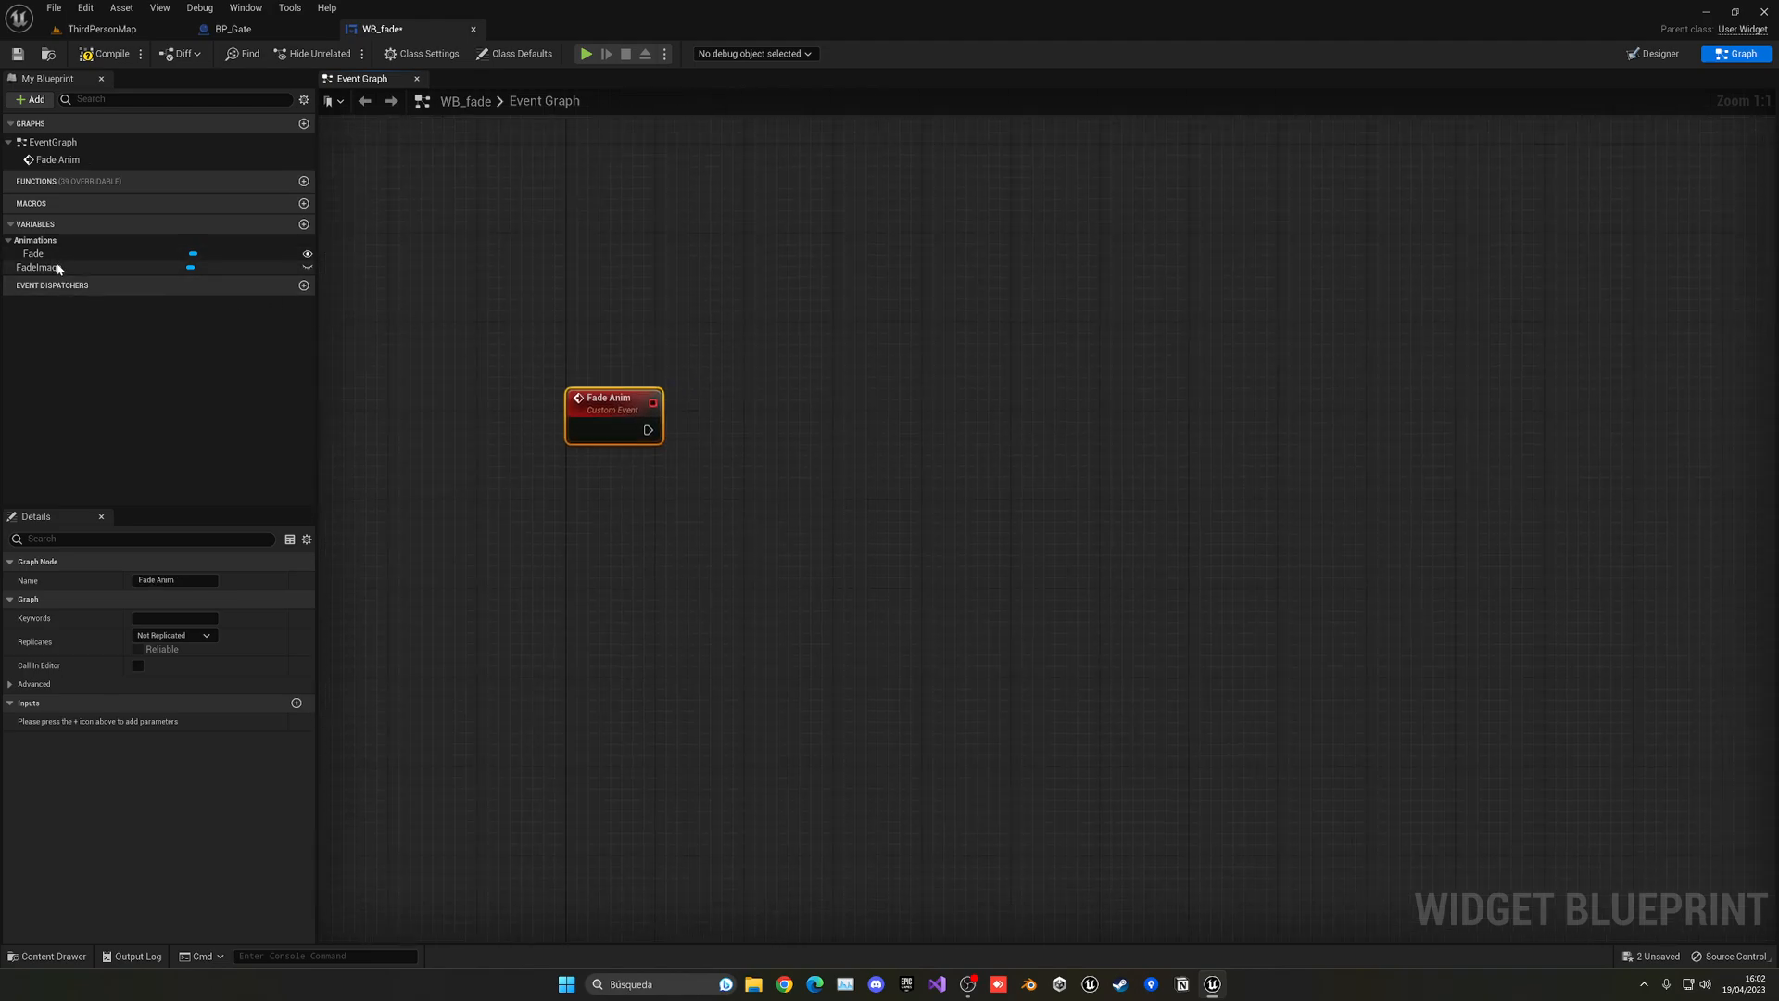
click(32, 252)
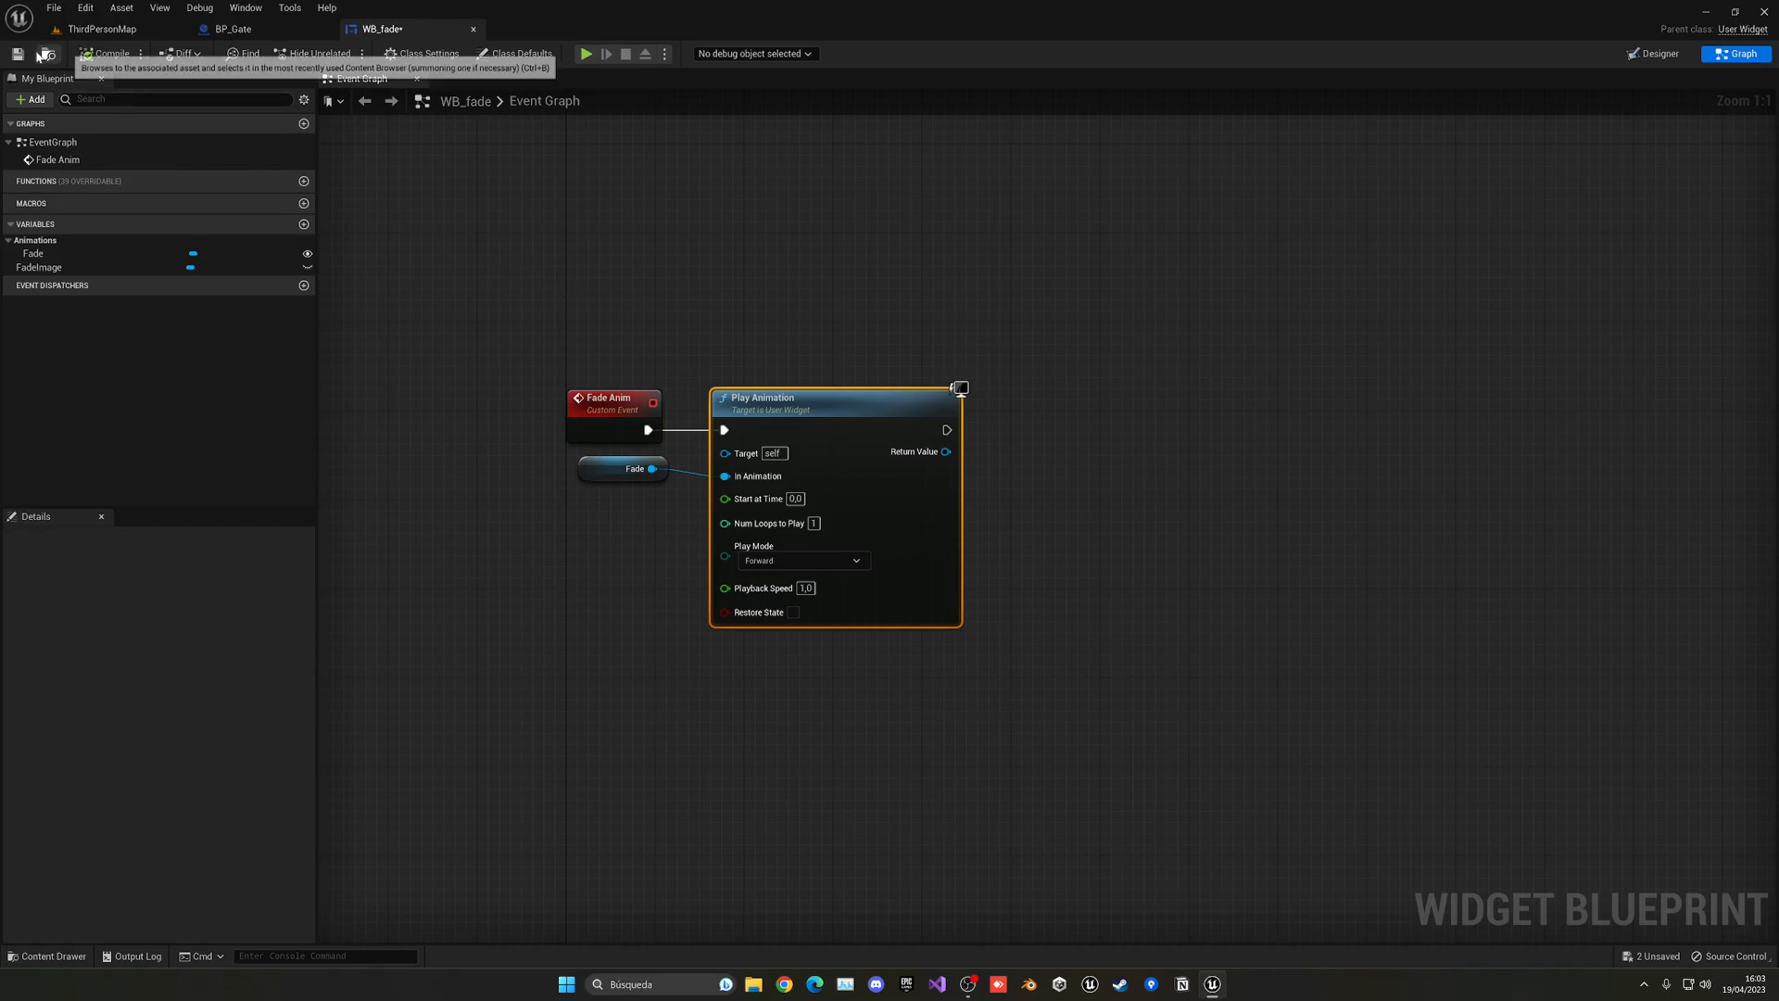
click(234, 29)
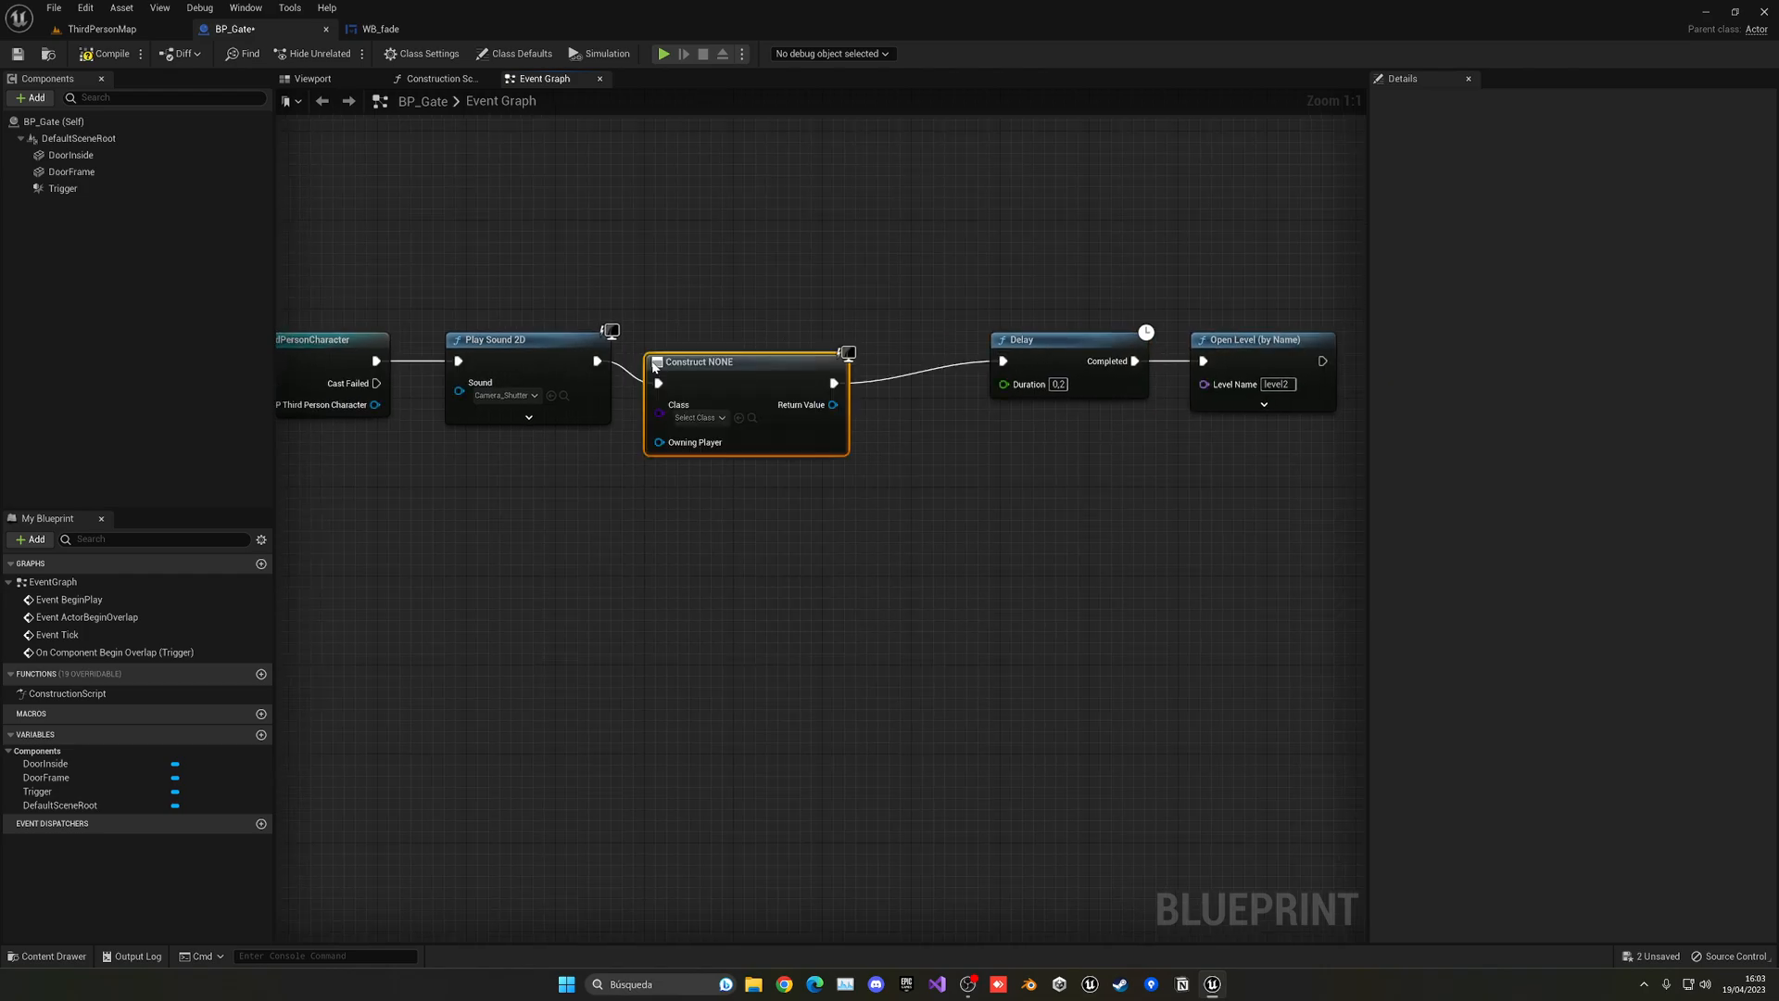
- Set Create Widget's class to WB_fade, add it to the viewport, and save BP_Gate
click(697, 394)
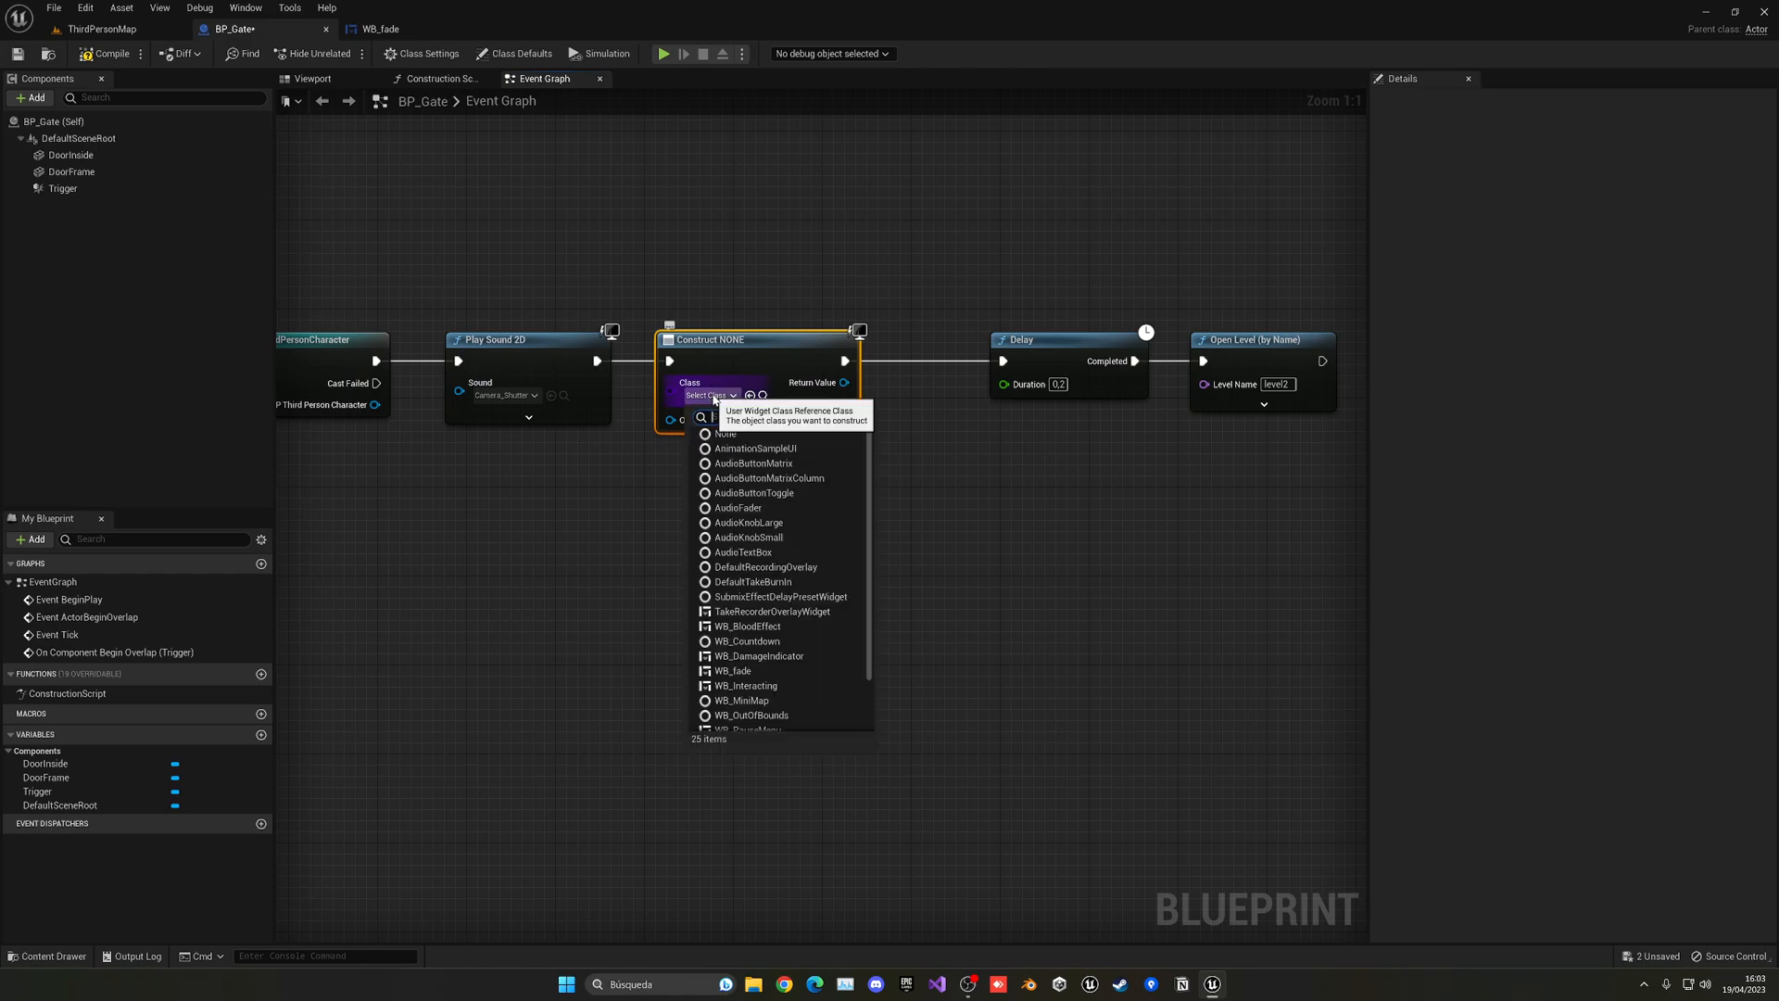
text(fade)
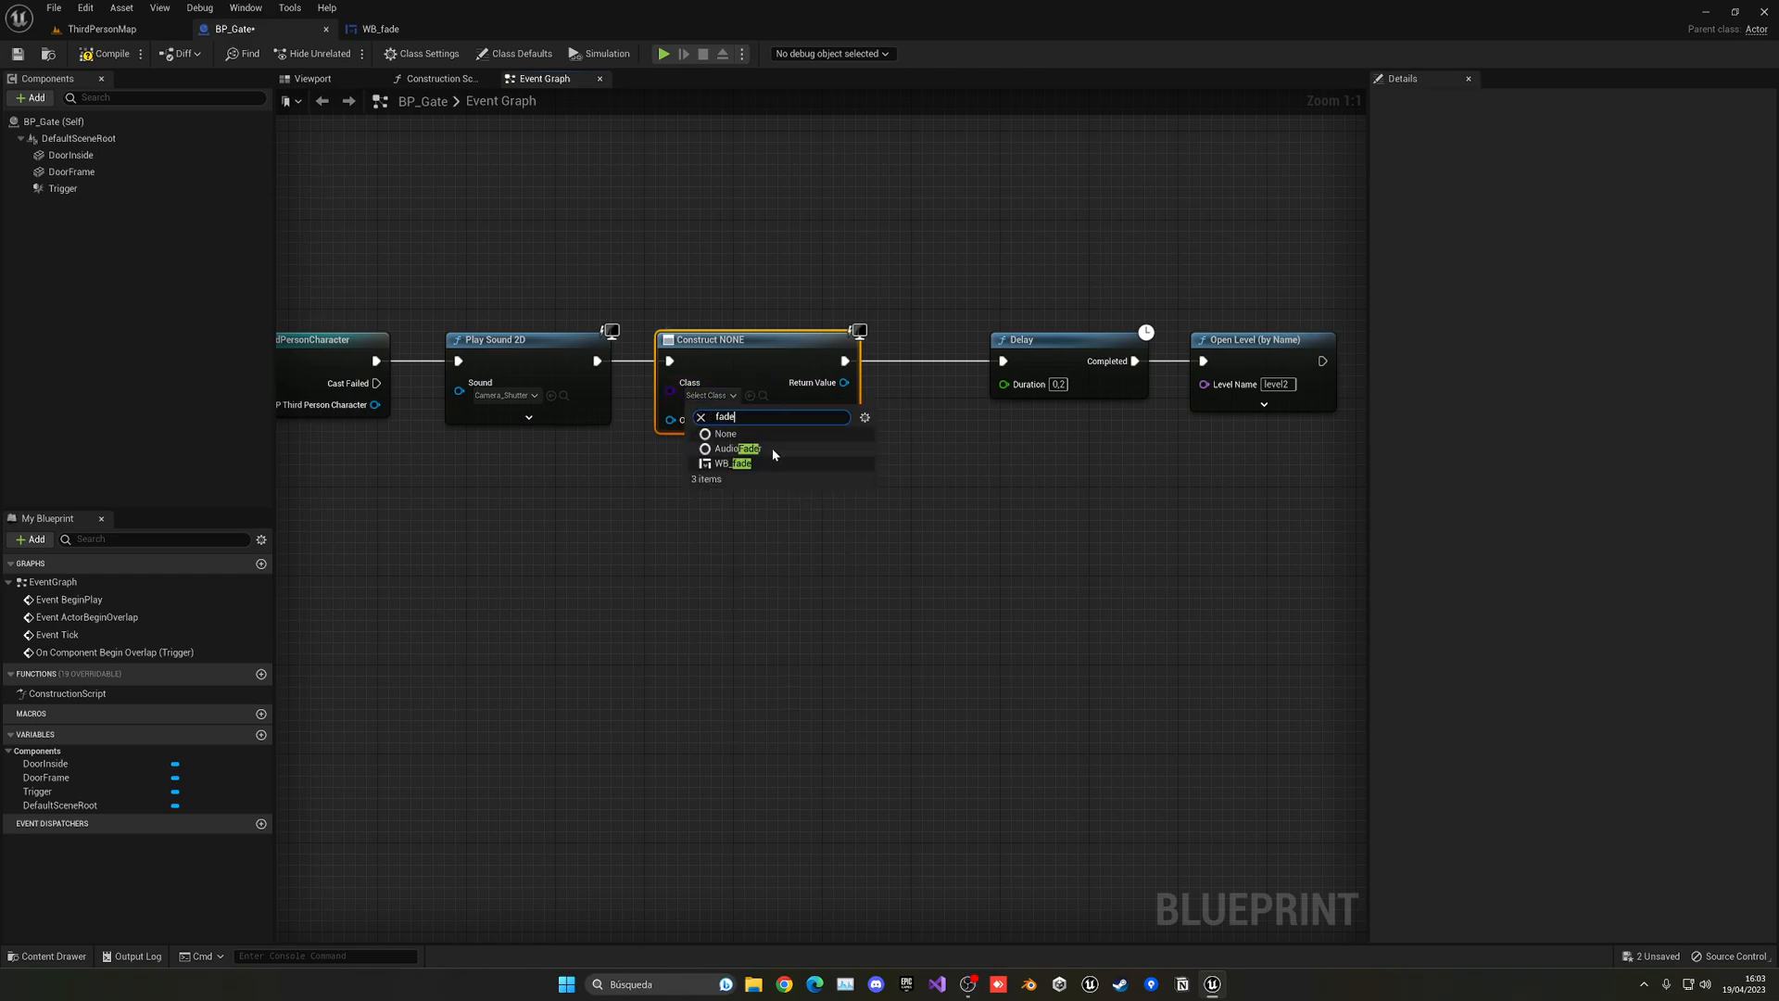
mouse_move(737, 463)
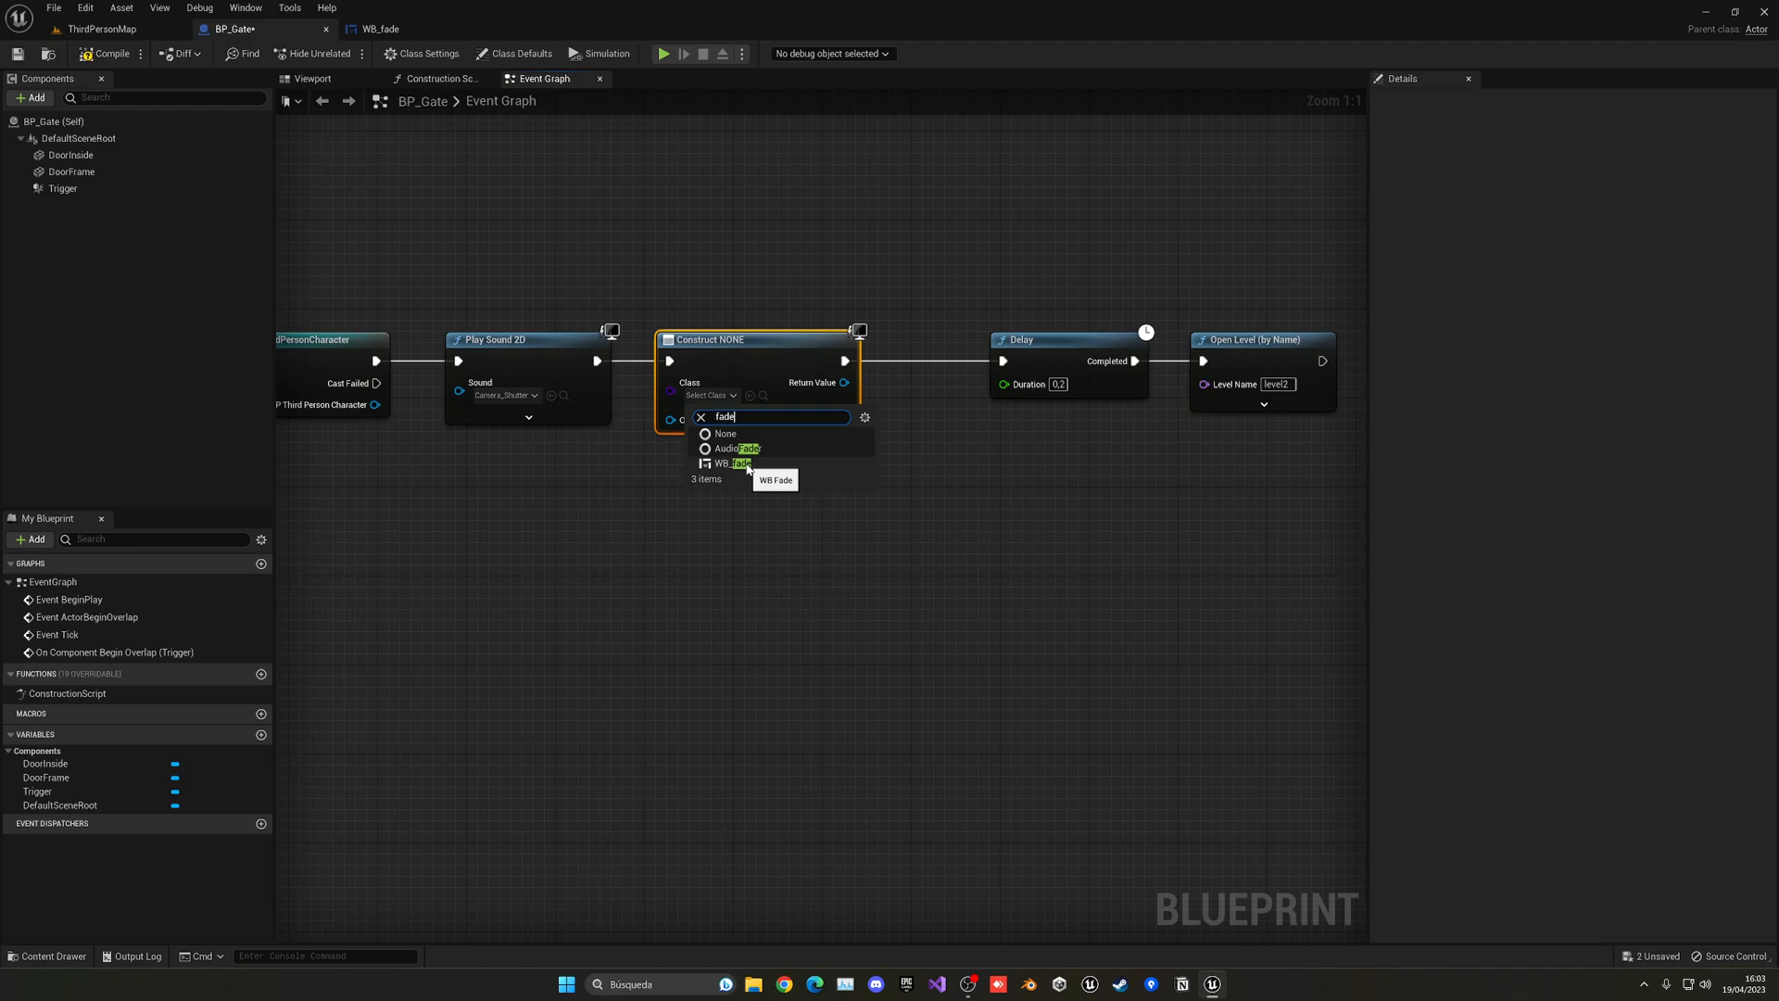
click(739, 464)
text(add)
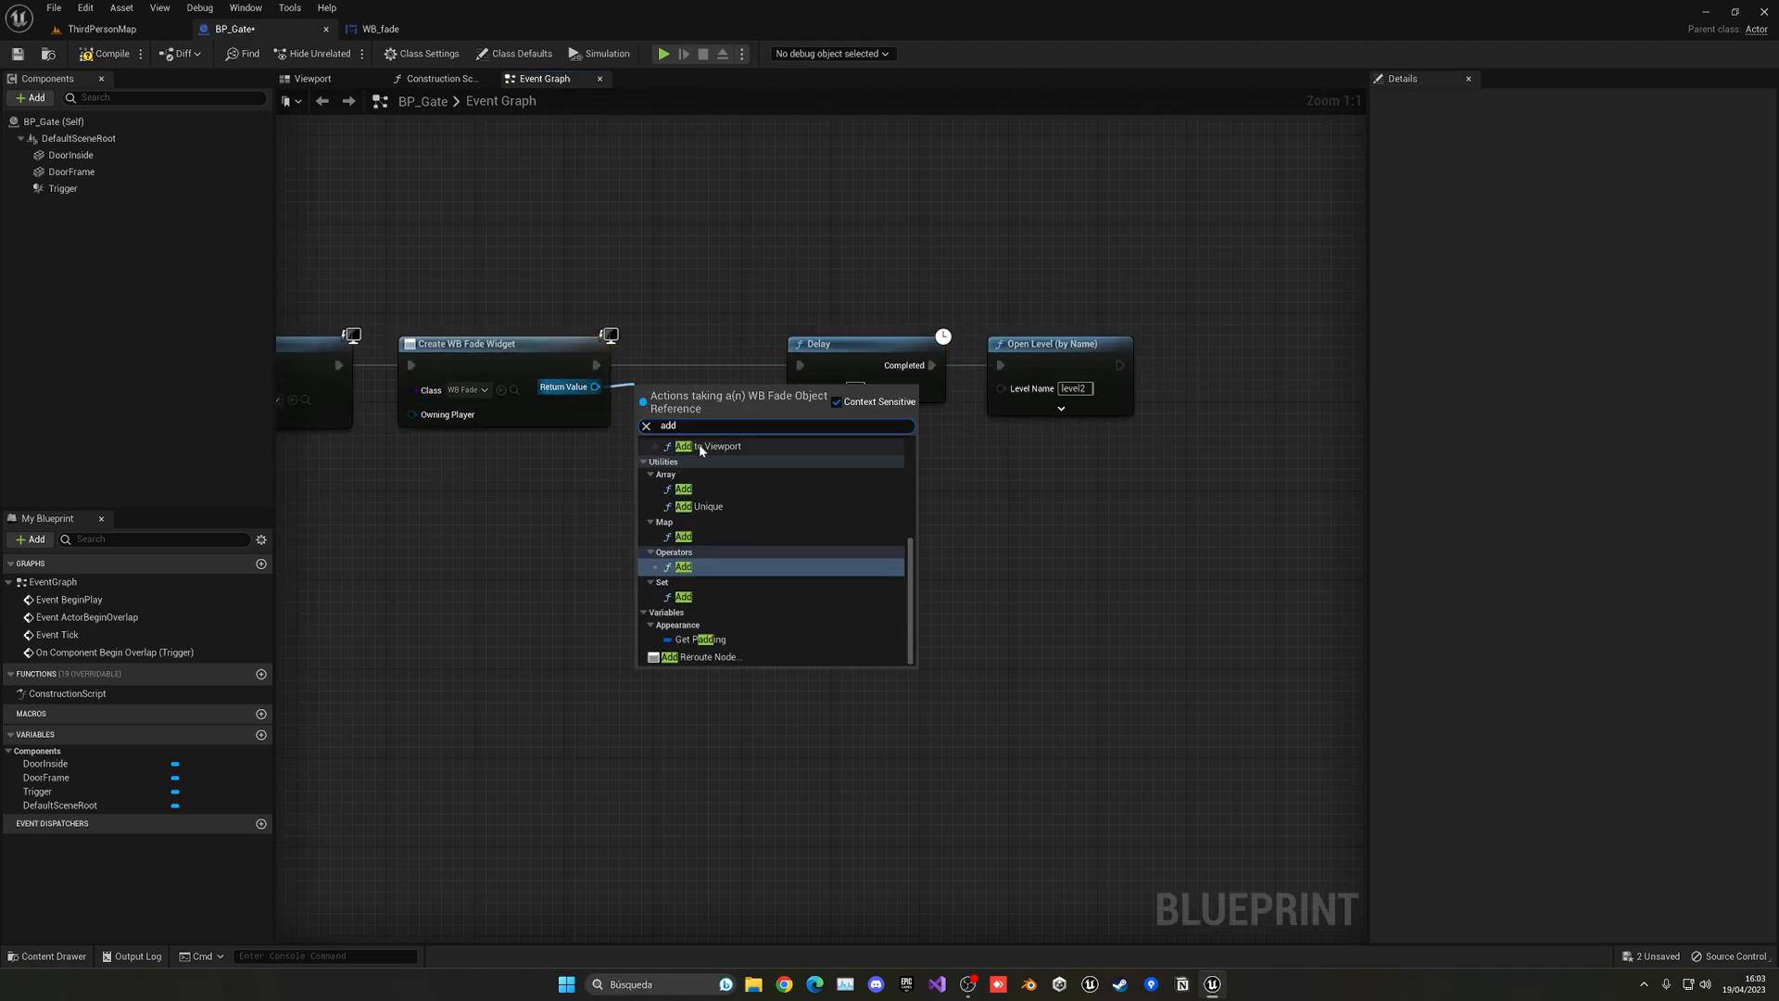
click(711, 446)
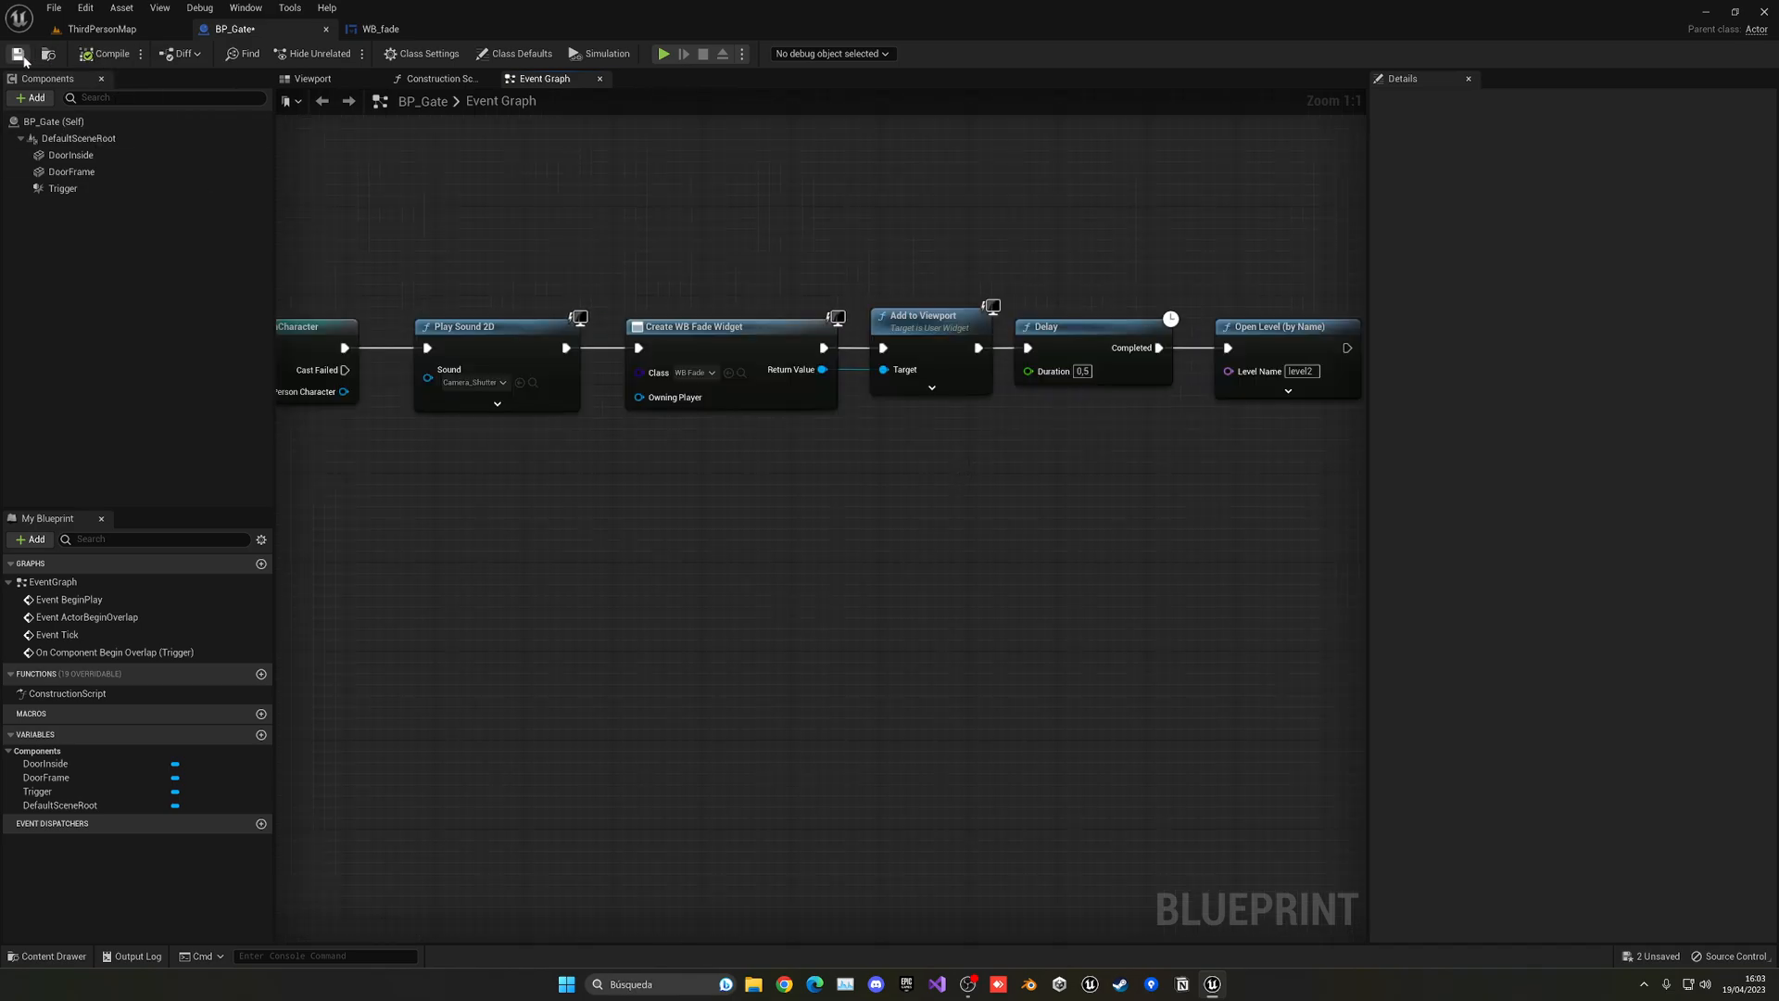
click(380, 28)
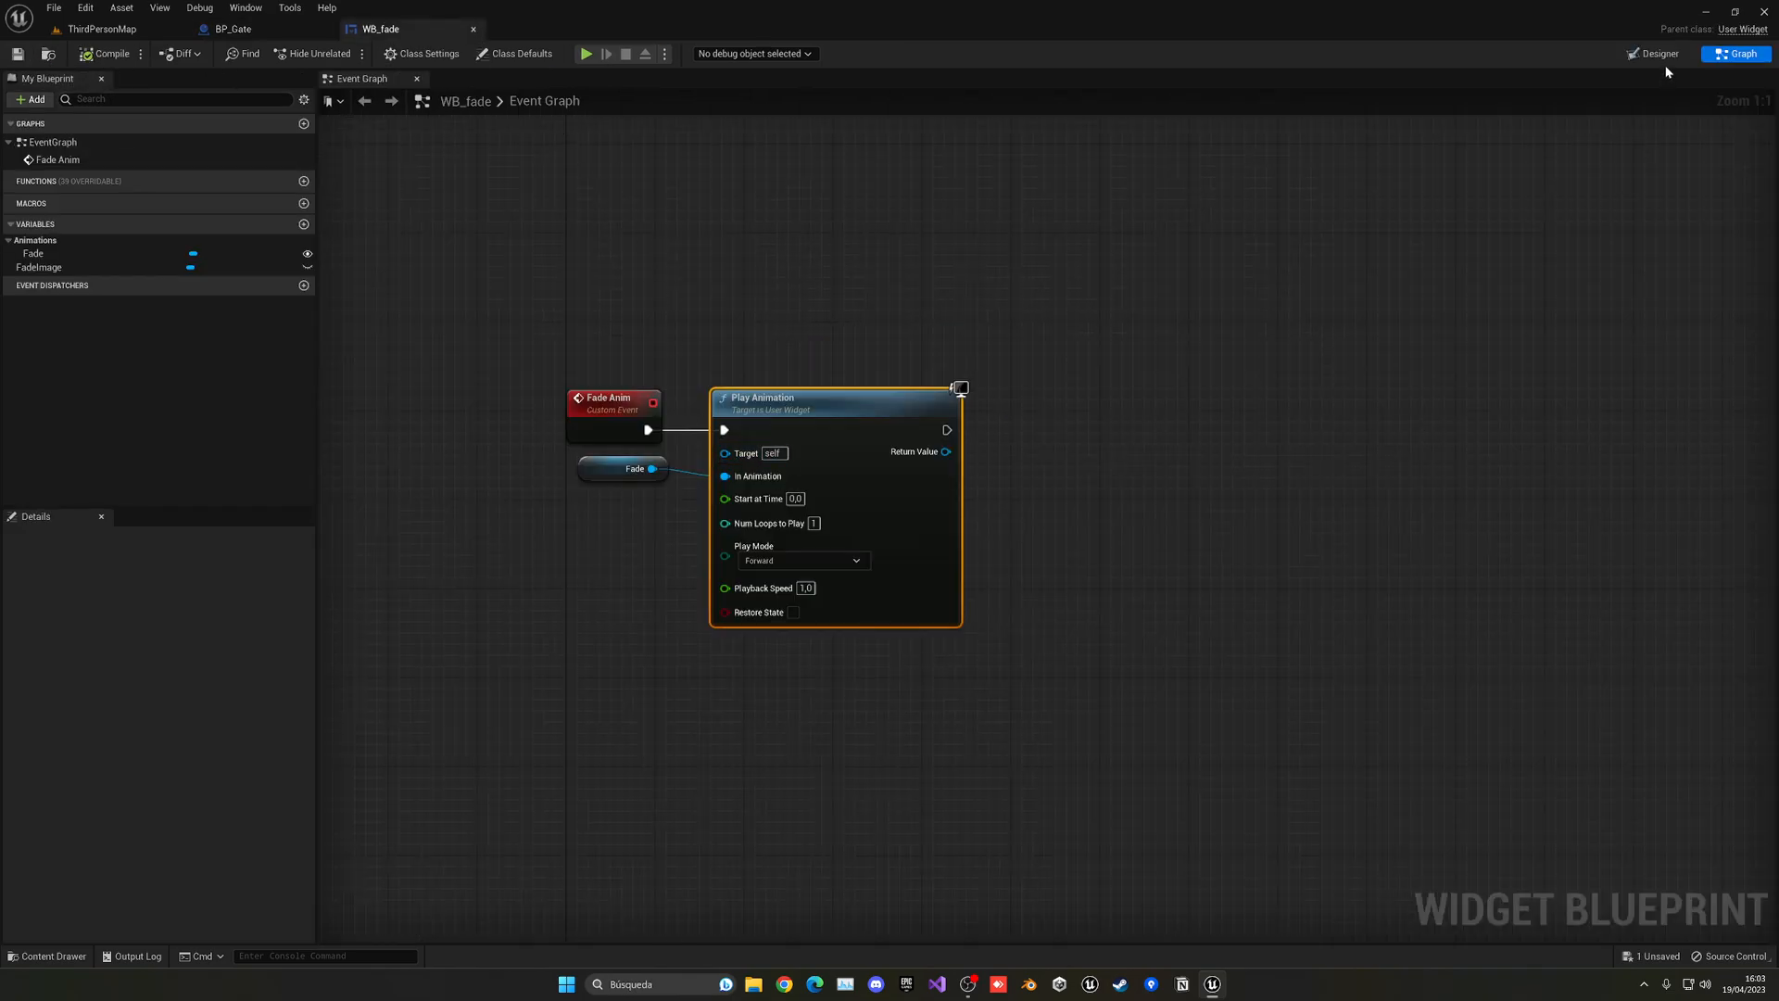
- Play-test ThirdPersonMap, stop it, reopen WB_fade, then return to the BP_Gate tab
click(1652, 54)
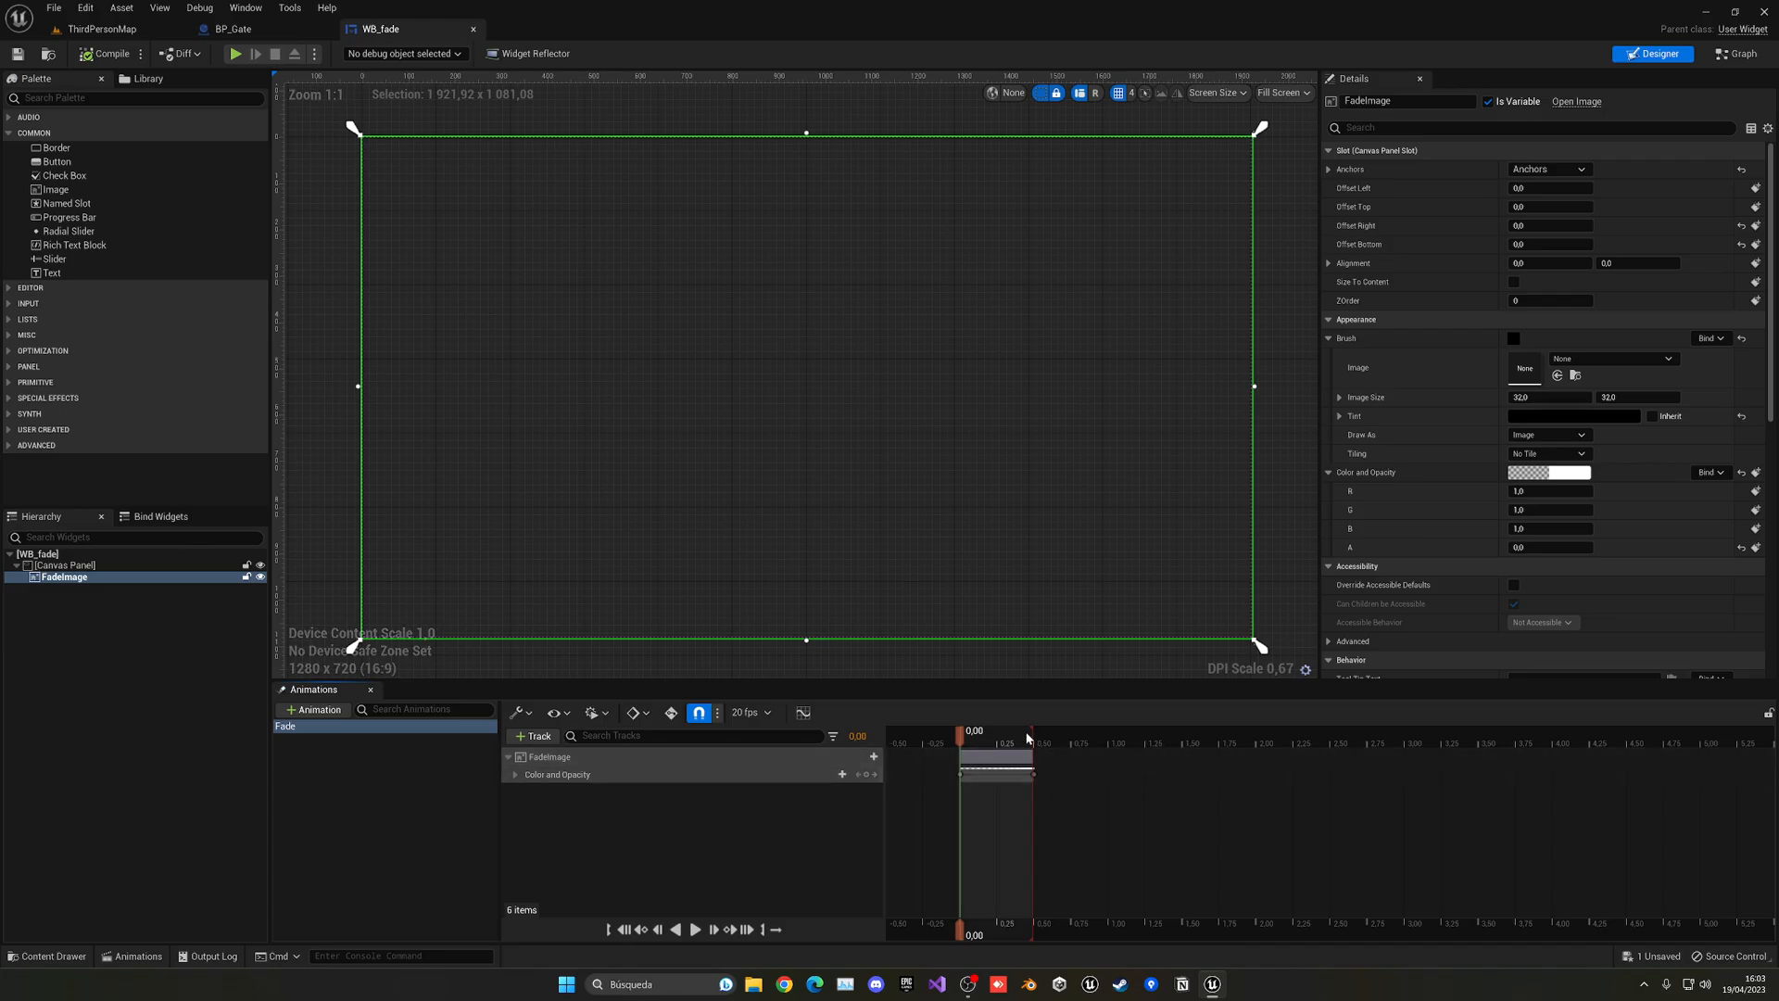
click(1030, 731)
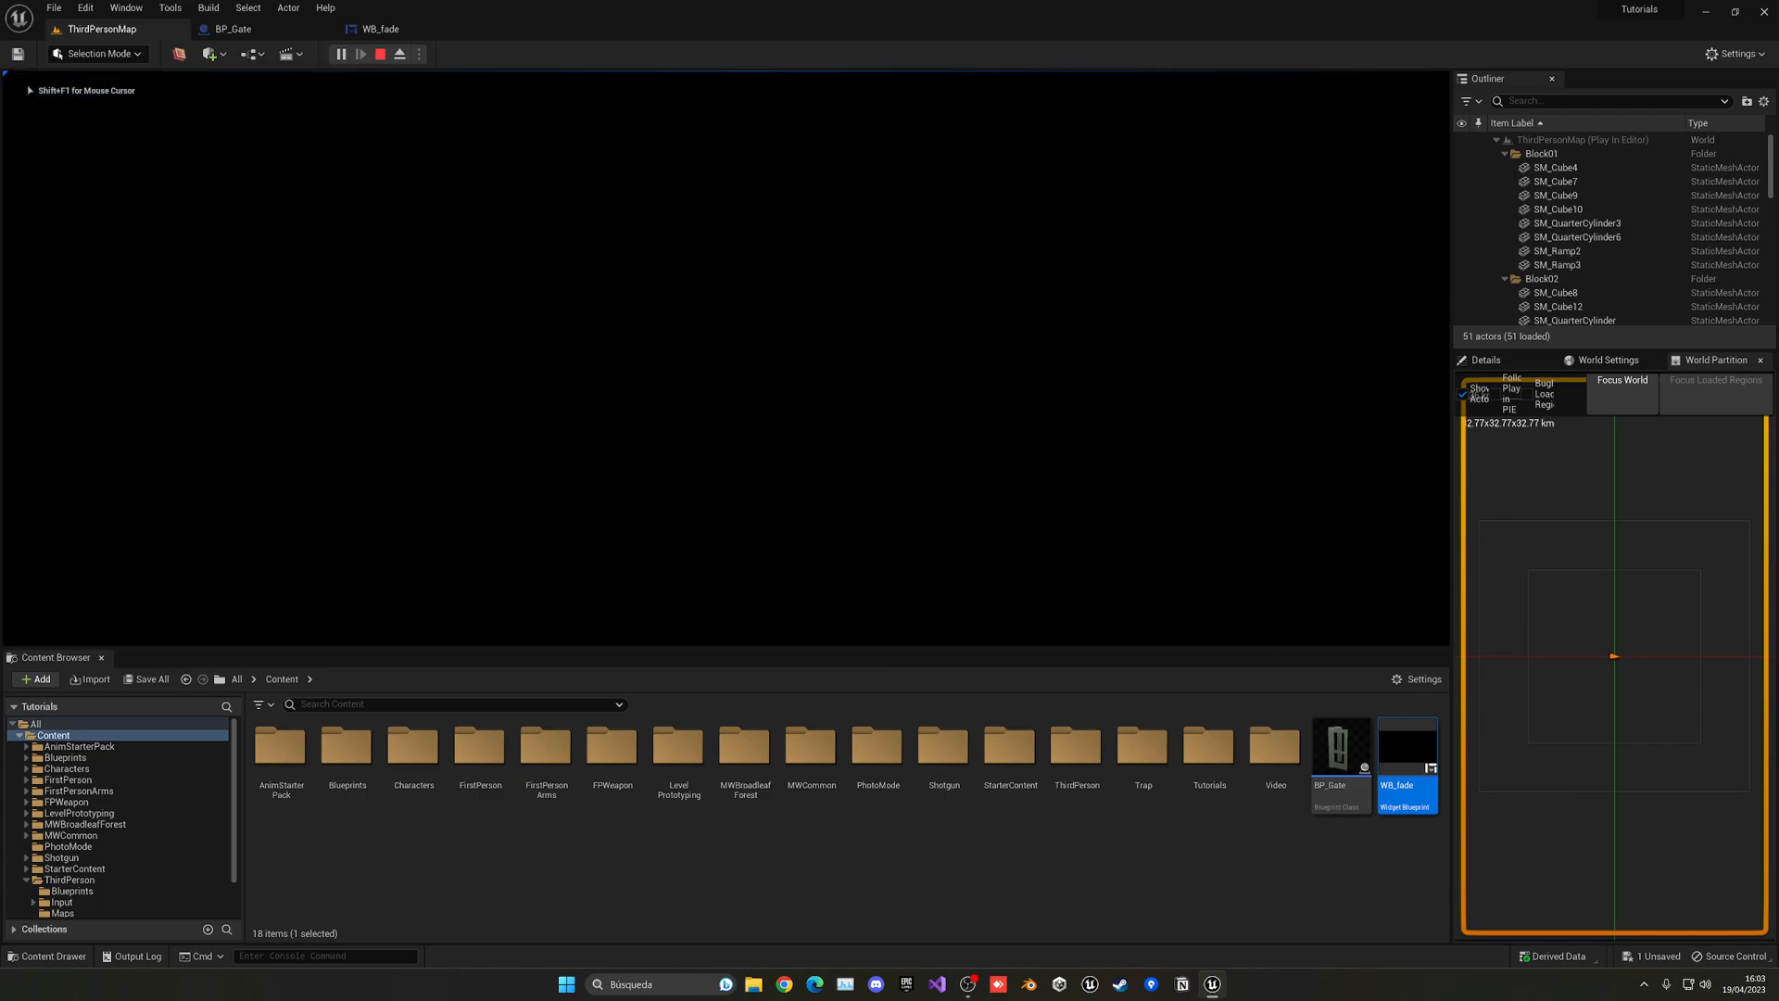
click(380, 53)
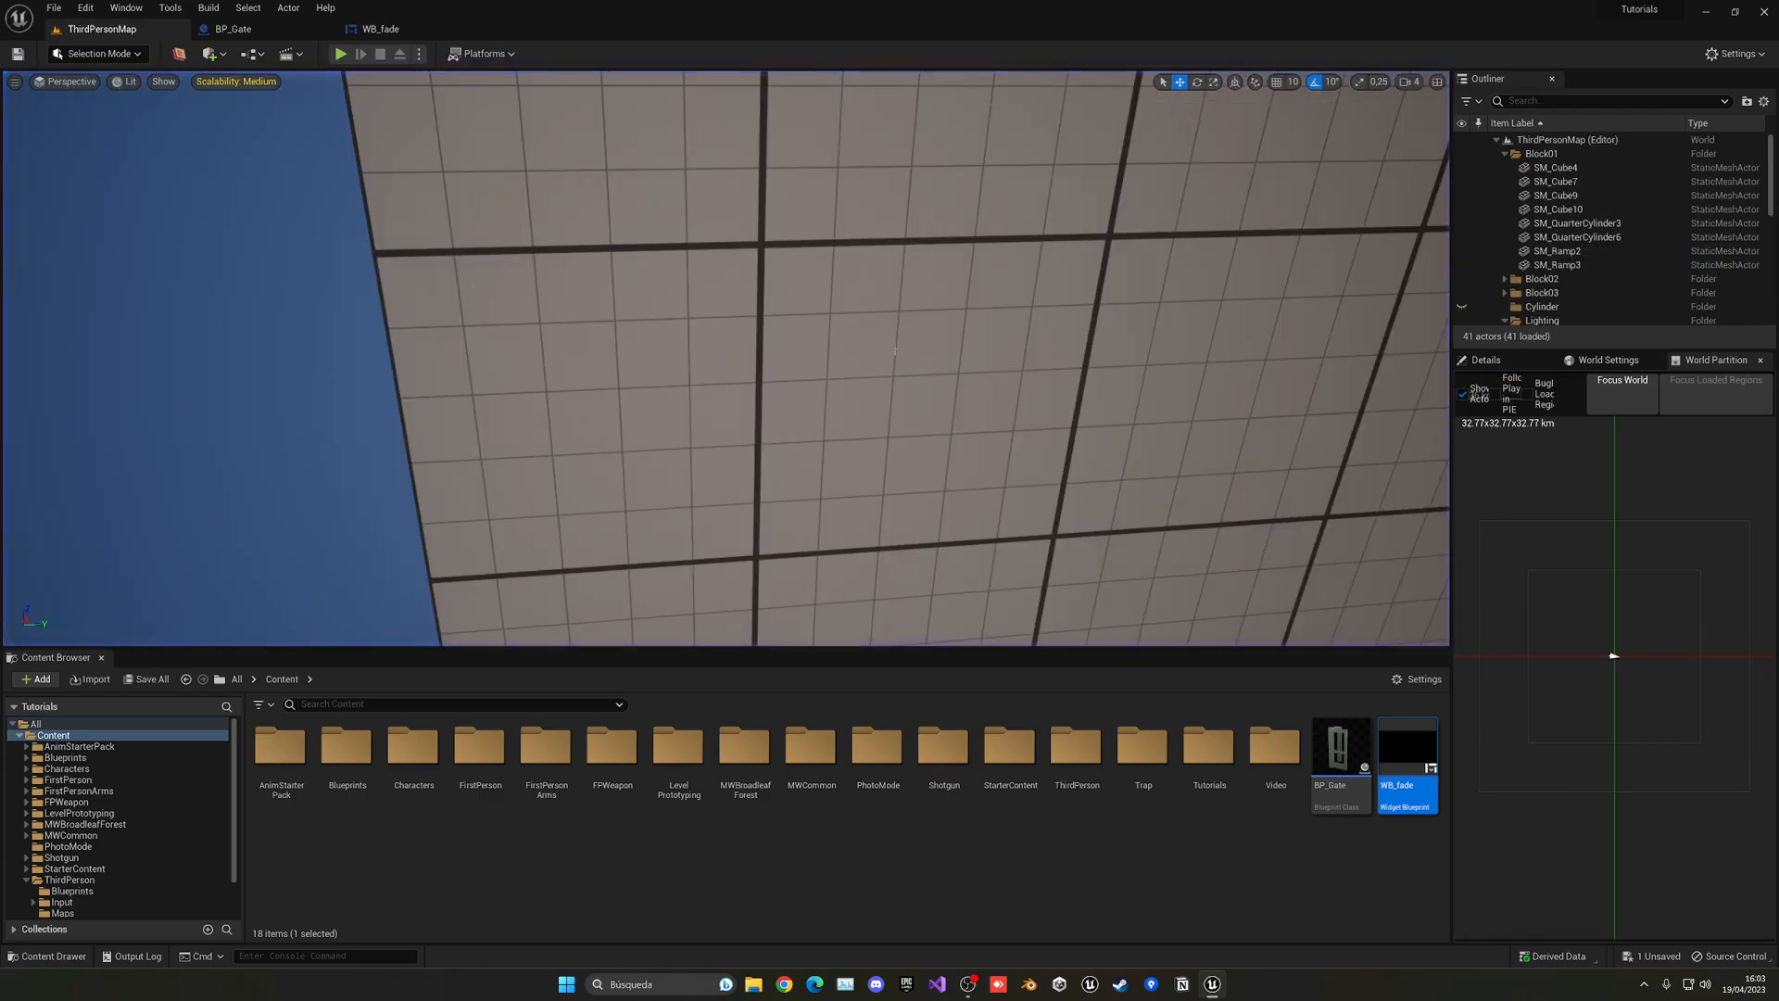
click(416, 54)
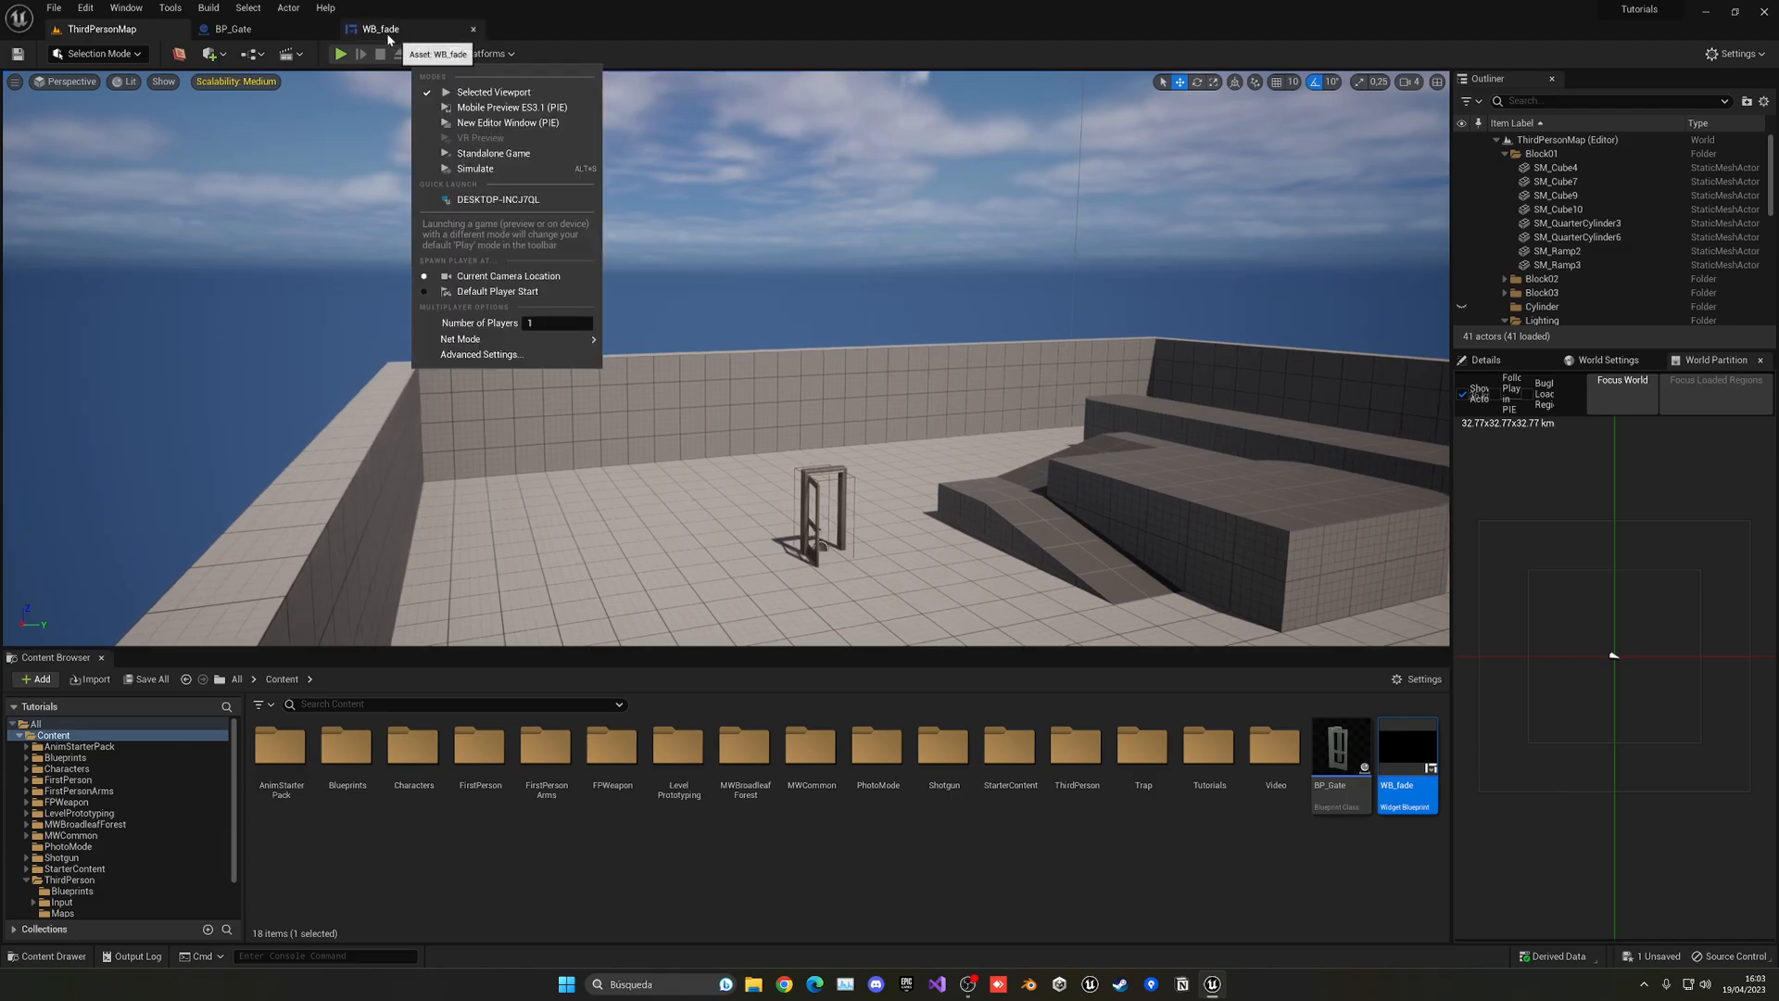
double_click(1407, 755)
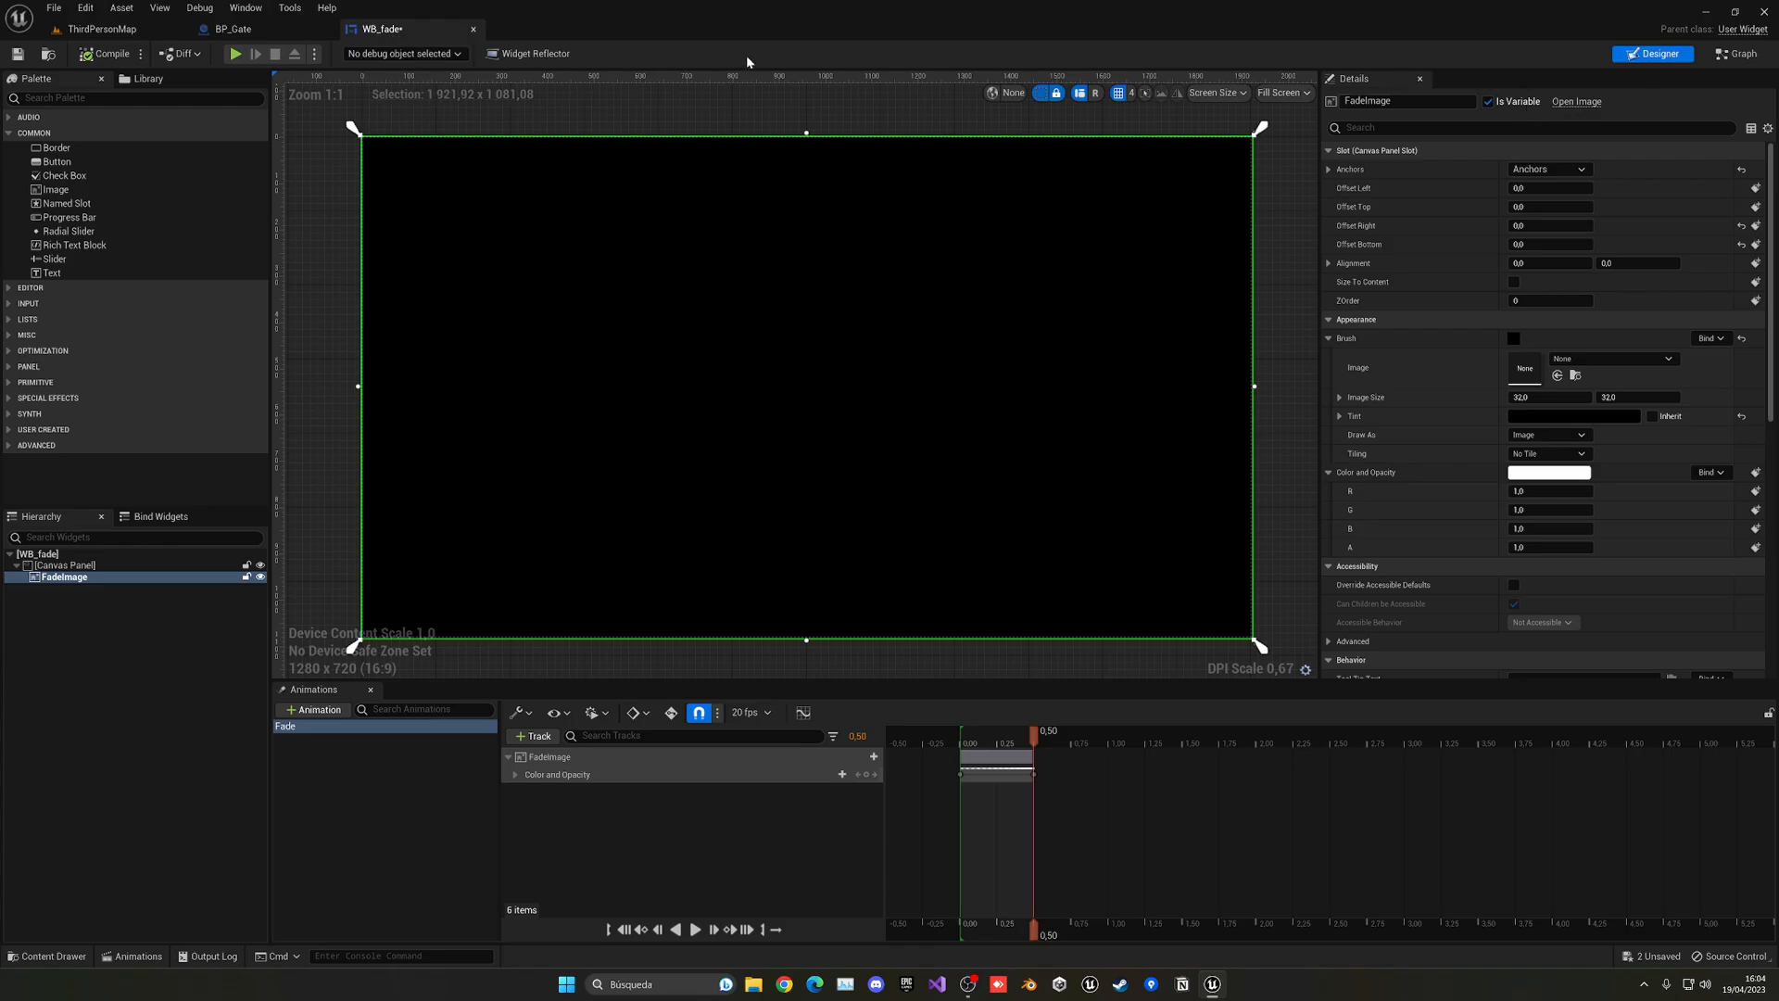
click(233, 28)
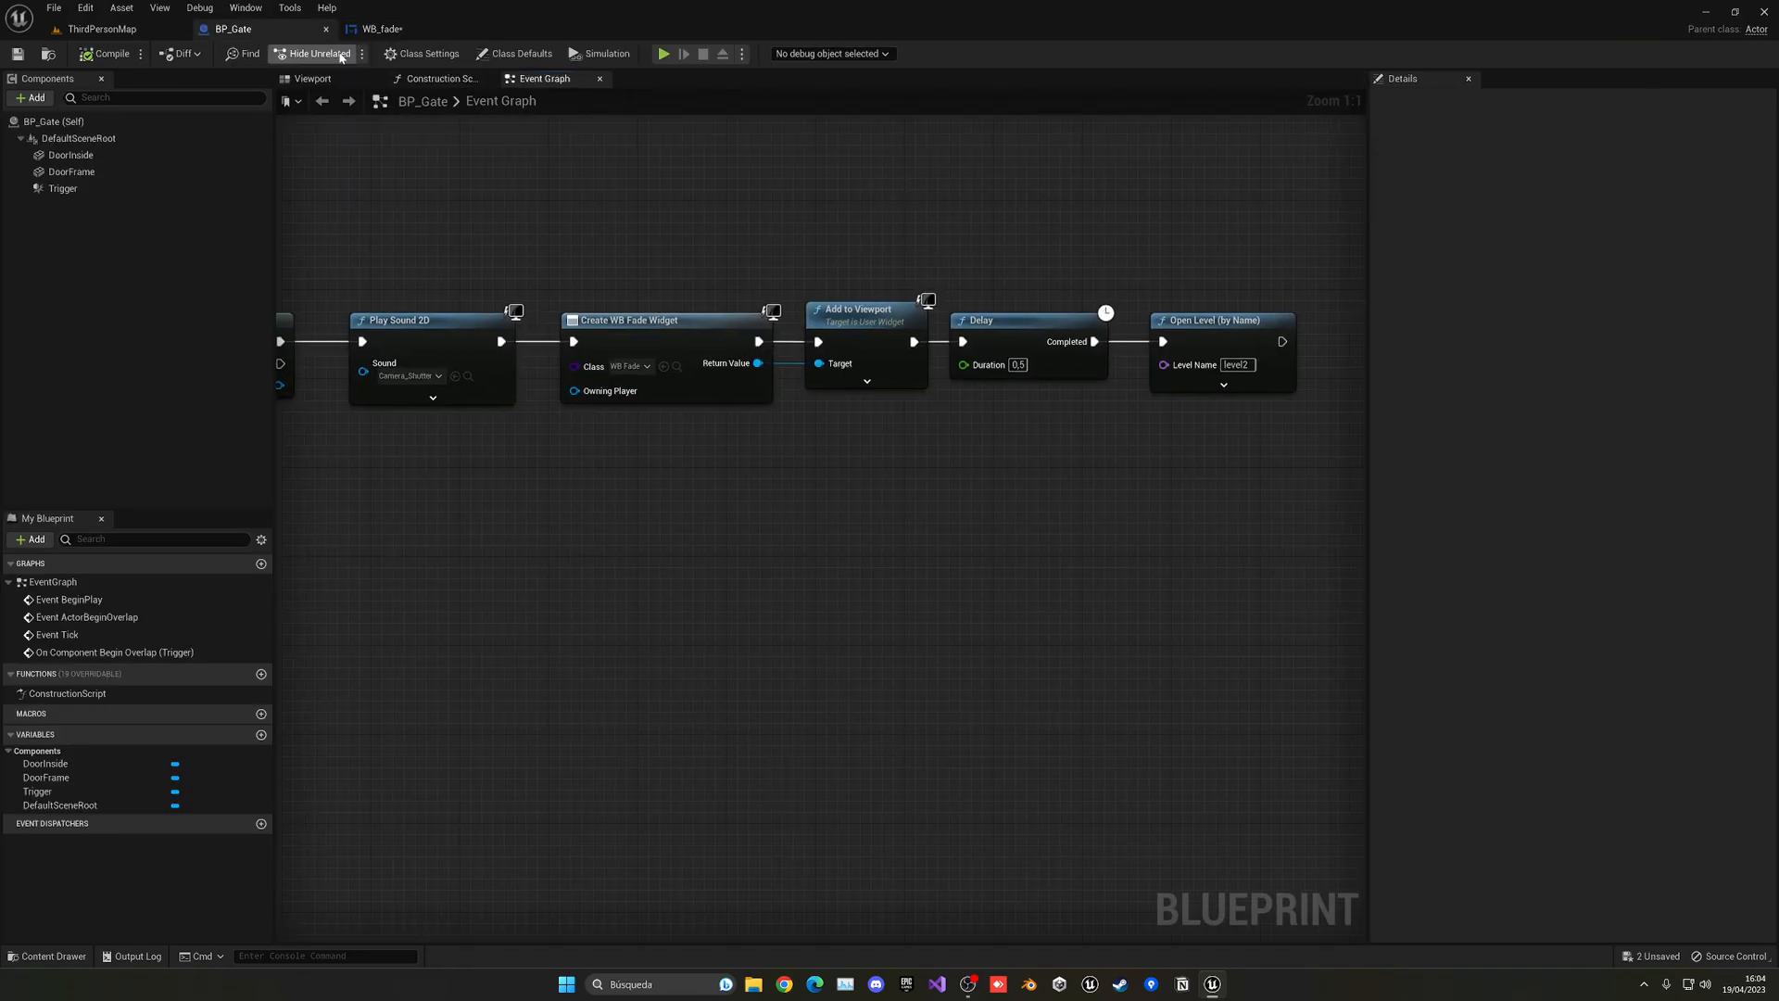
- Call Fade Anim on the created WB_fade widget and wire it into the Delay
click(380, 28)
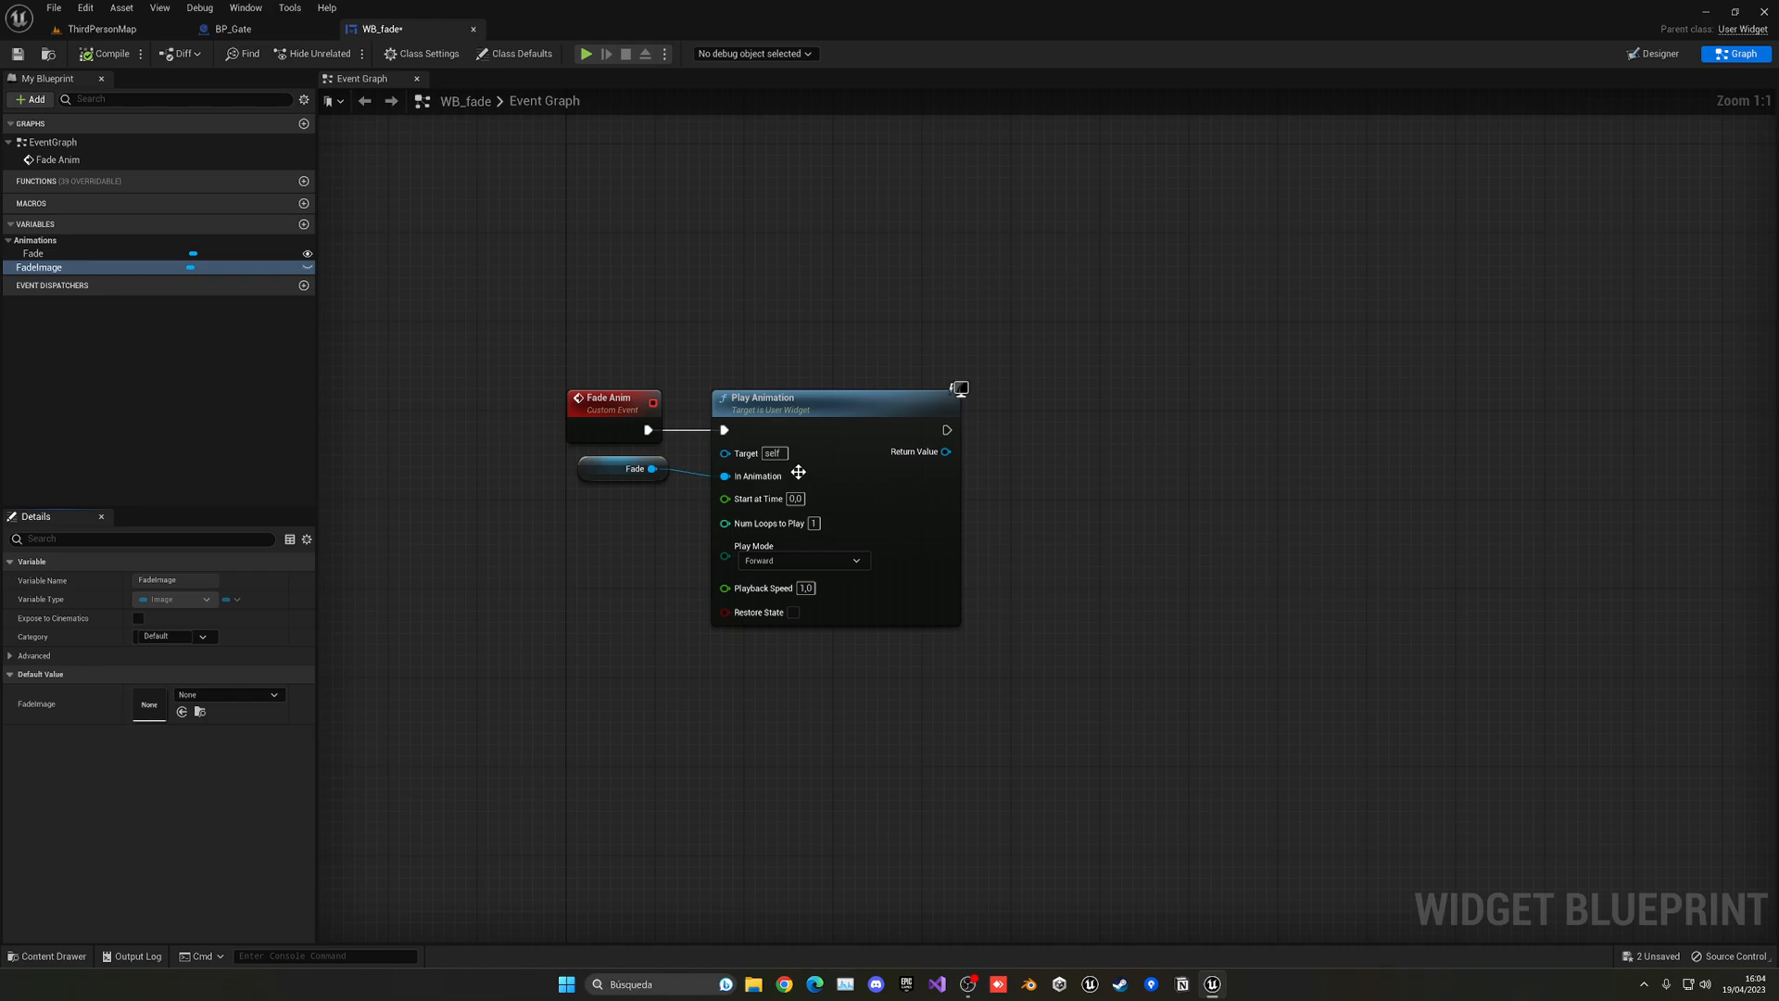
click(235, 29)
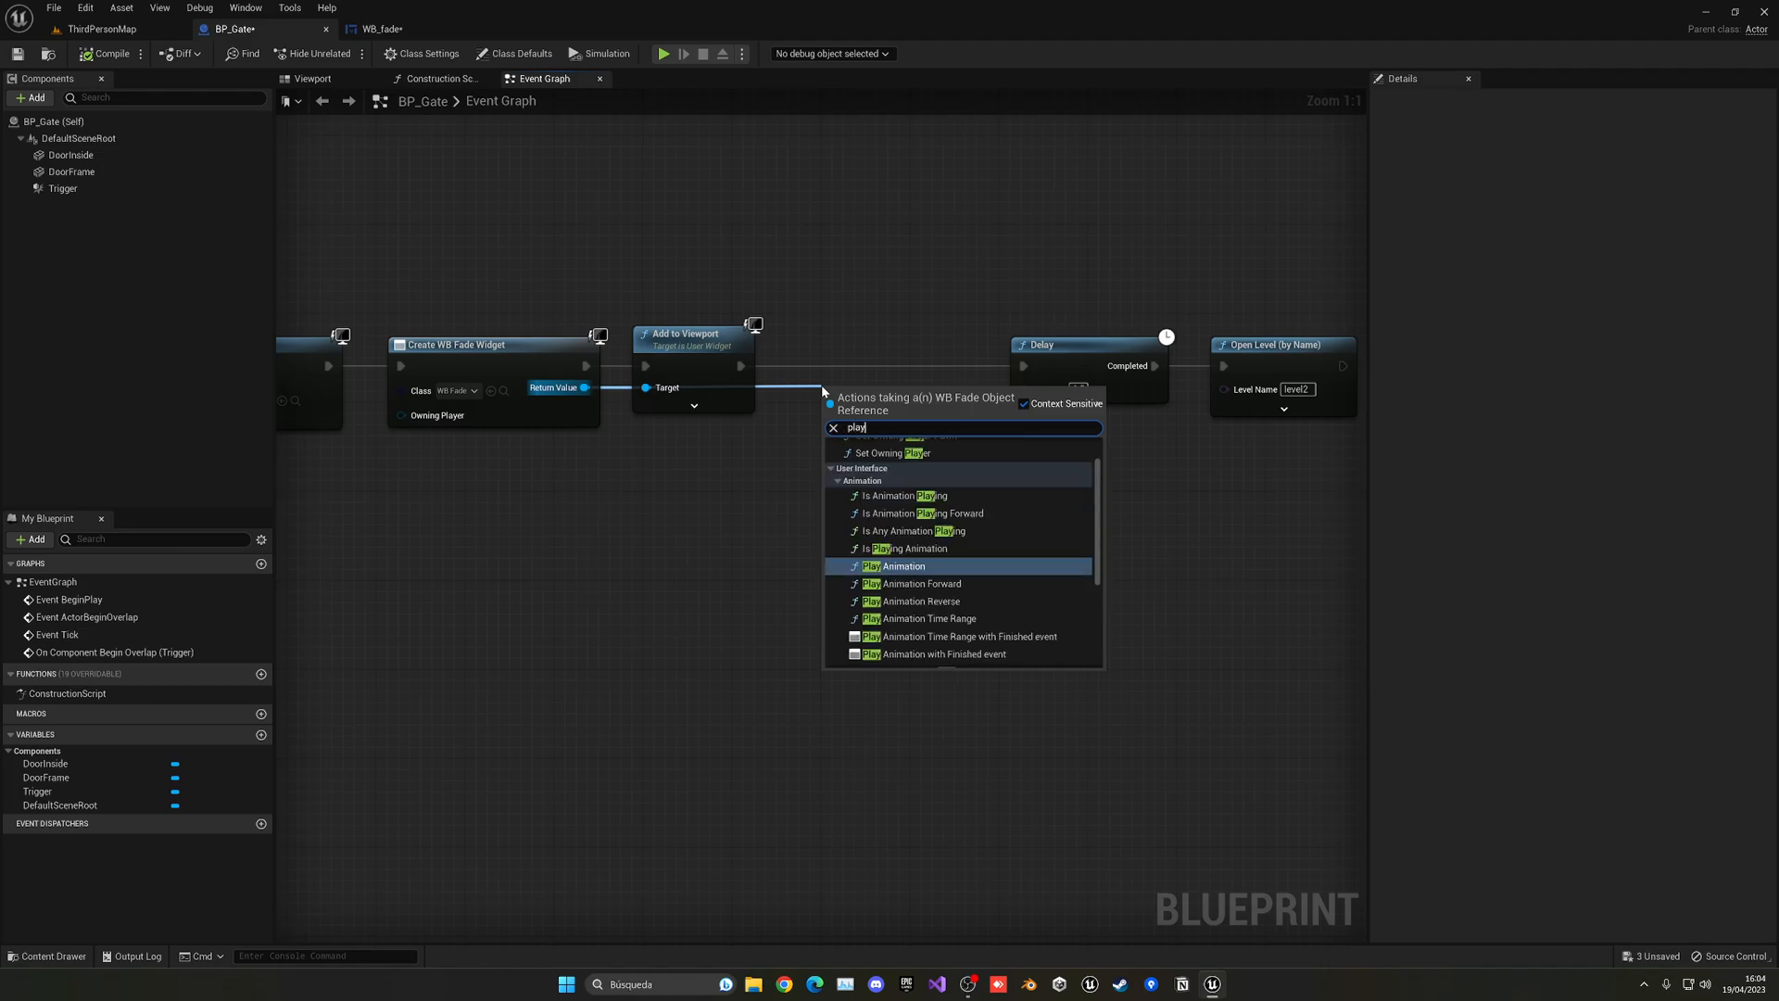
text(fade)
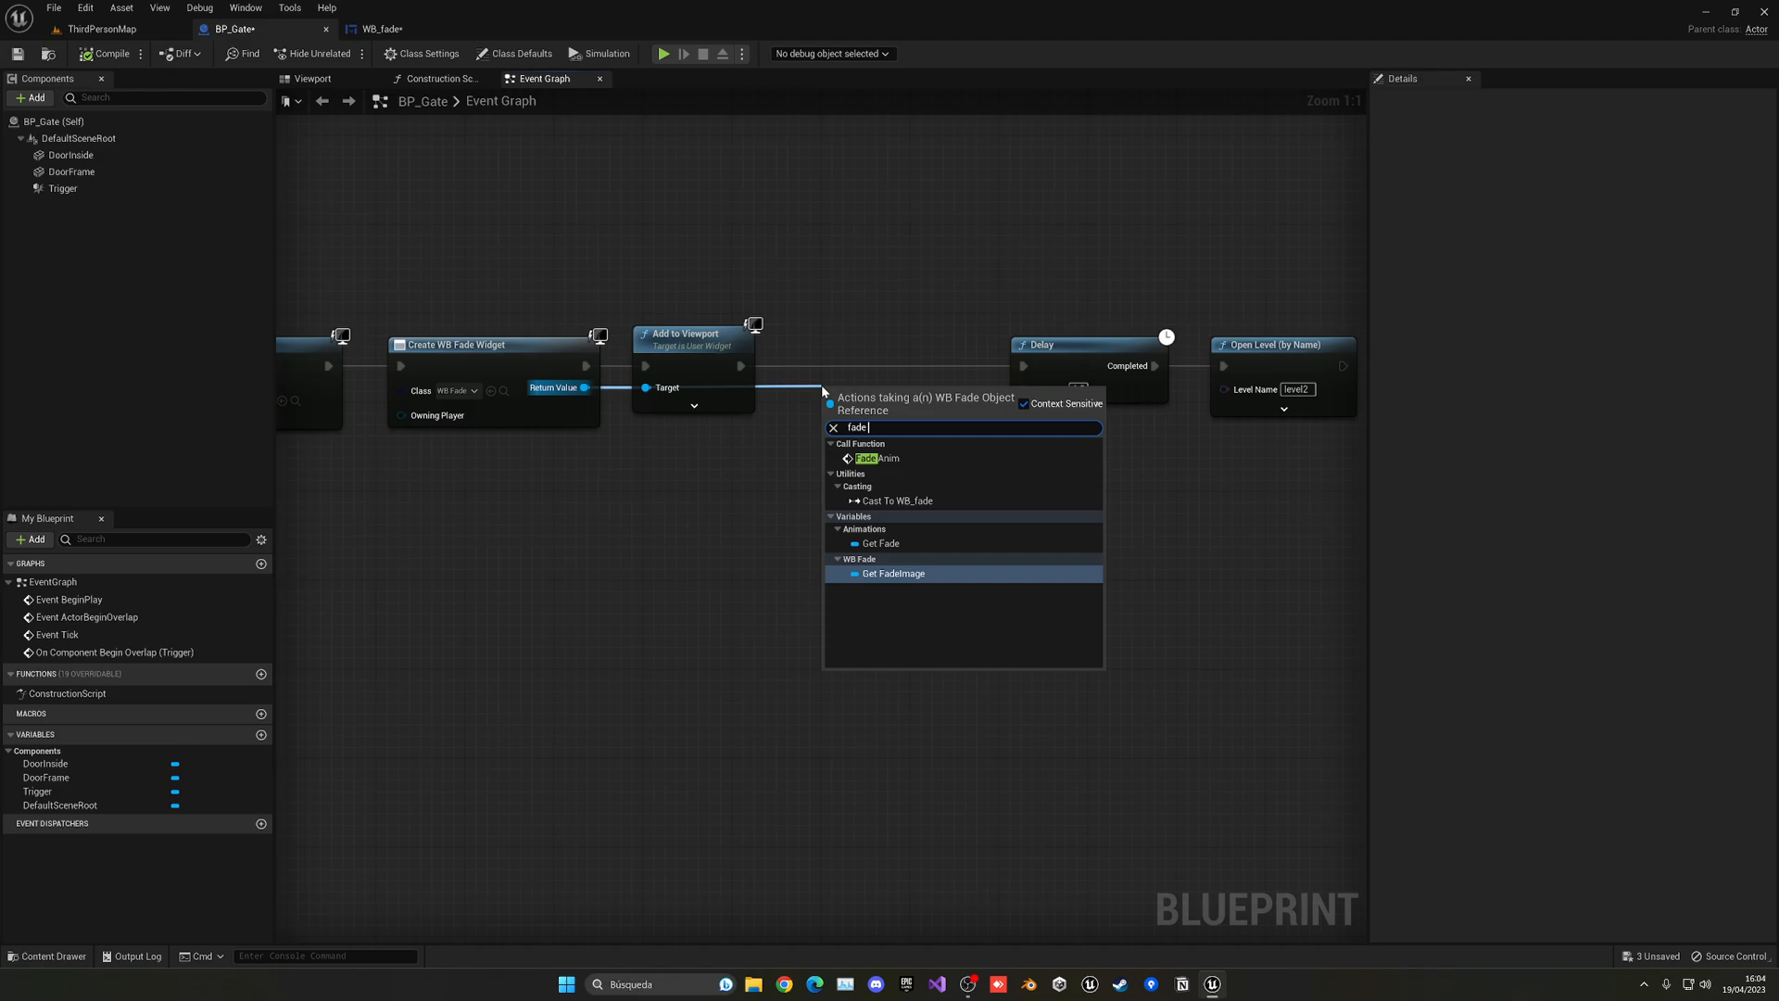
click(876, 457)
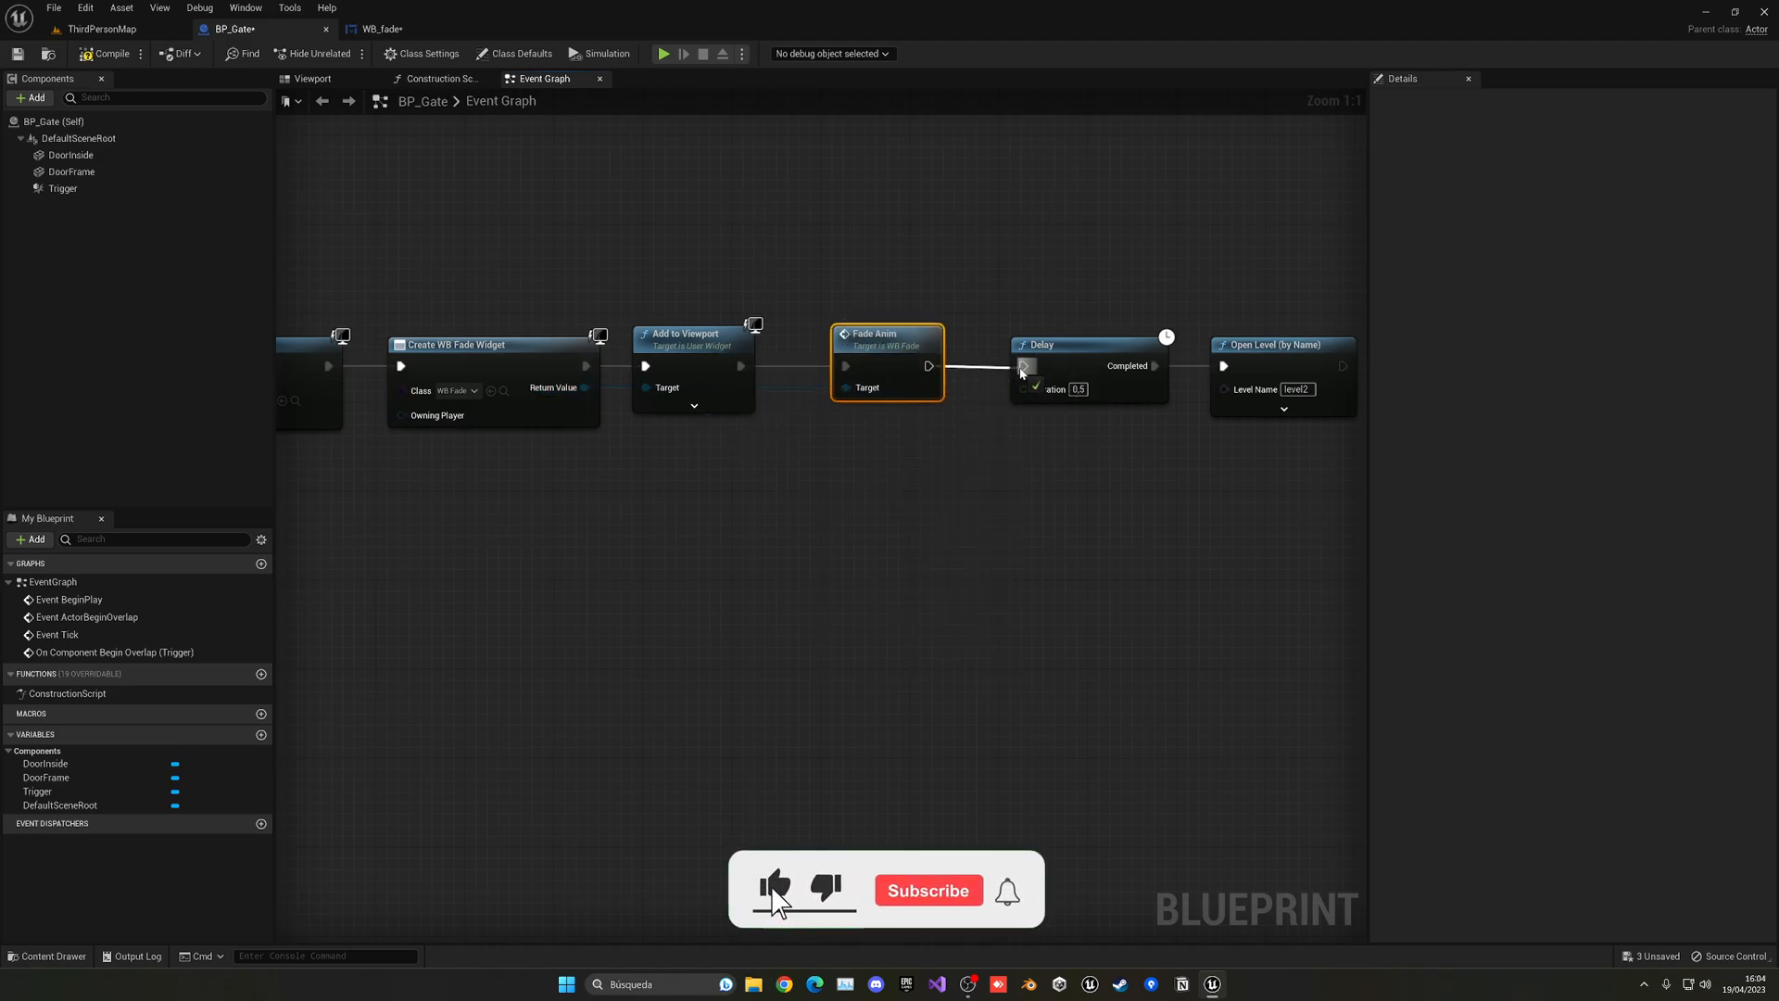
click(100, 29)
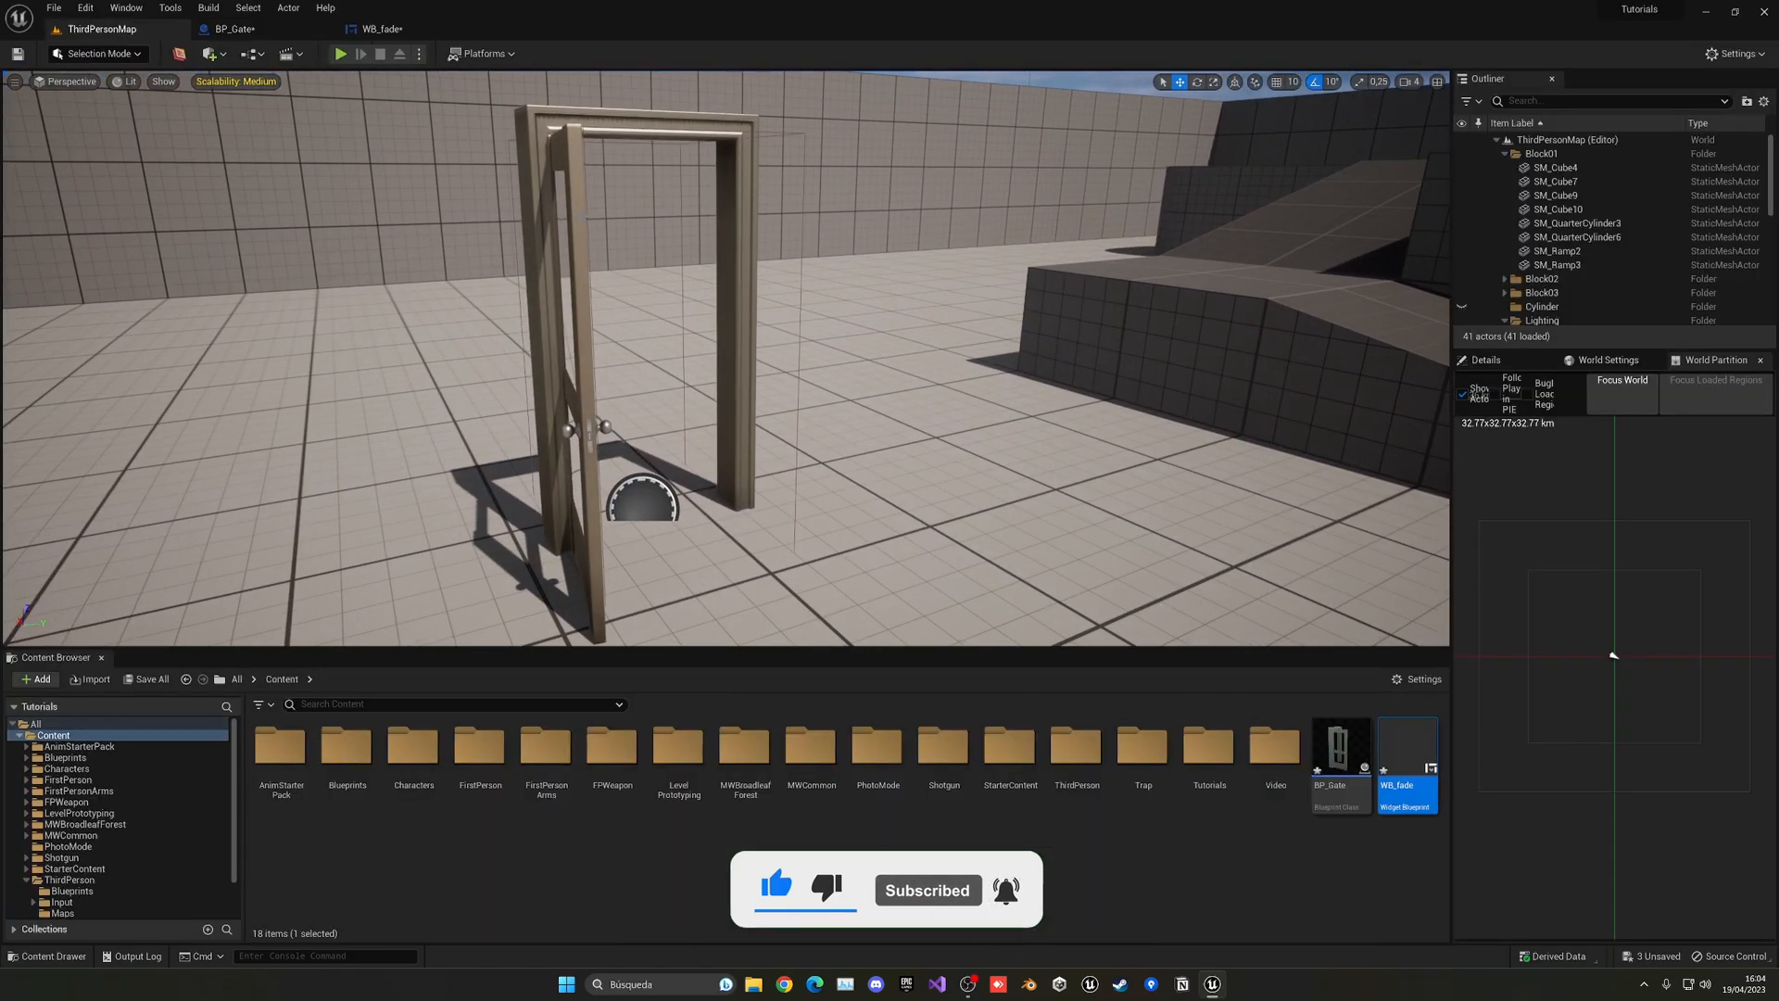
- Play-test ThirdPersonMap, walking through the gate into level2, then stop the session
click(340, 54)
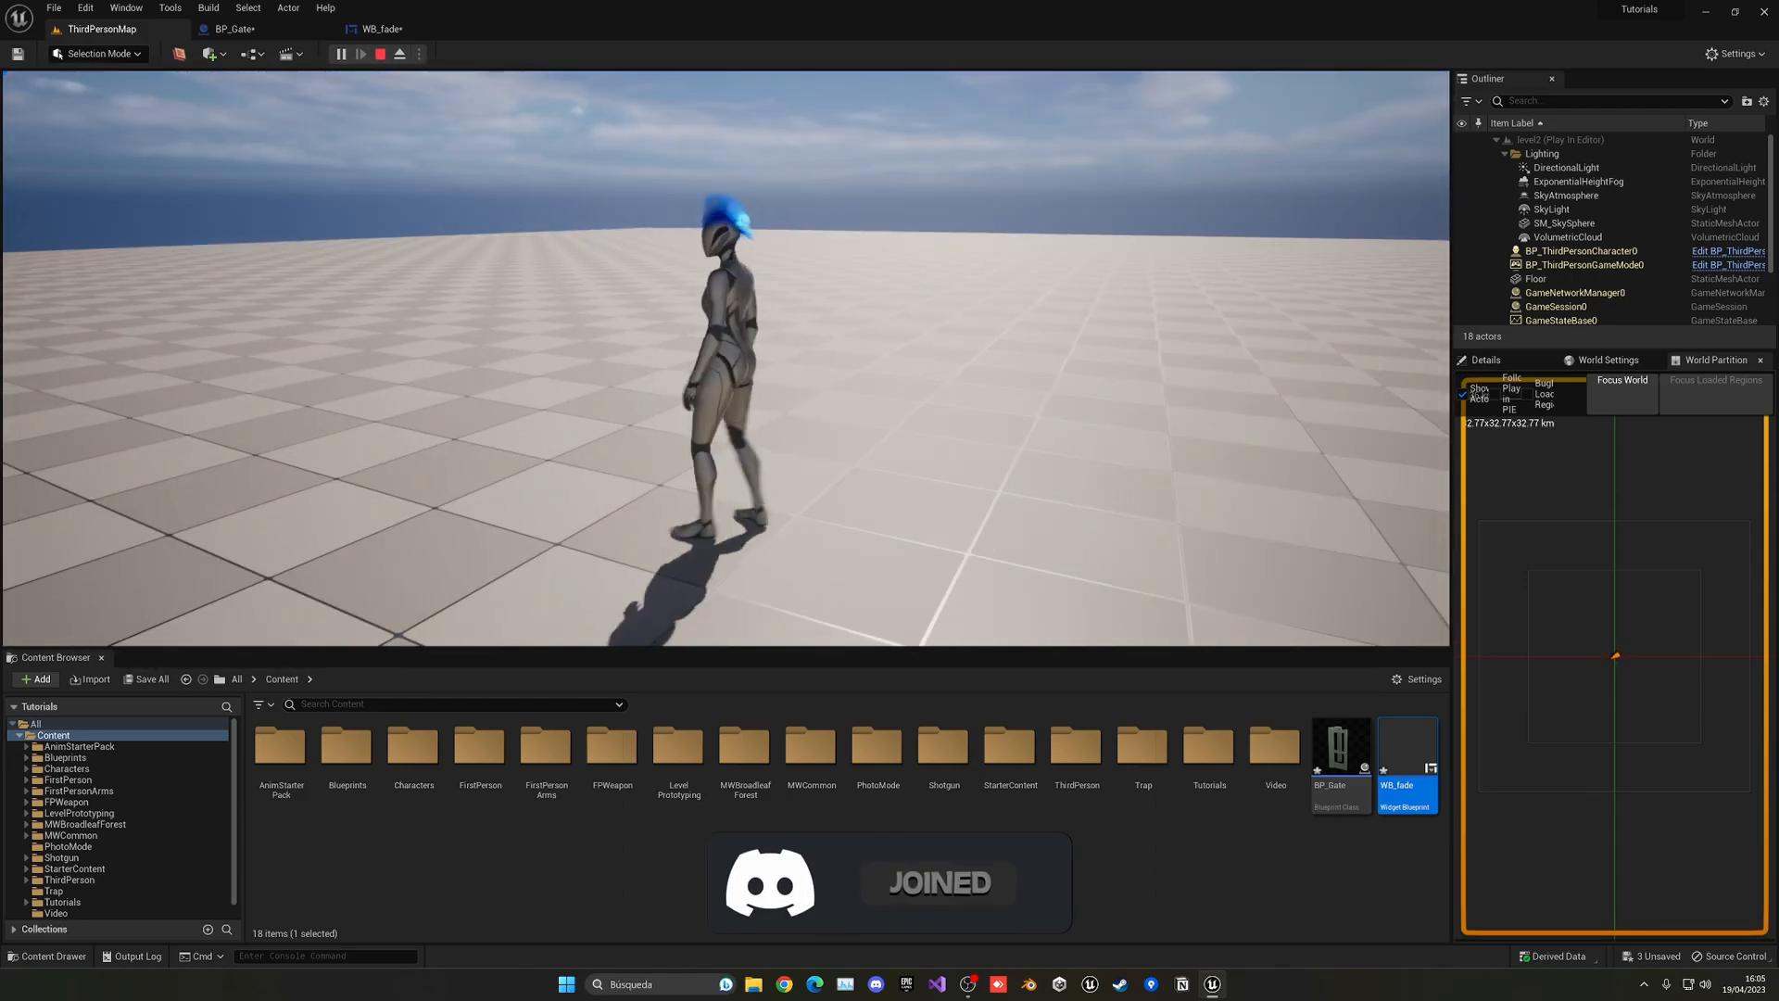
click(380, 54)
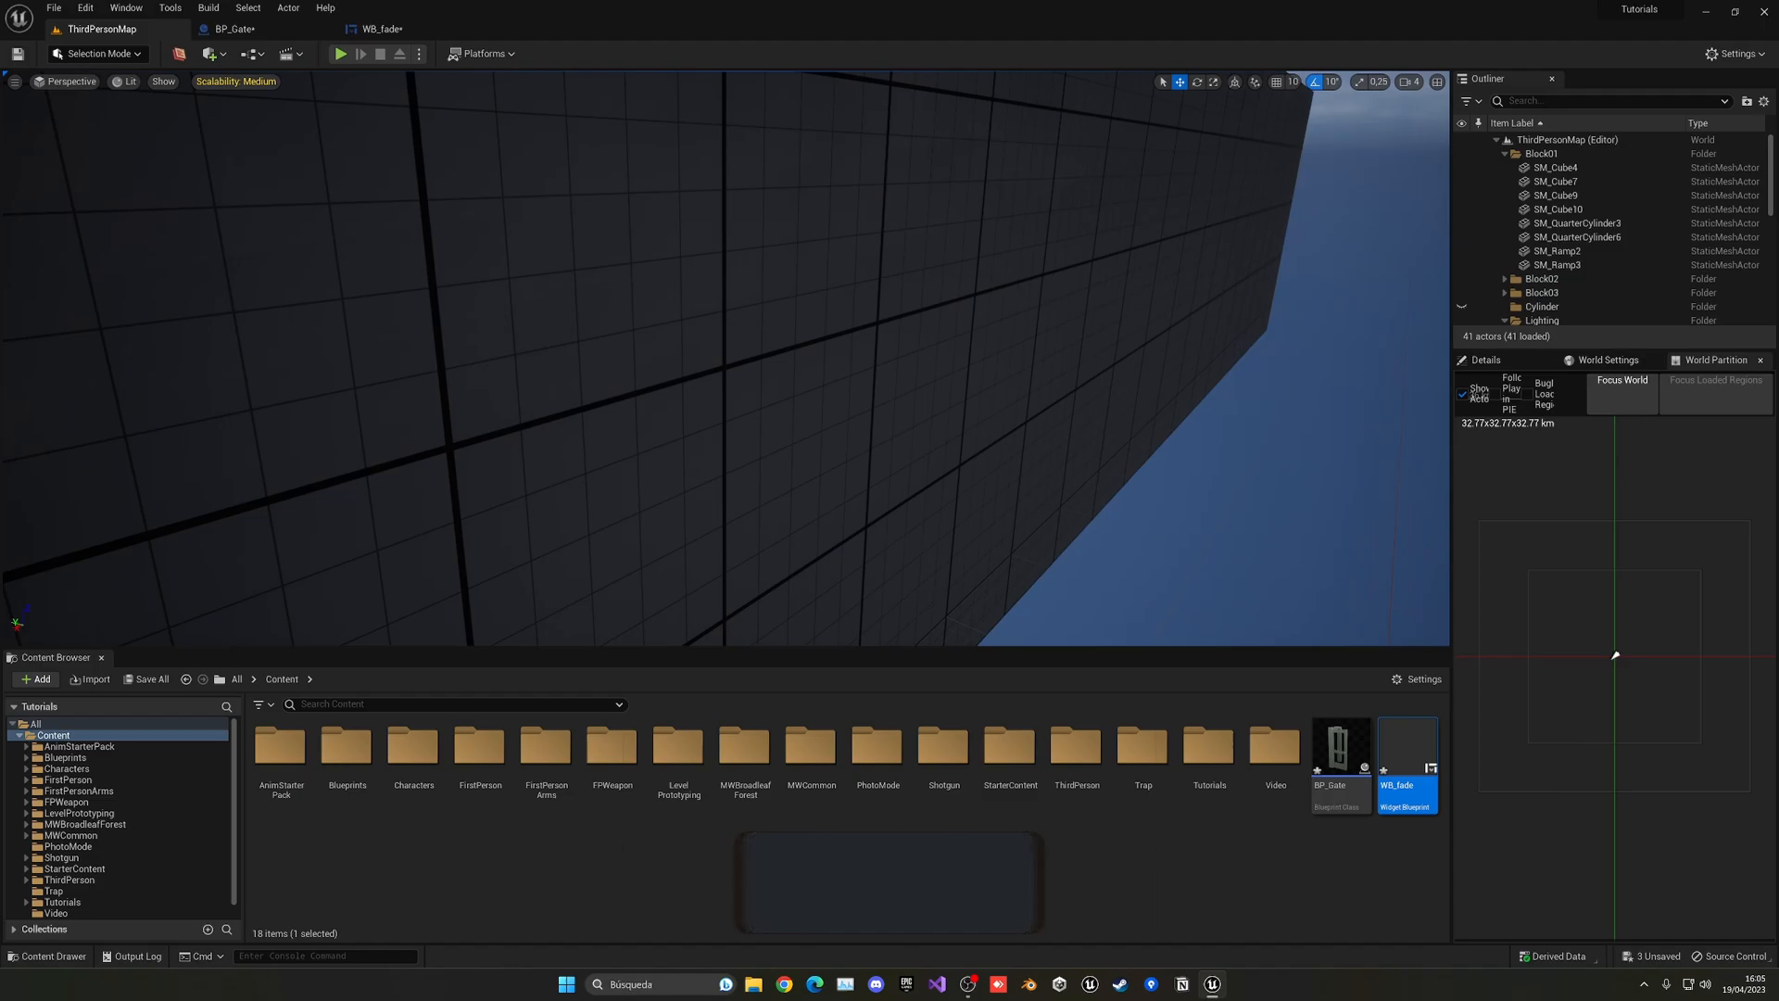